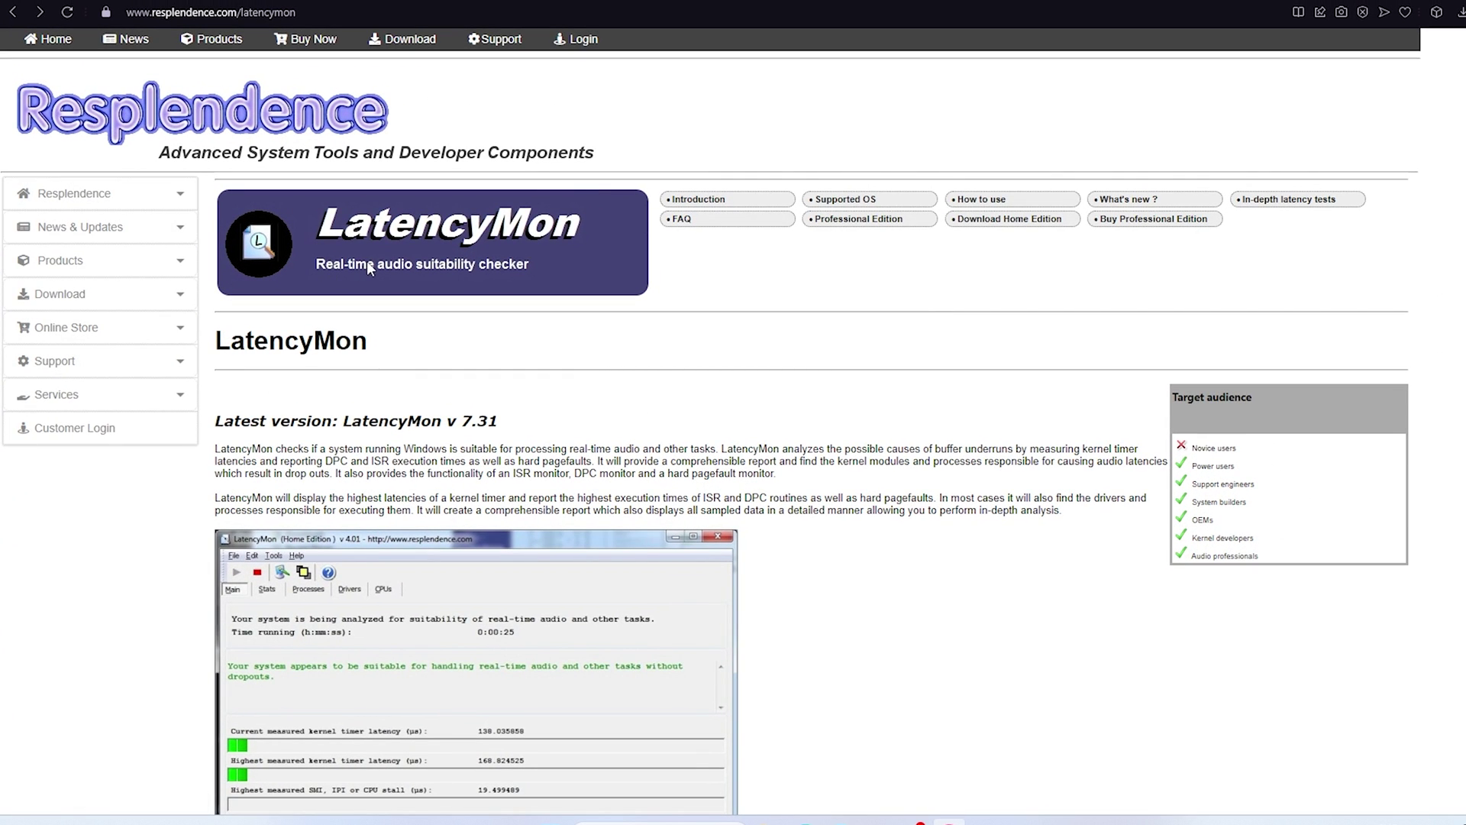
pyautogui.moveTo(23, 136)
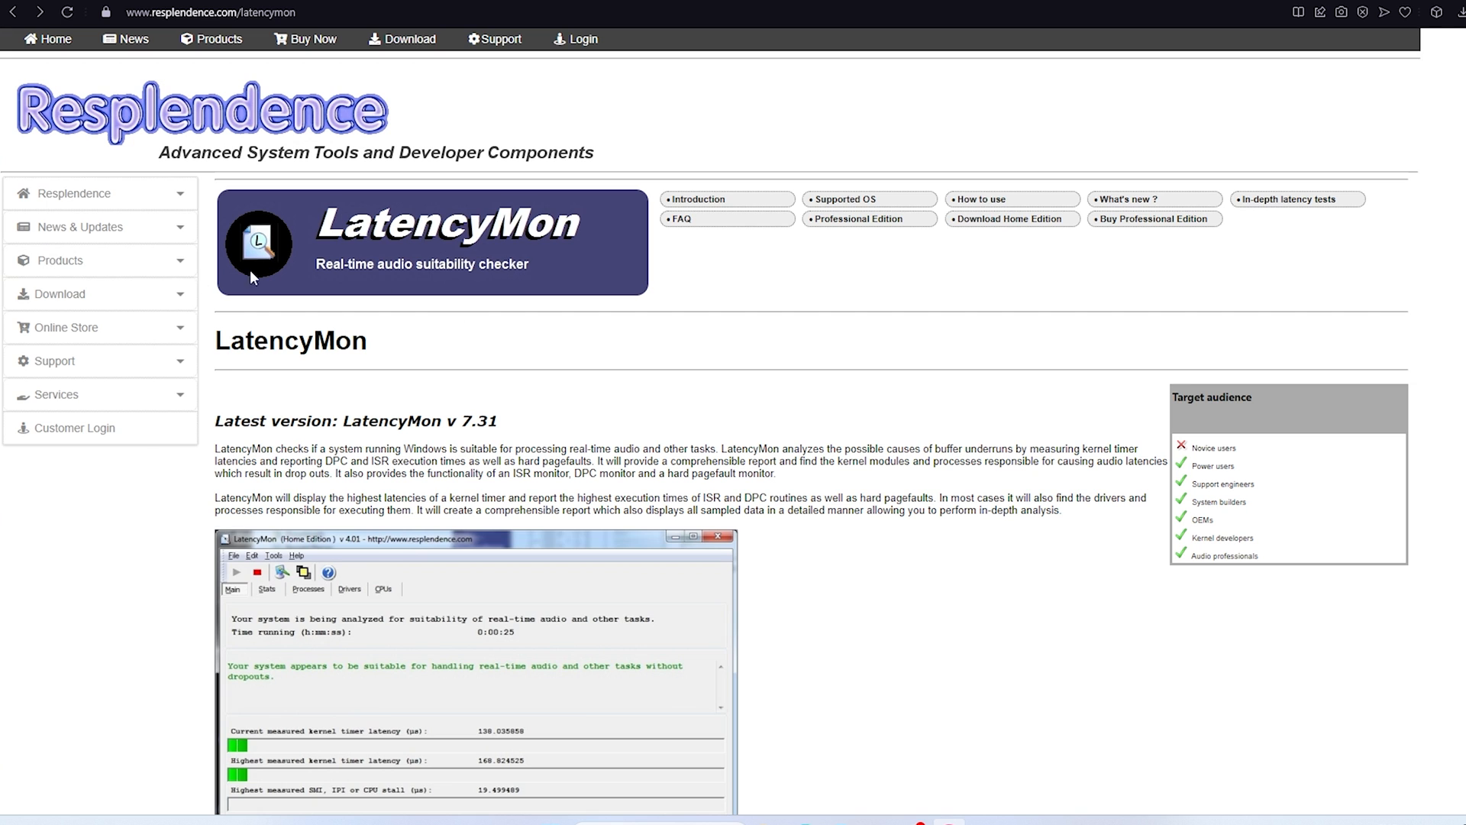
# Go to Resplendence's Free Downloads page and scroll down to LatencyMon 7.31
pyautogui.click(60, 293)
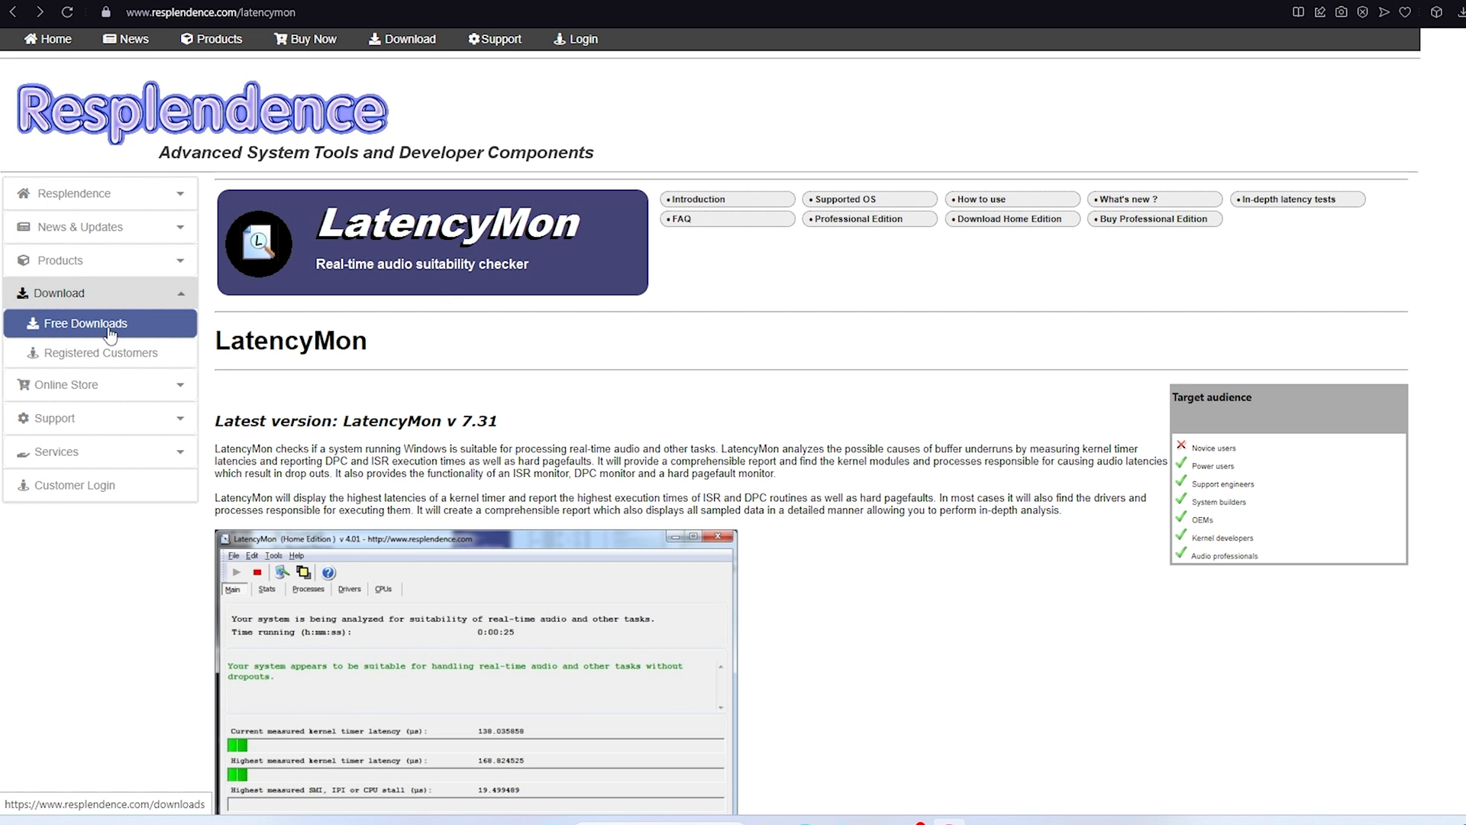
pyautogui.click(85, 323)
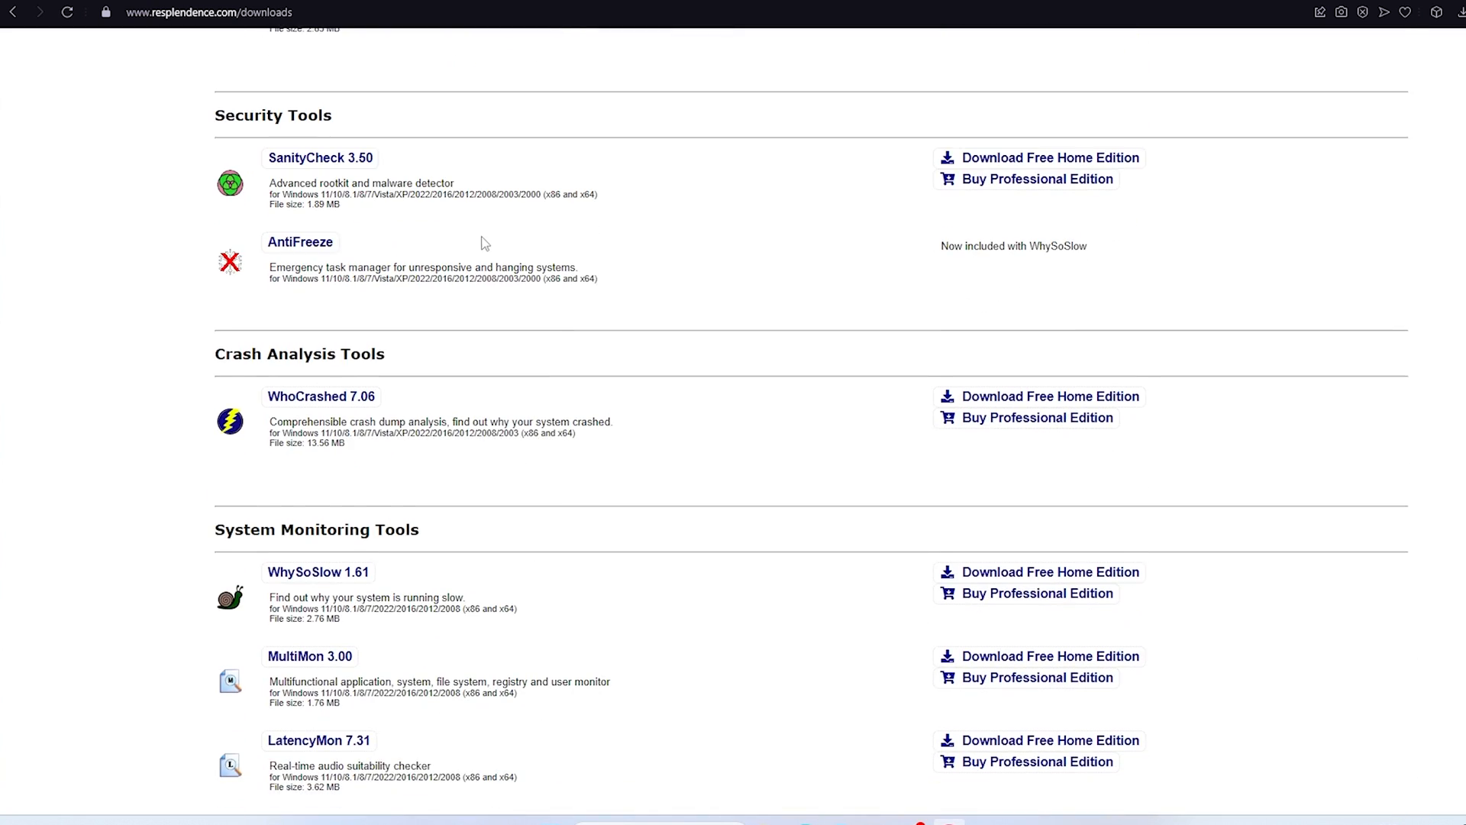
pyautogui.scroll(-3)
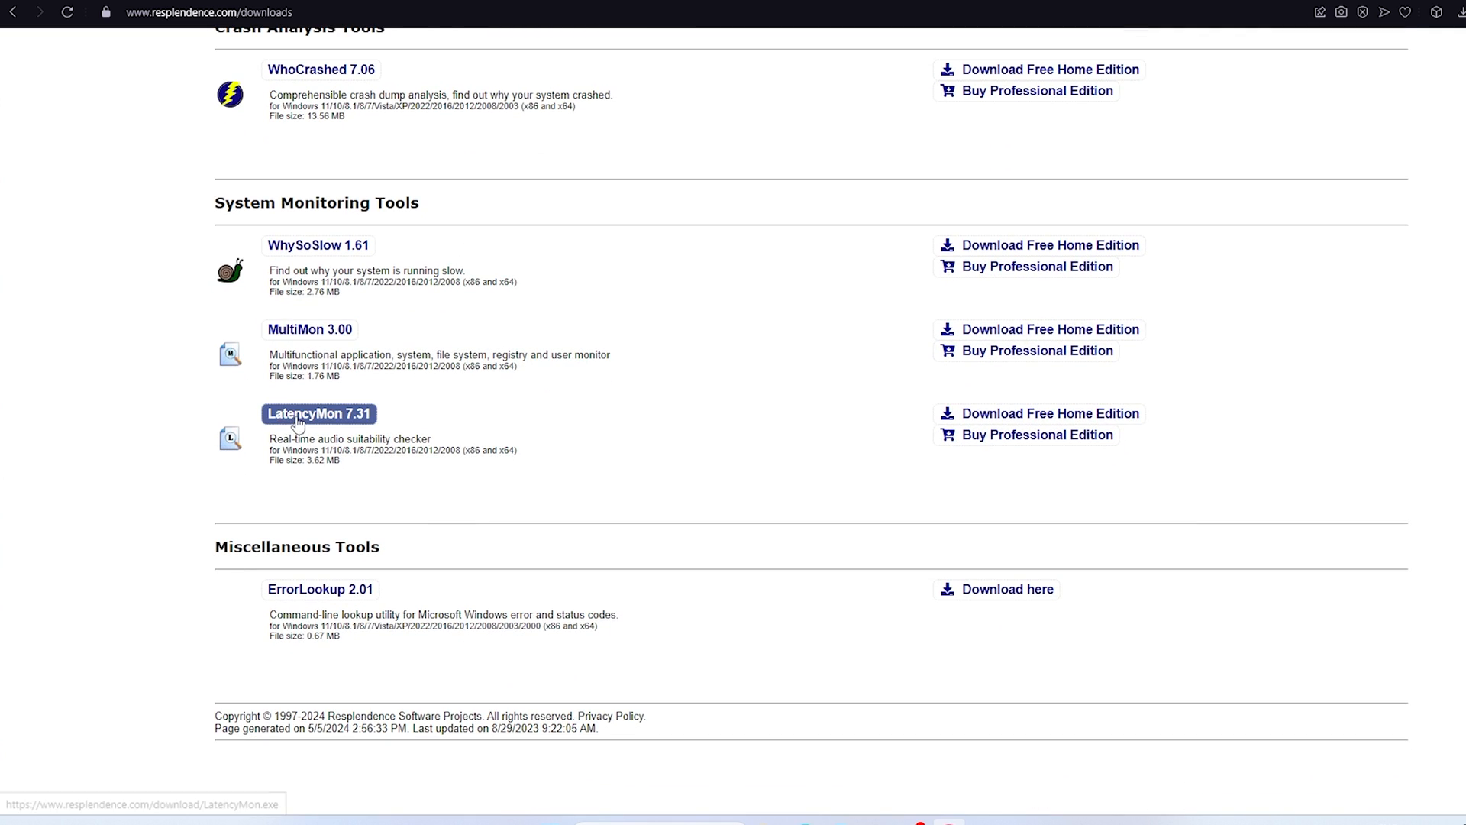
pyautogui.moveTo(325, 423)
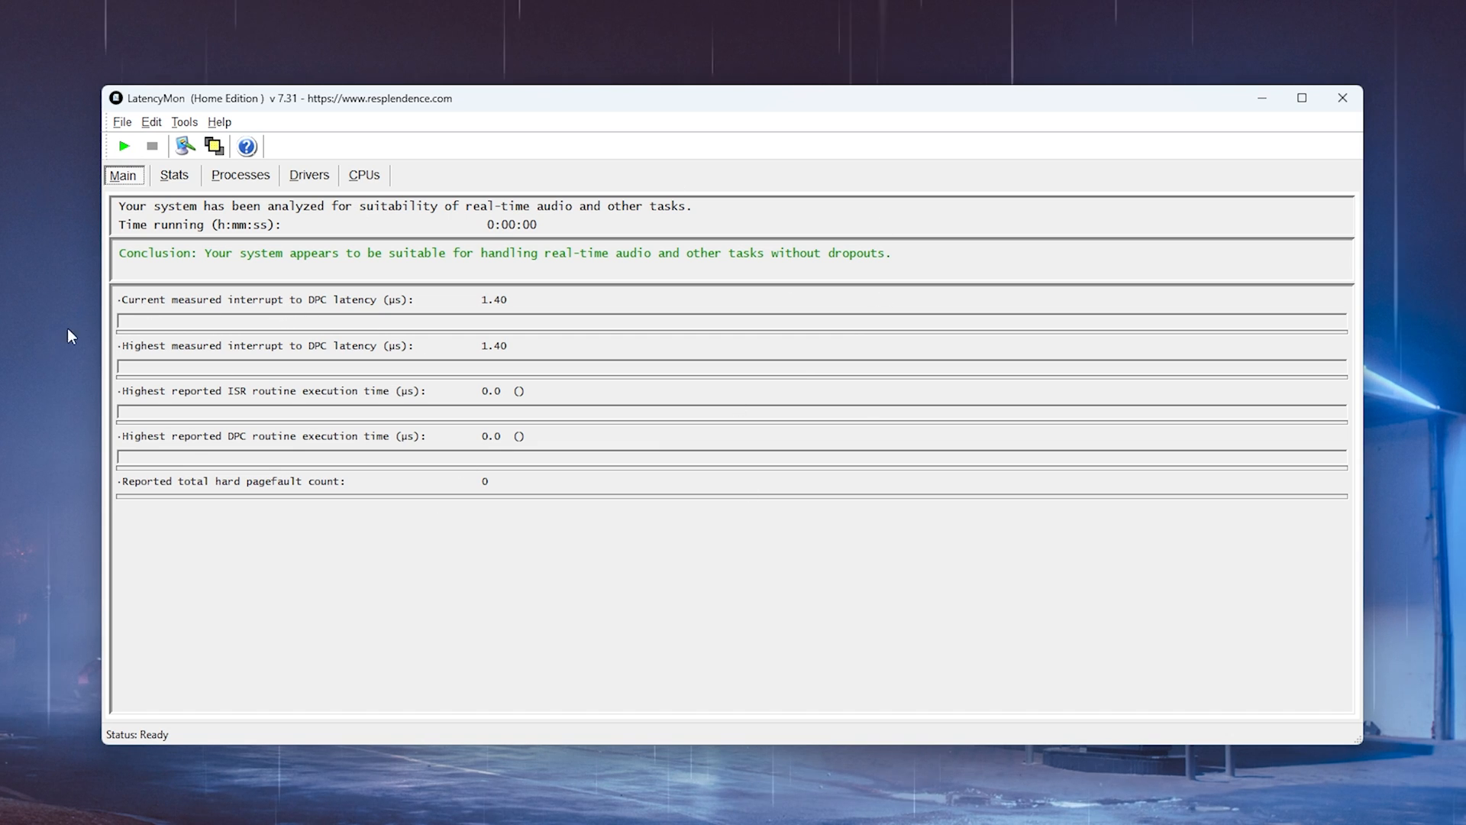
pyautogui.moveTo(135, 312)
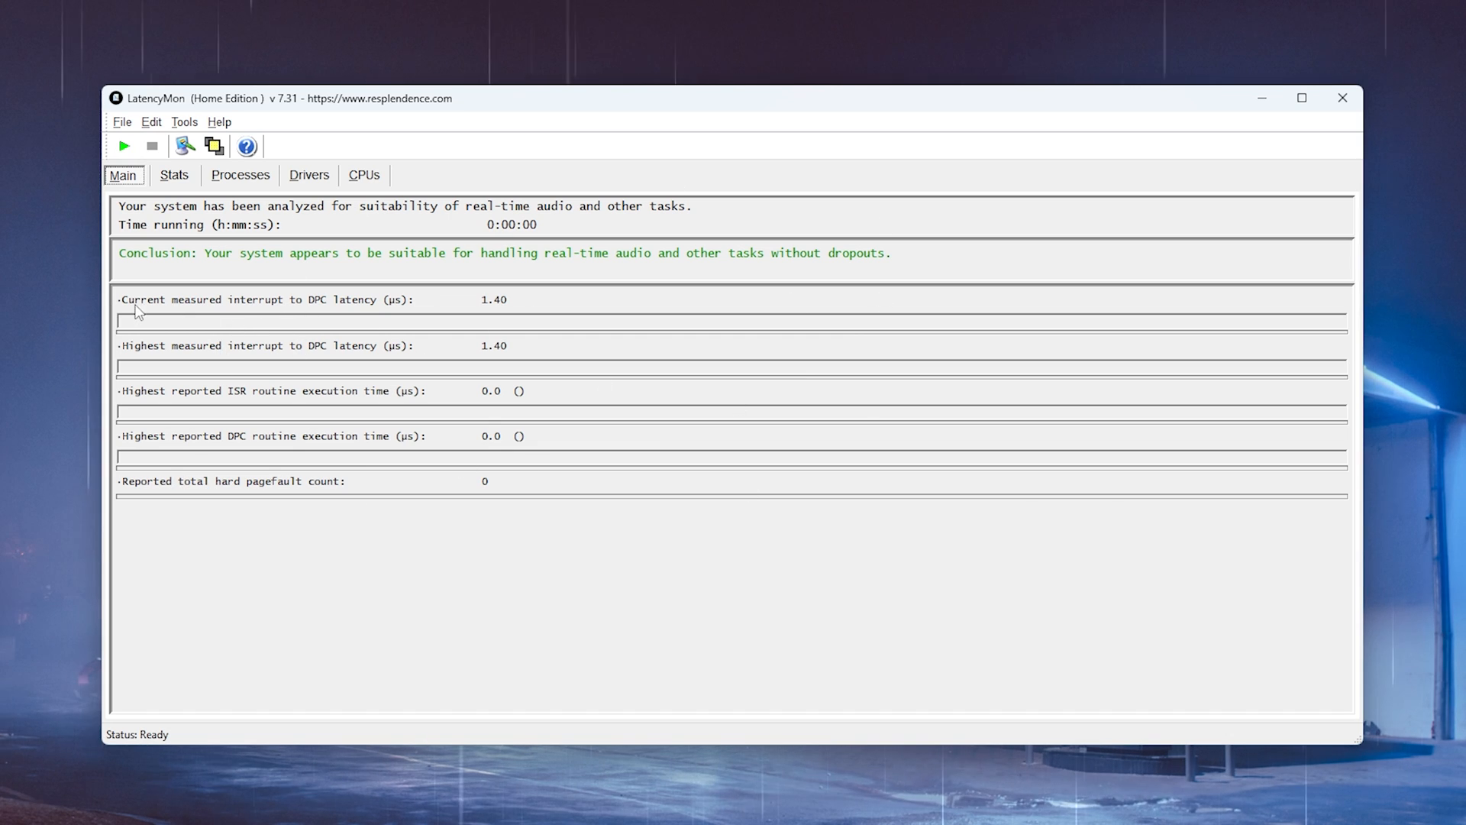
pyautogui.moveTo(327, 310)
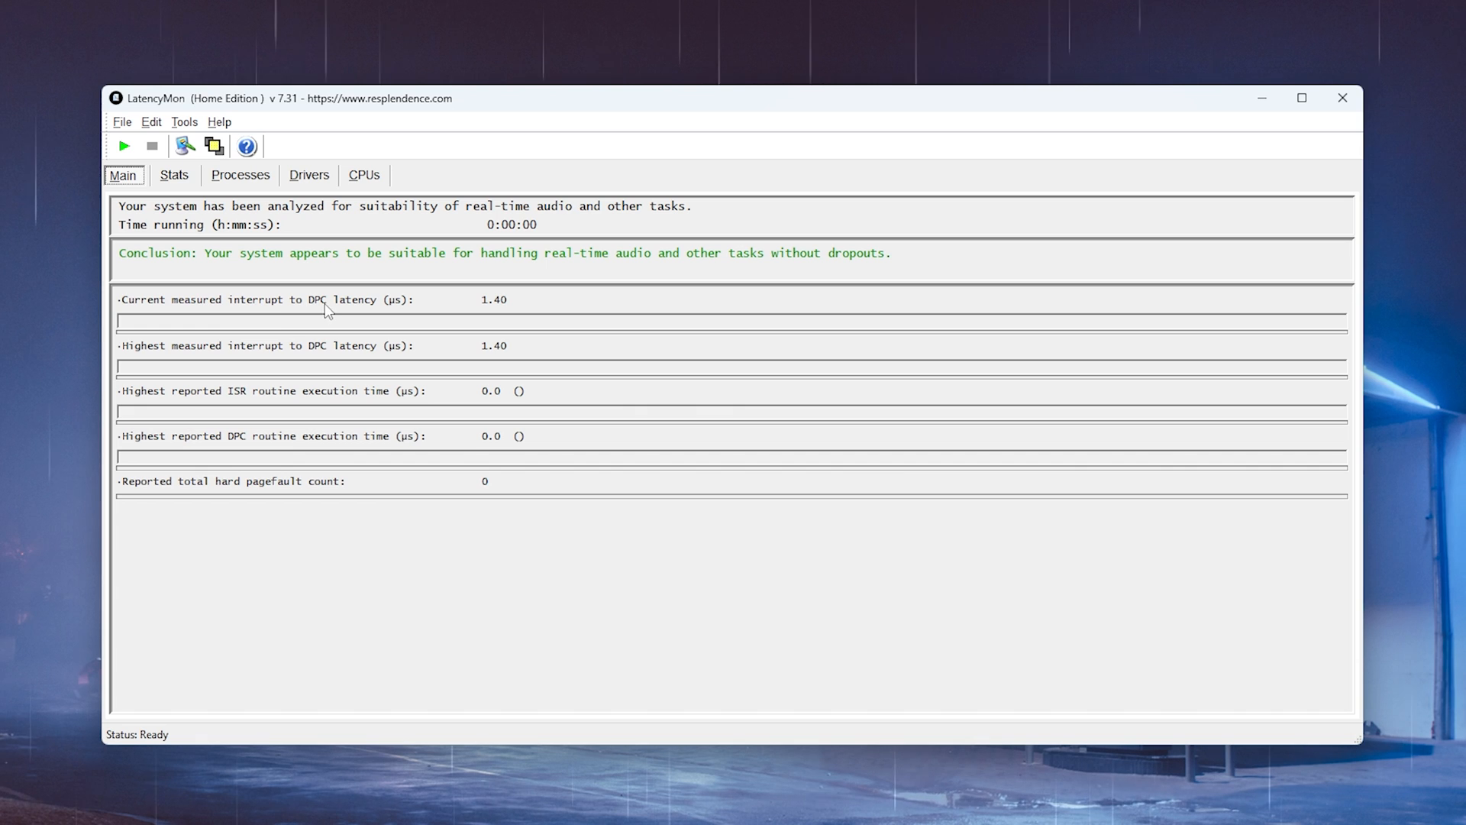
pyautogui.moveTo(355, 321)
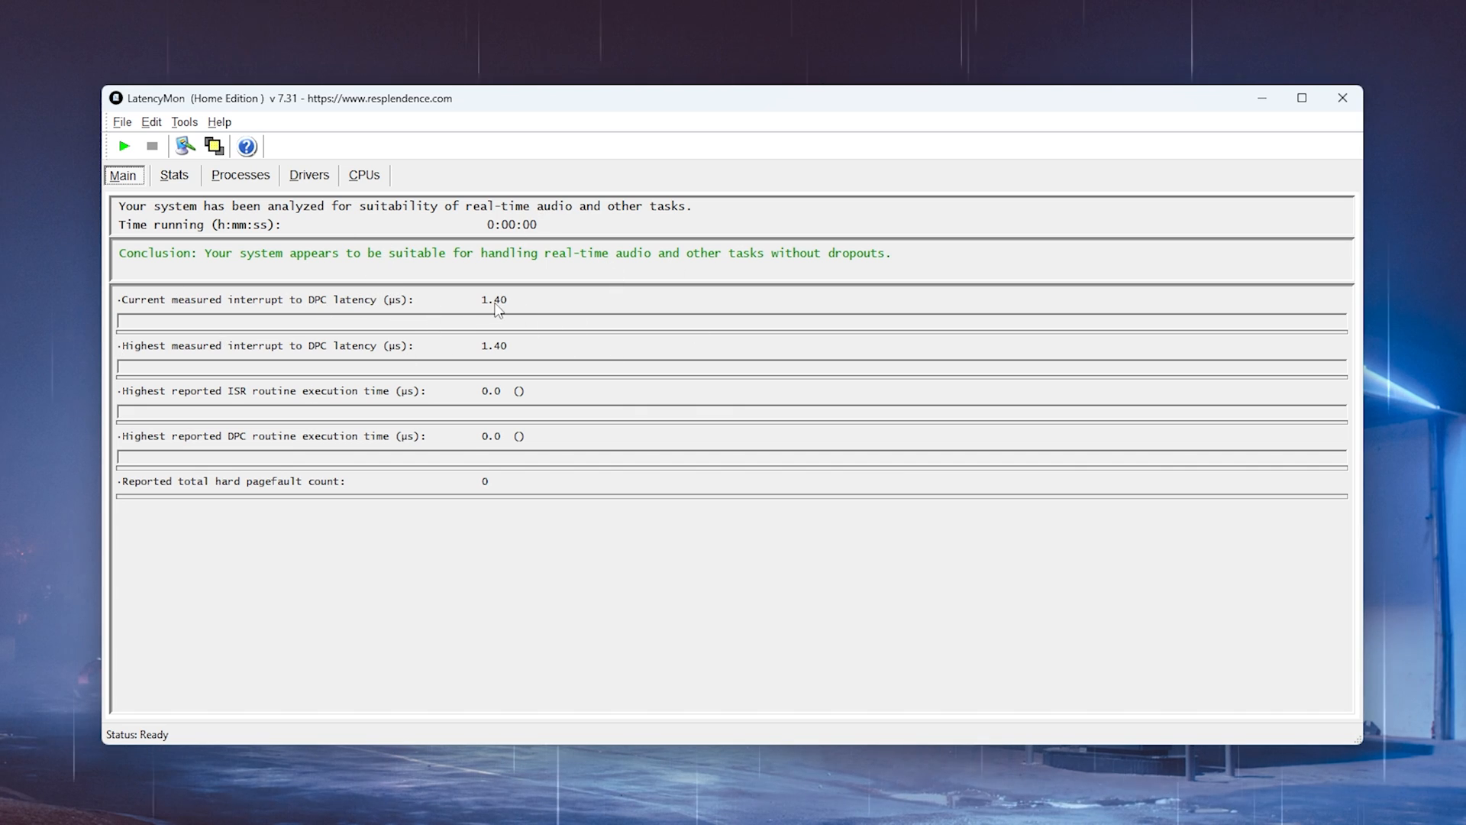
pyautogui.moveTo(591, 235)
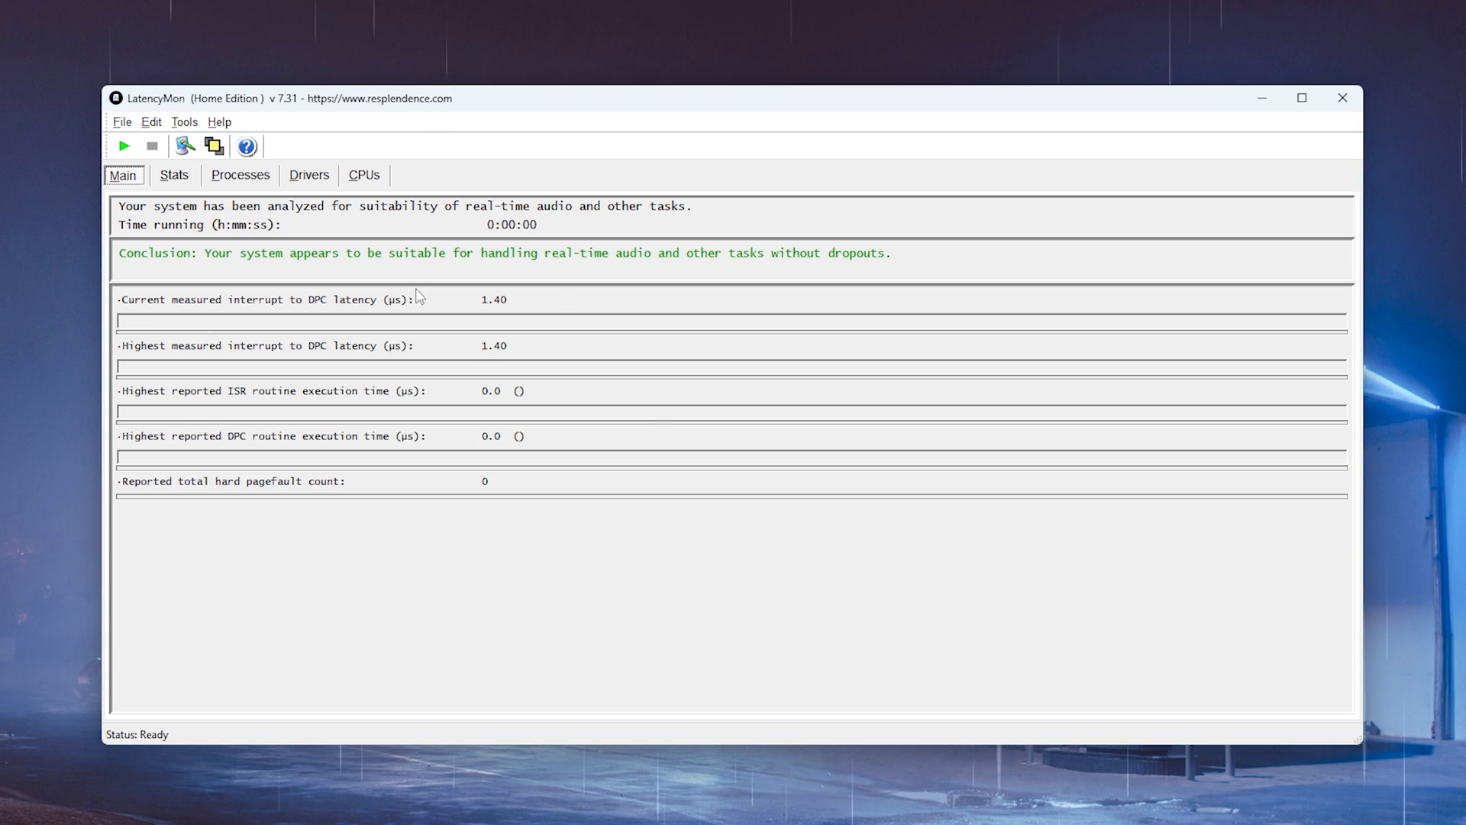
pyautogui.moveTo(504, 315)
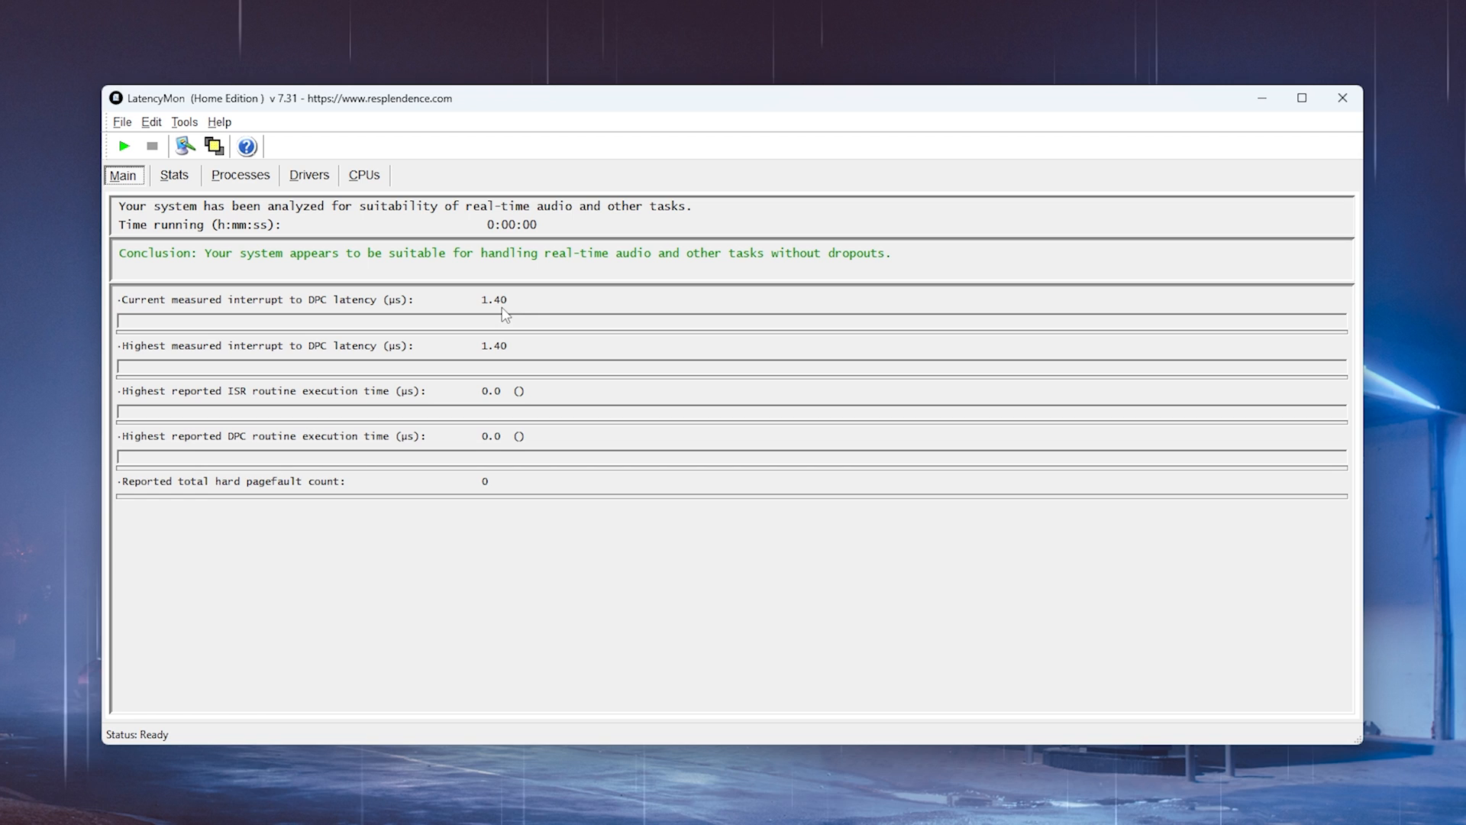
pyautogui.moveTo(536, 321)
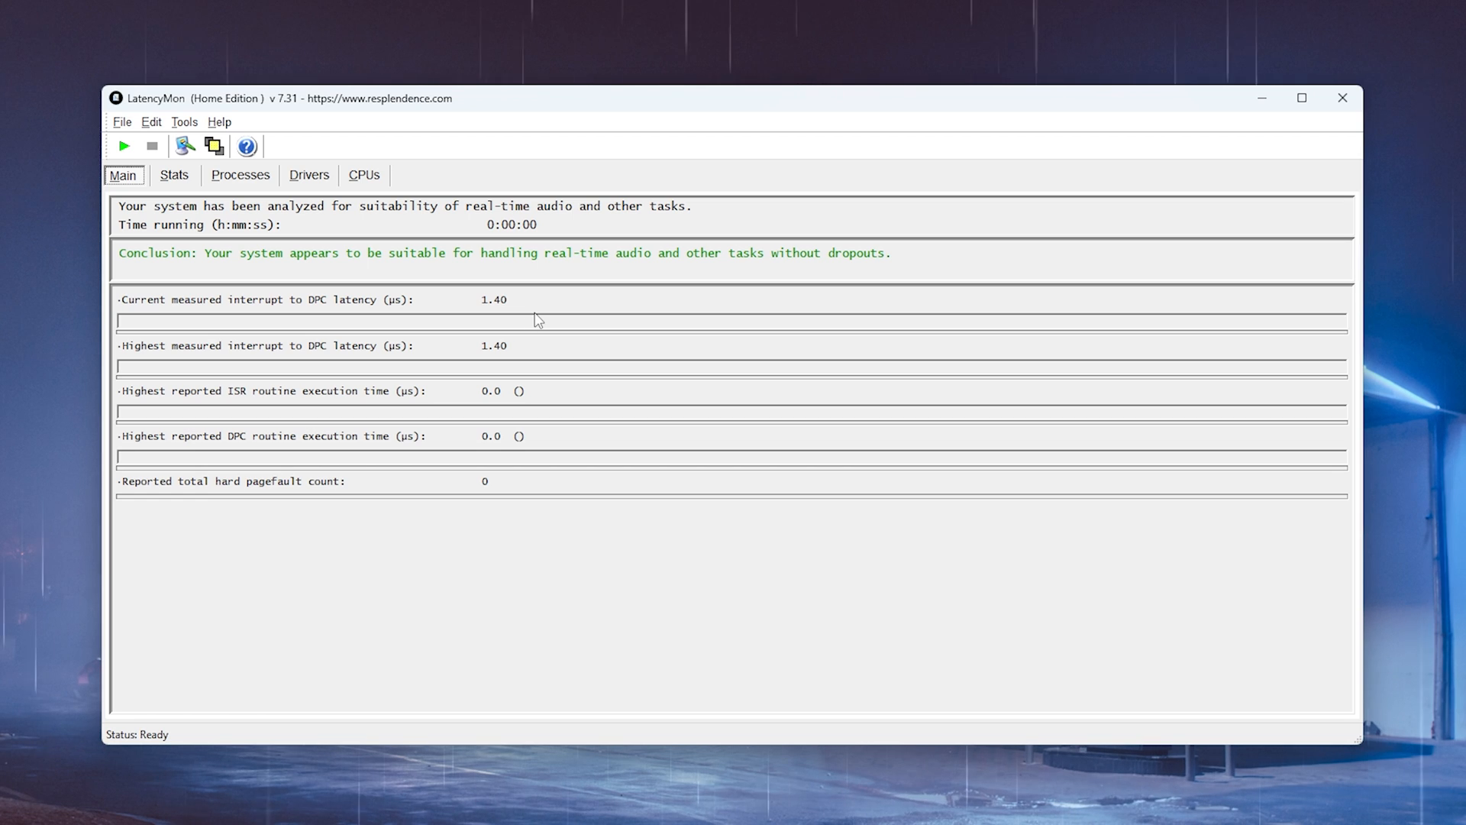
pyautogui.moveTo(256, 356)
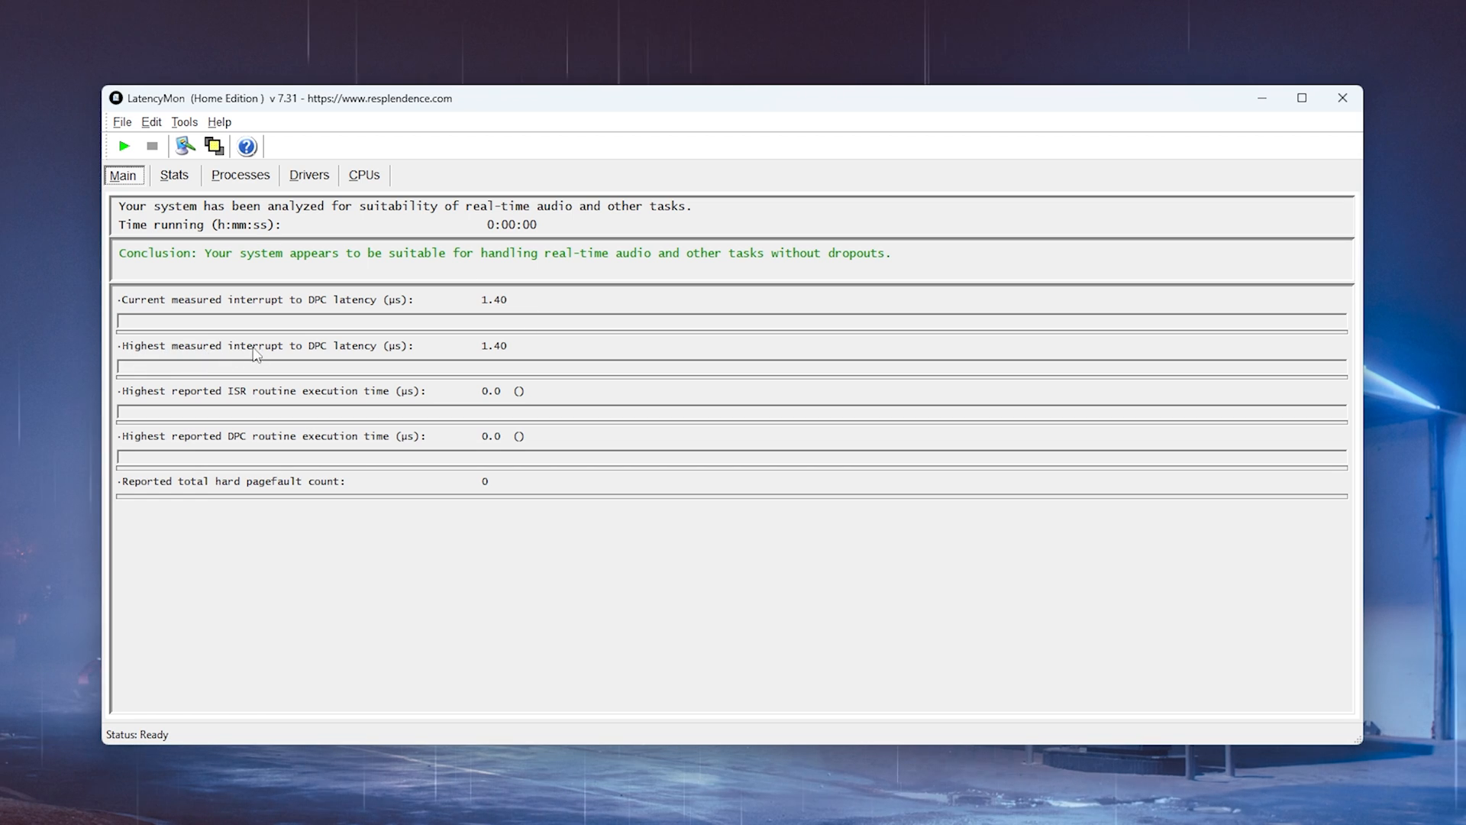
pyautogui.moveTo(464, 307)
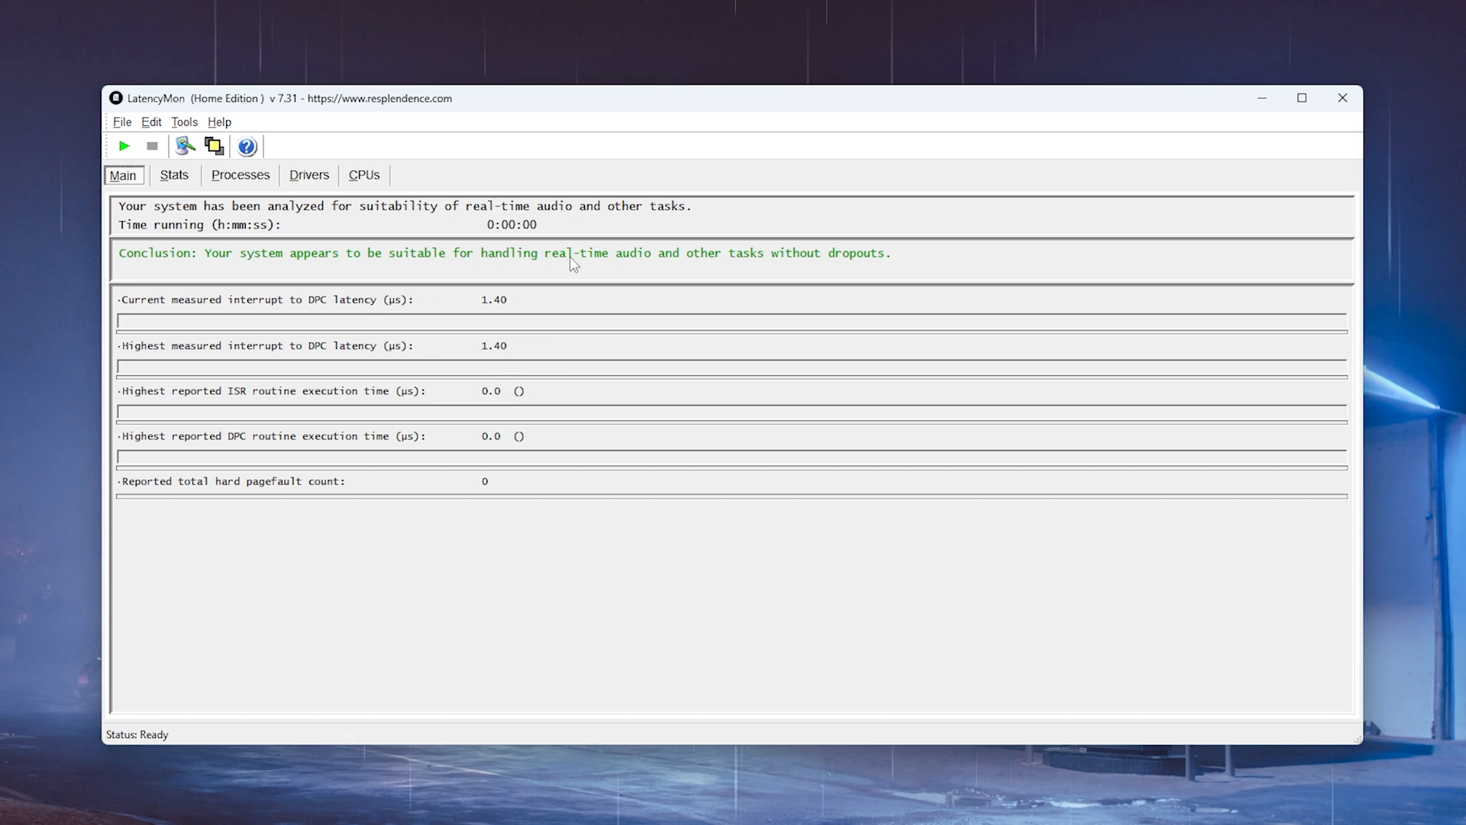
pyautogui.moveTo(514, 359)
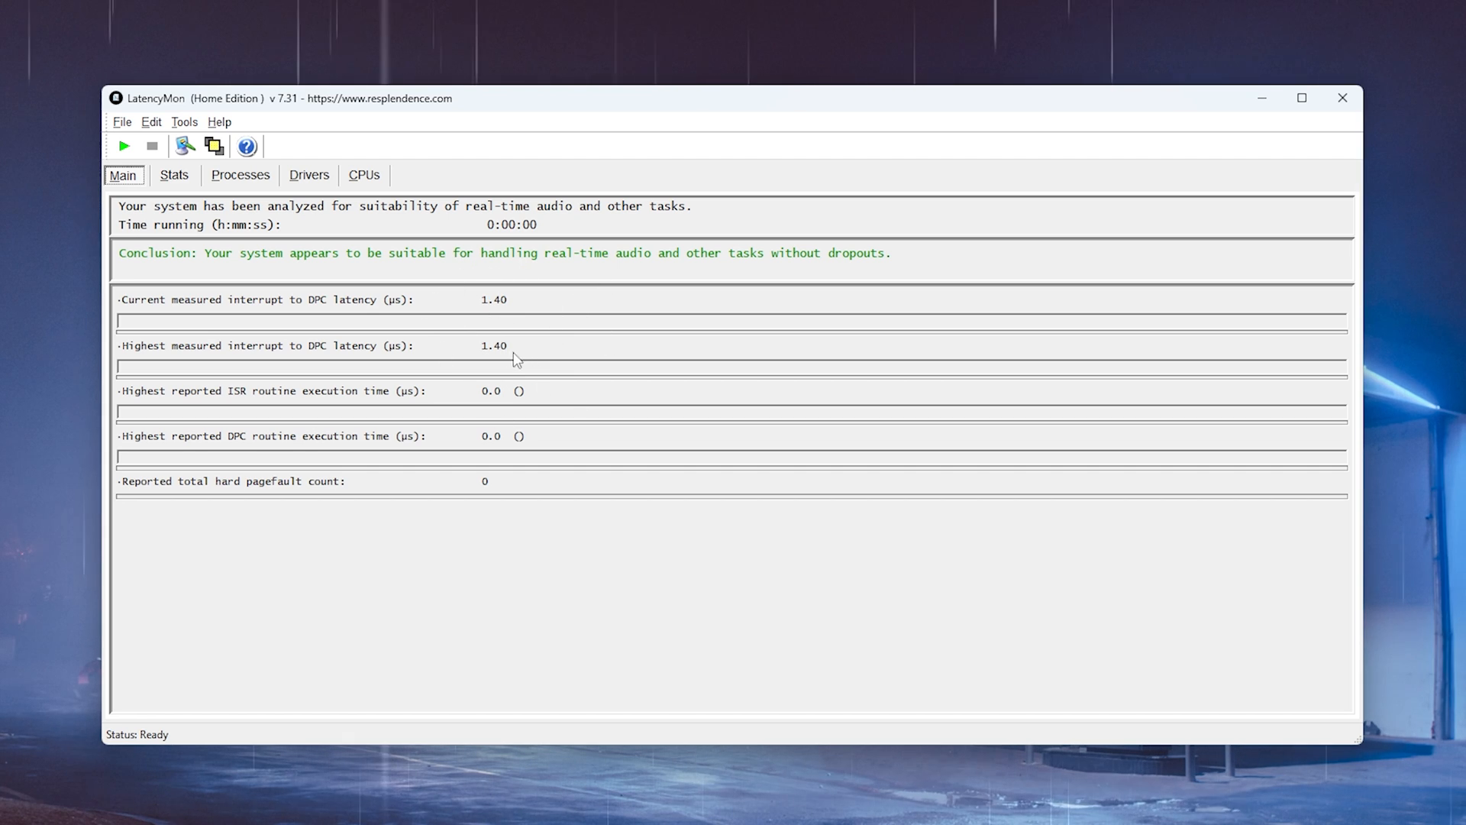
pyautogui.moveTo(546, 348)
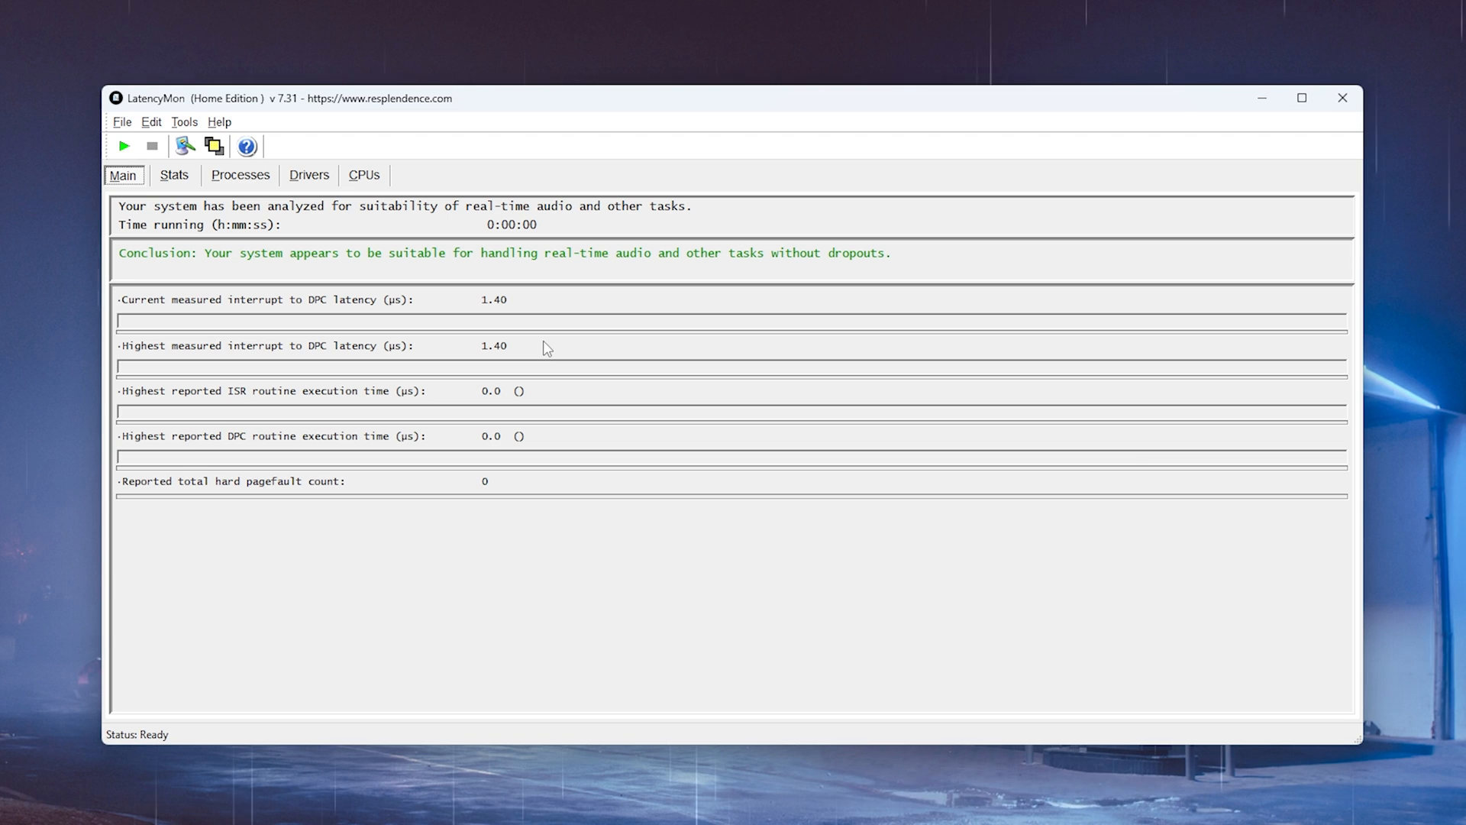
pyautogui.moveTo(490, 345)
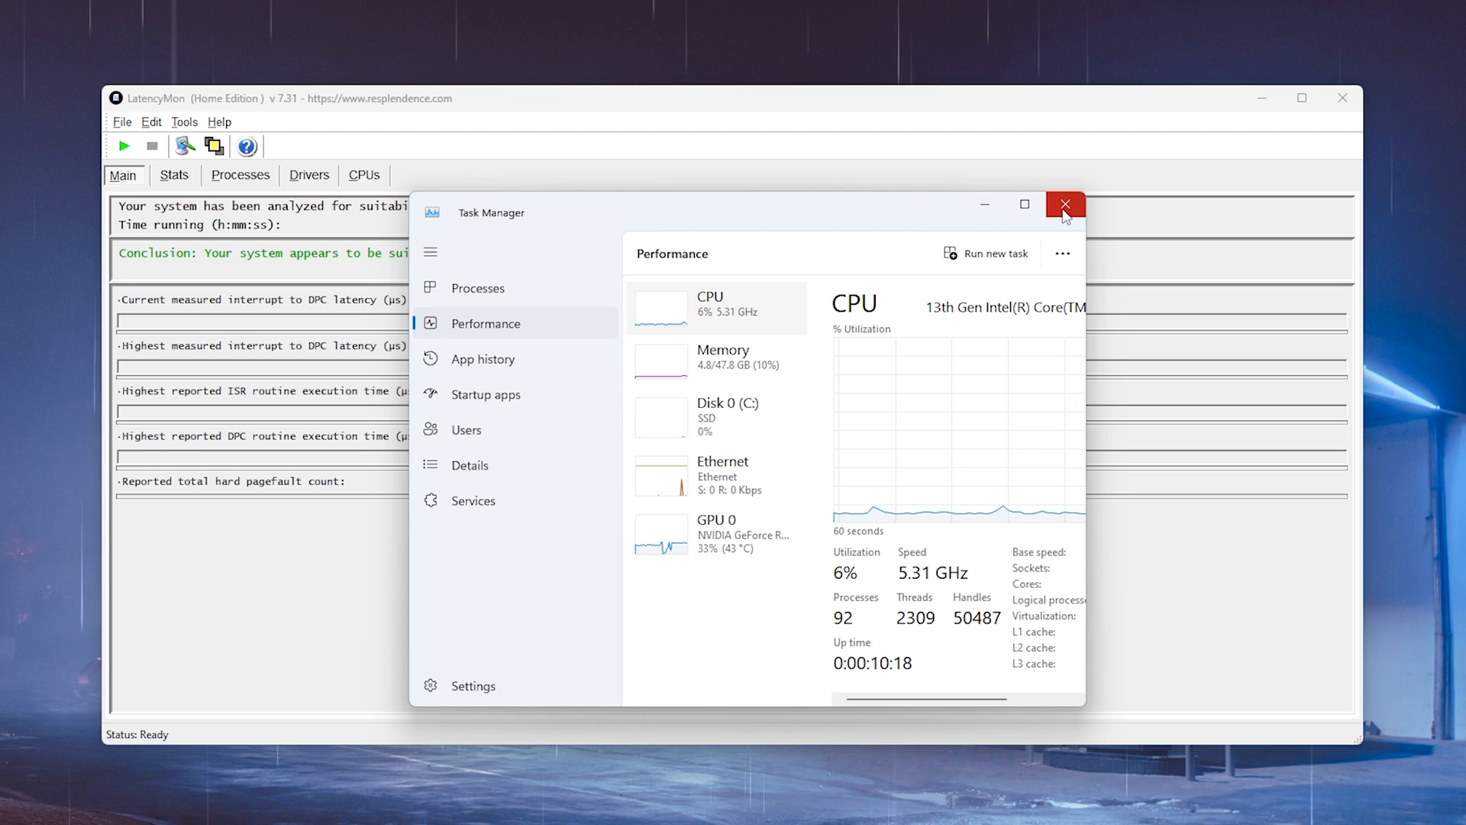
# Close Task Manager to bring LatencyMon's 1.40 µs latency results back into view
pyautogui.click(1065, 204)
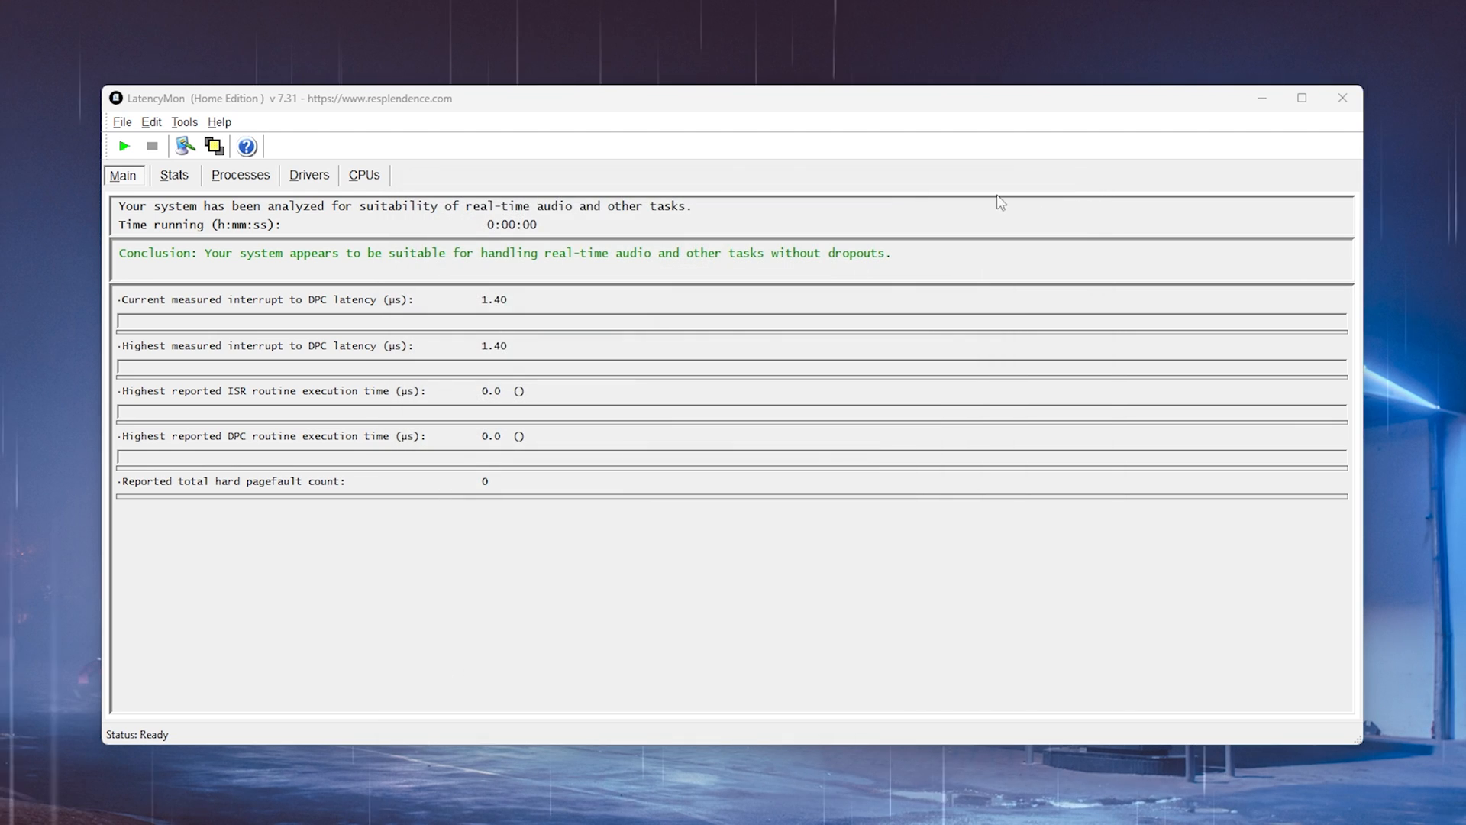
pyautogui.moveTo(583, 286)
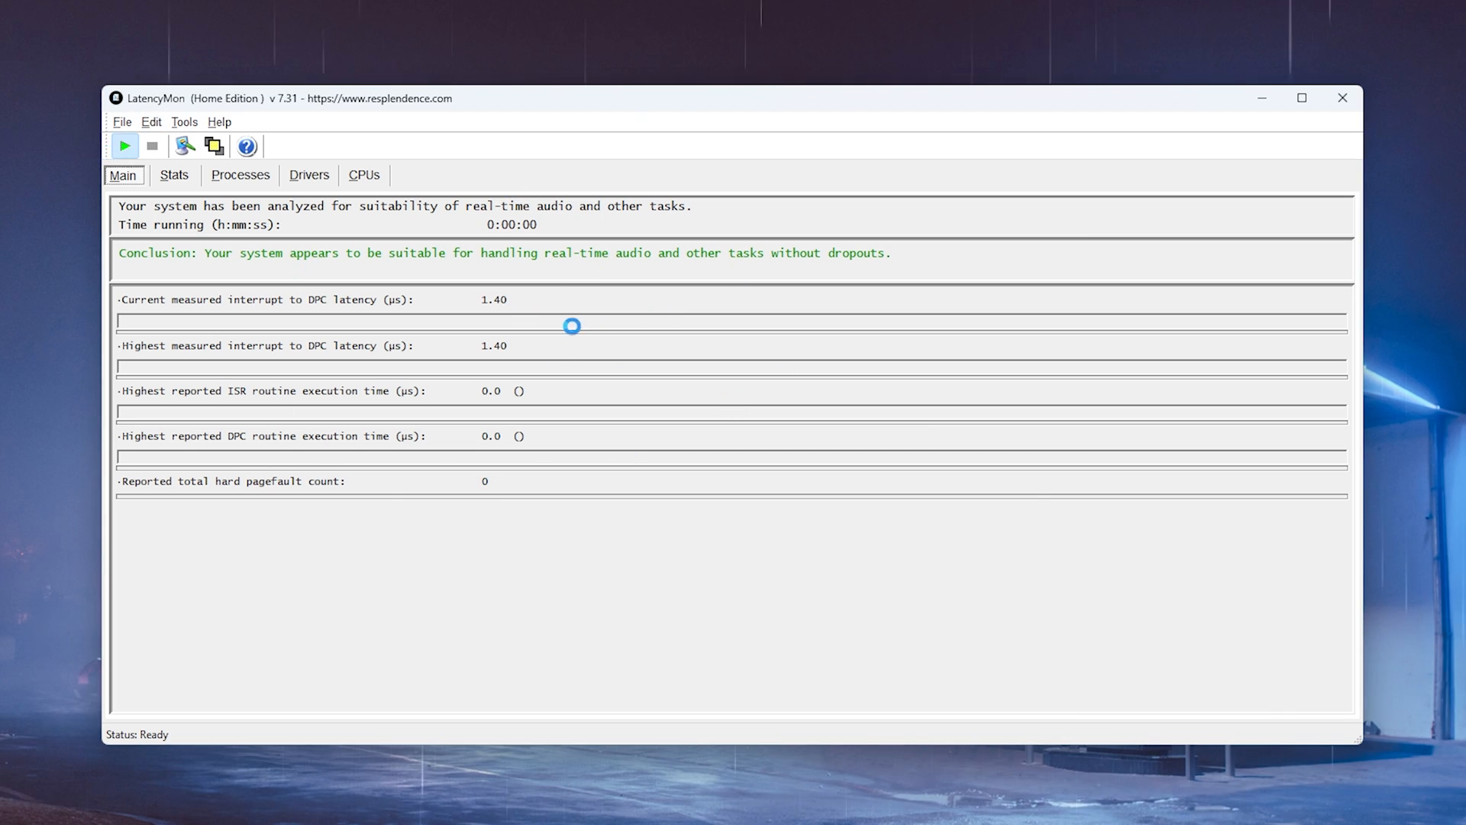
# Run a short, roughly 8-second LatencyMon measurement, peaking at 105.20 µs interrupt-to-DPC latency
pyautogui.click(126, 146)
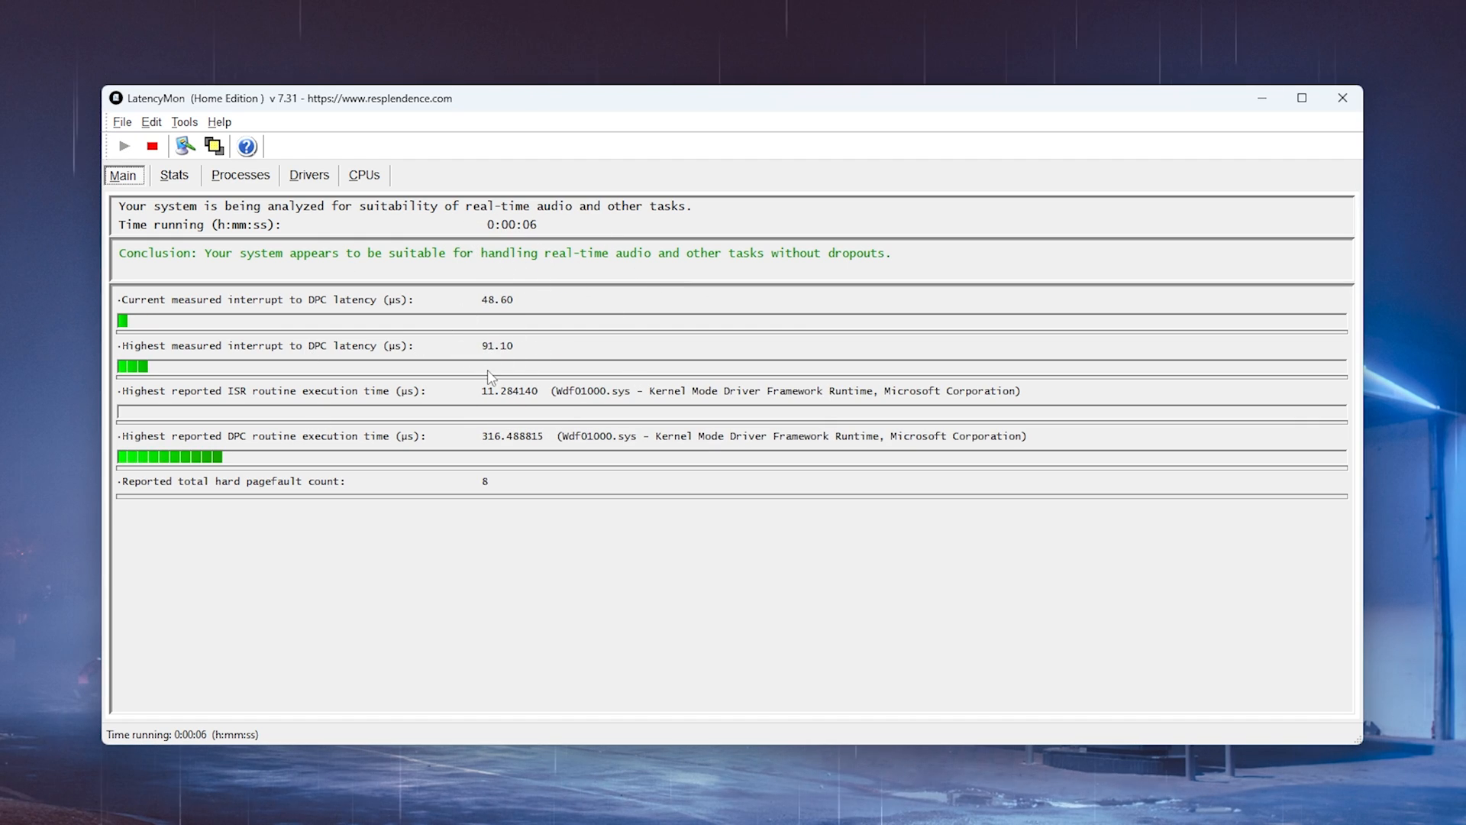
pyautogui.moveTo(158, 156)
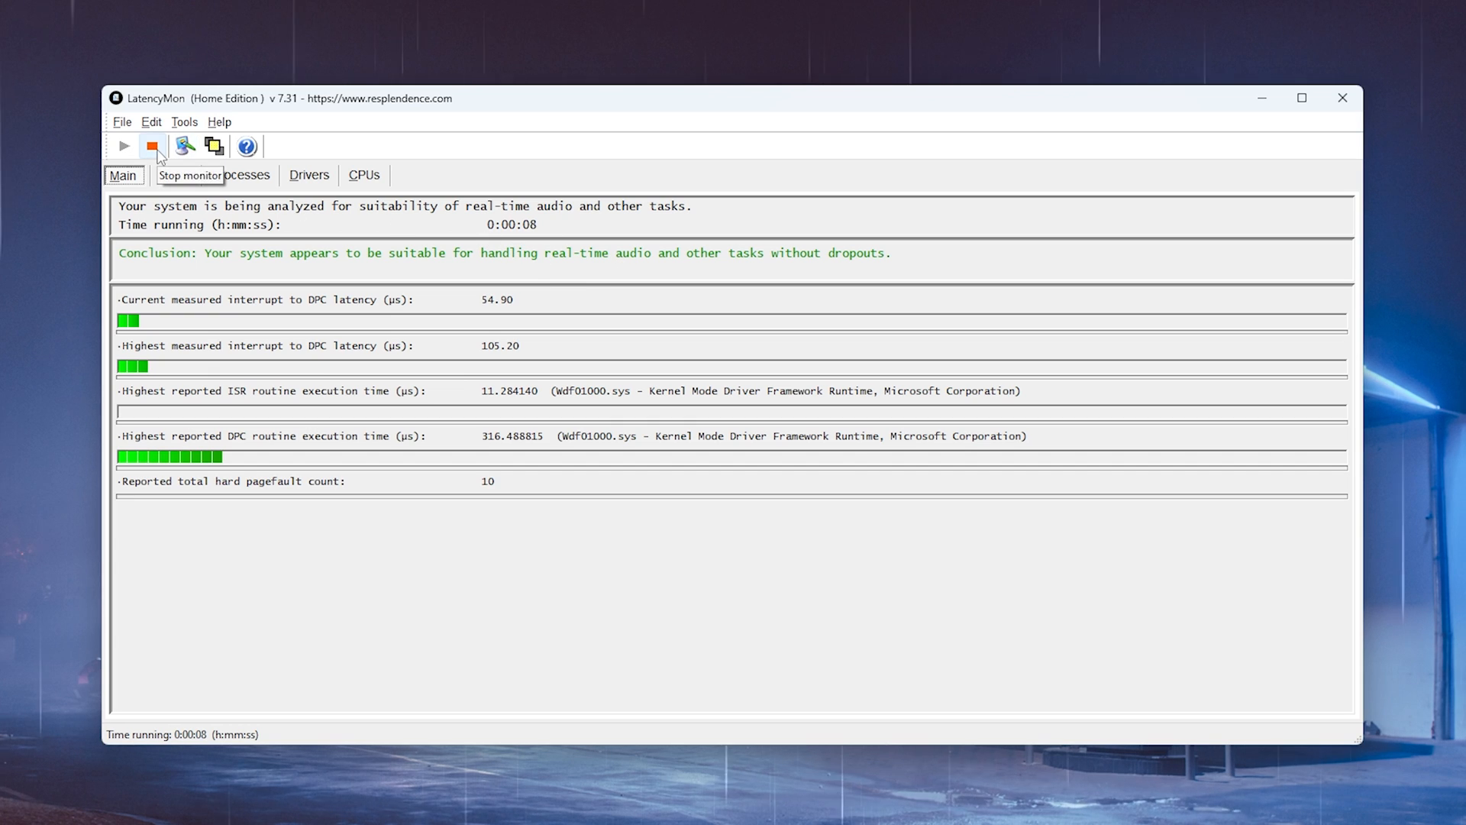
pyautogui.click(153, 146)
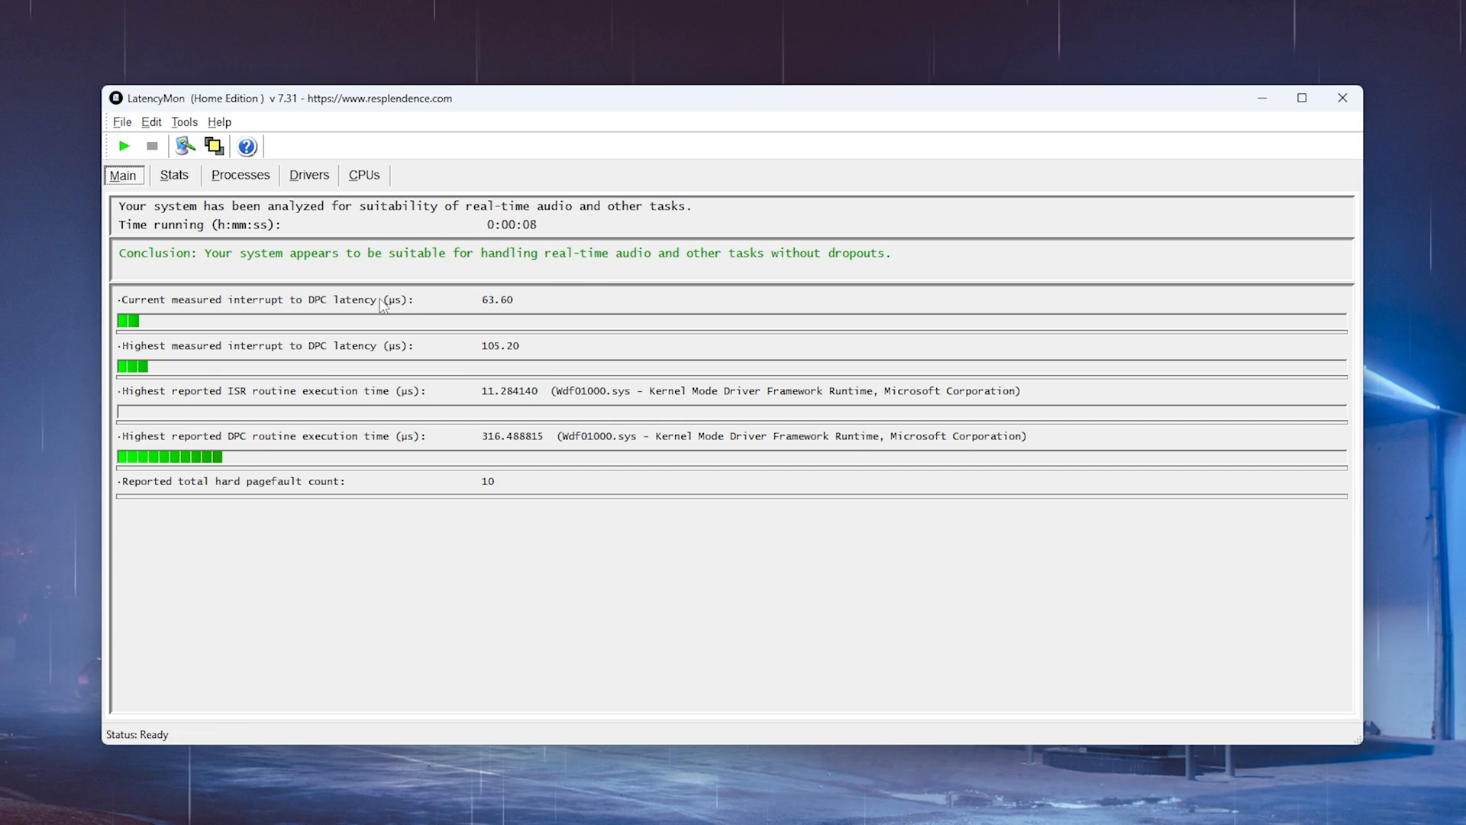
pyautogui.moveTo(585, 357)
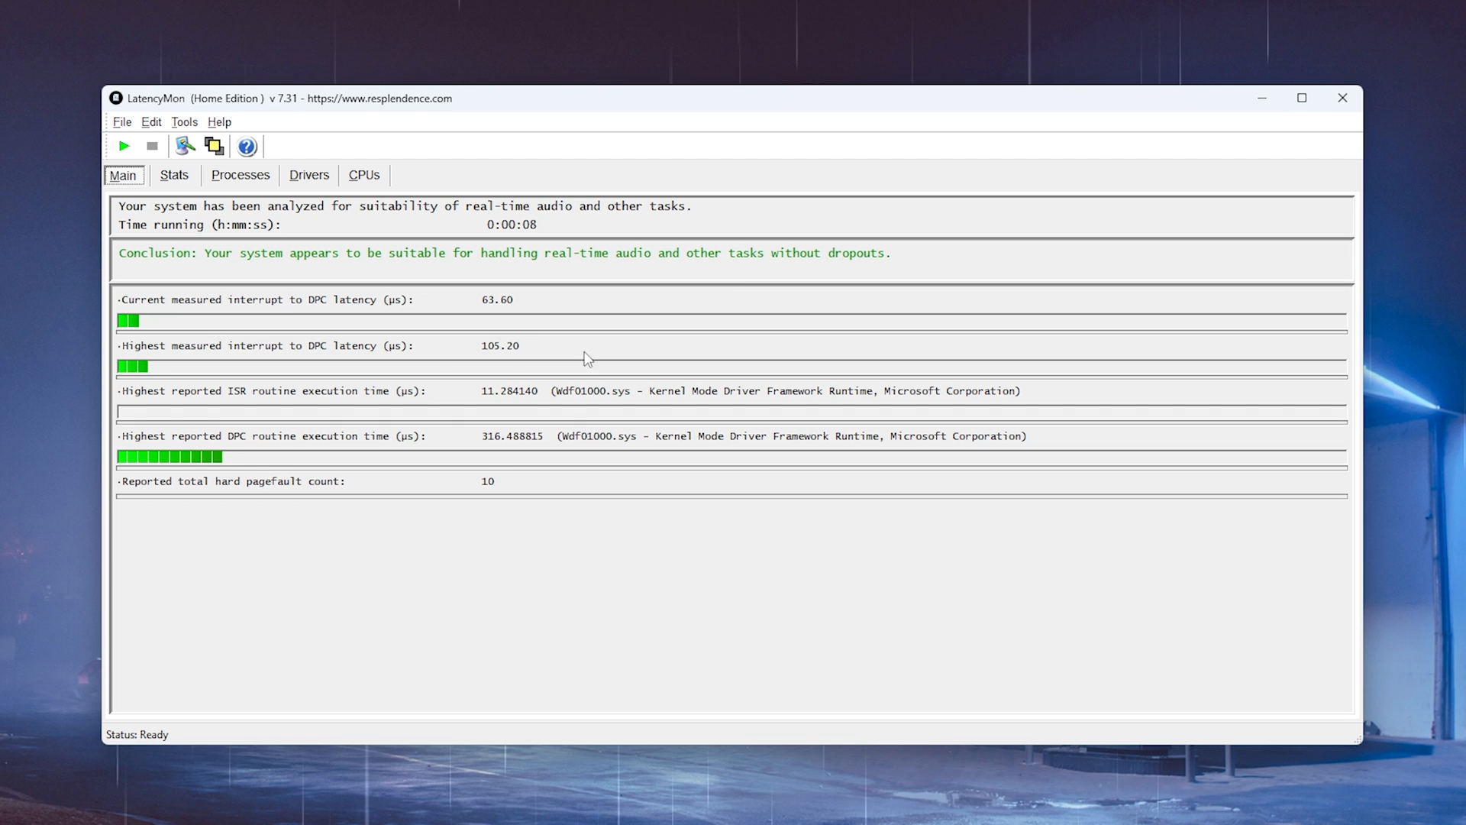
pyautogui.moveTo(362, 371)
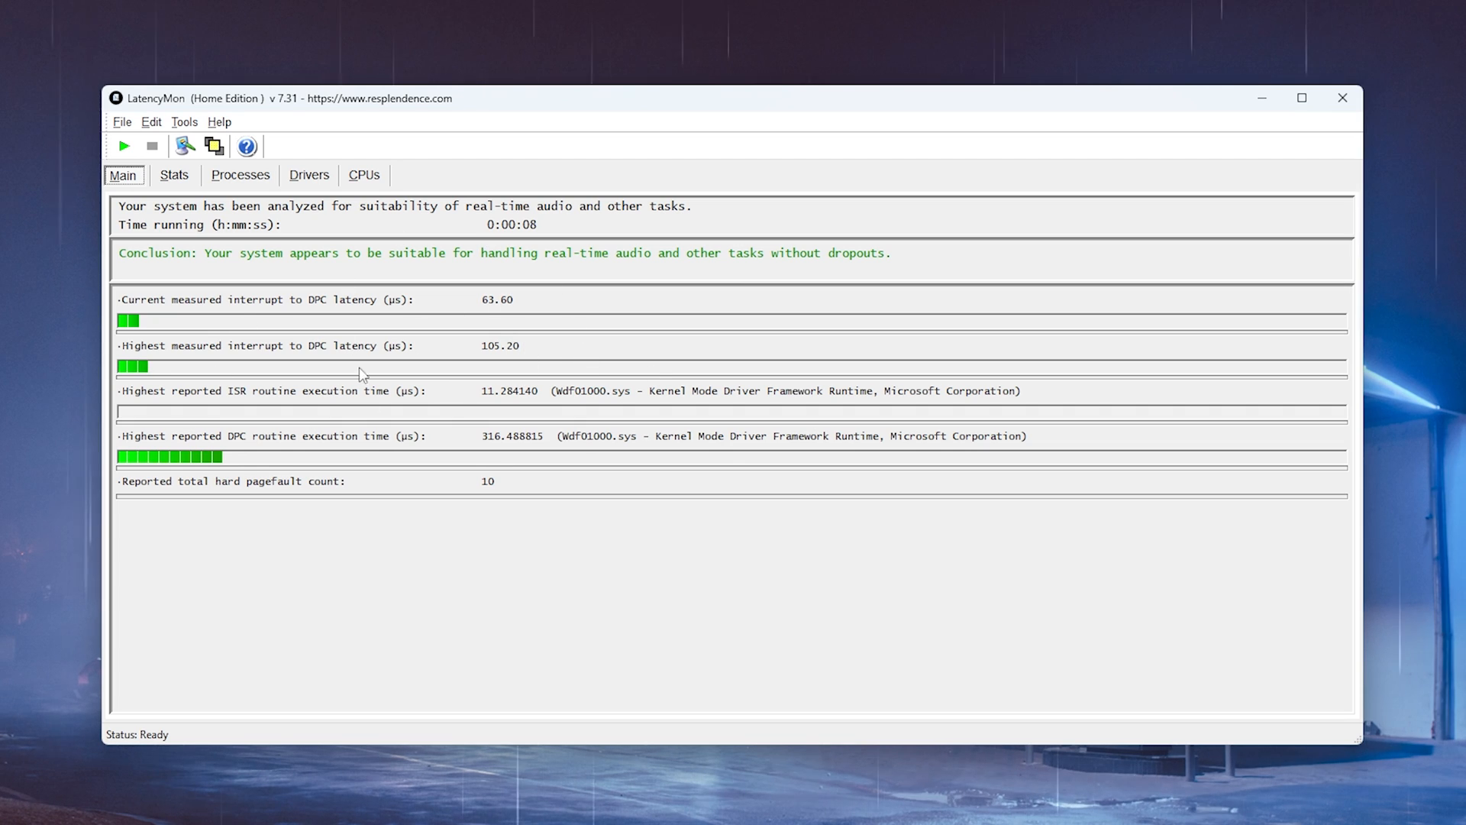
pyautogui.moveTo(565, 353)
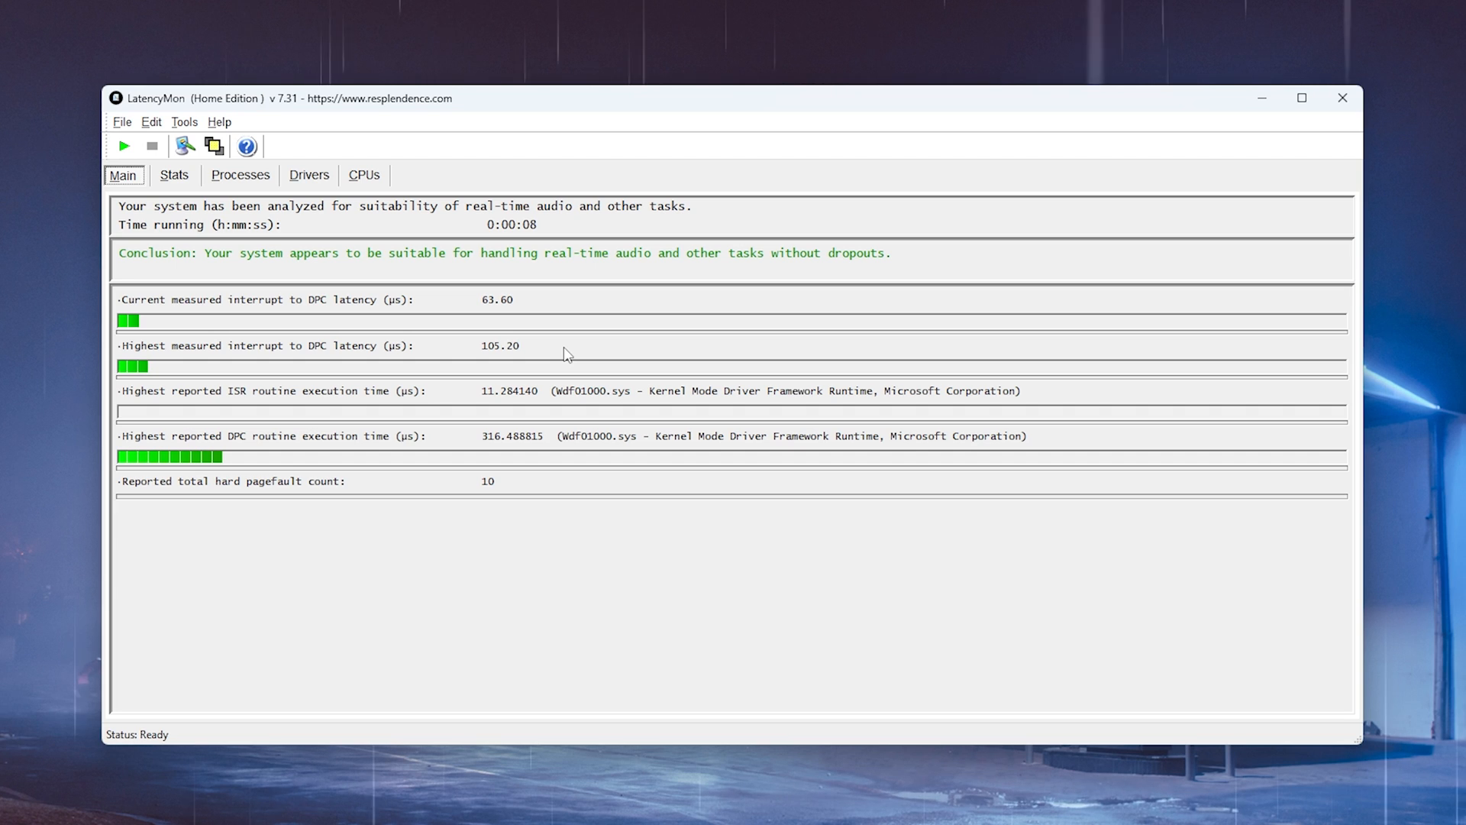
pyautogui.moveTo(592, 358)
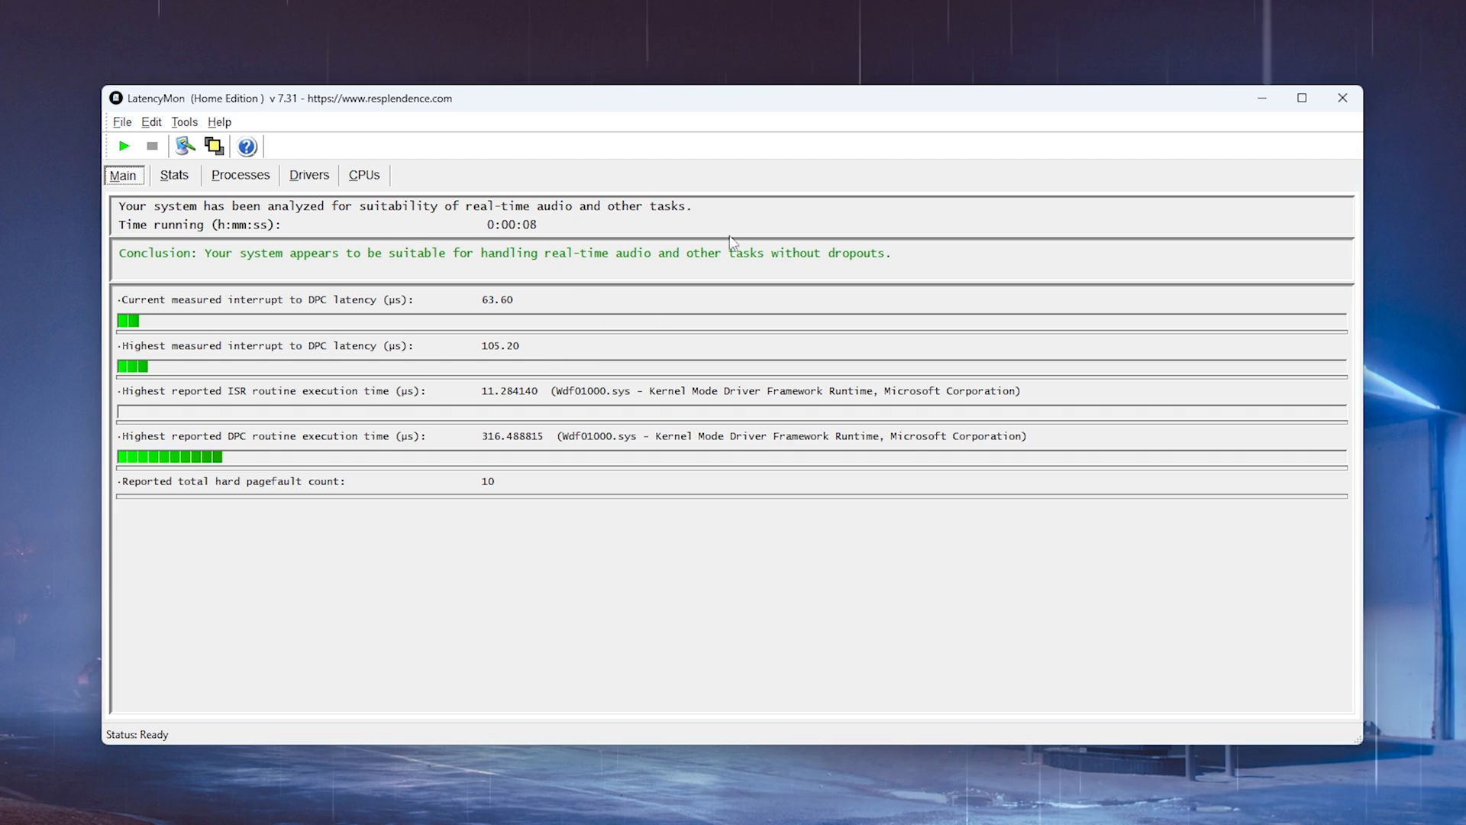
pyautogui.moveTo(614, 336)
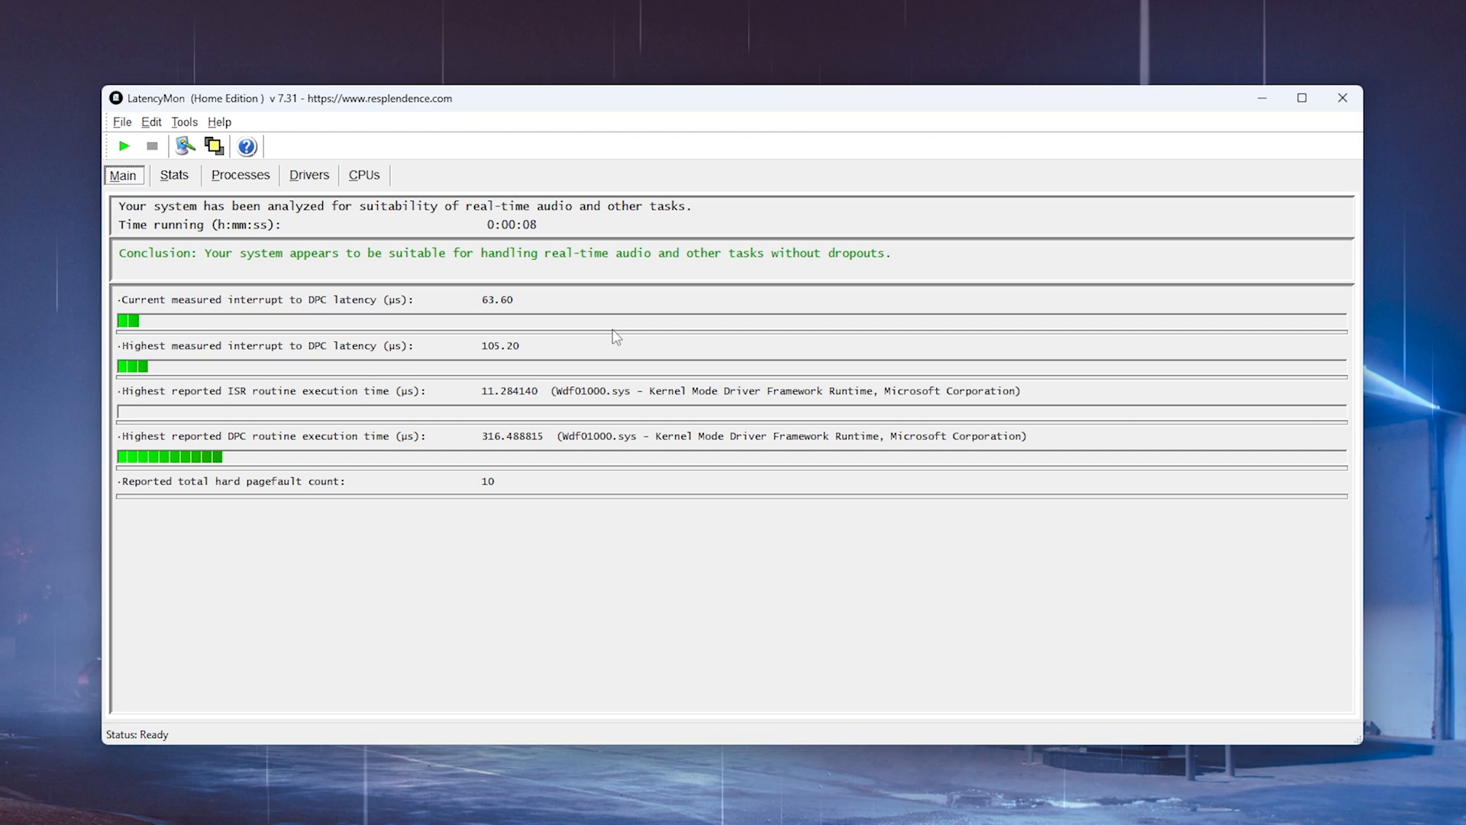
pyautogui.moveTo(526, 417)
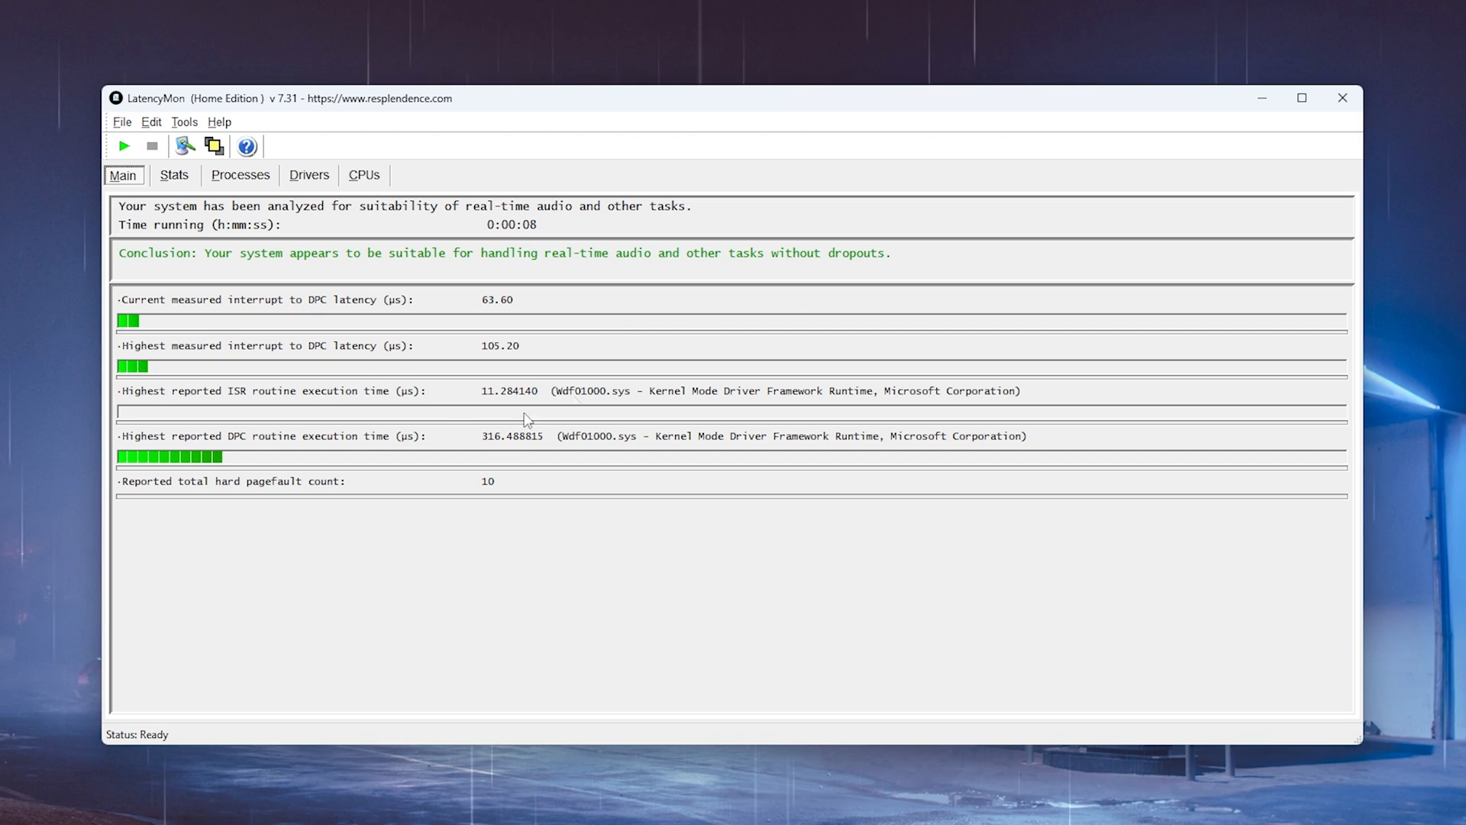
pyautogui.moveTo(554, 361)
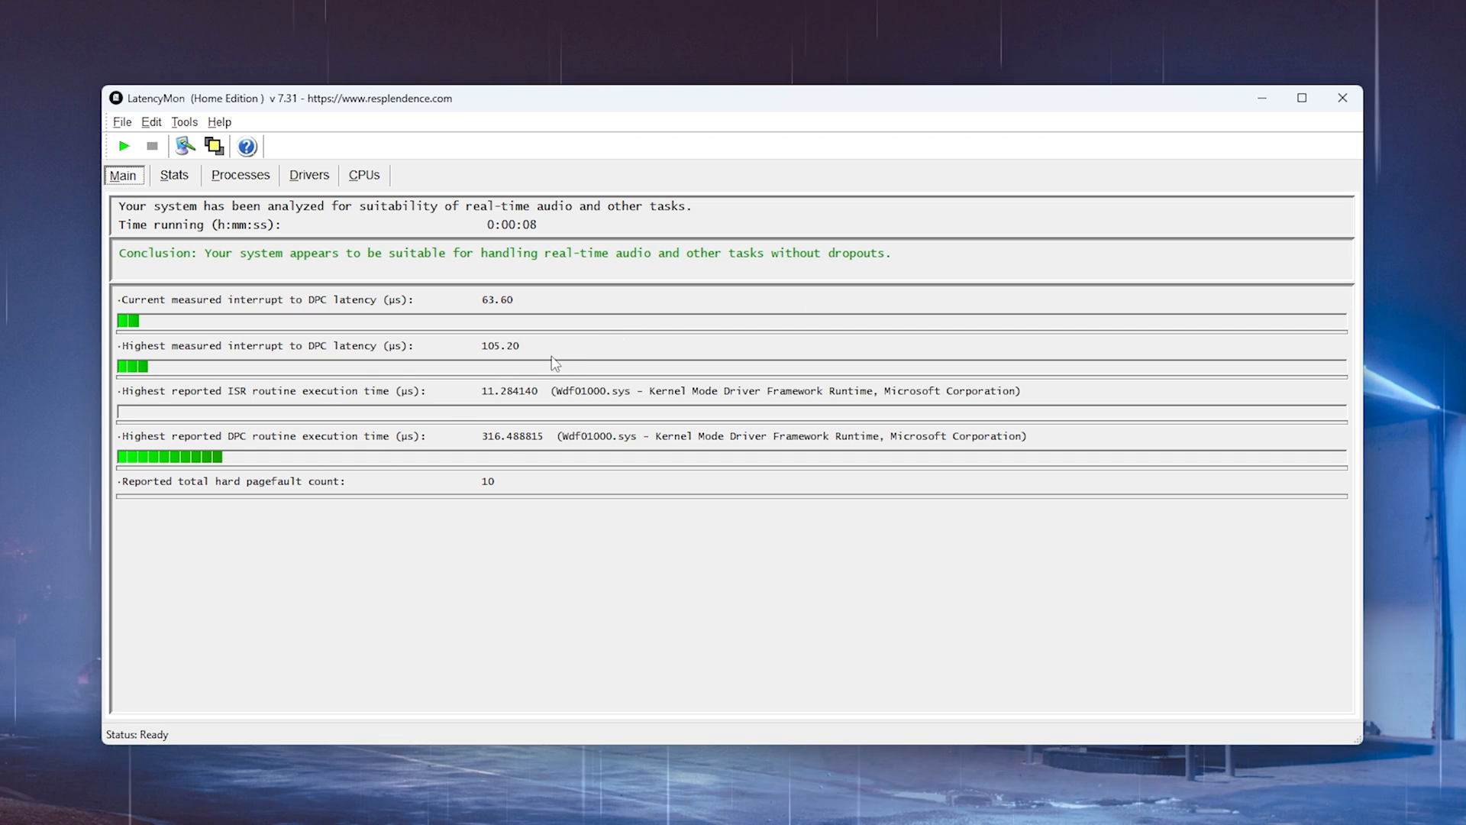
pyautogui.moveTo(557, 343)
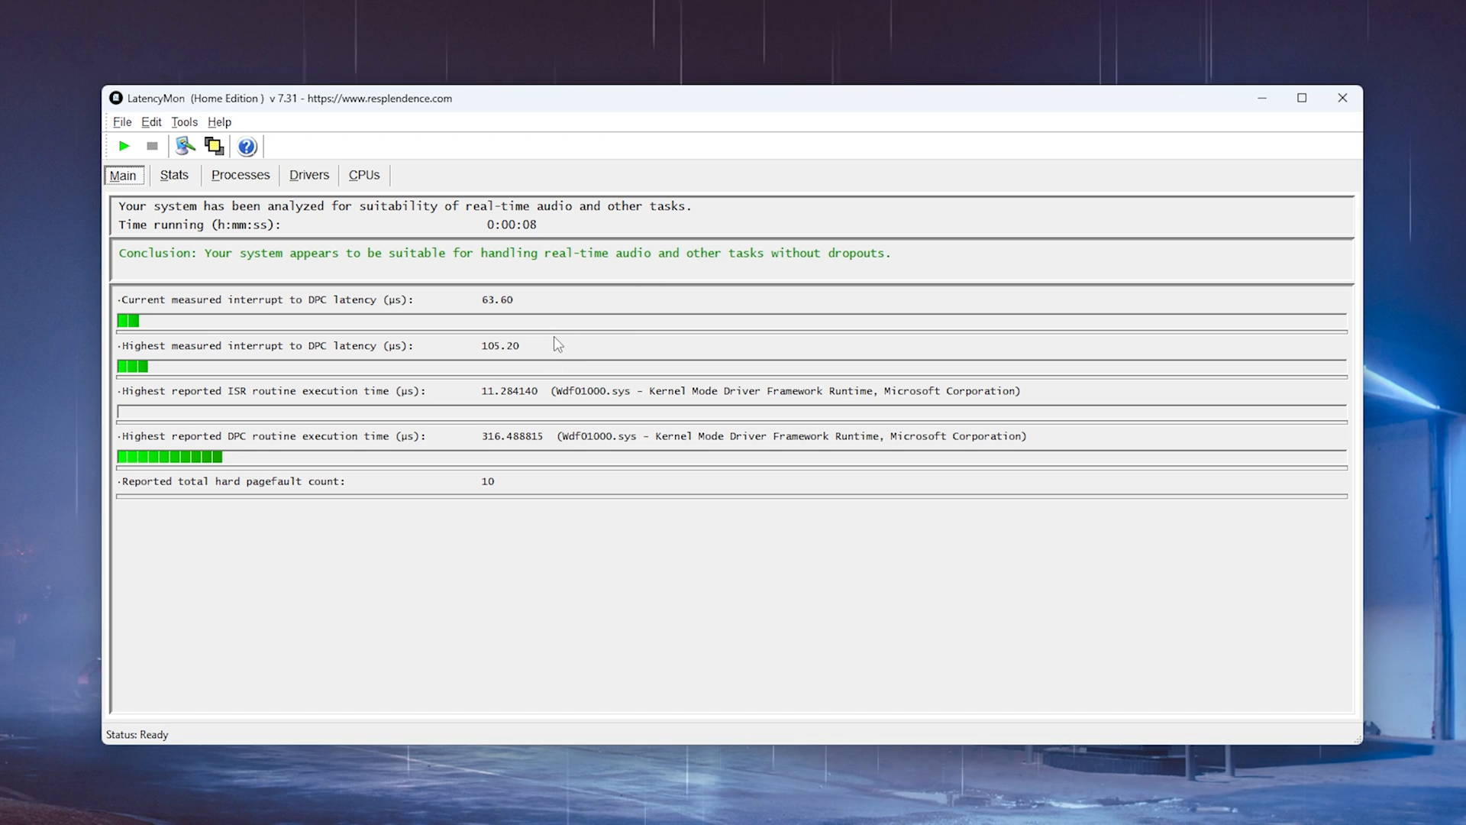
pyautogui.moveTo(374, 286)
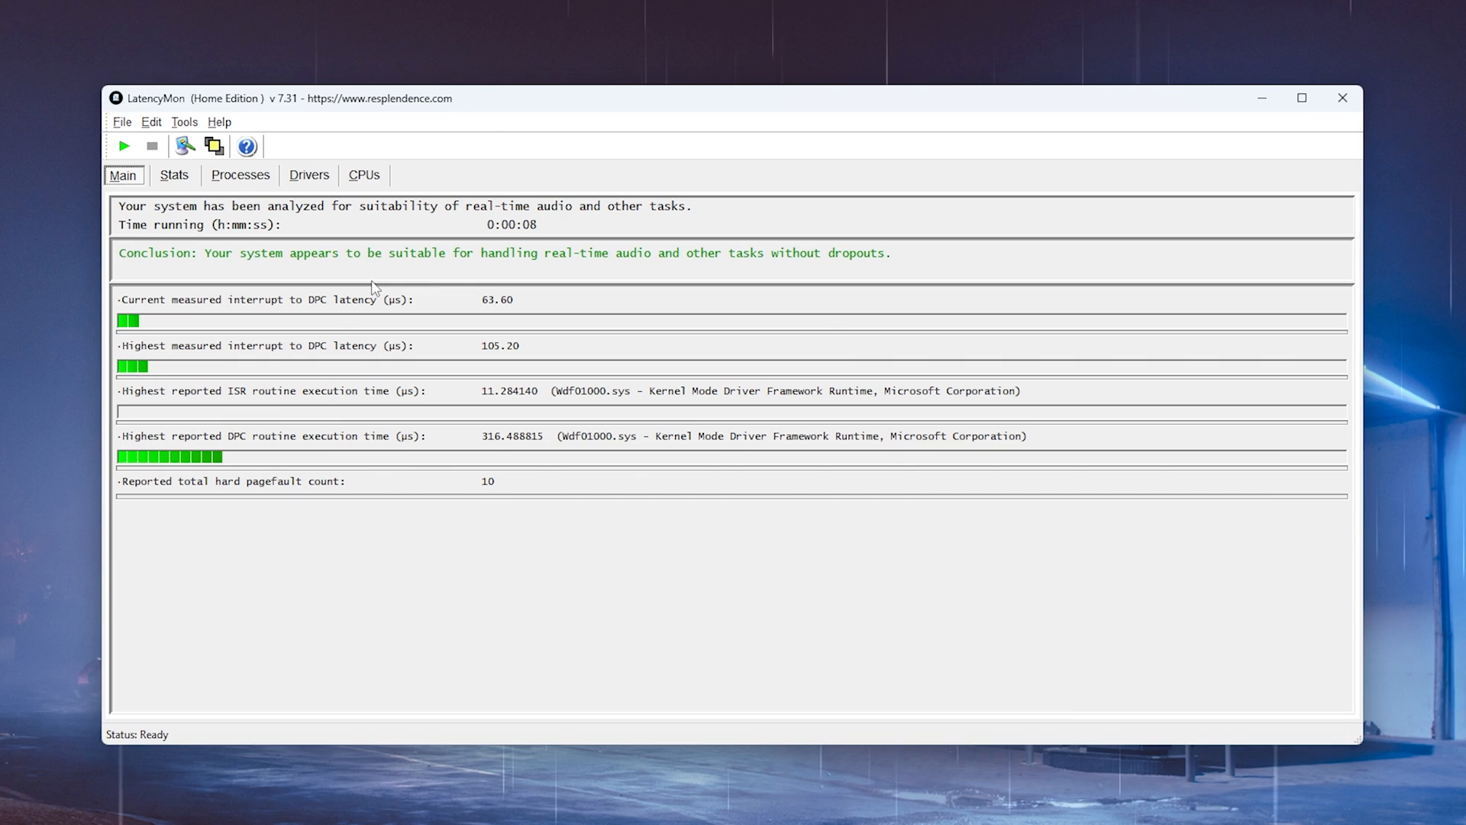
pyautogui.moveTo(401, 240)
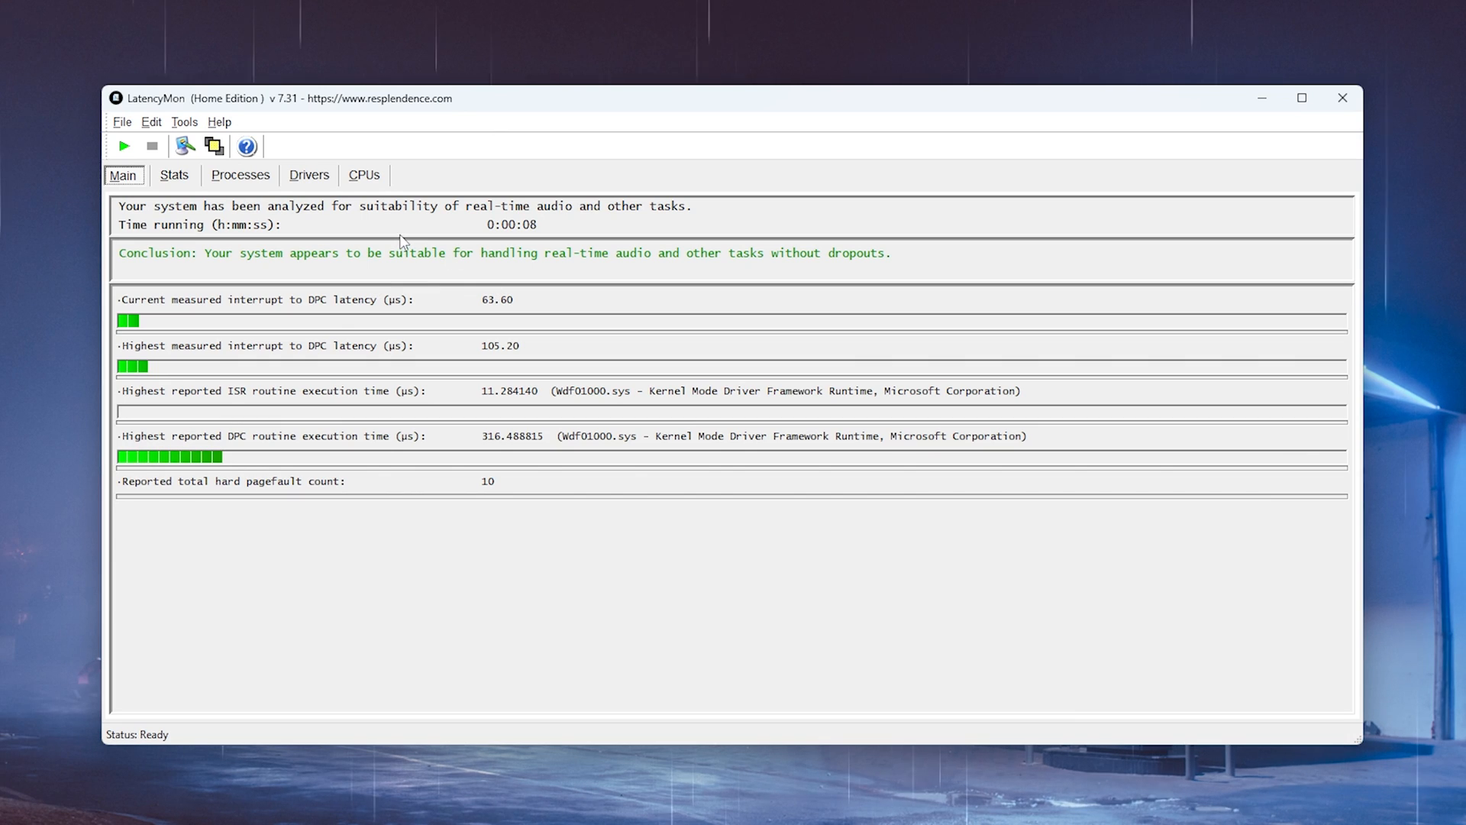
pyautogui.moveTo(153, 155)
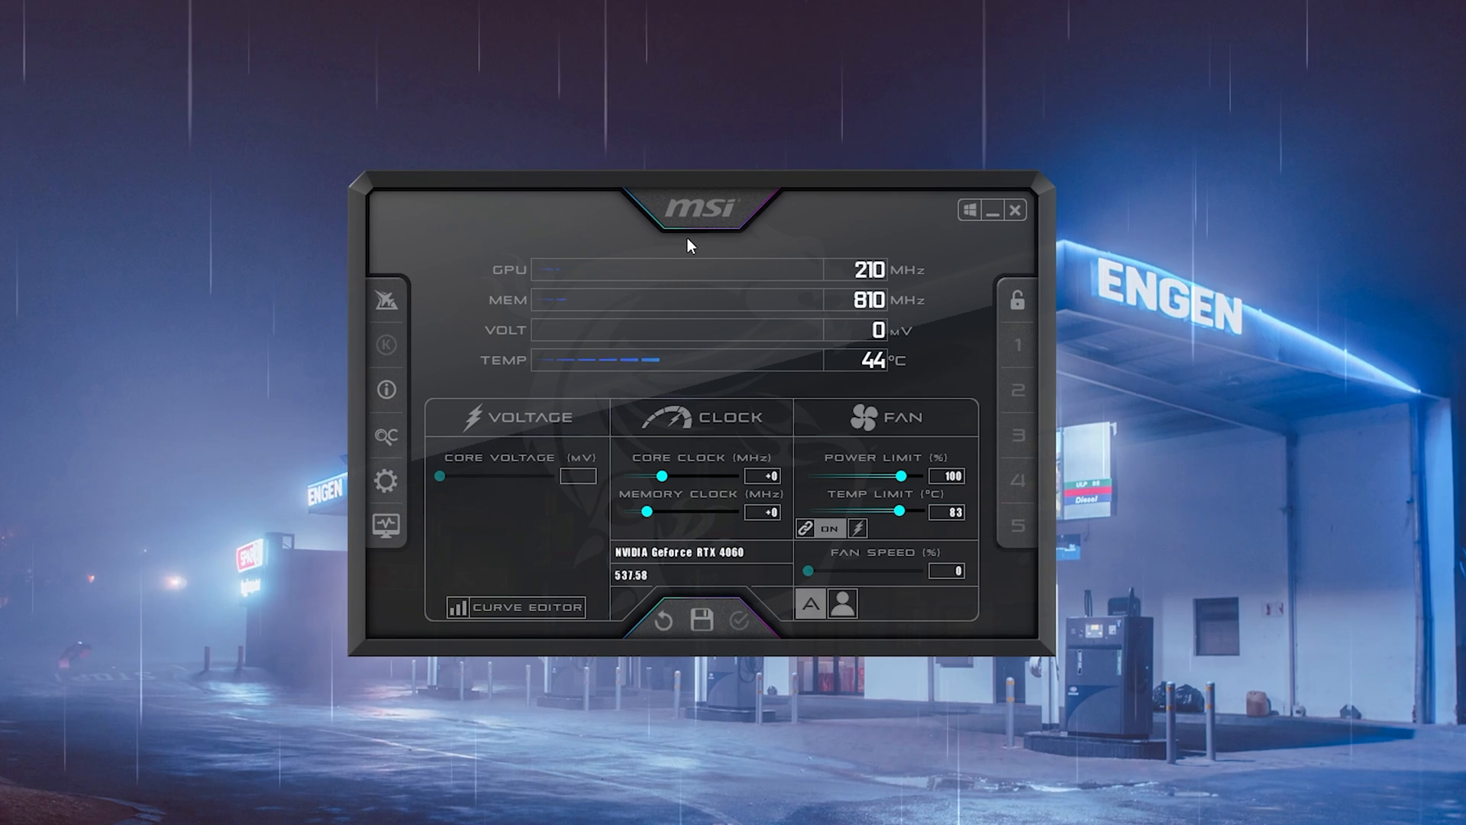
# Open MSI Afterburner's settings for the RTX 4060 and review the General compatibility properties
pyautogui.click(385, 476)
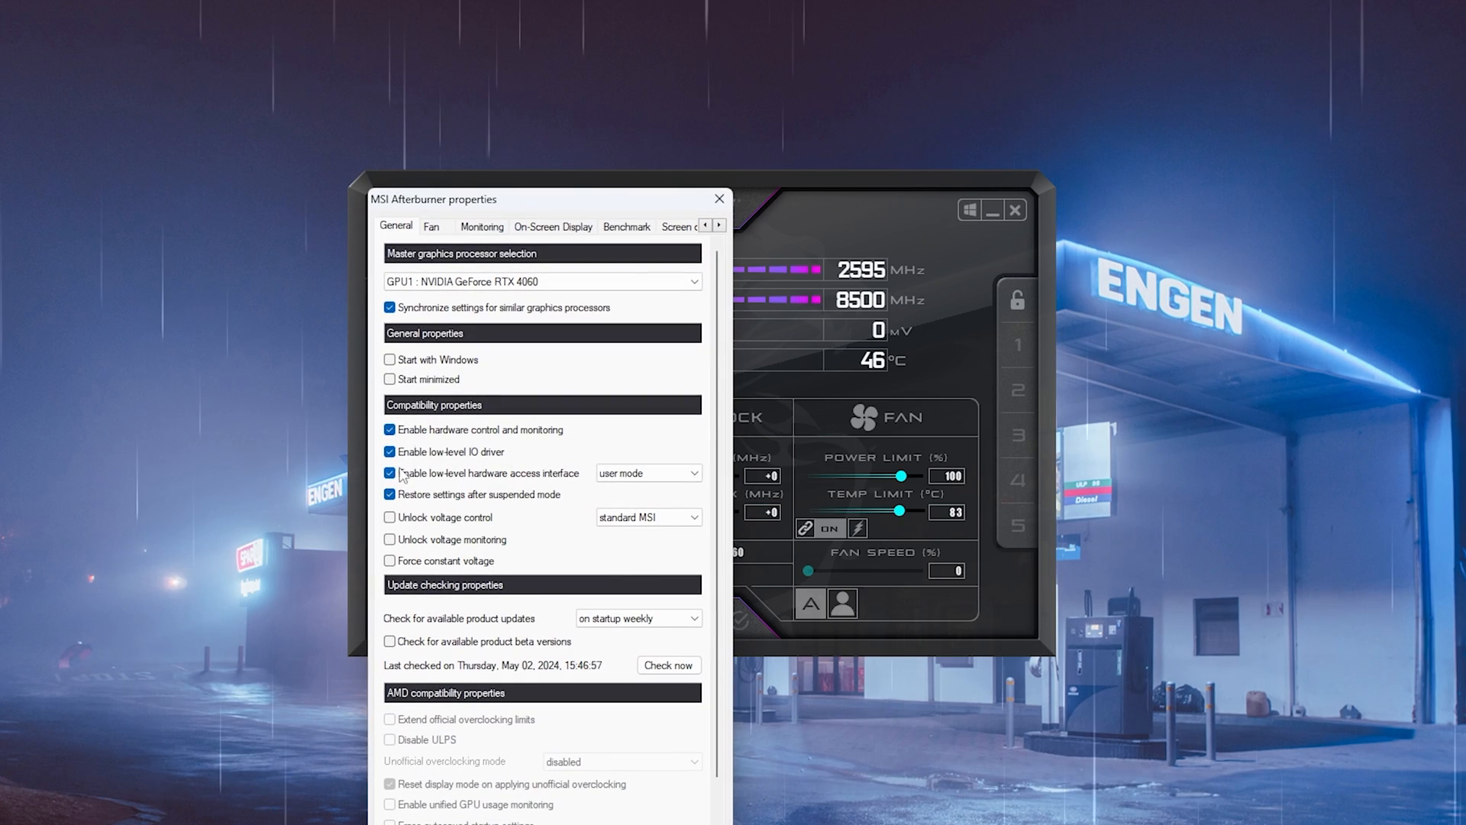
pyautogui.click(482, 226)
pyautogui.write('riva')
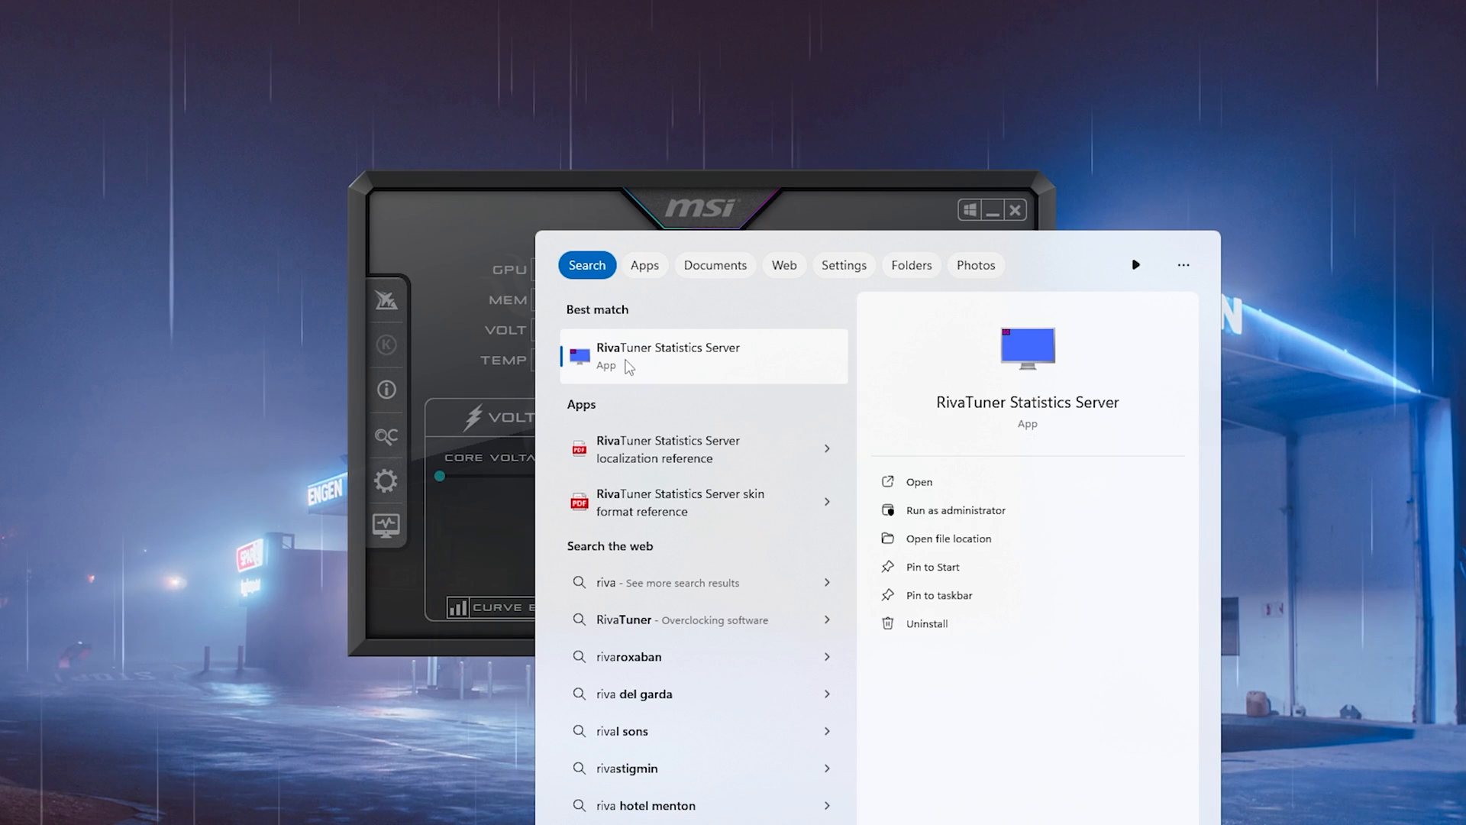
# Launch RivaTuner Statistics Server 7.3.4 and open its Setup properties window
pyautogui.click(682, 356)
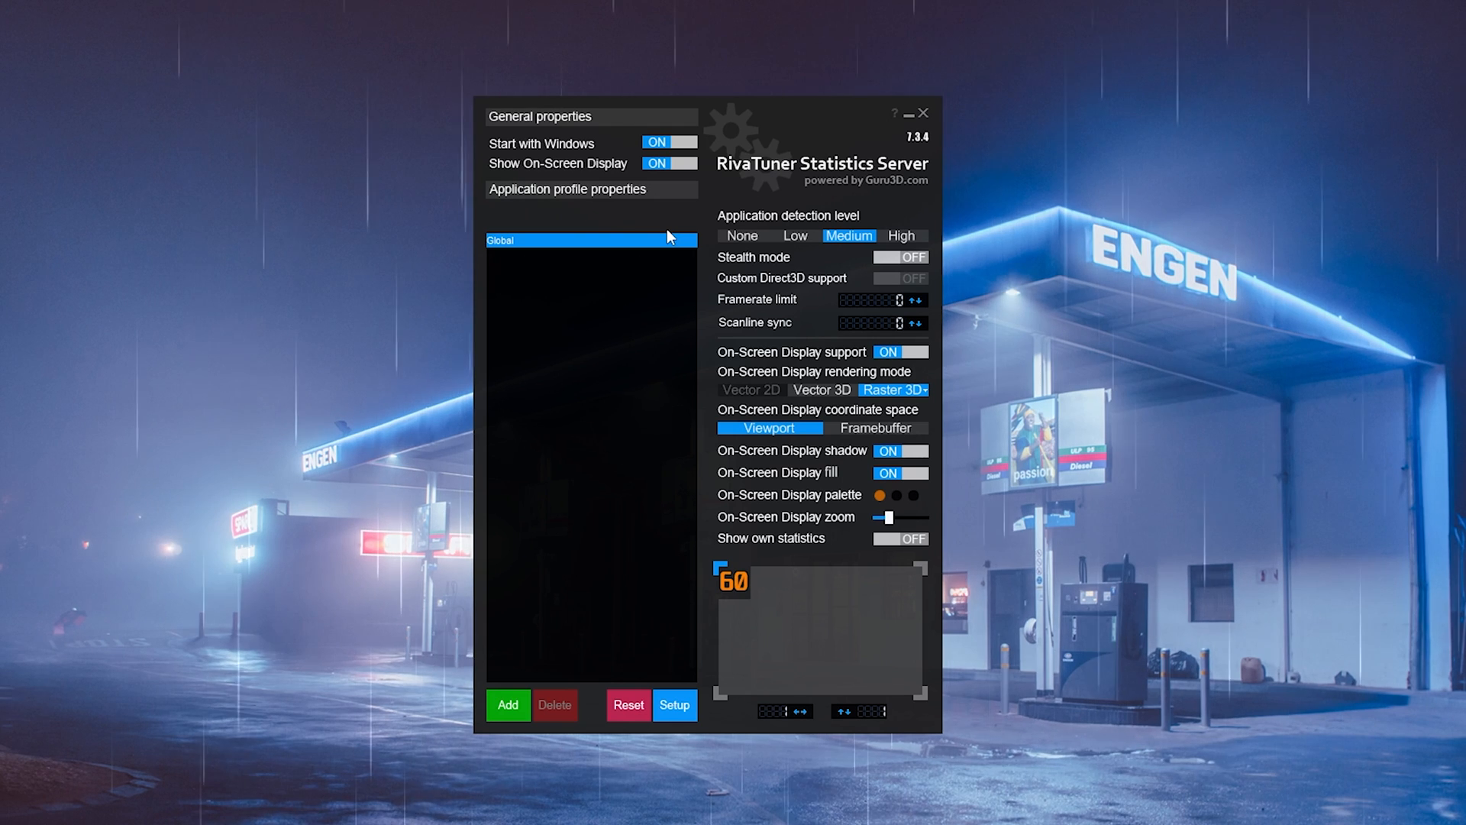
pyautogui.moveTo(505, 361)
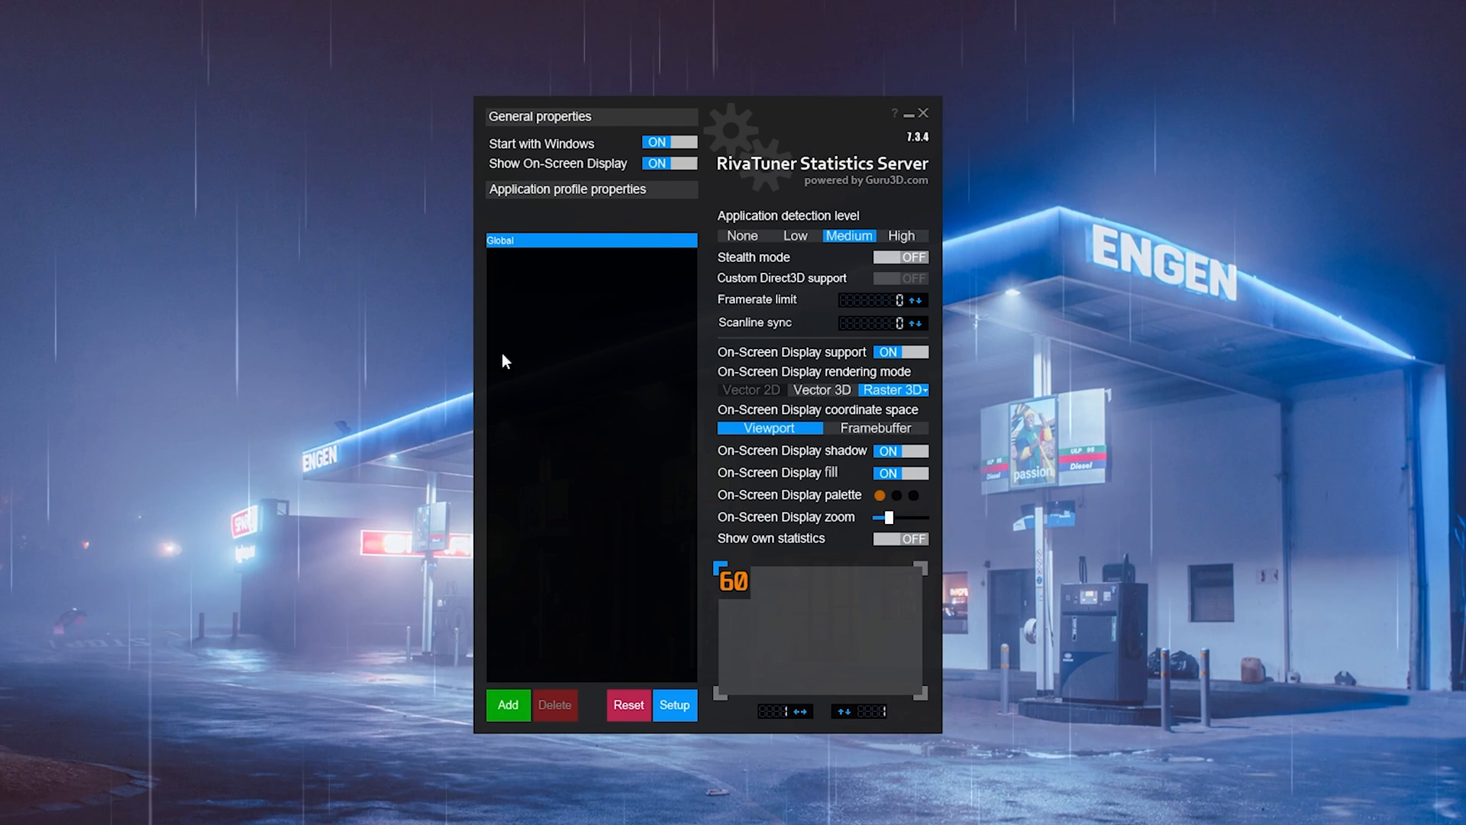
pyautogui.moveTo(504, 173)
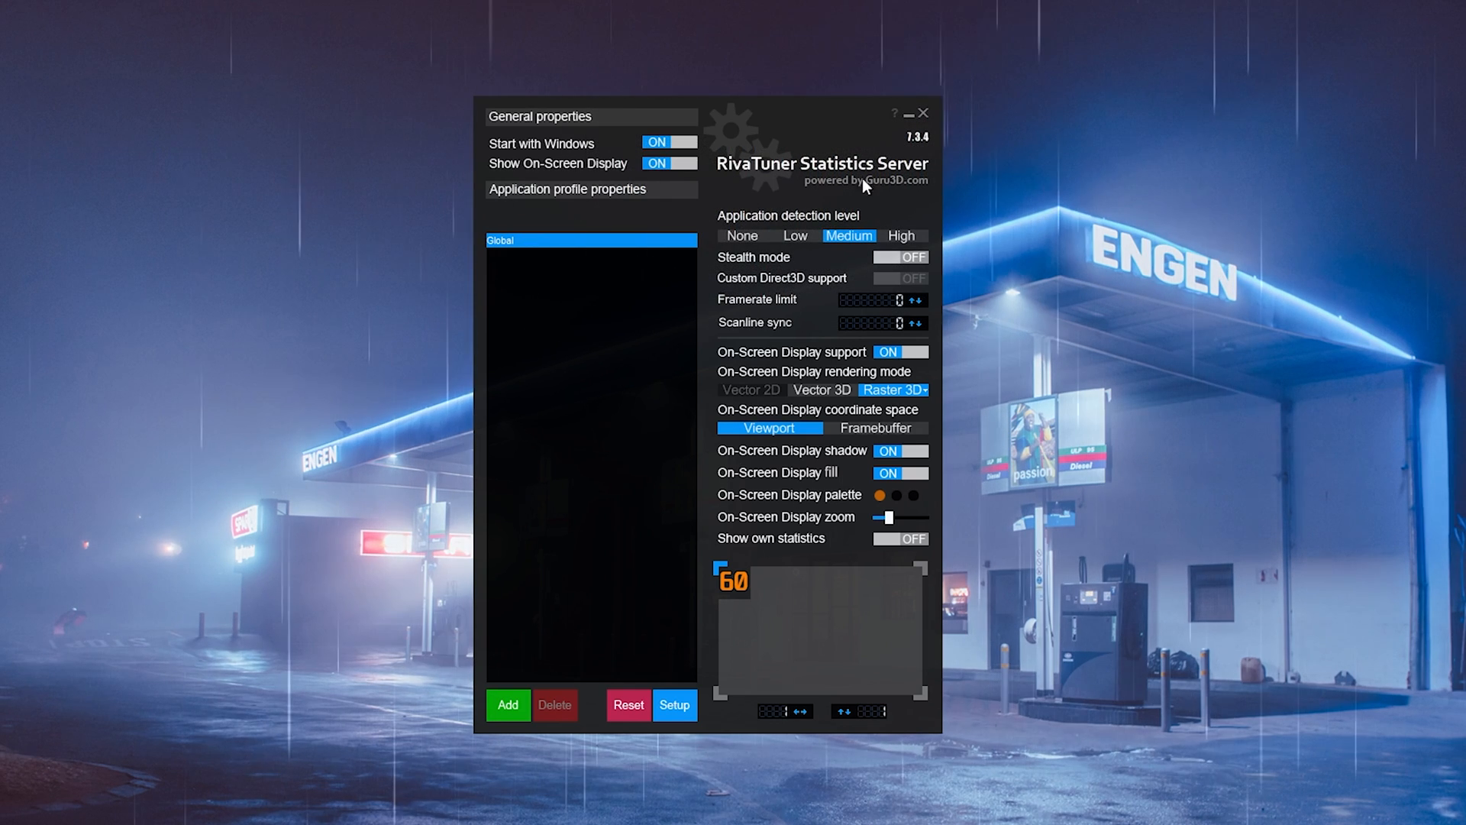
pyautogui.moveTo(676, 588)
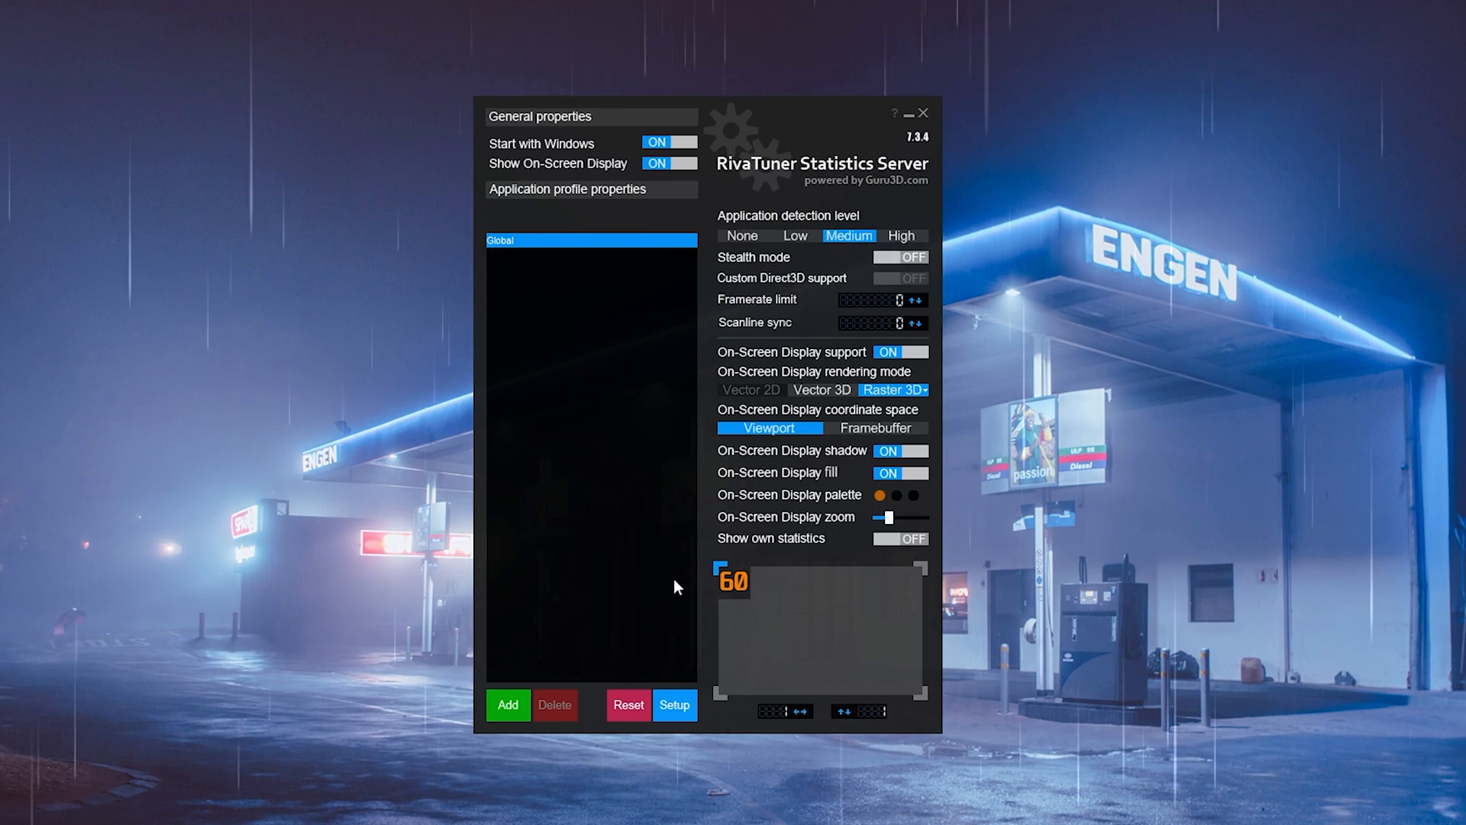
pyautogui.click(675, 705)
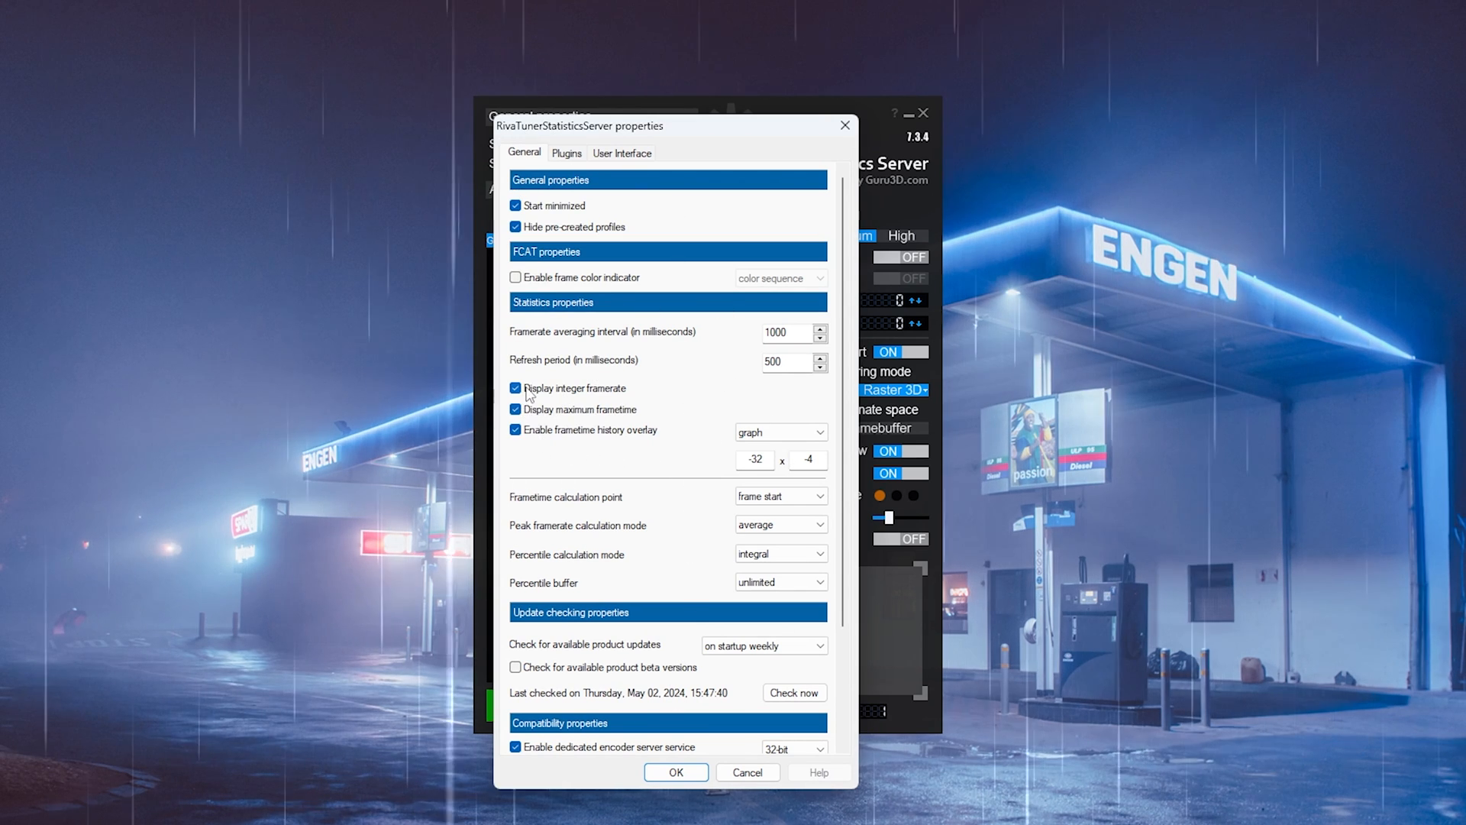
pyautogui.moveTo(452, 403)
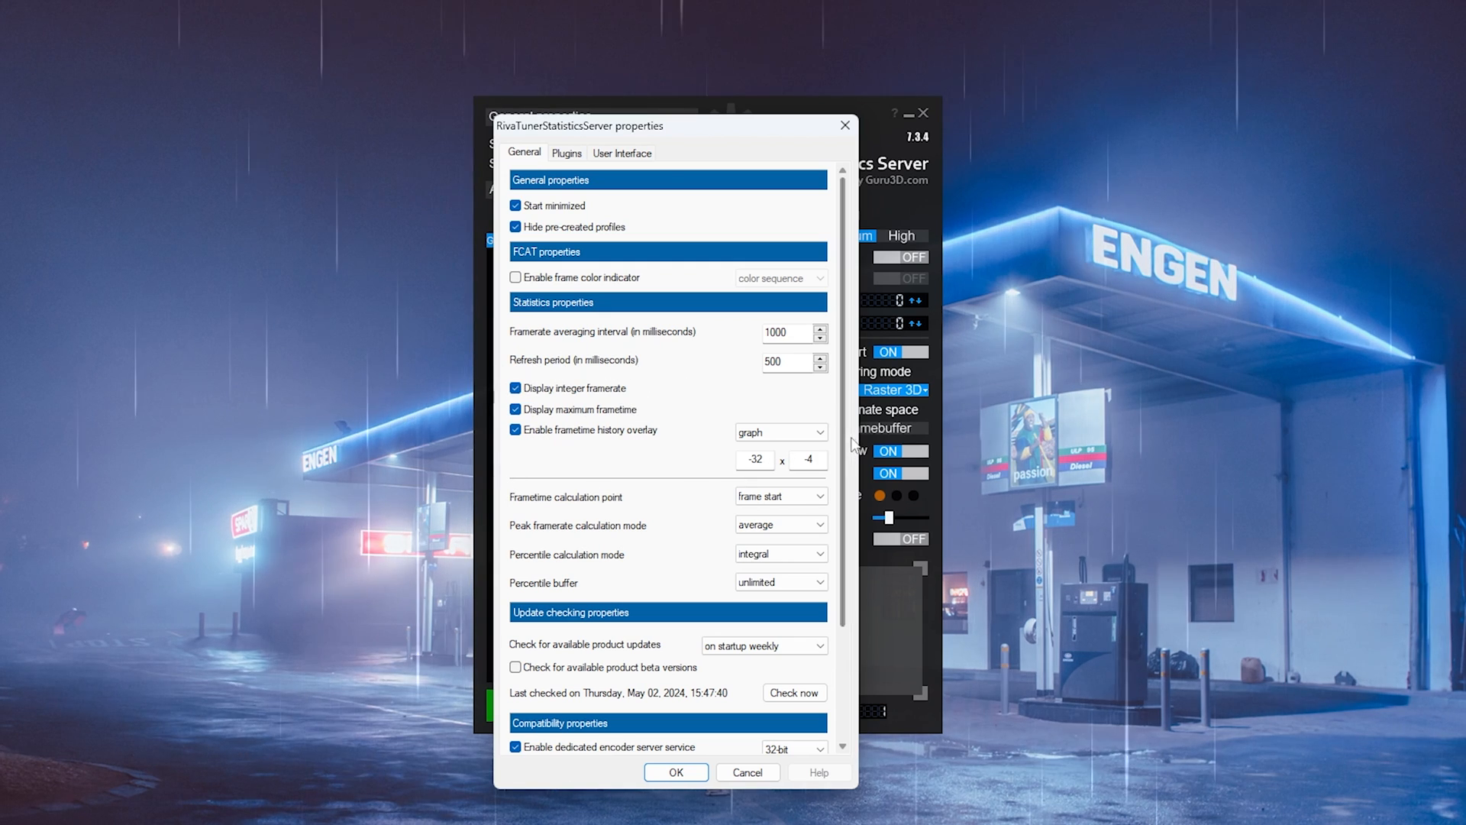
# Scroll through the RTSS General tab's framerate and frametime overlay settings
pyautogui.scroll(-3)
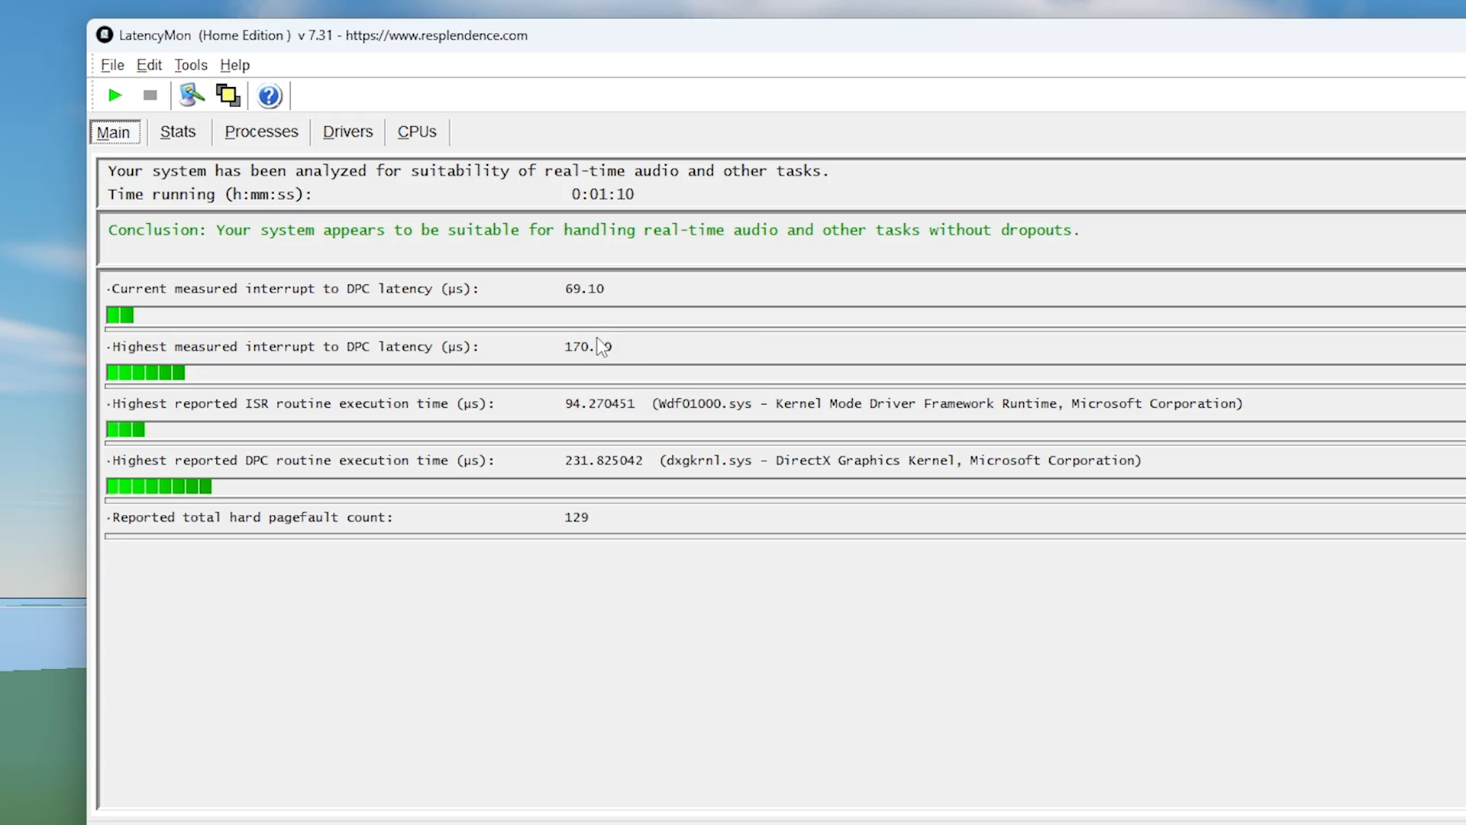
pyautogui.moveTo(665, 336)
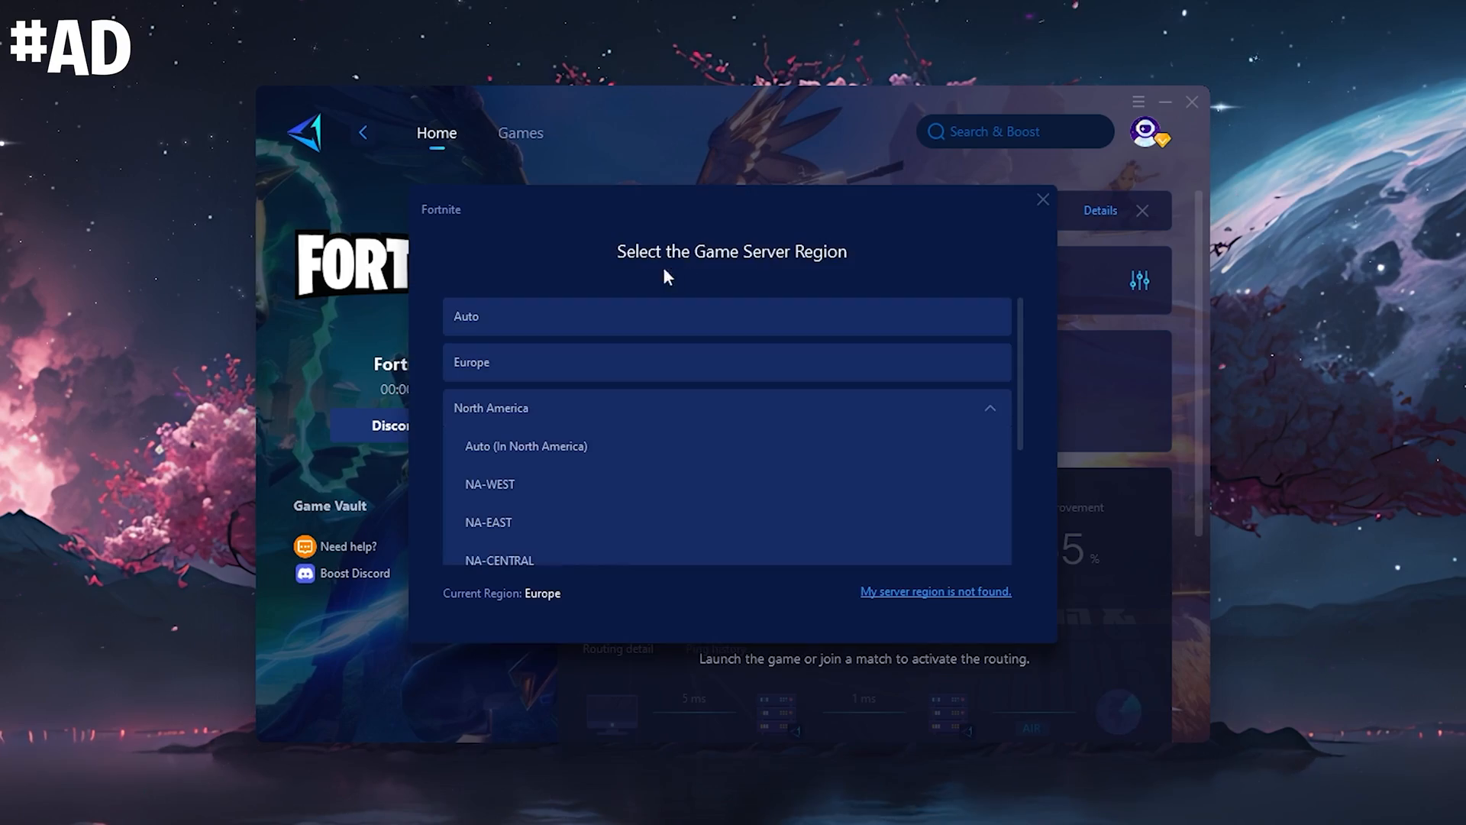
# Switch GearUP's Fortnite server region to Europe, accepting the disconnection warning
pyautogui.click(512, 362)
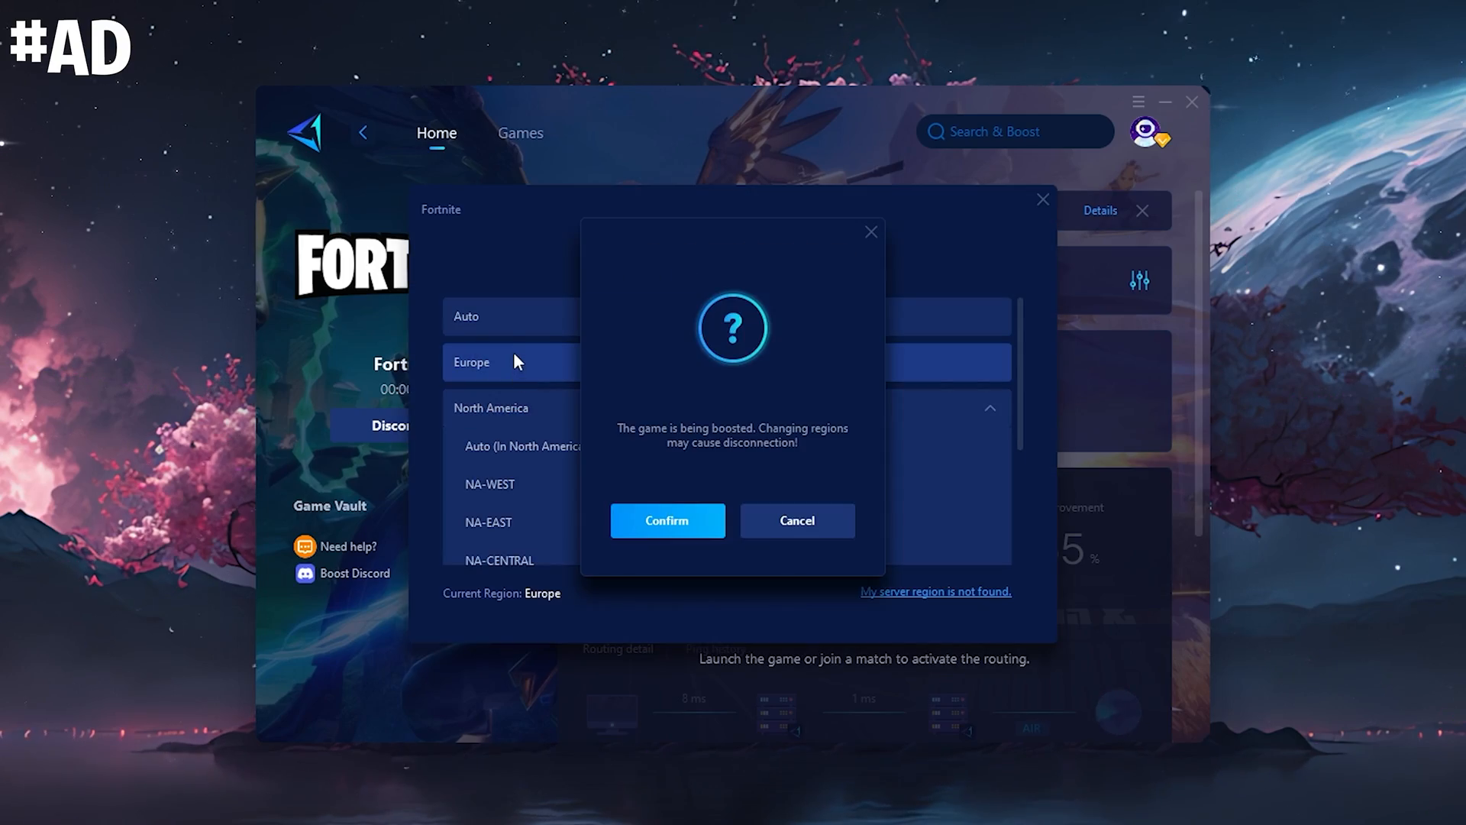
pyautogui.click(666, 520)
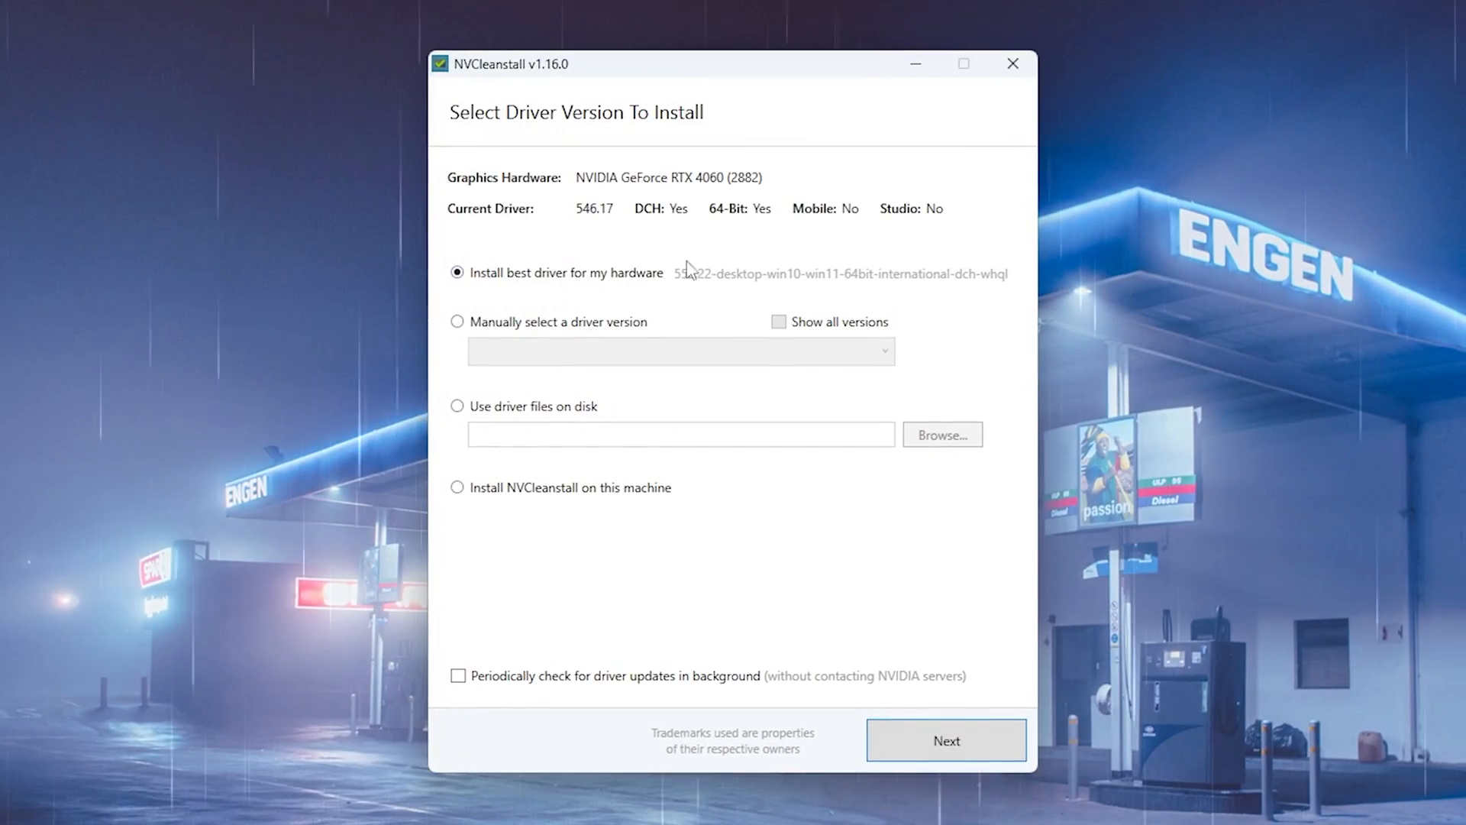
pyautogui.moveTo(530, 334)
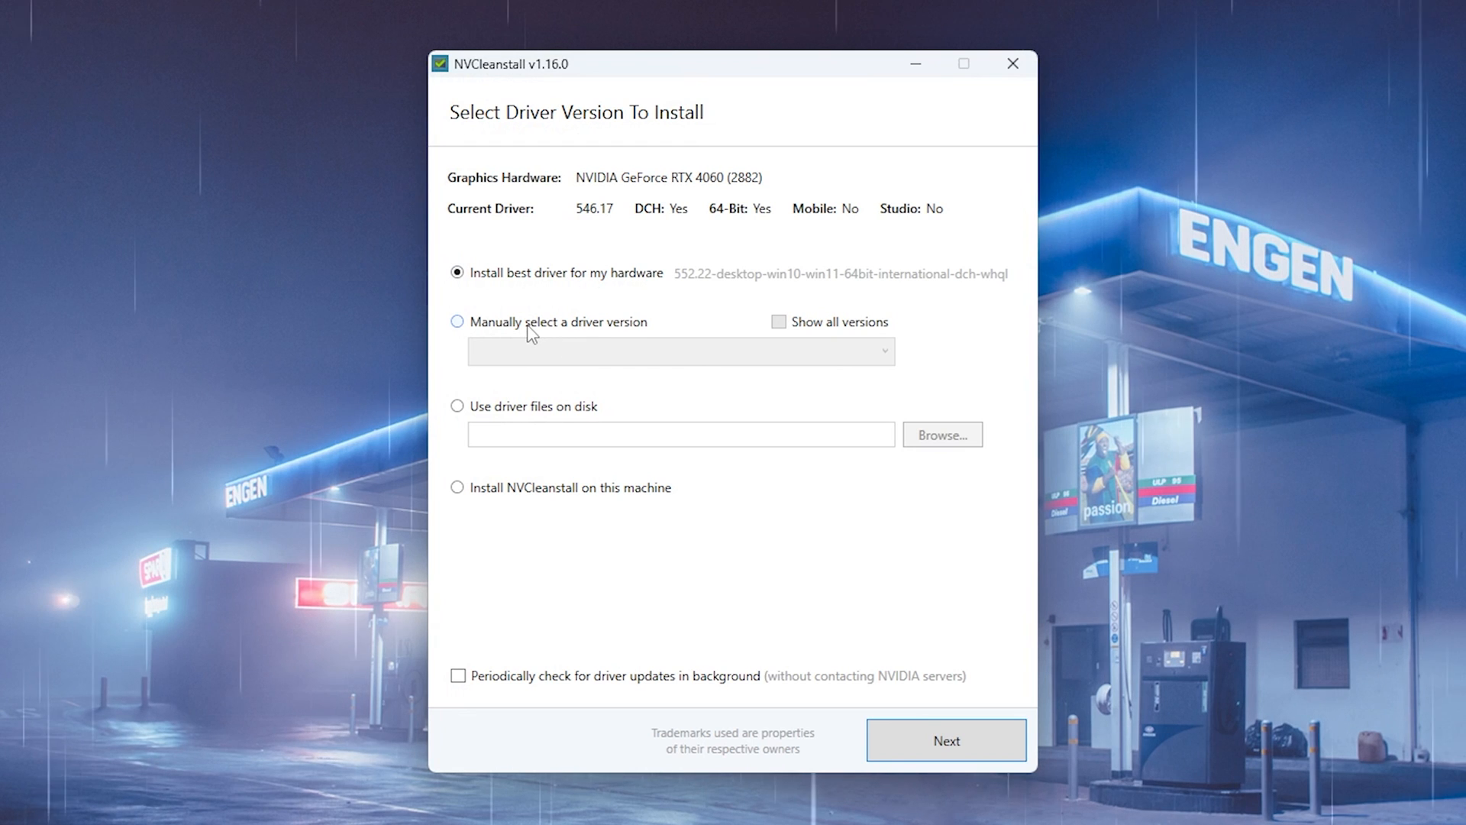
pyautogui.moveTo(518, 344)
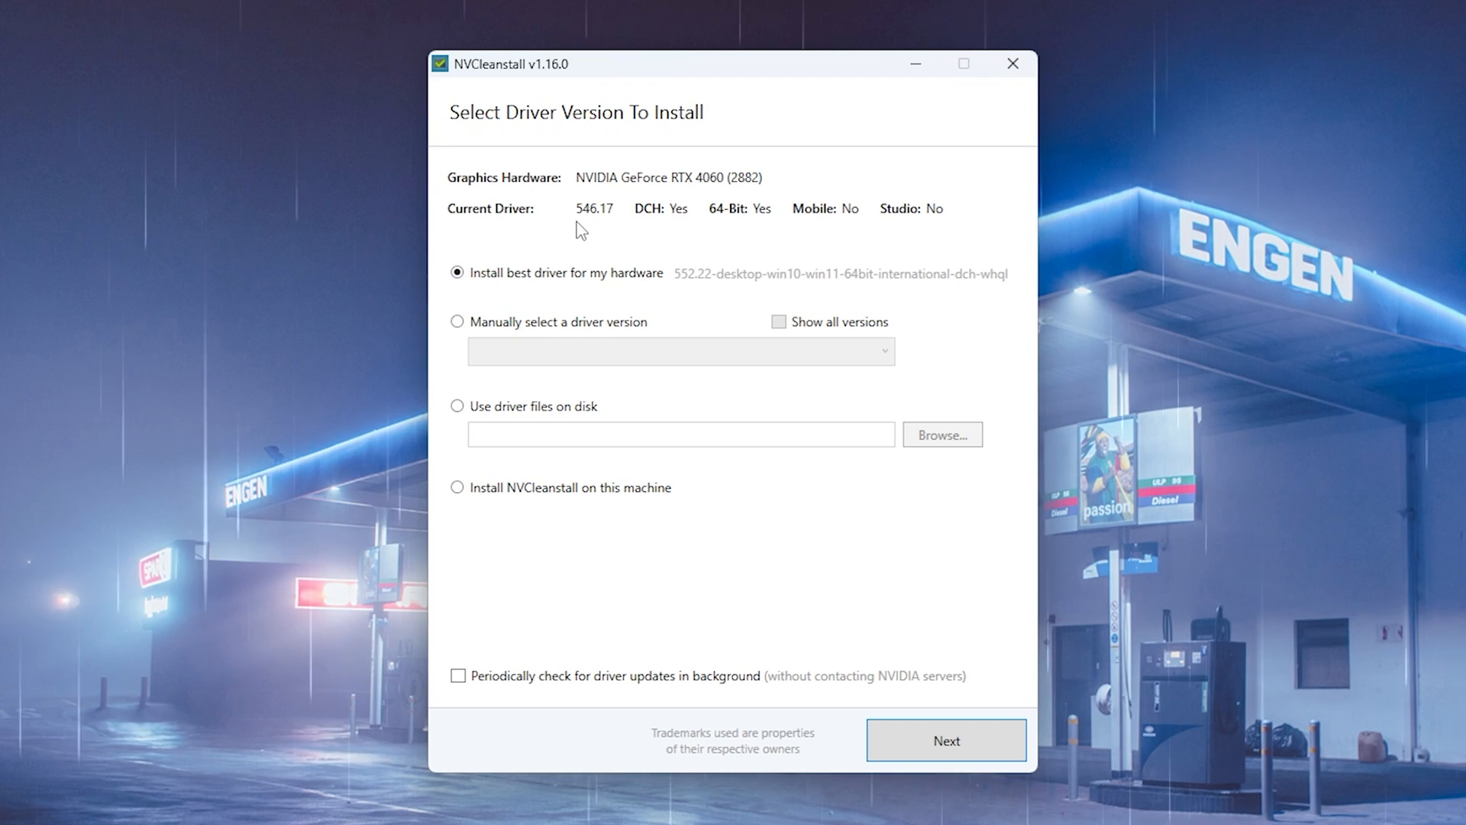
# Switch to manual selection and pick driver 552.22 Windows 10 64-bit Desktop DCH
pyautogui.click(457, 321)
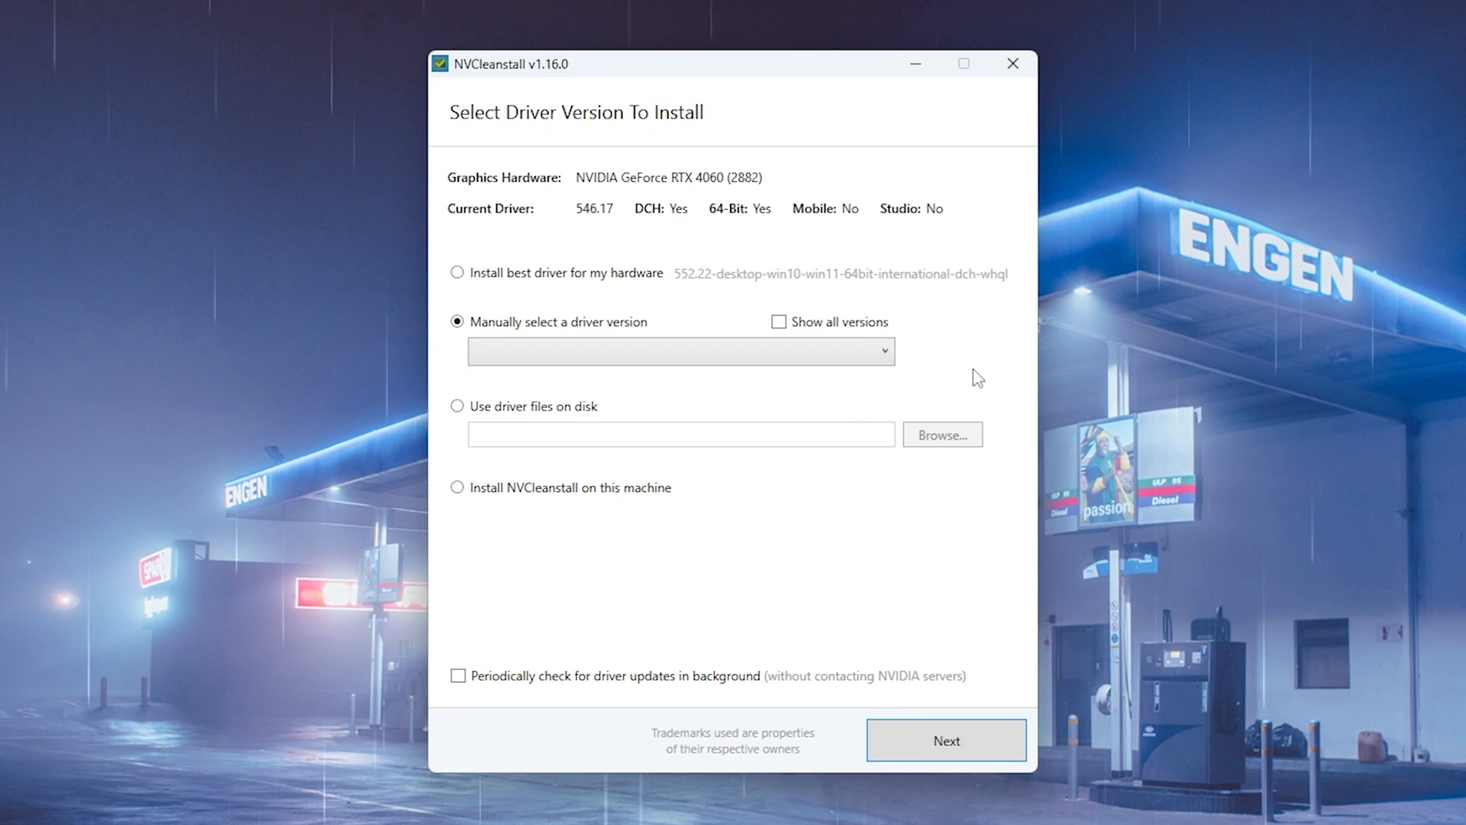
pyautogui.click(779, 322)
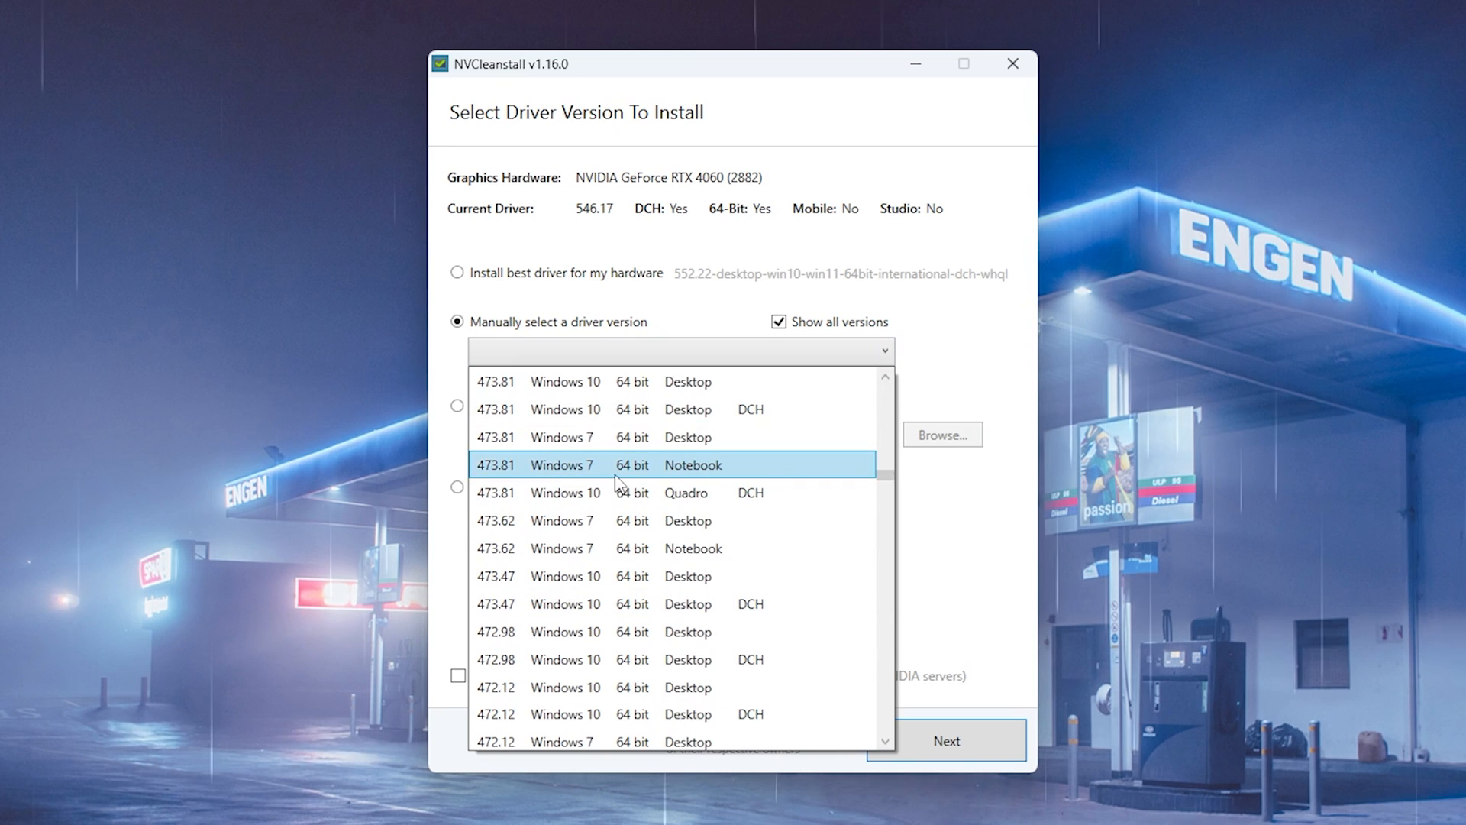
pyautogui.scroll(-3)
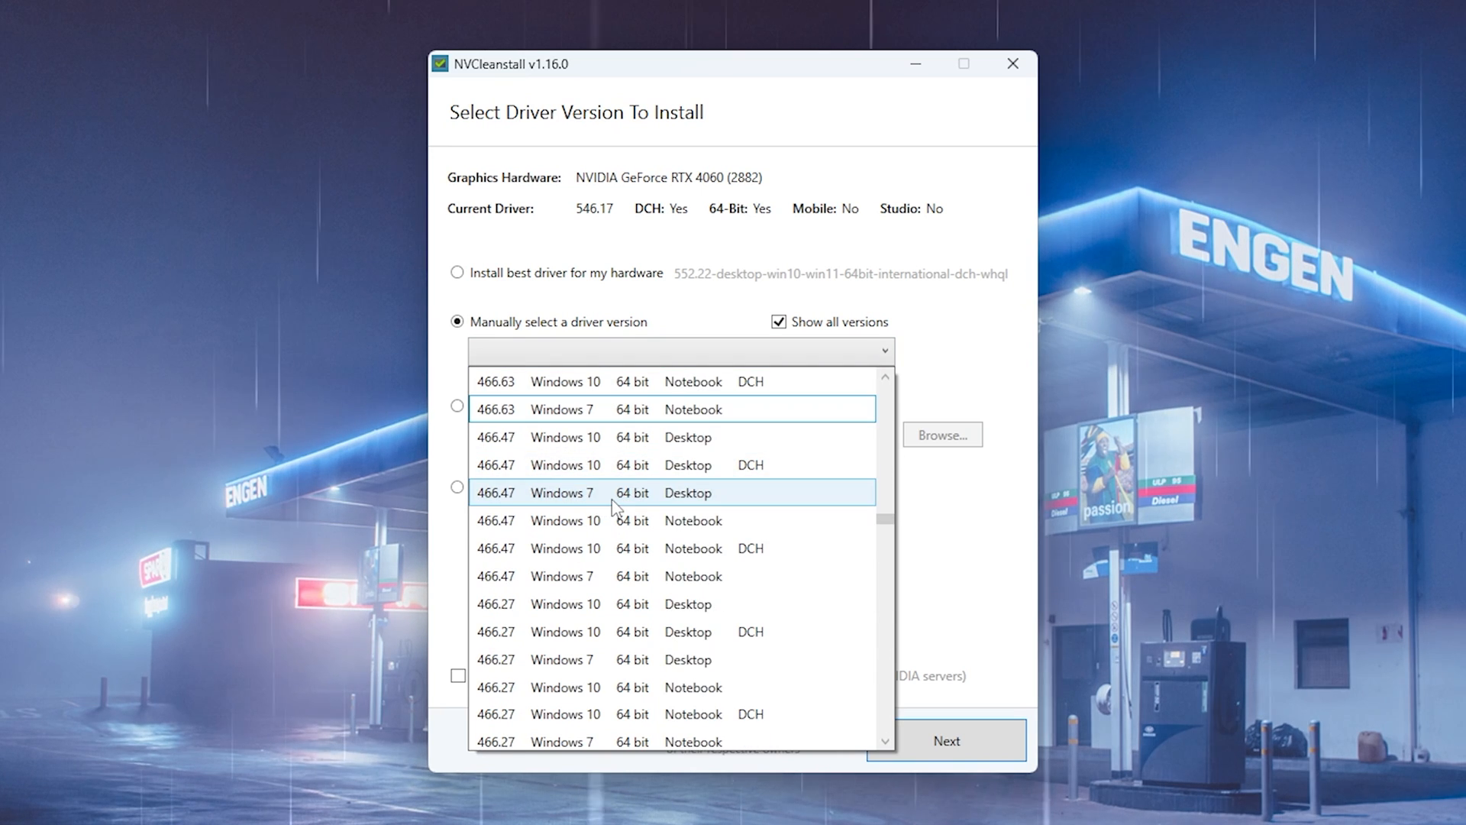
pyautogui.scroll(-3)
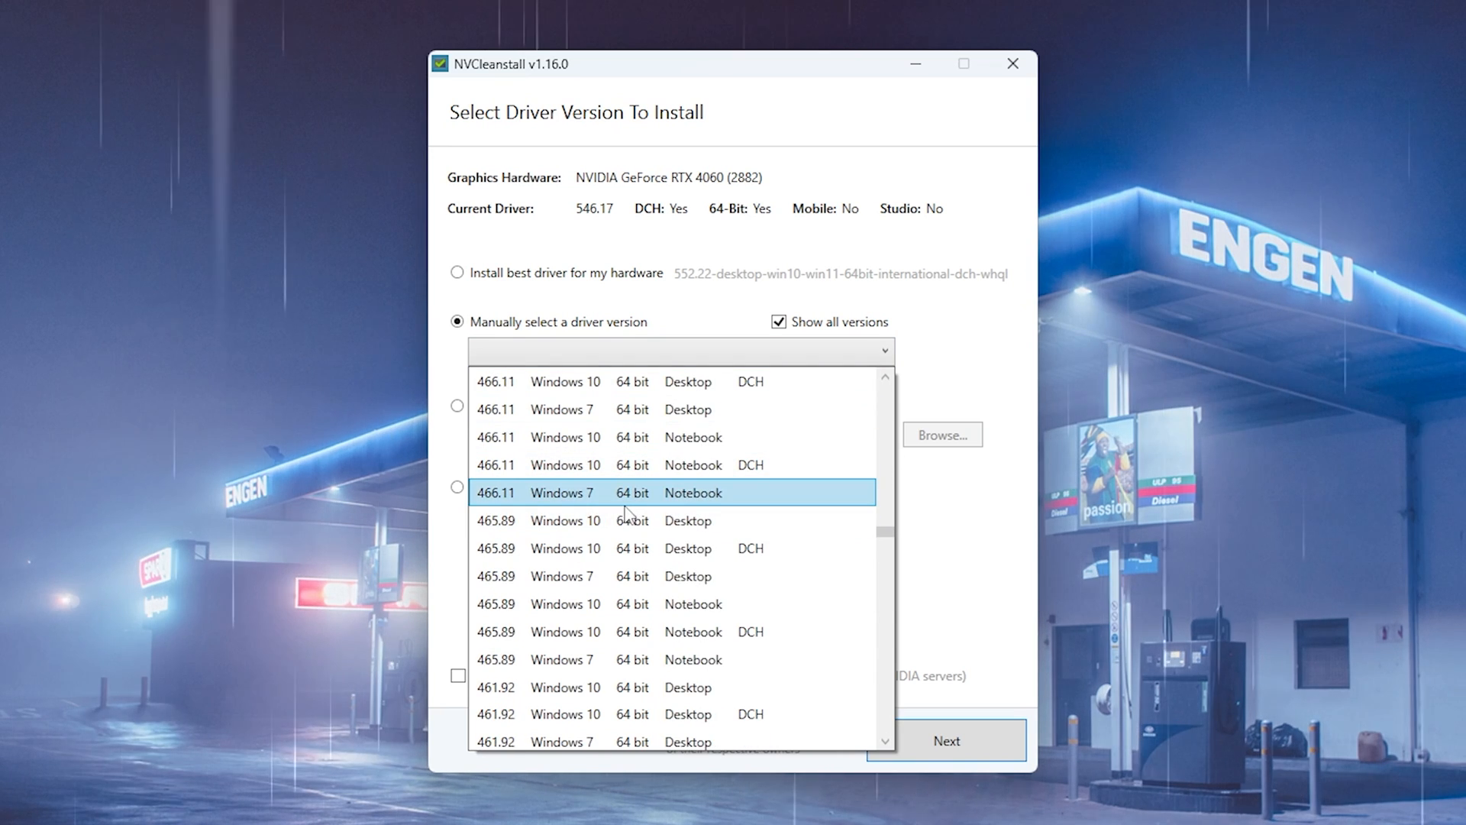
pyautogui.click(779, 321)
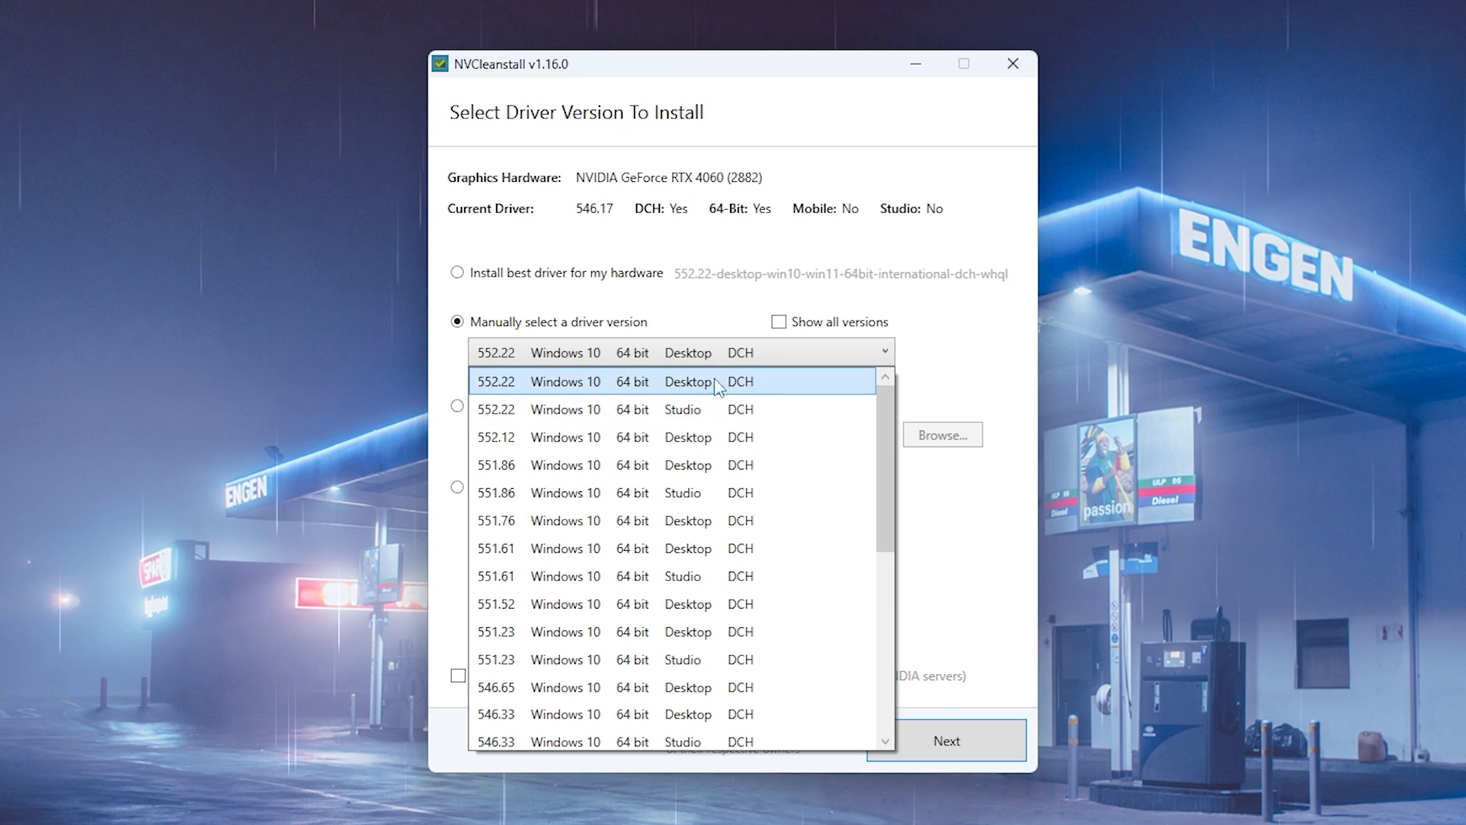
pyautogui.moveTo(741, 388)
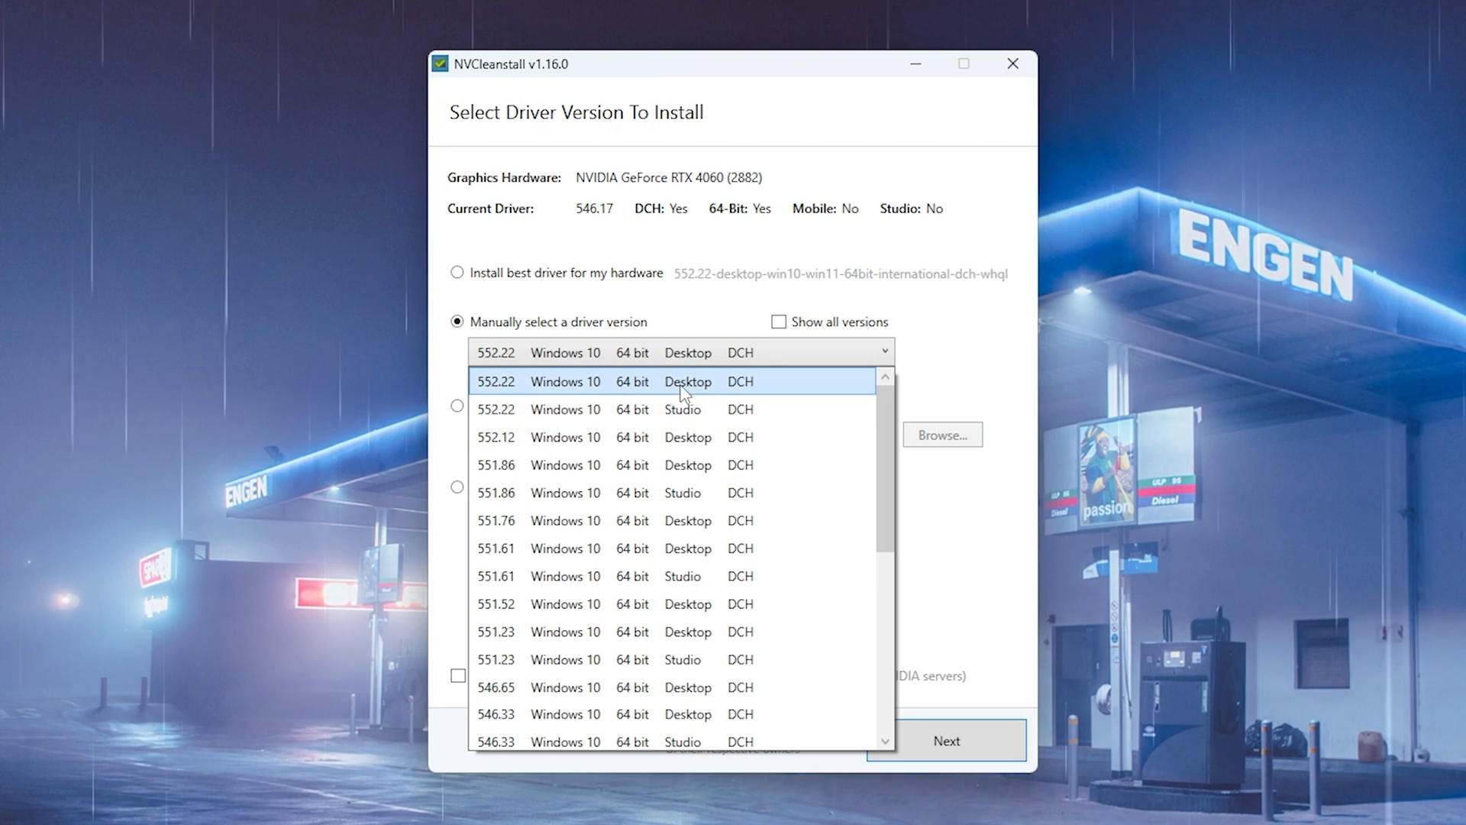
# Move to component selection, apply the recommended set, and leave out HD Audio via HDMI
pyautogui.click(946, 741)
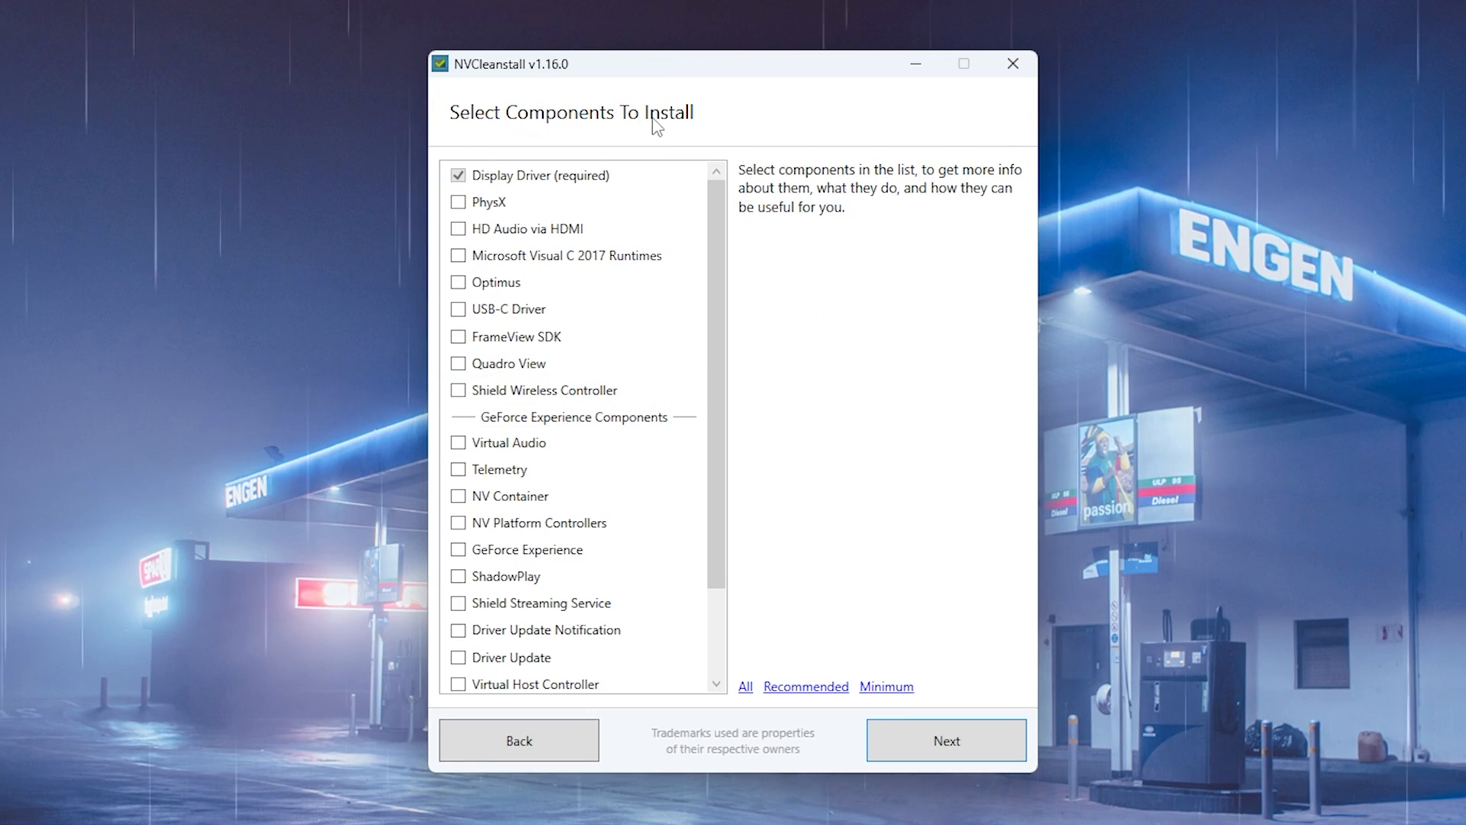
pyautogui.moveTo(789, 693)
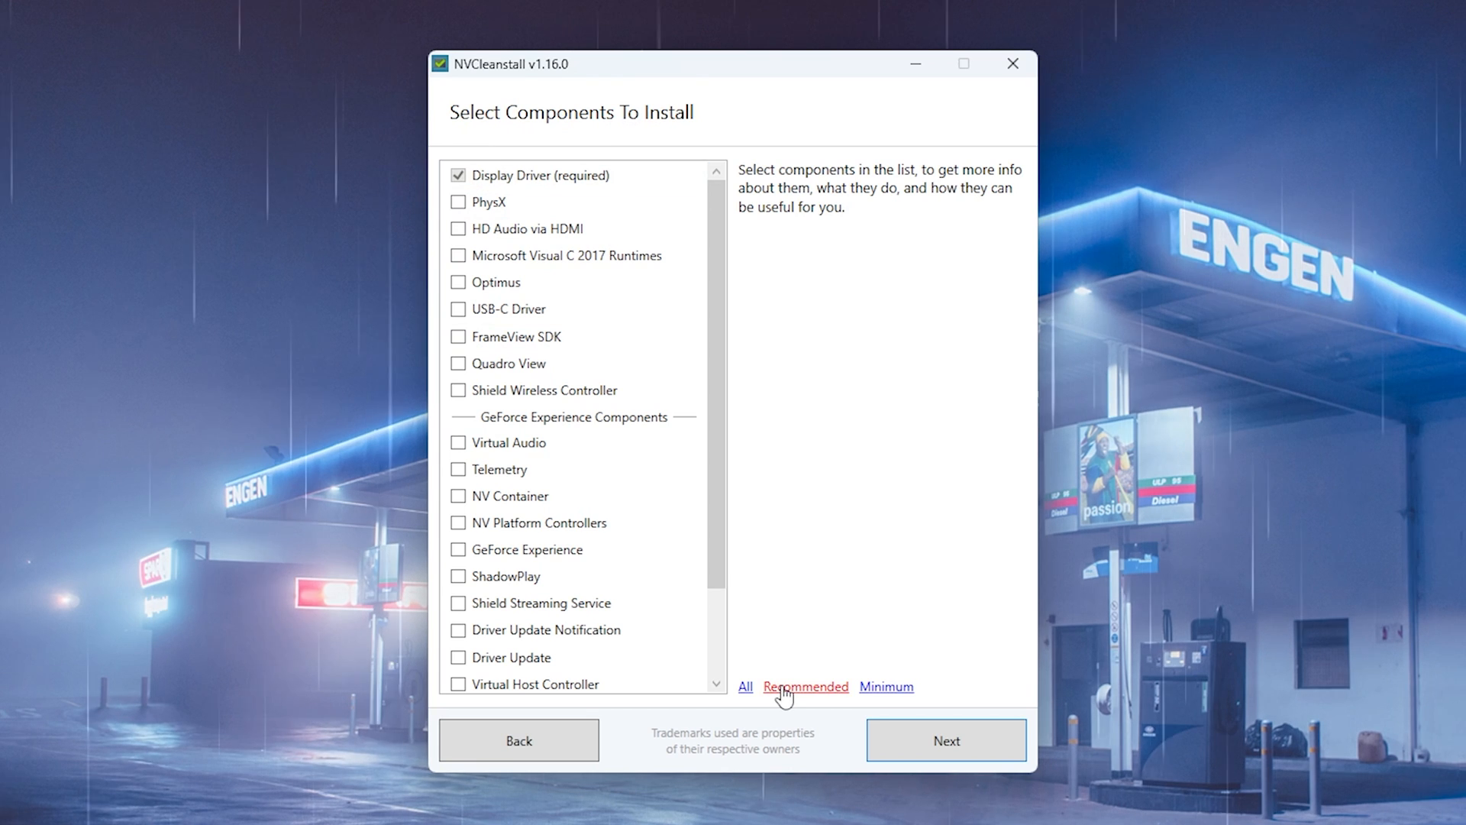
pyautogui.click(806, 686)
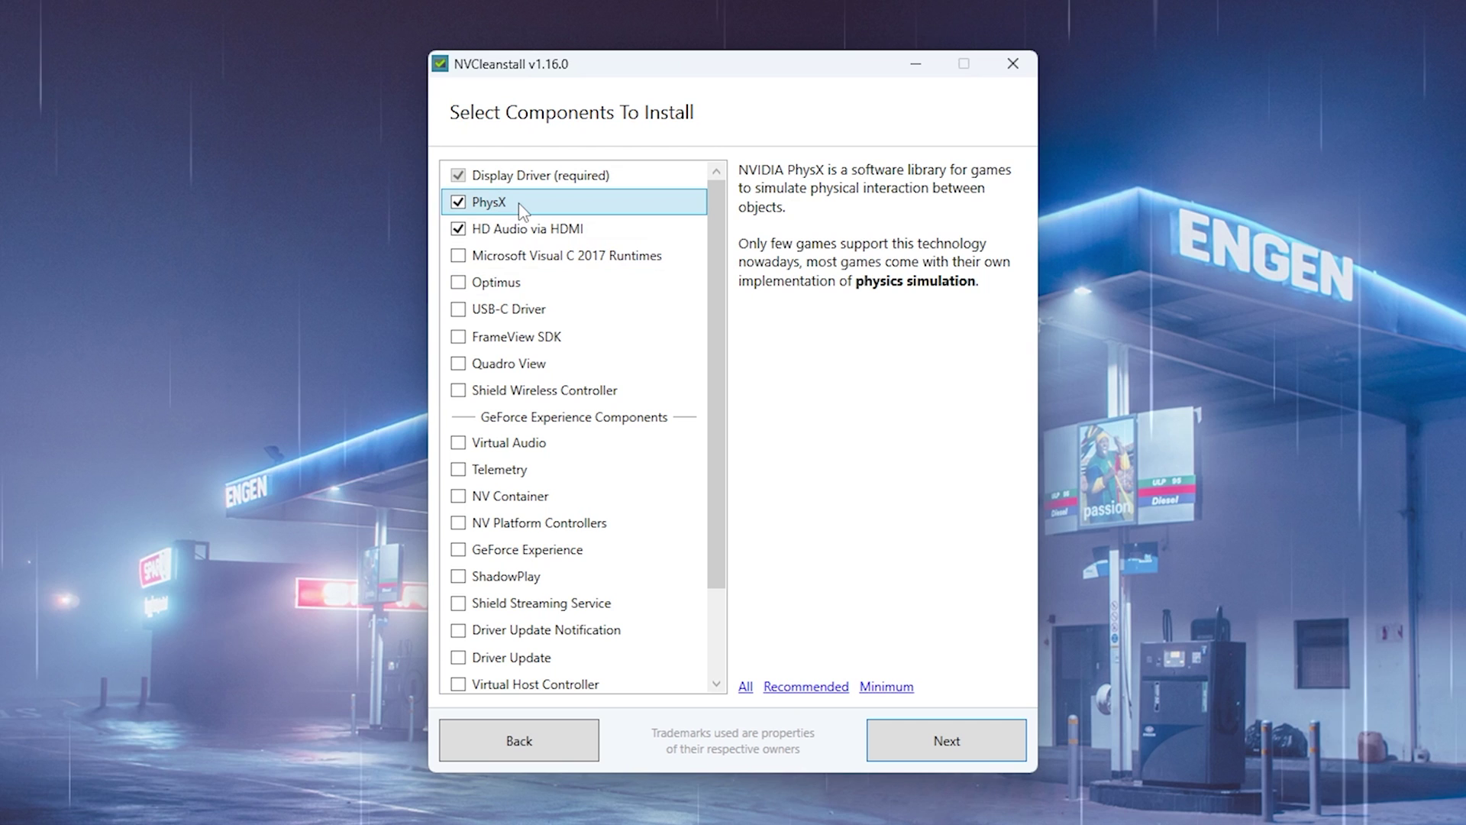
pyautogui.moveTo(610, 247)
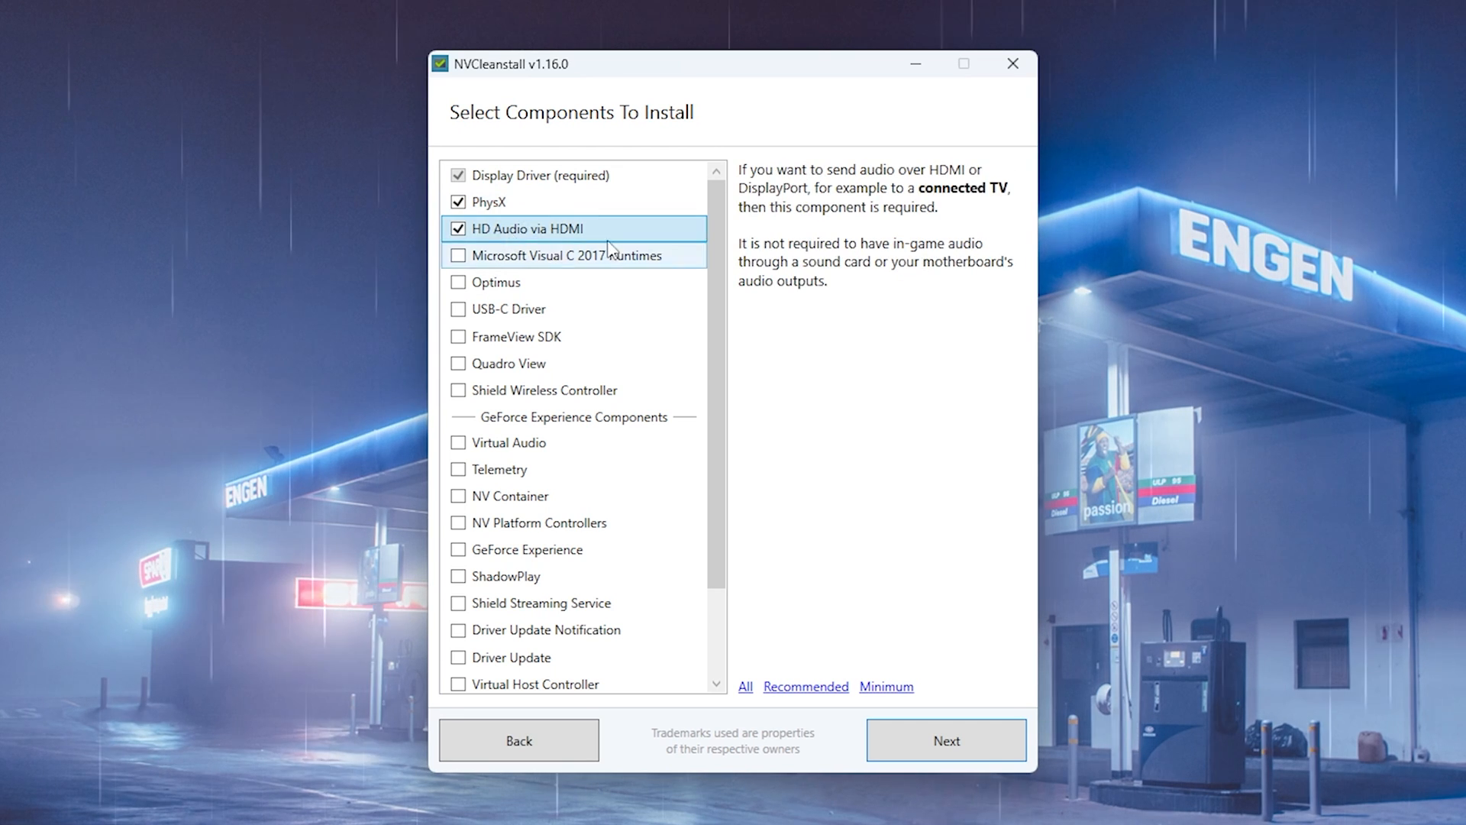
pyautogui.click(457, 229)
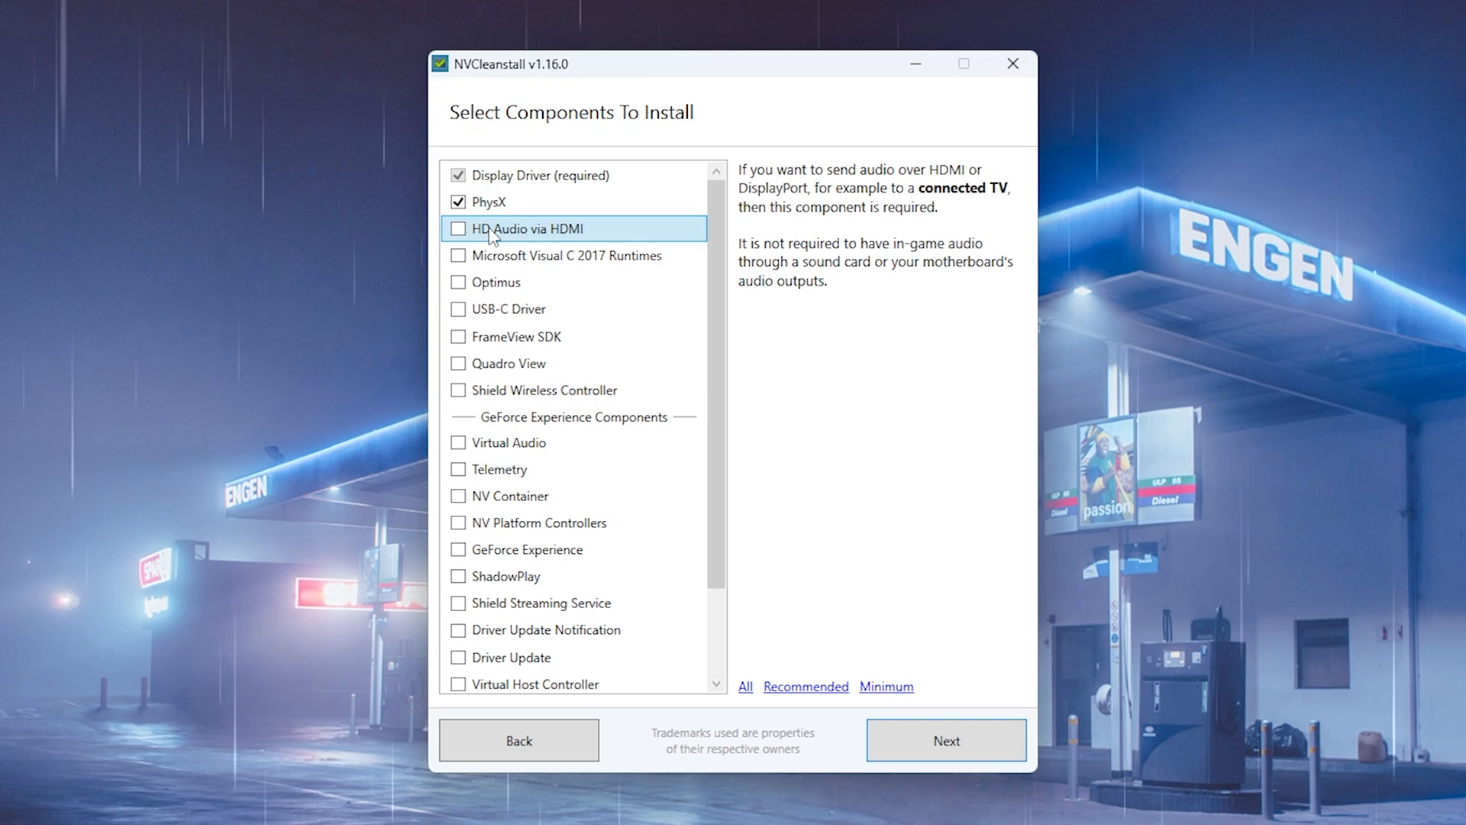
pyautogui.moveTo(577, 302)
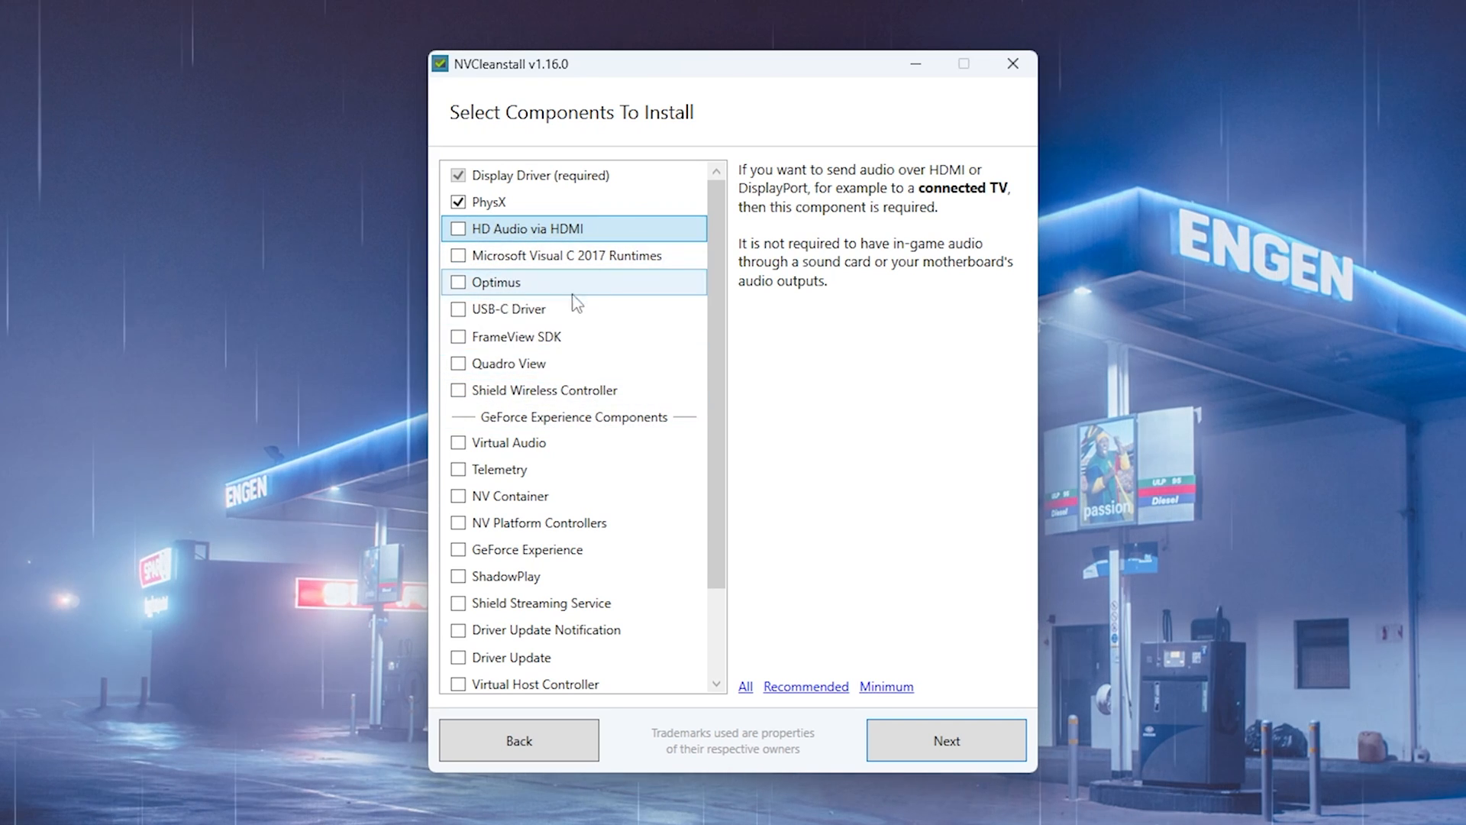
pyautogui.moveTo(520, 336)
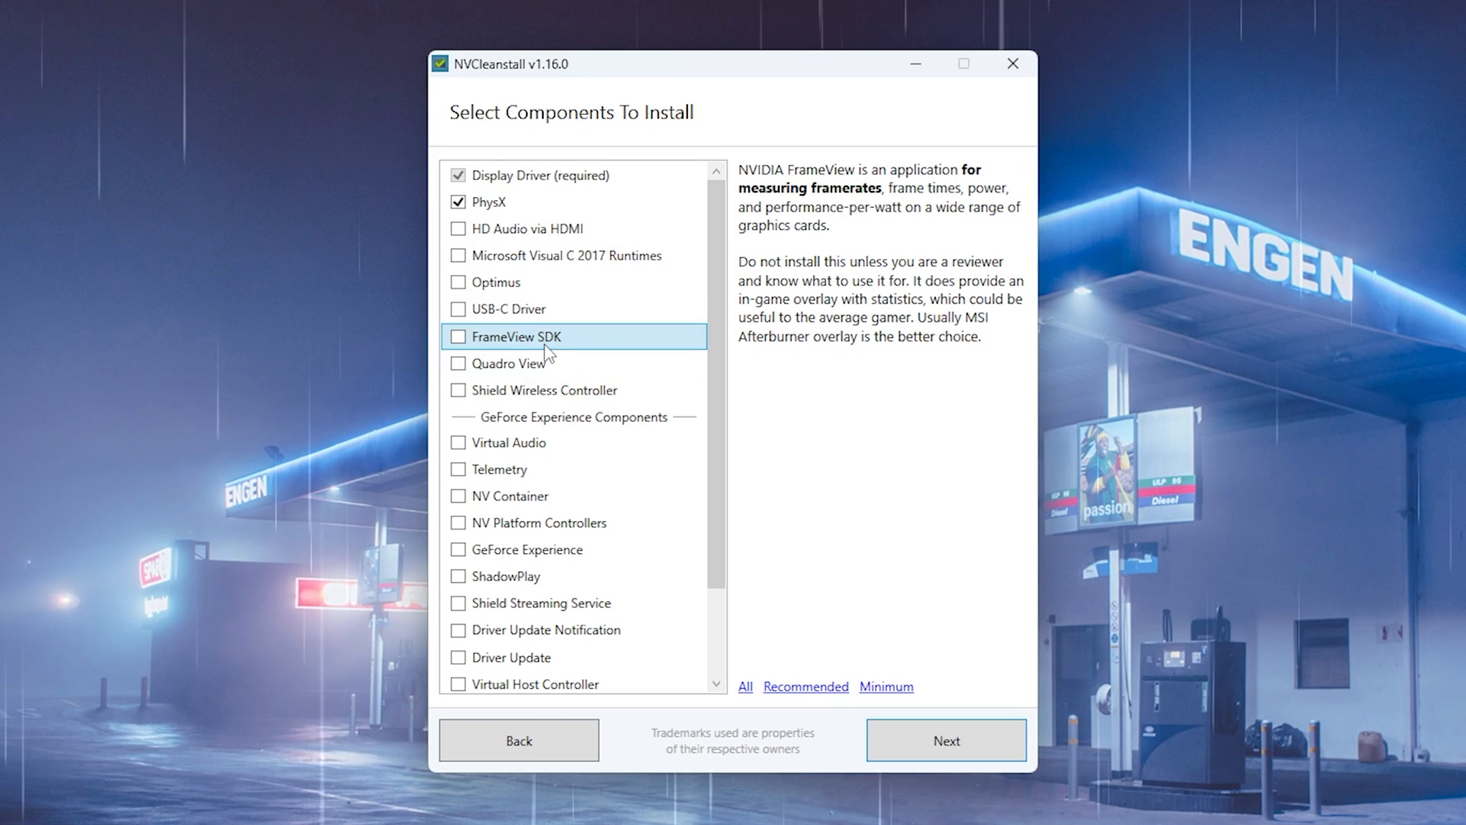
pyautogui.moveTo(578, 344)
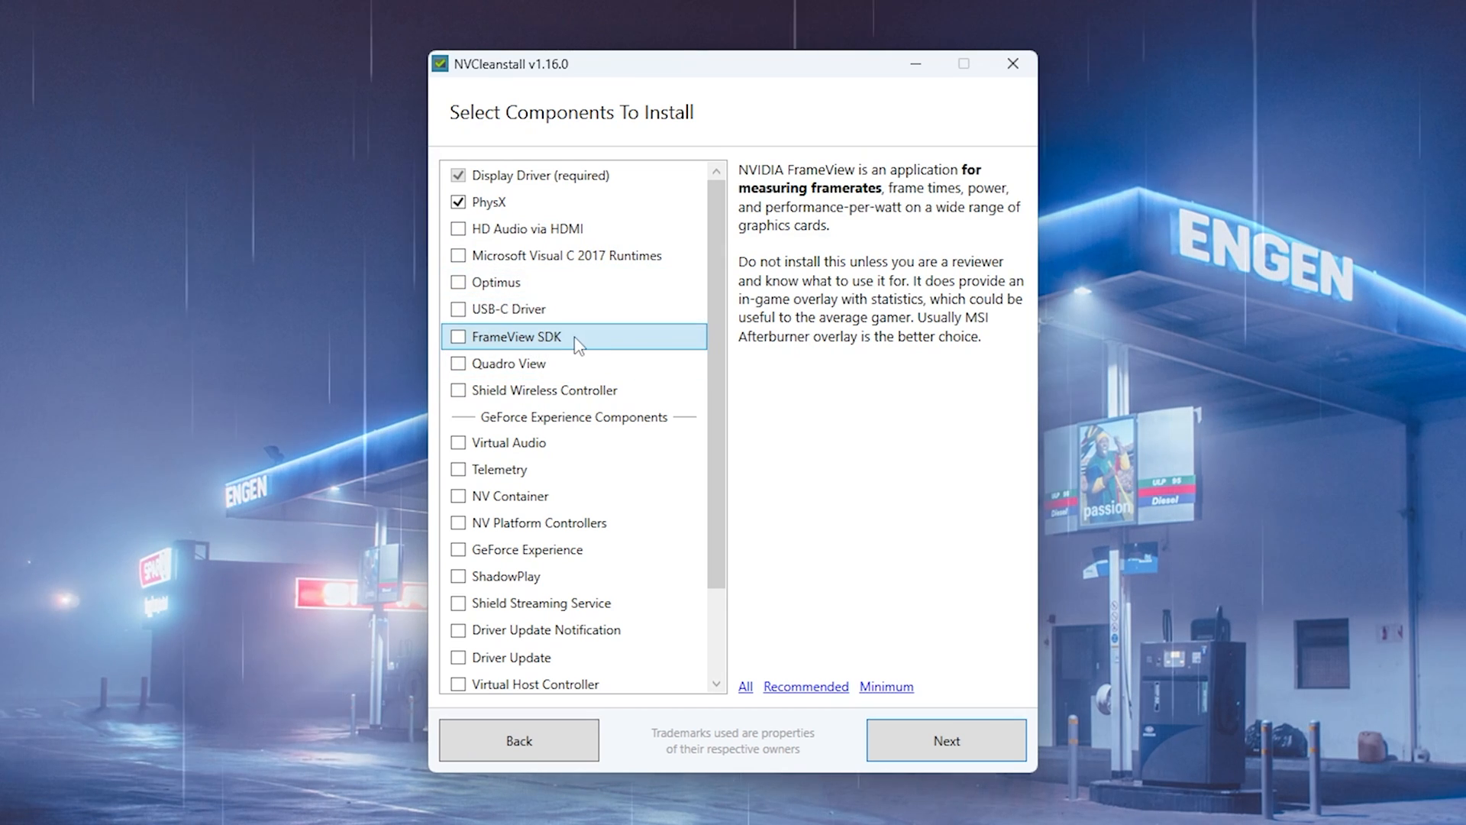
pyautogui.moveTo(552, 265)
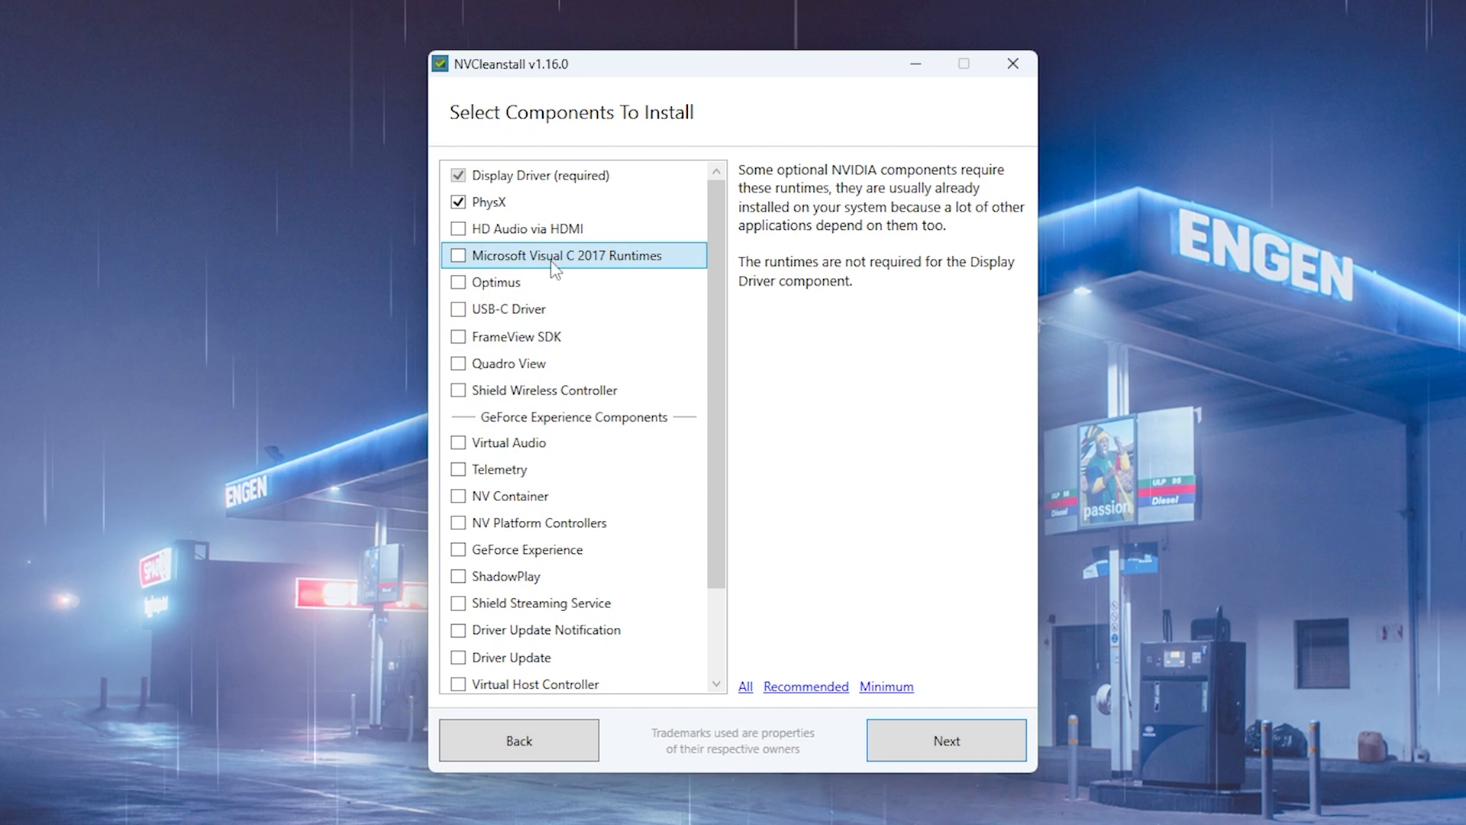
pyautogui.moveTo(659, 268)
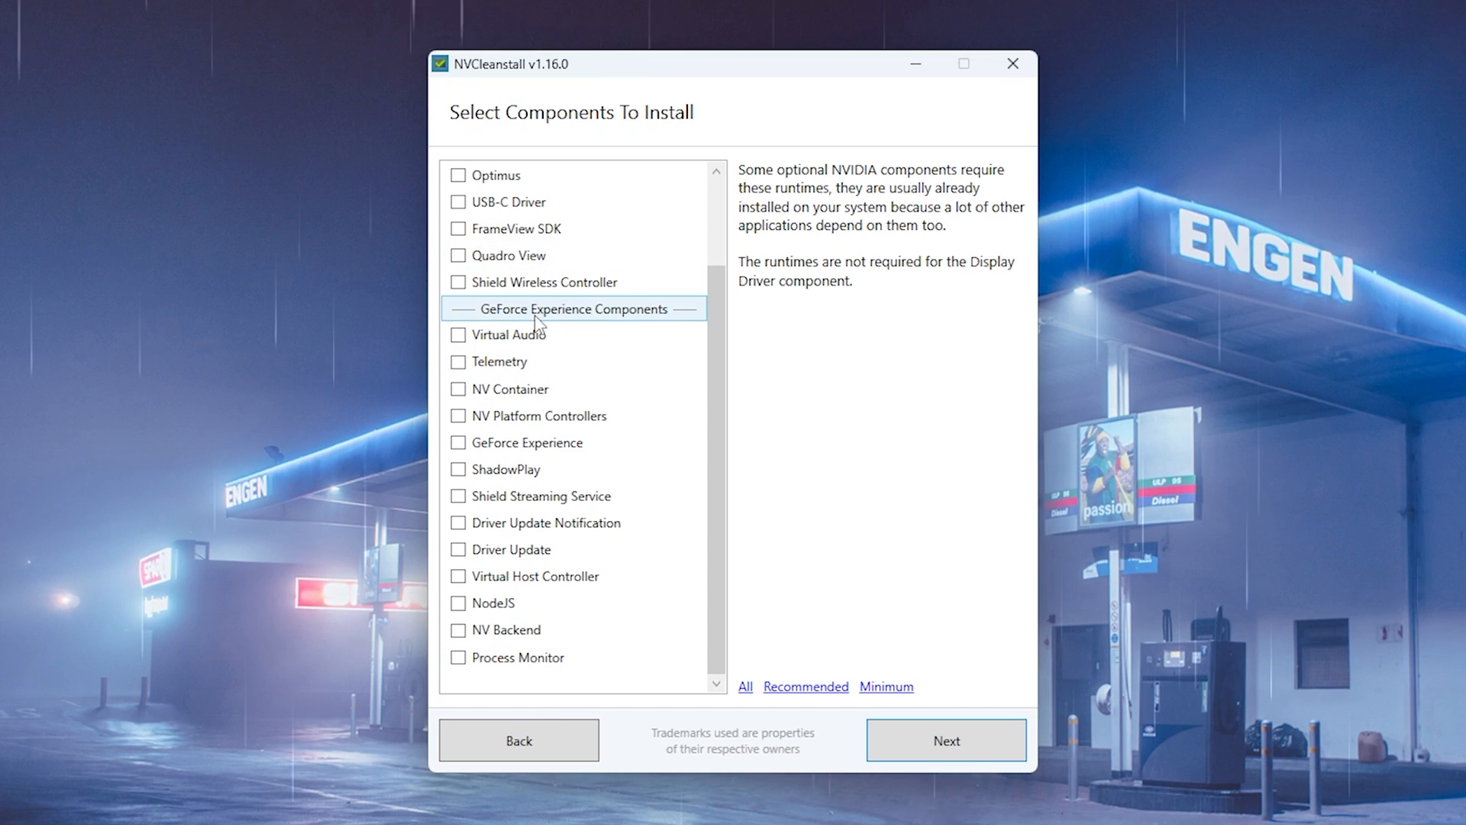
pyautogui.moveTo(501, 343)
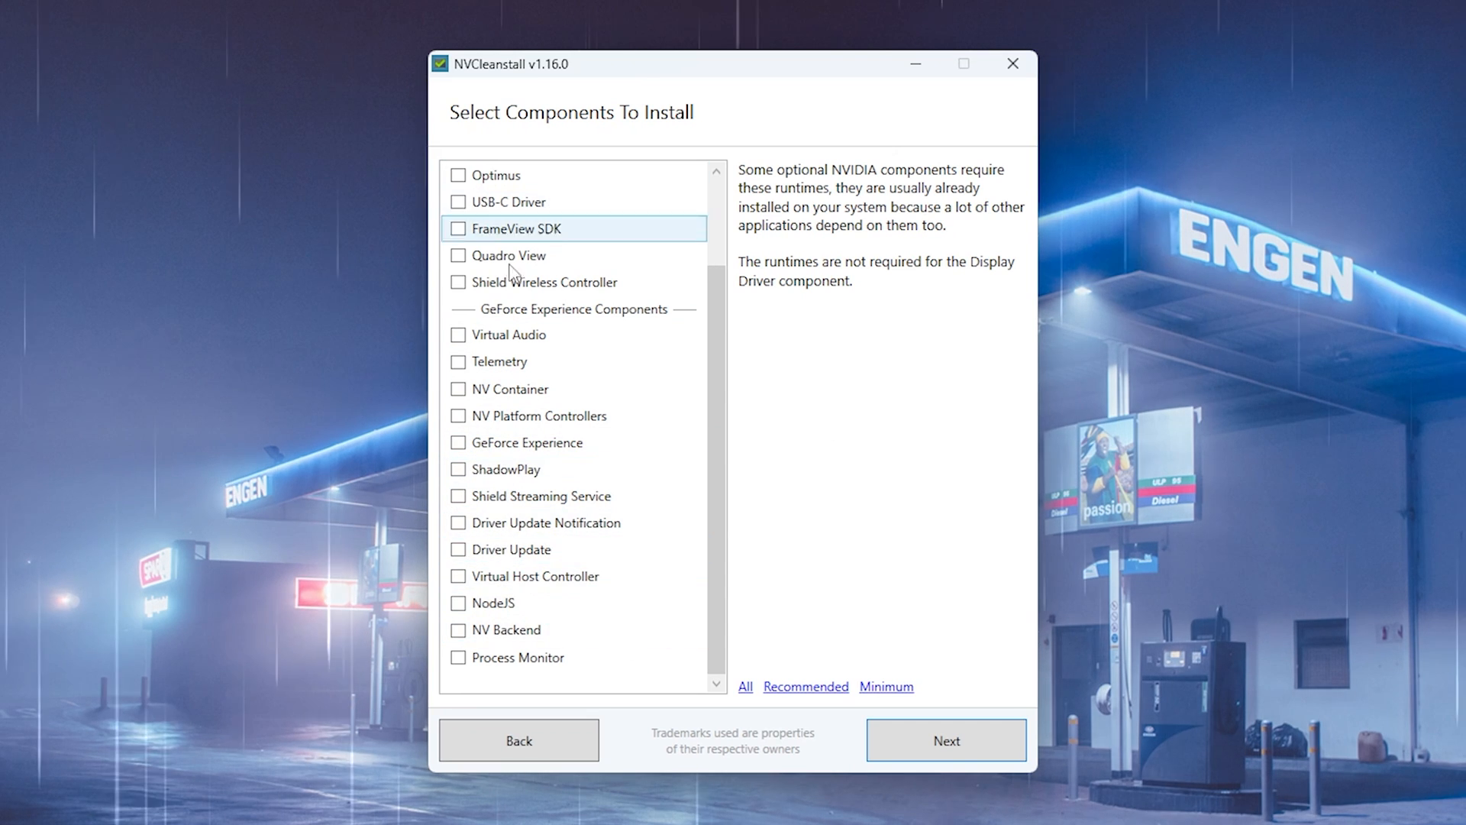
pyautogui.moveTo(685, 503)
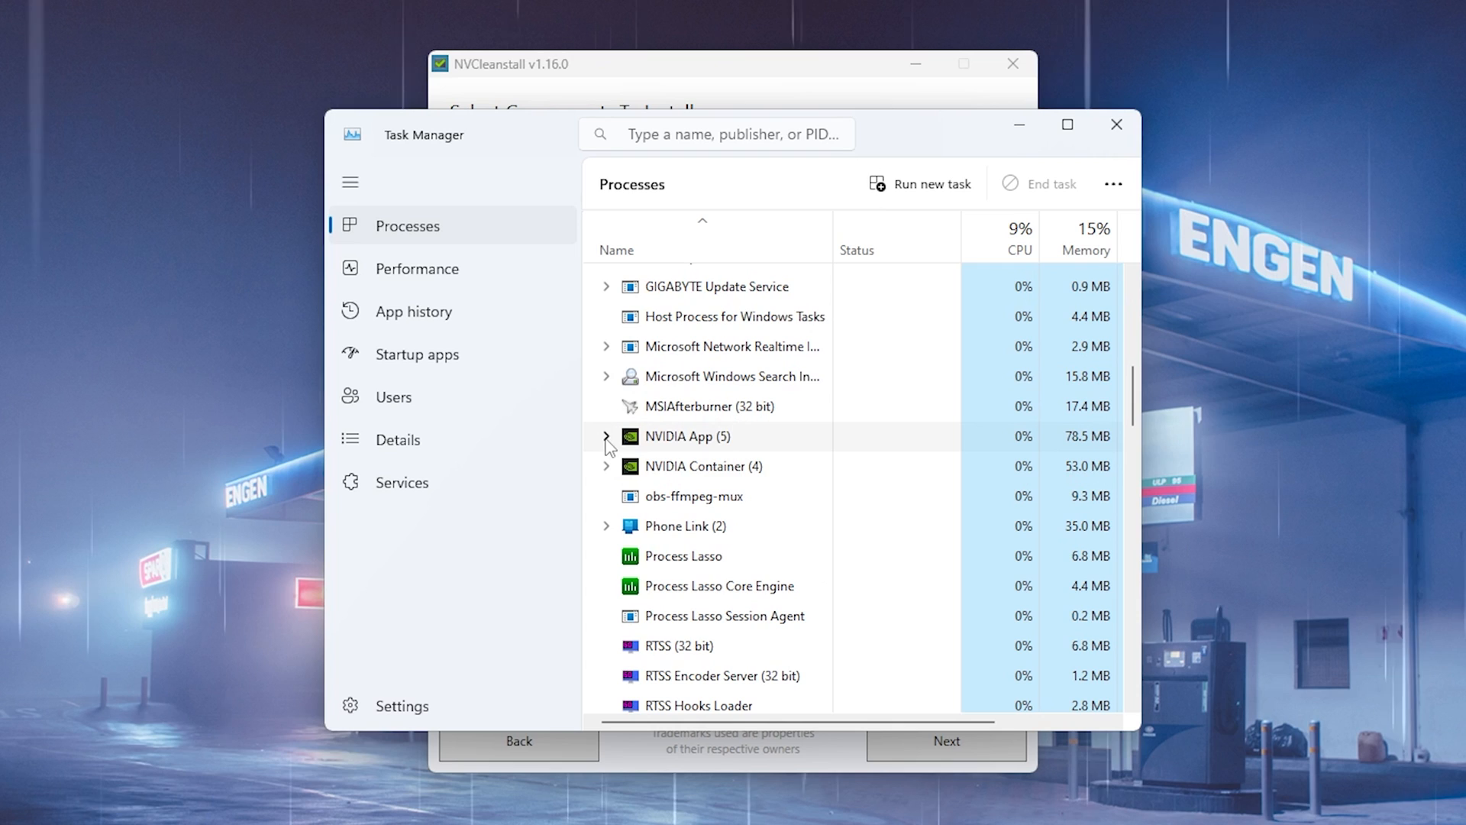
# Expand the NVIDIA App process group in Task Manager's Processes tab
pyautogui.click(605, 436)
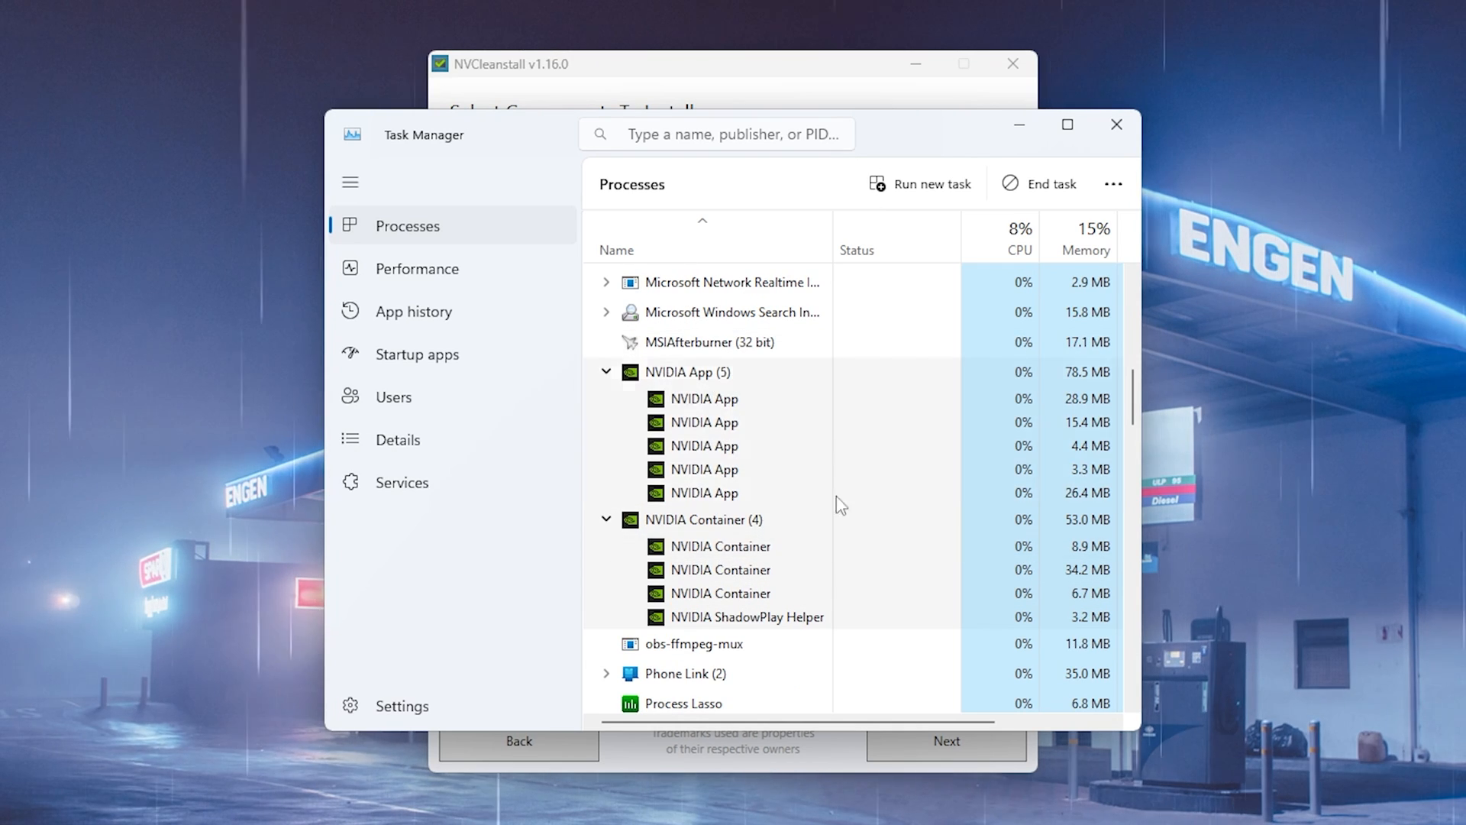
pyautogui.moveTo(752, 401)
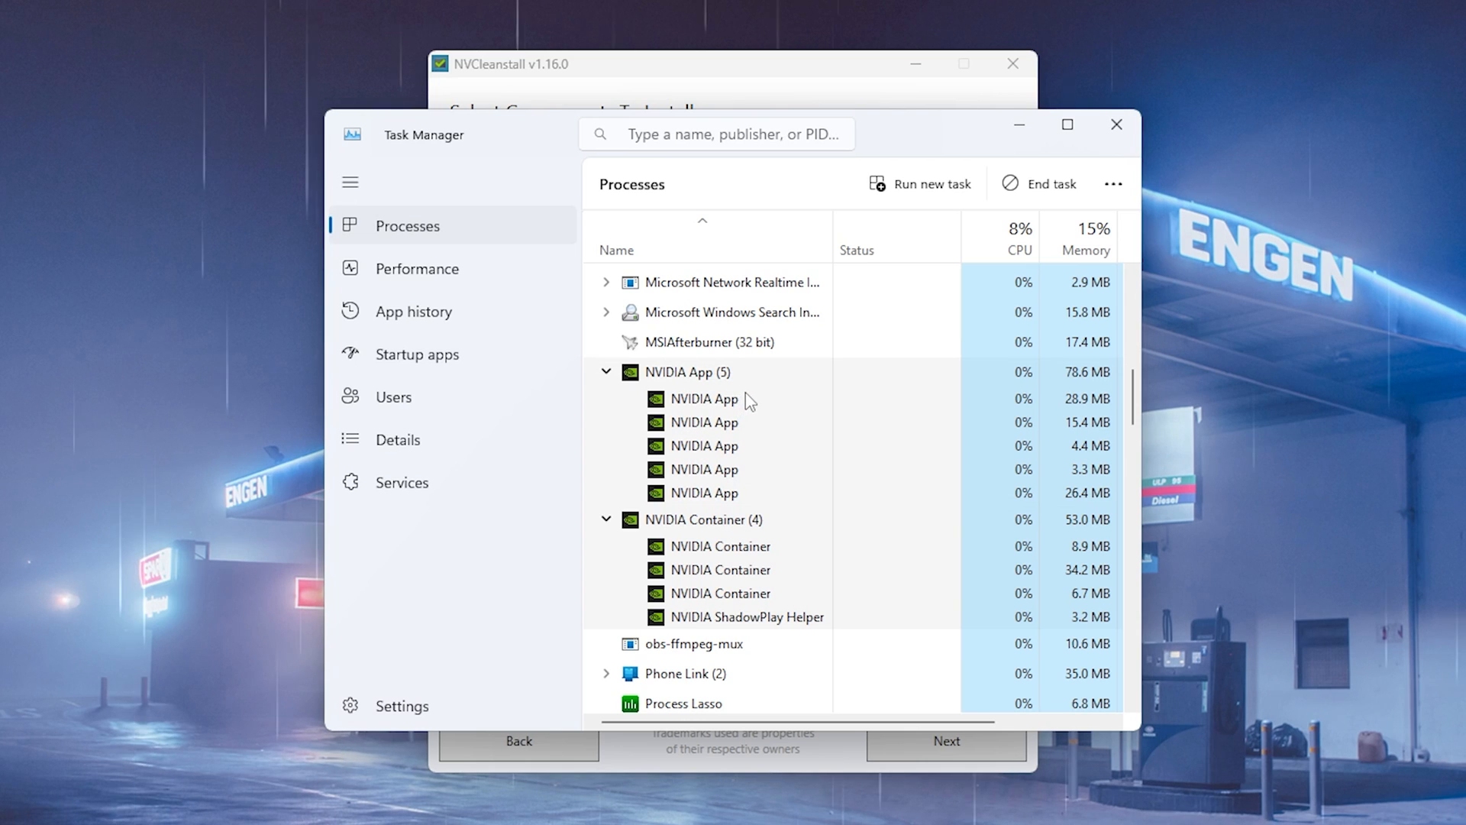
pyautogui.moveTo(742, 445)
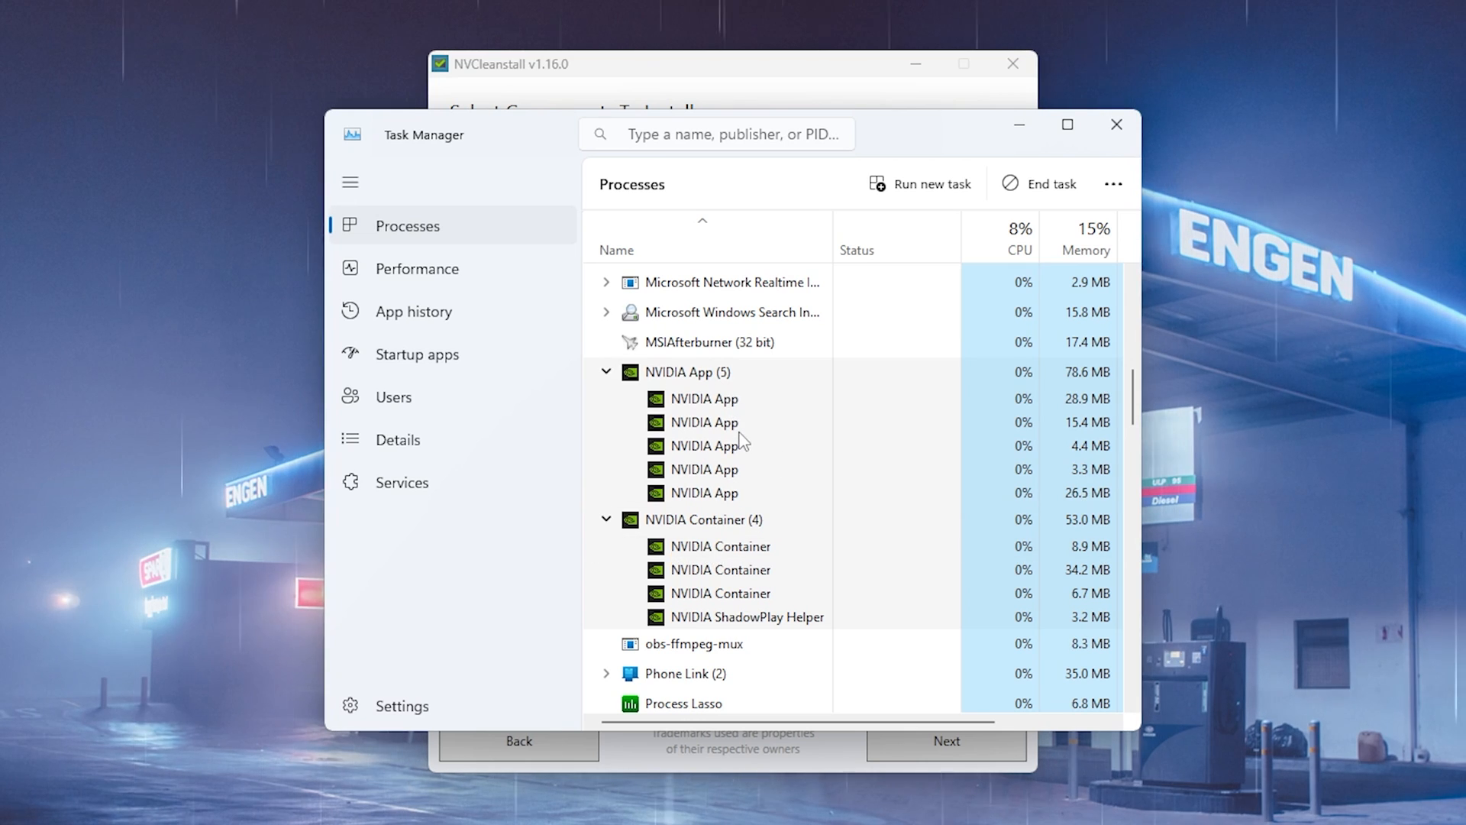
pyautogui.moveTo(632, 437)
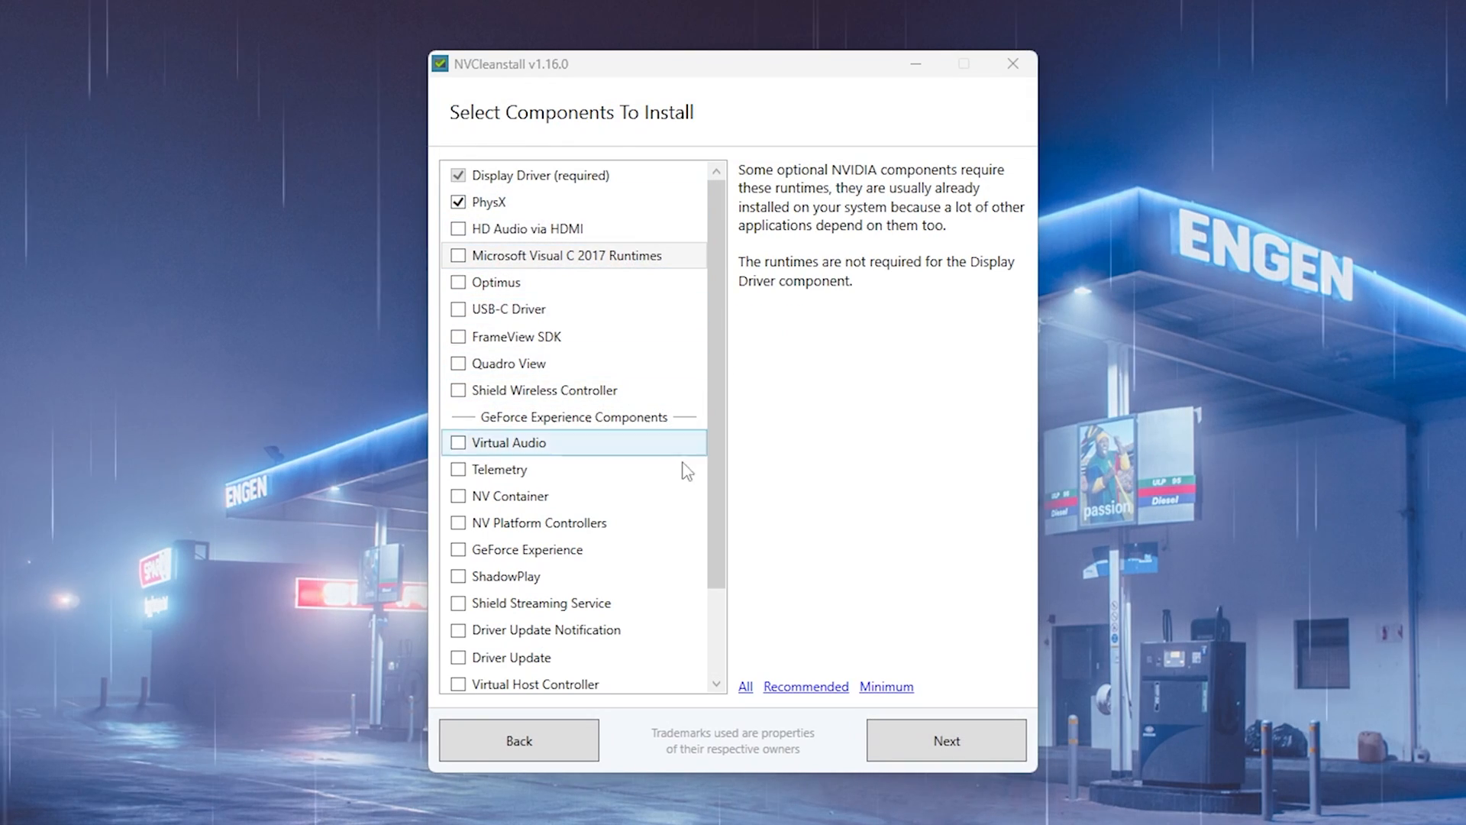
# On the installation tweaks page, disable installer telemetry and choose a clean installation
pyautogui.scroll(-3)
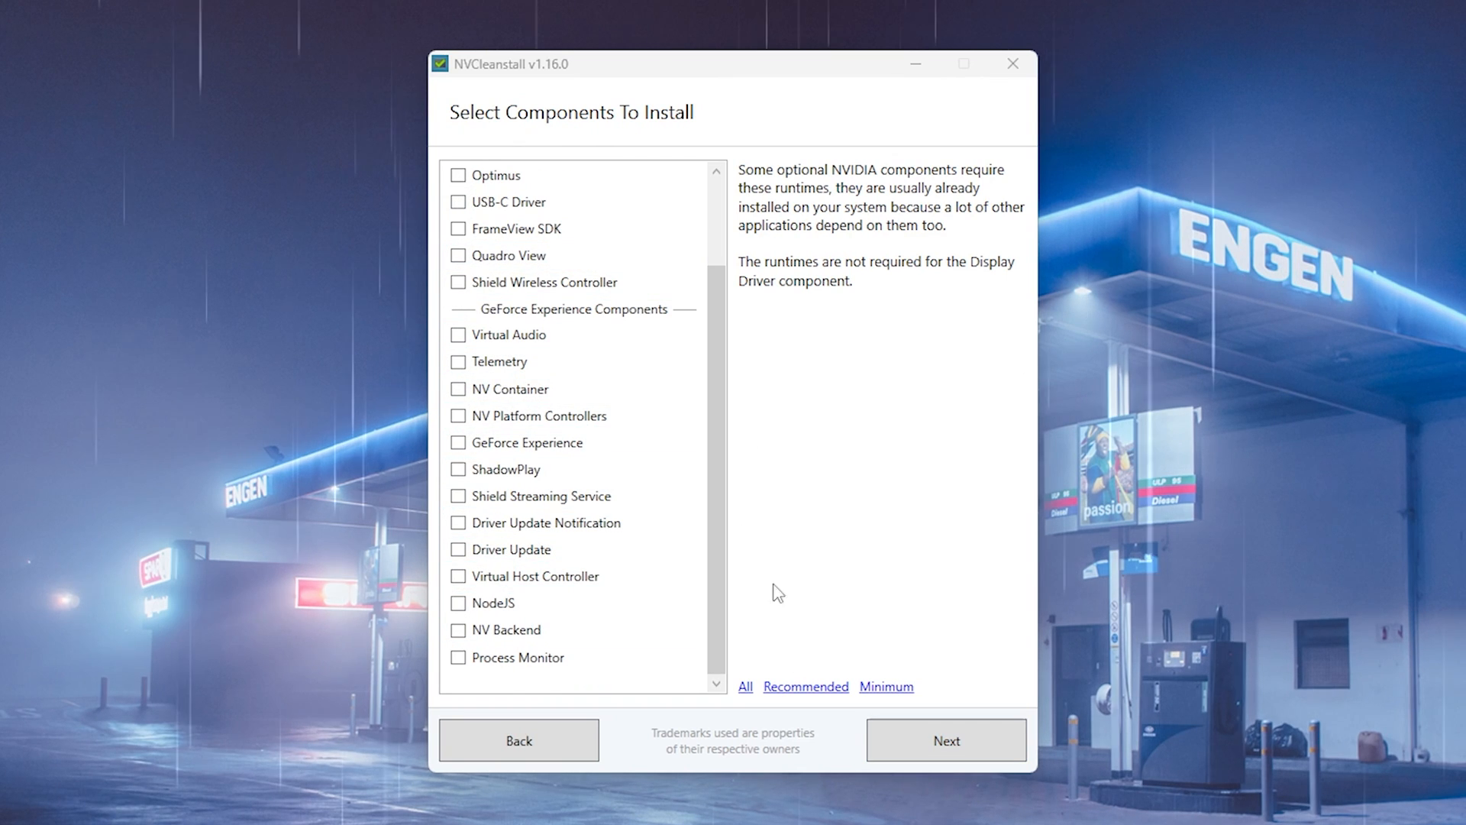
pyautogui.moveTo(808, 562)
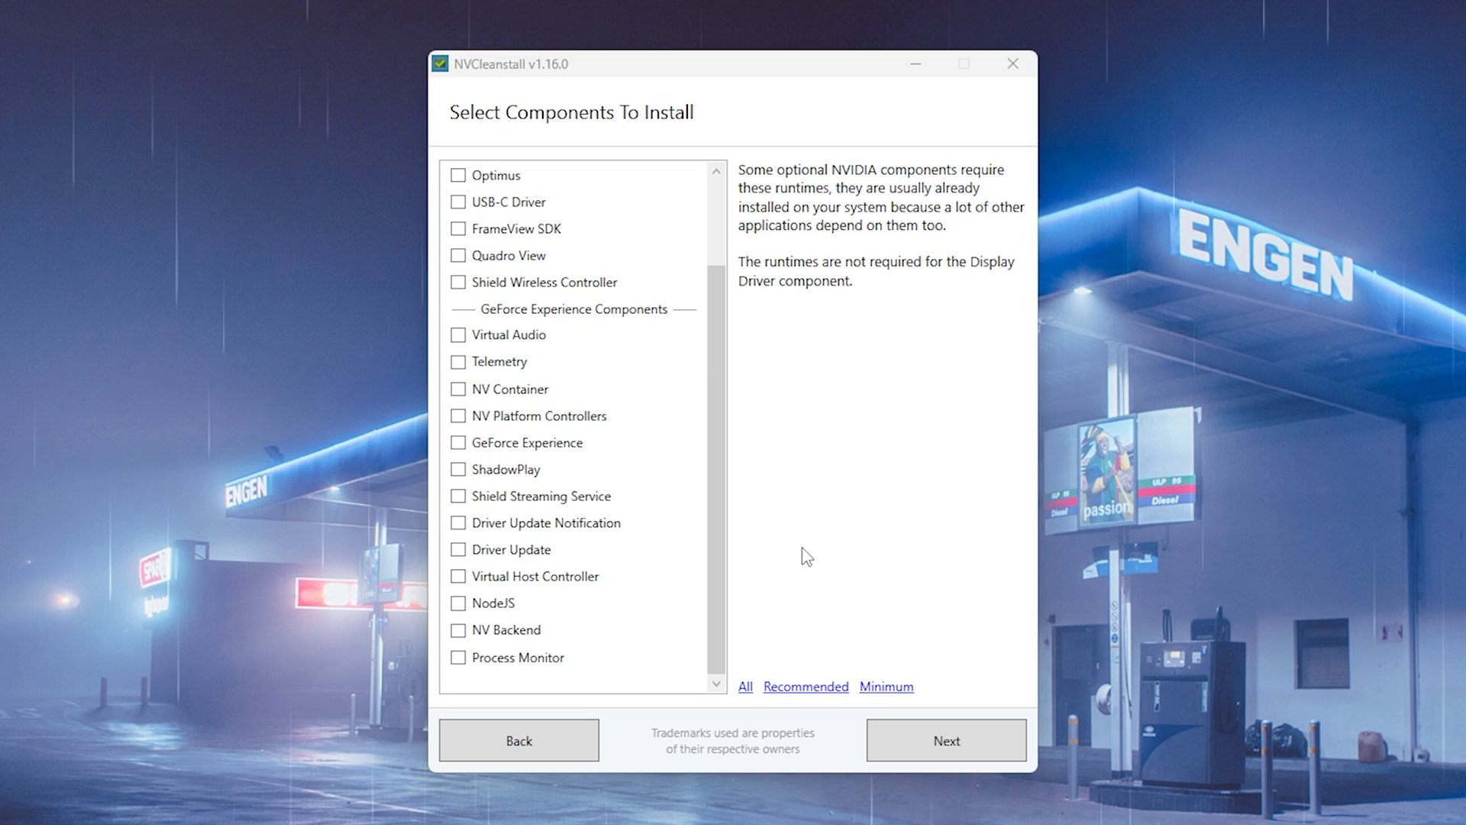
pyautogui.moveTo(923, 741)
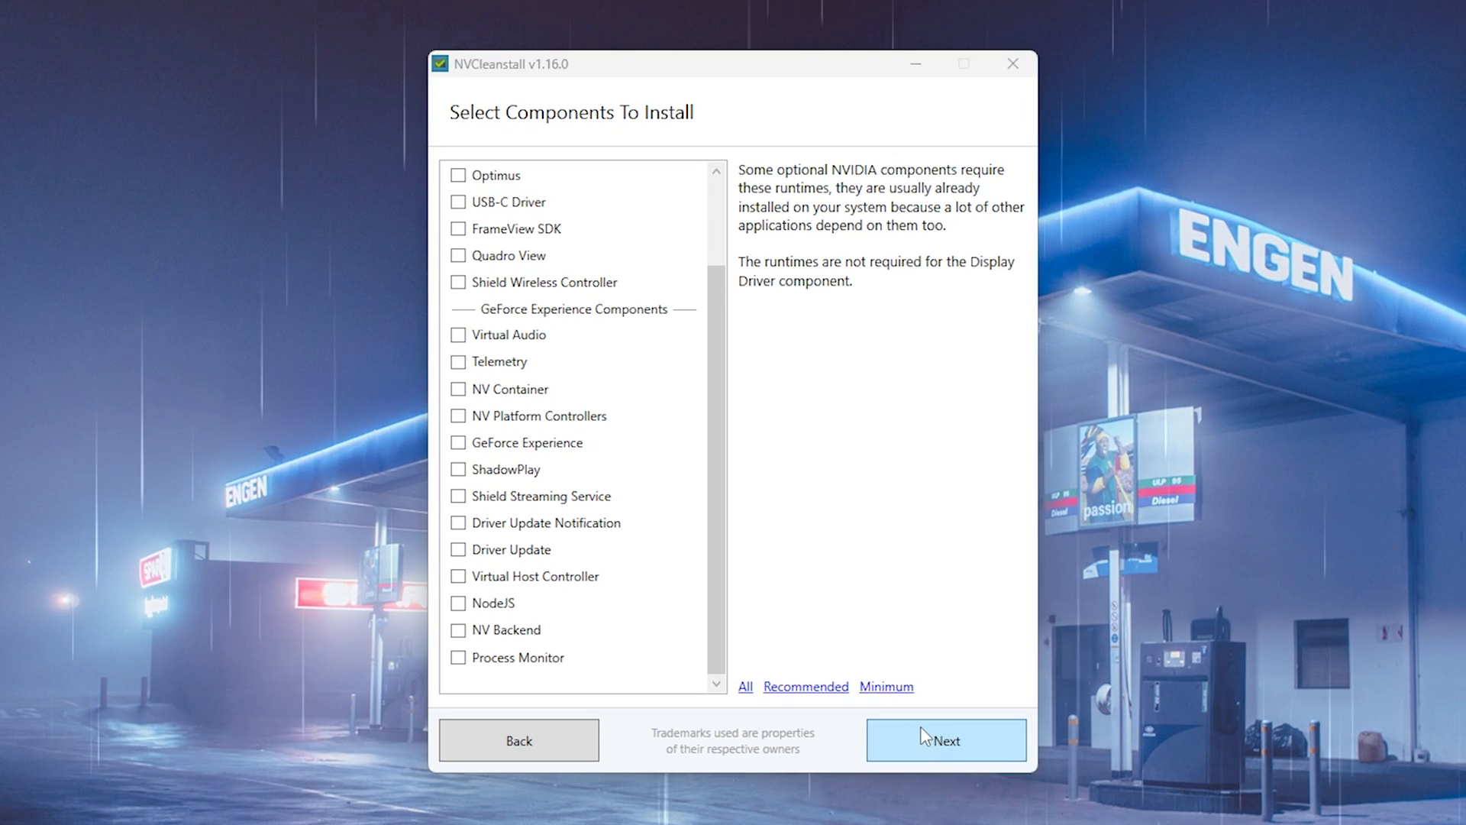
pyautogui.click(946, 740)
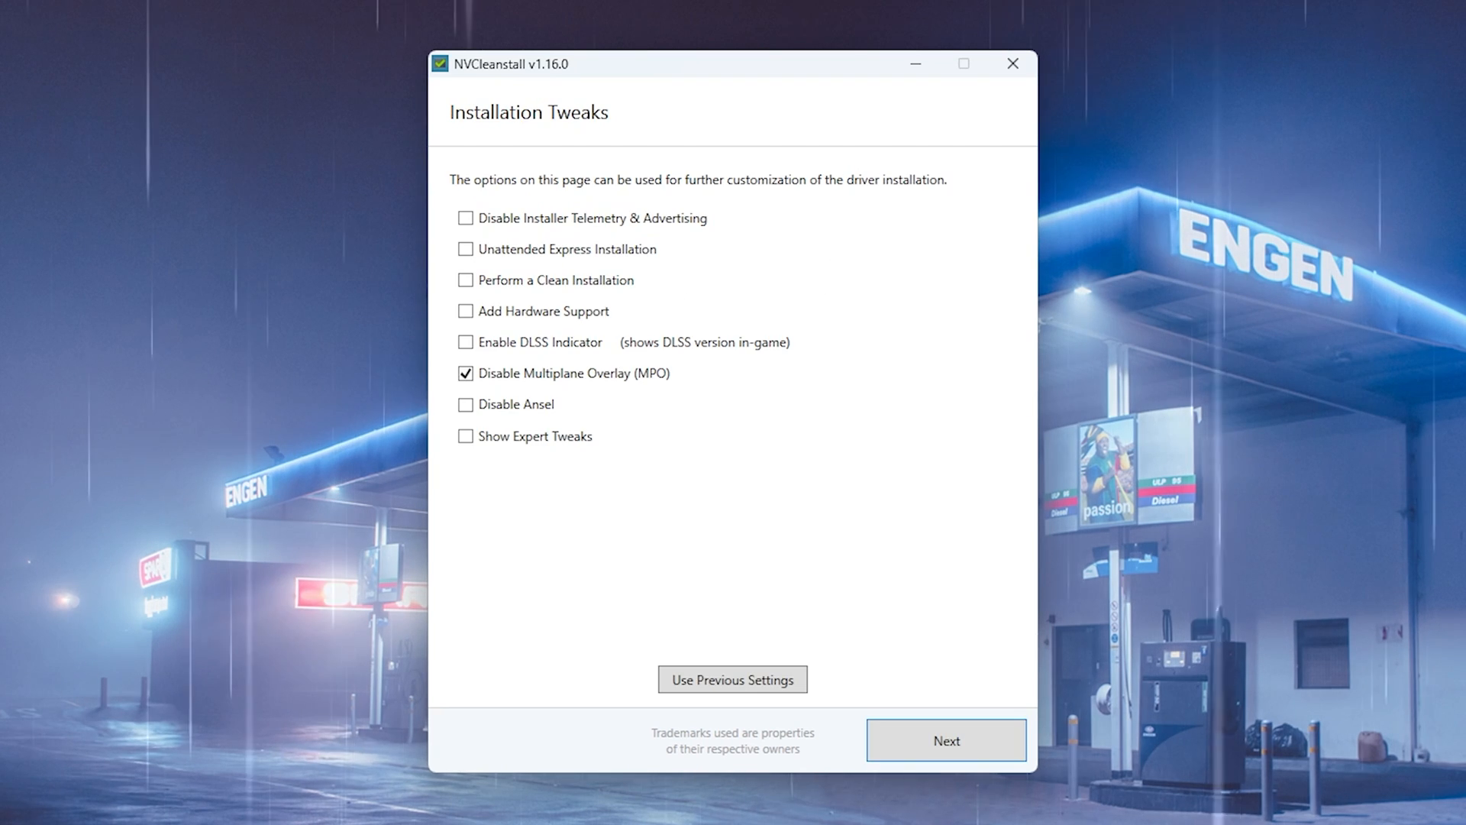
pyautogui.moveTo(533, 166)
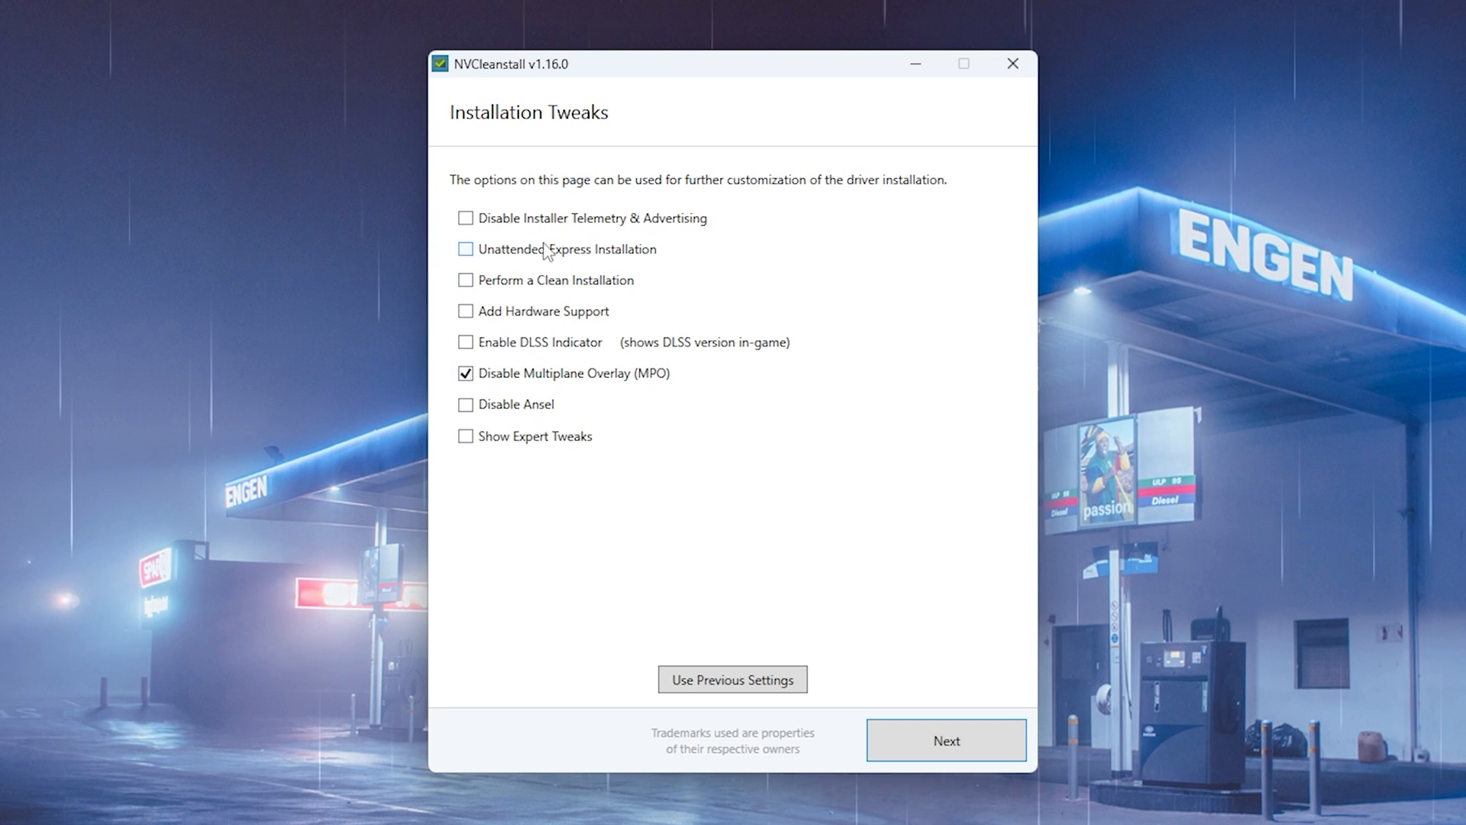
pyautogui.click(465, 218)
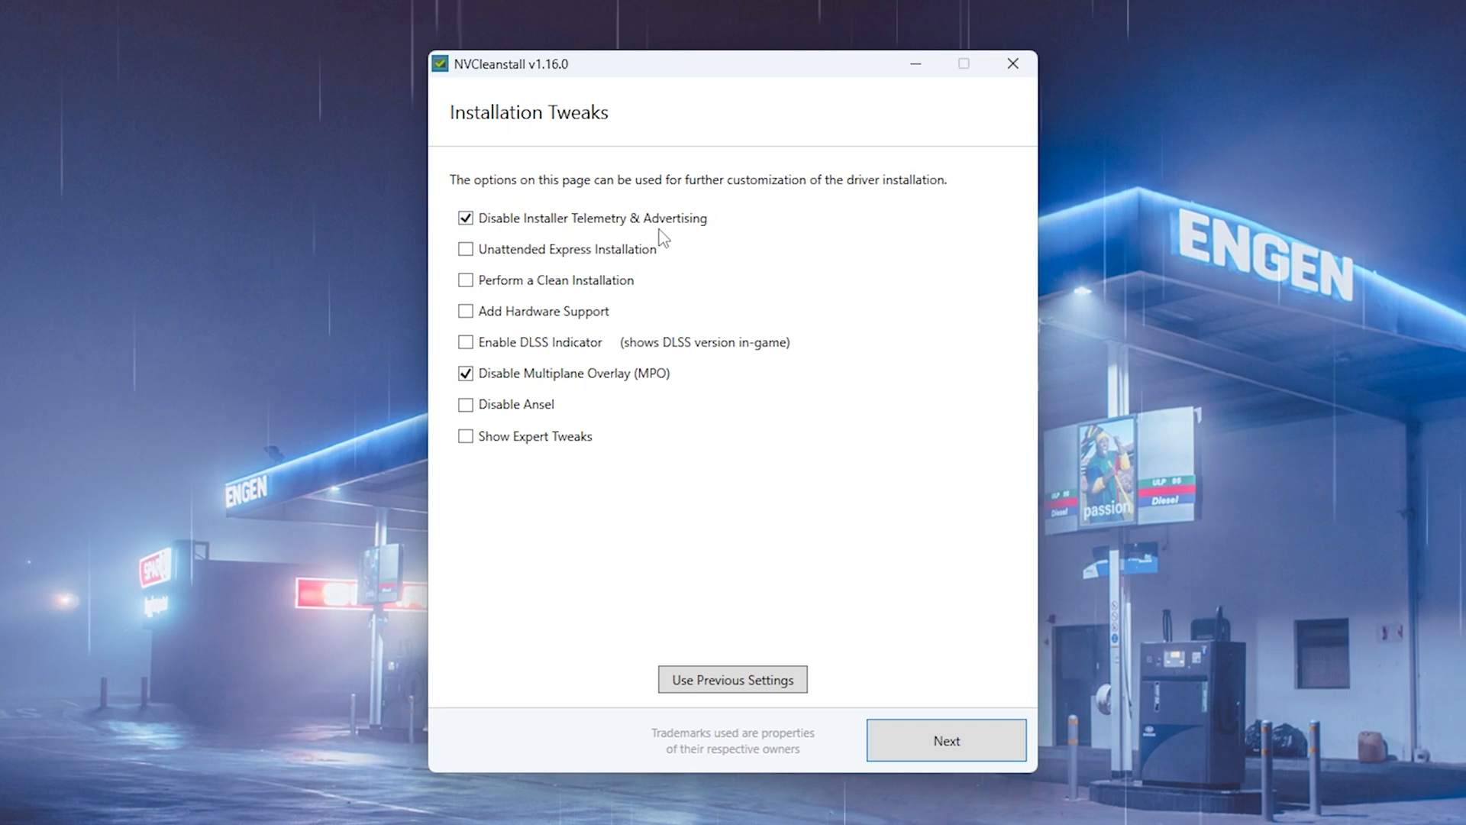
pyautogui.click(465, 280)
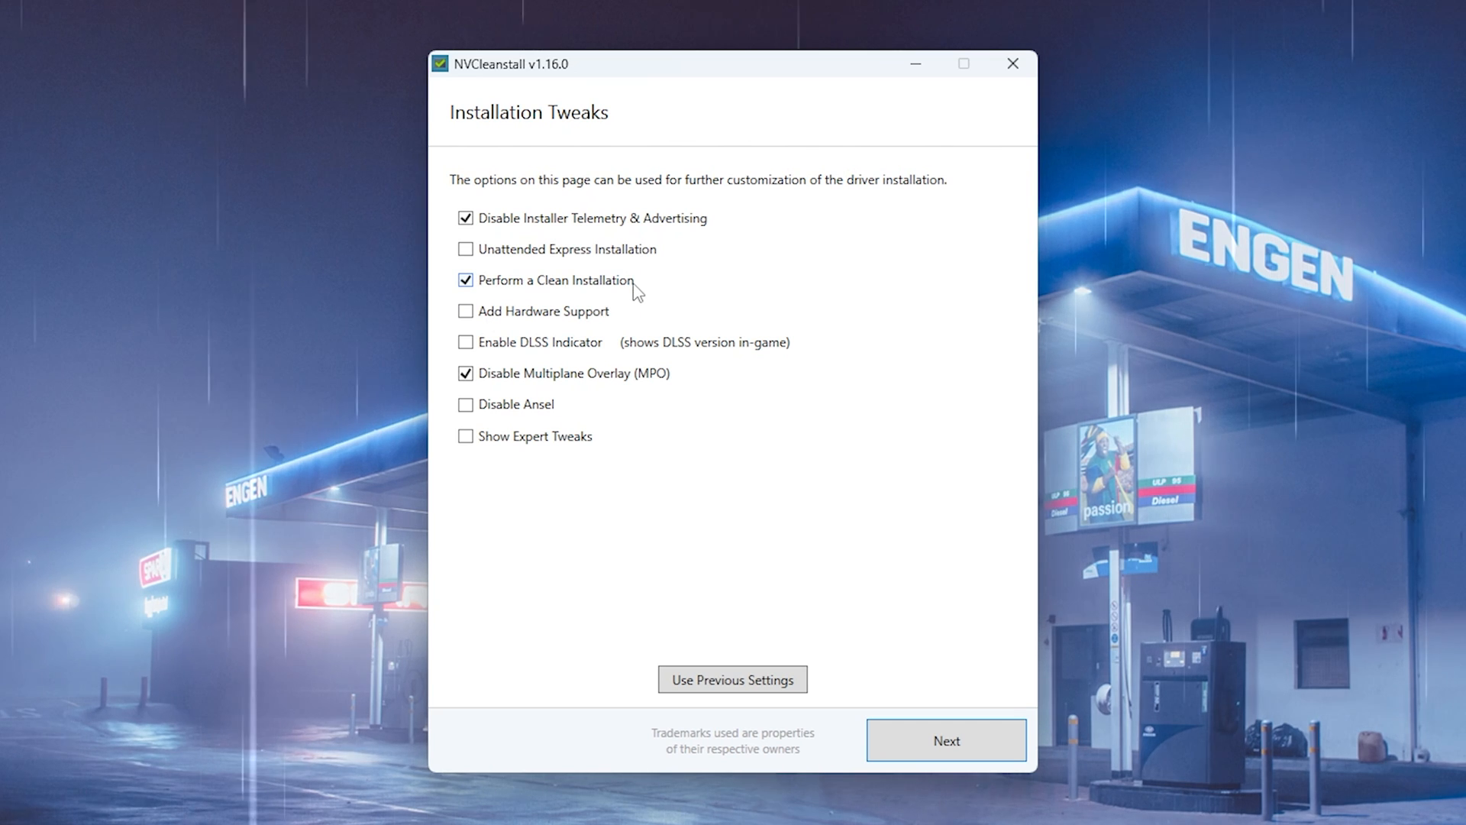
pyautogui.moveTo(555, 306)
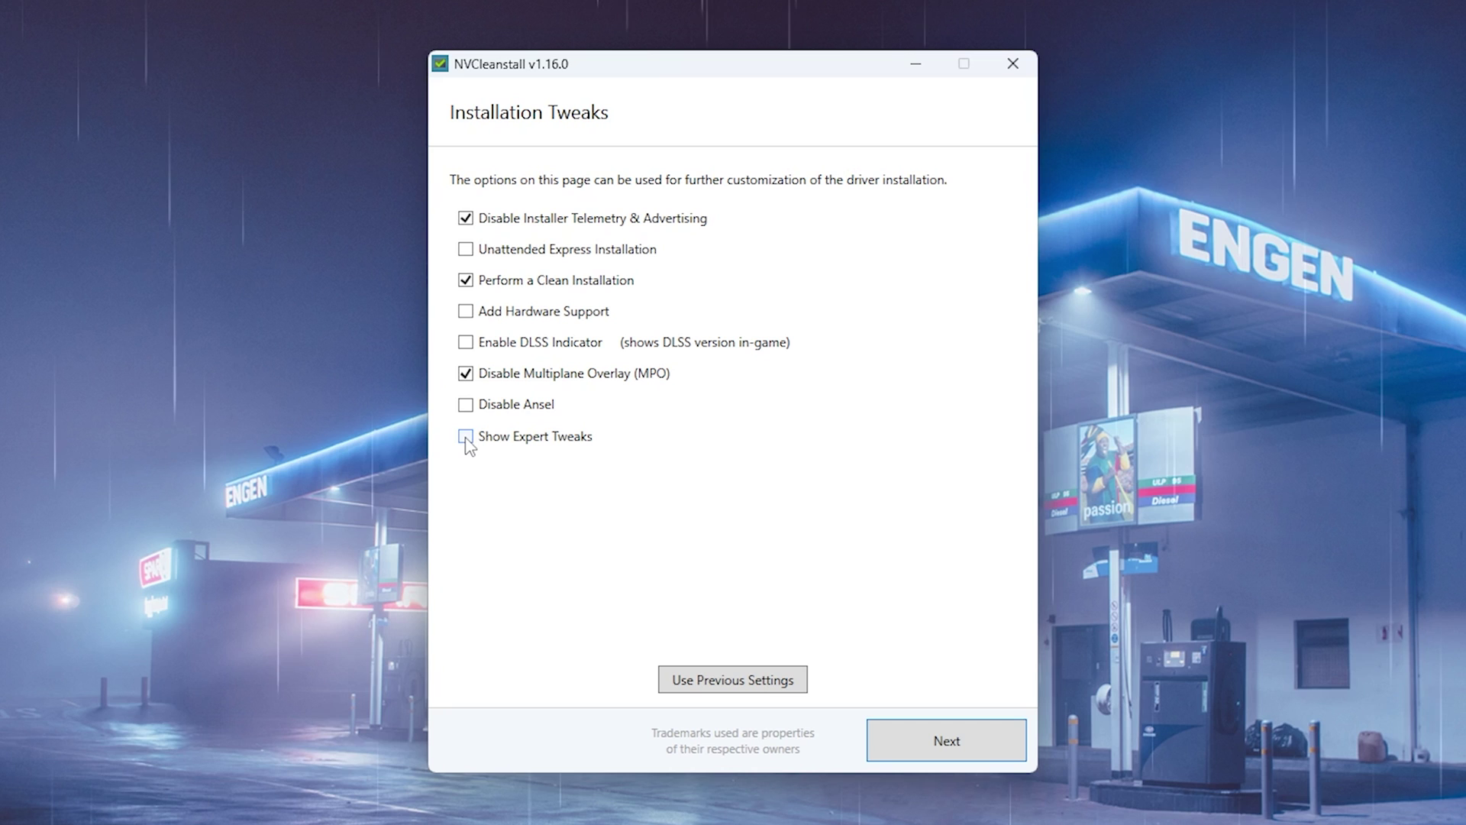
# Disable driver telemetry, HD audio sleep timer and HDCP, enable MSI at High priority, then build
pyautogui.click(466, 437)
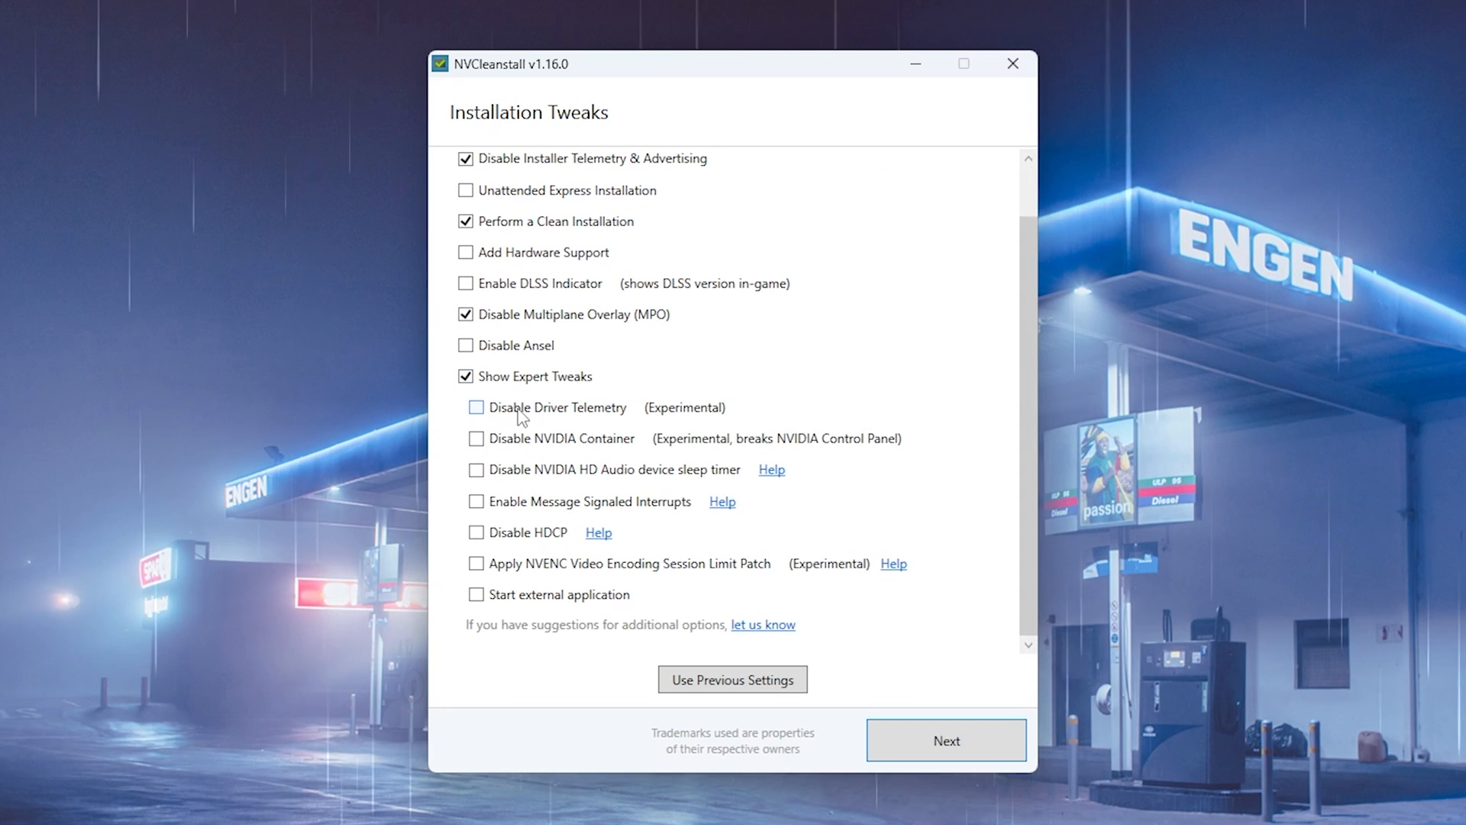
pyautogui.click(476, 407)
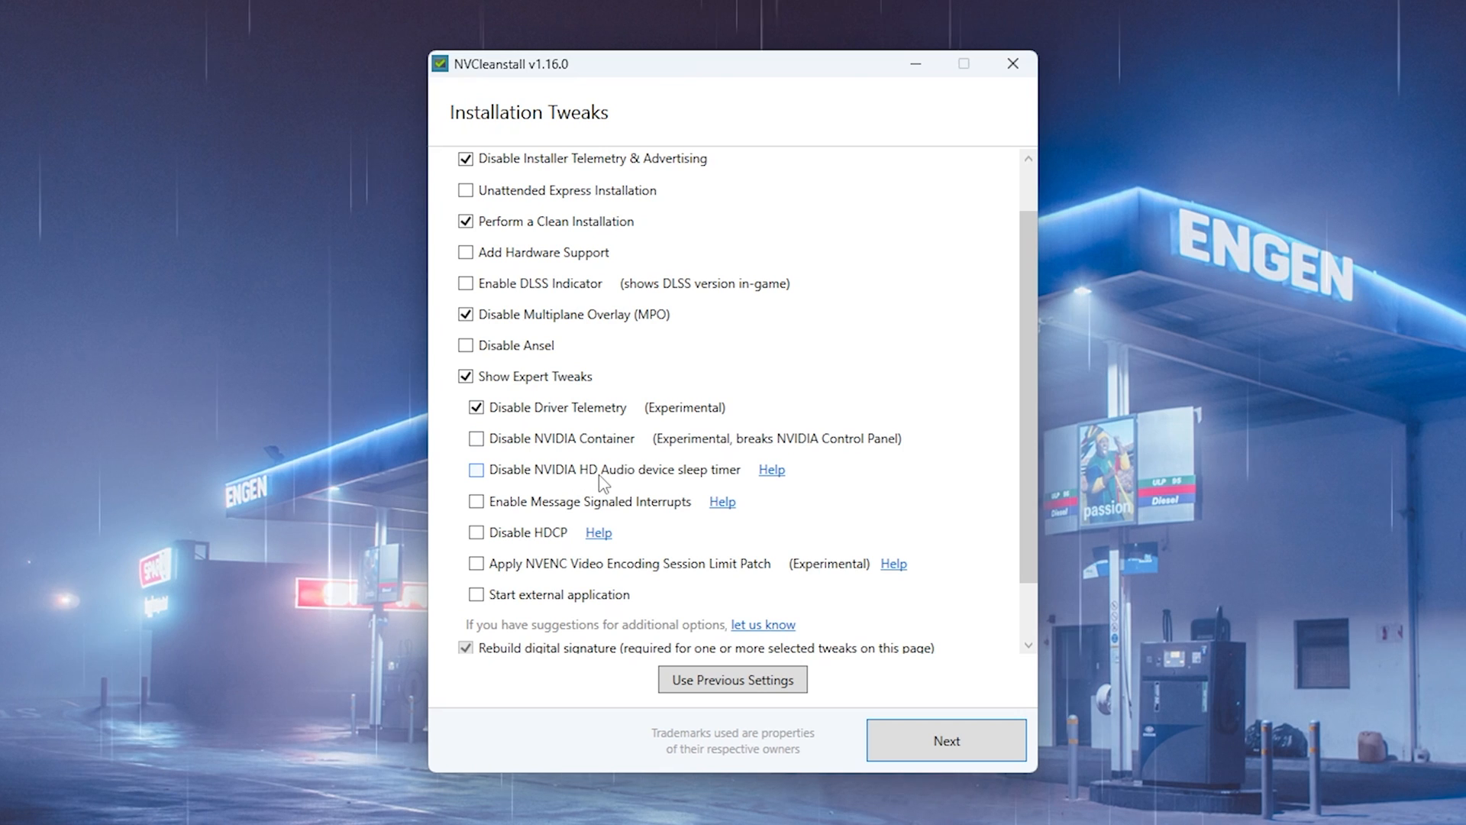
pyautogui.click(476, 470)
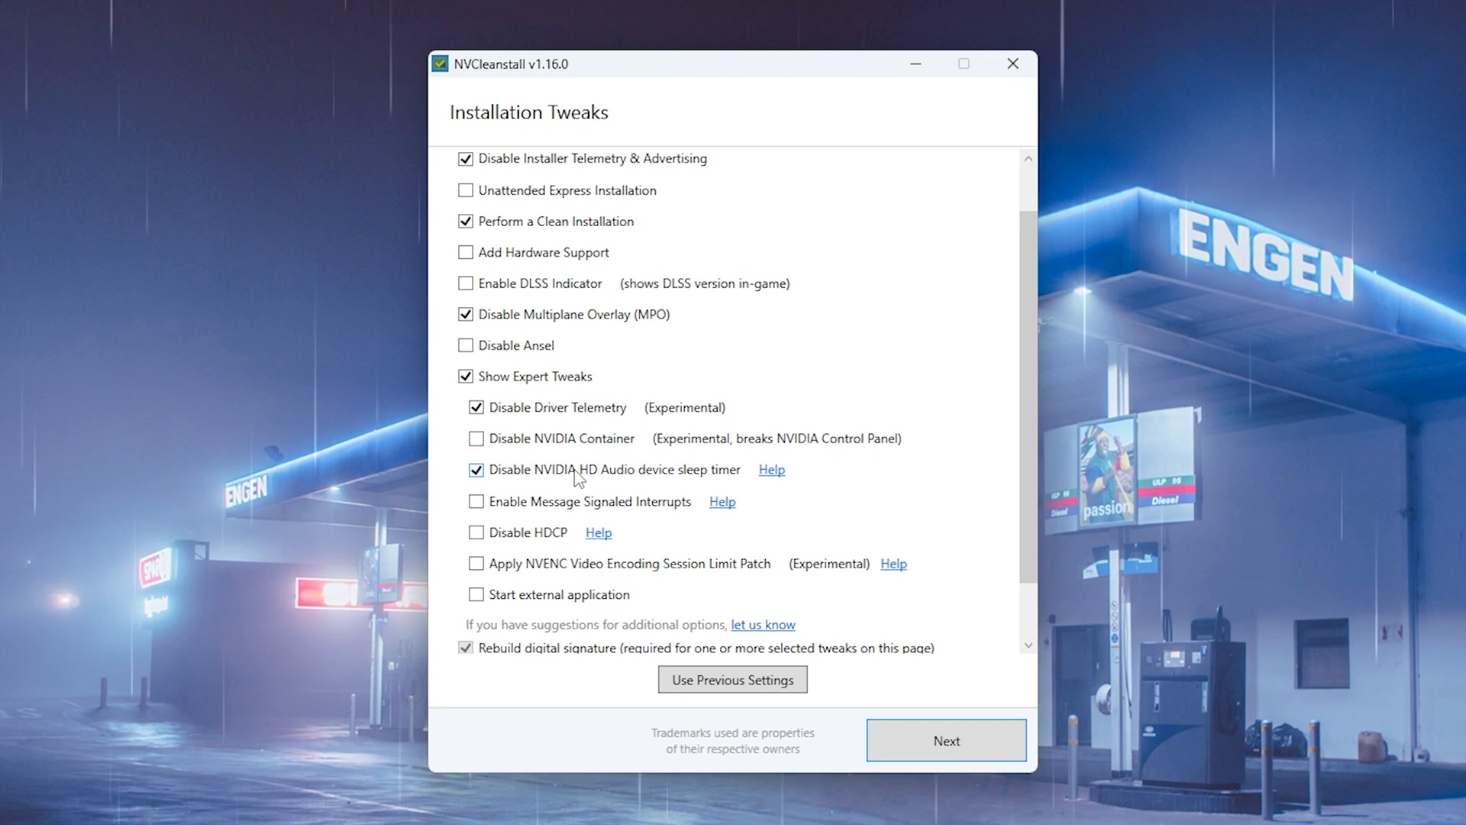
pyautogui.moveTo(615, 491)
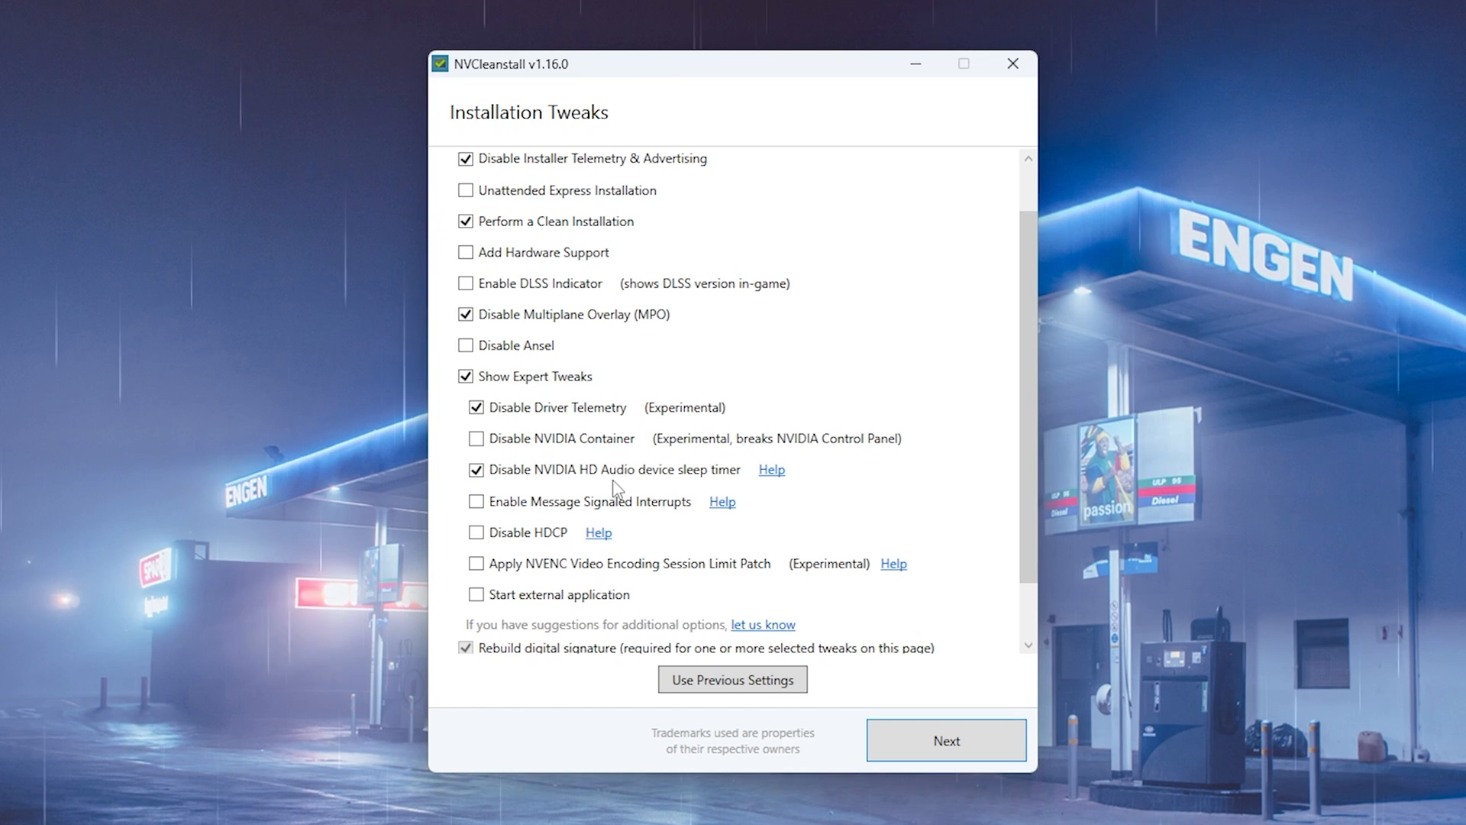
pyautogui.moveTo(692, 473)
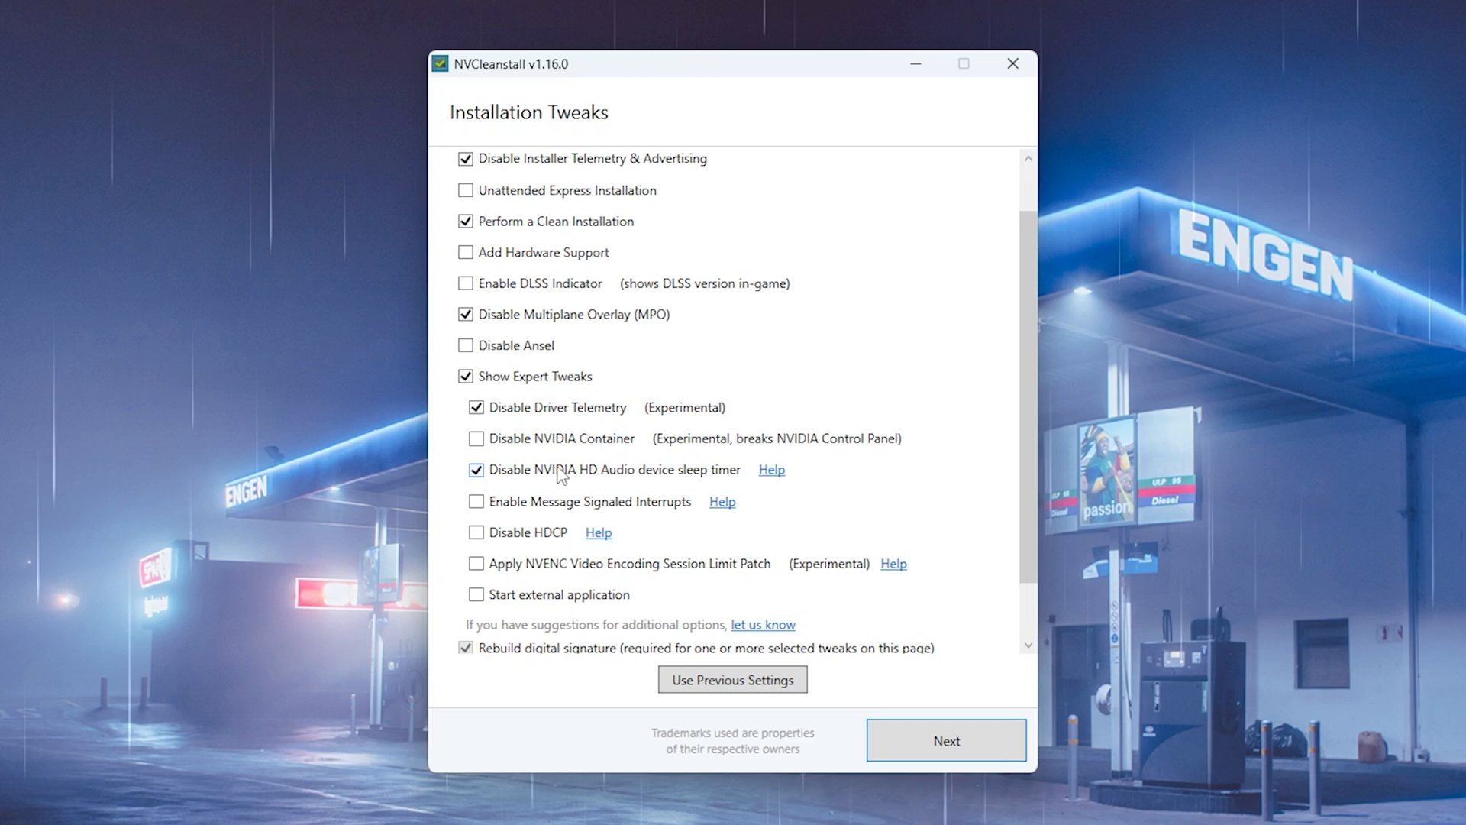
pyautogui.click(475, 501)
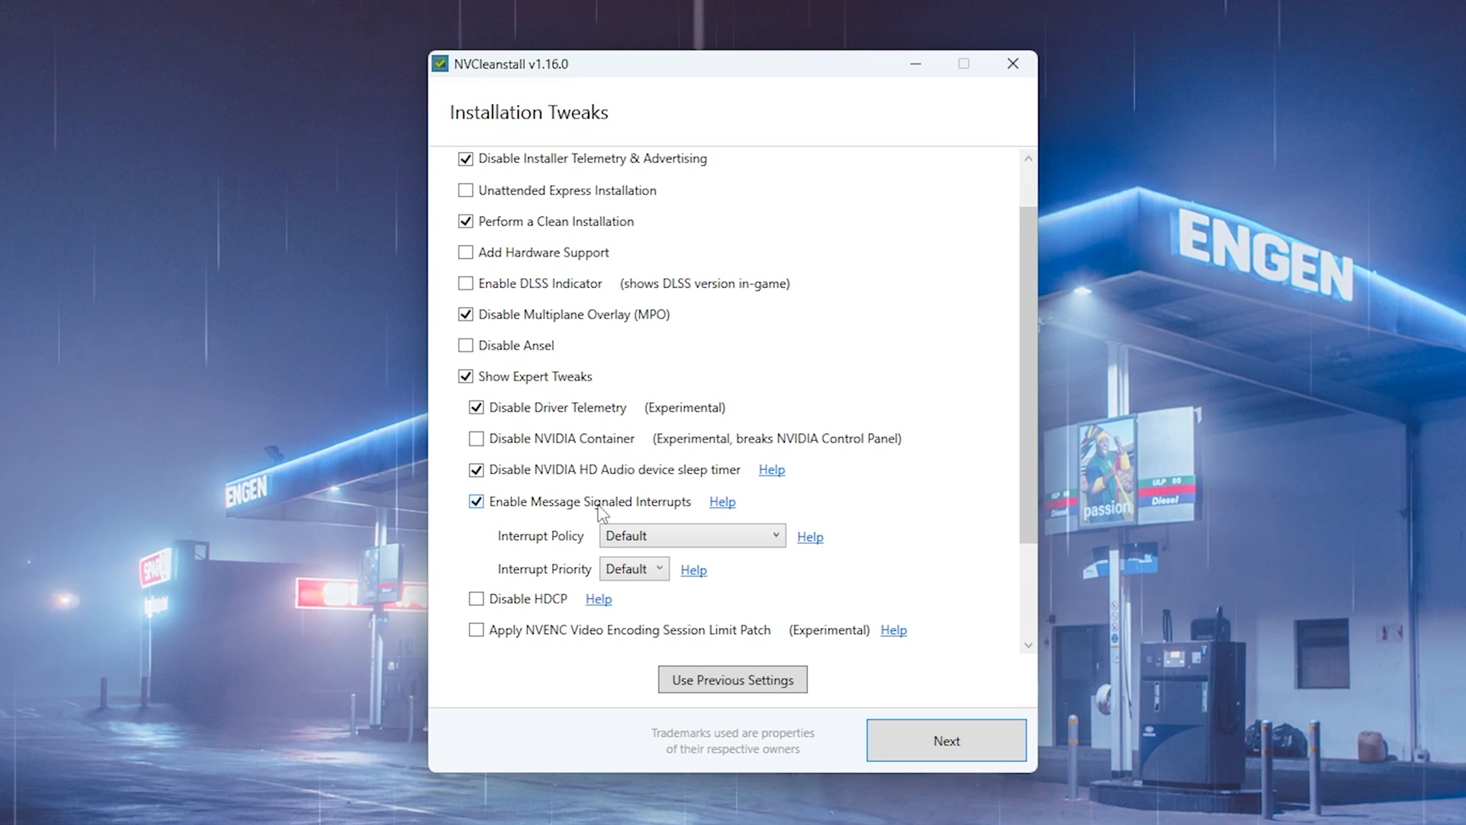
pyautogui.moveTo(654, 511)
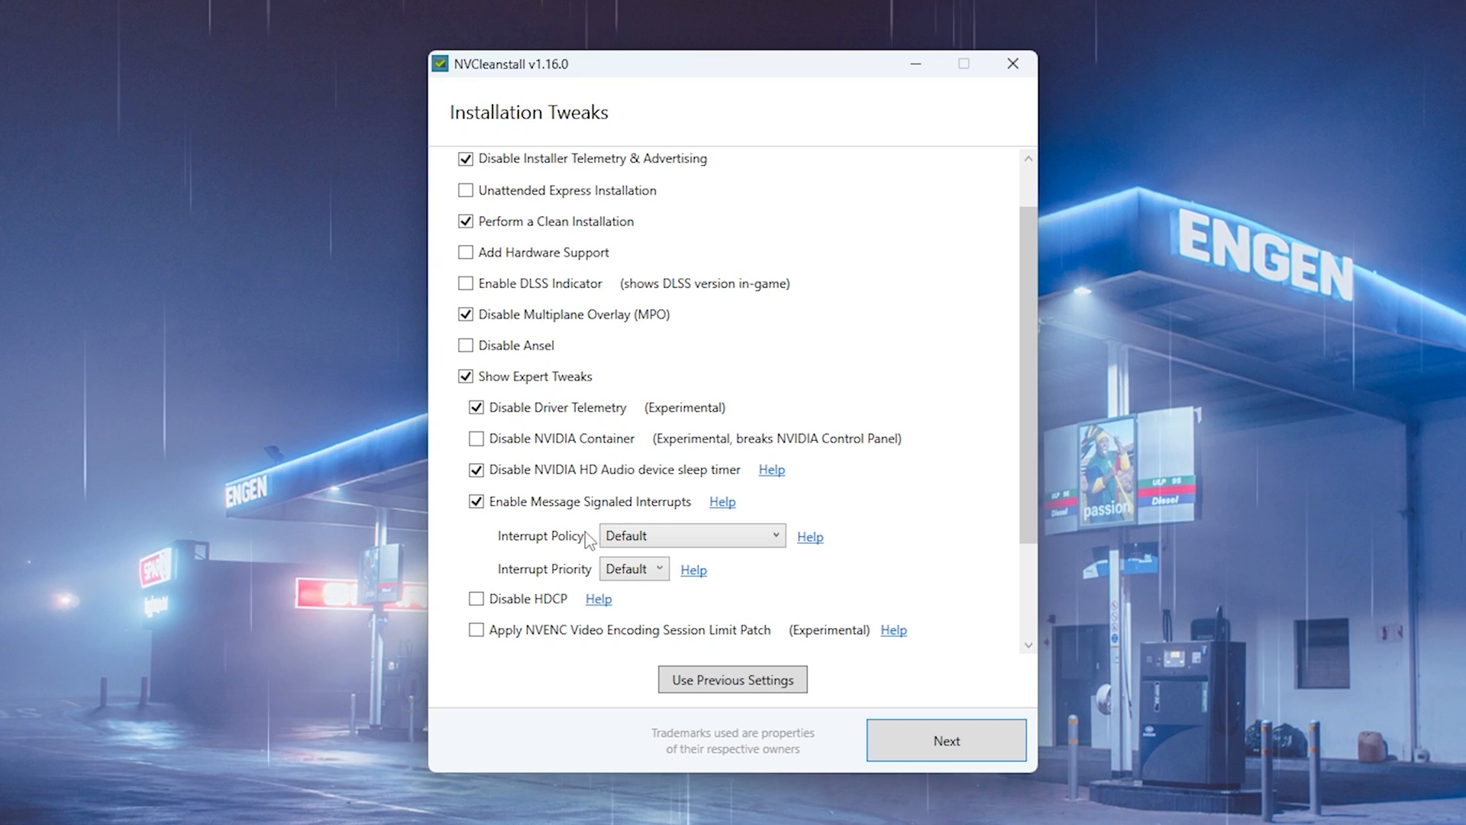
pyautogui.click(633, 568)
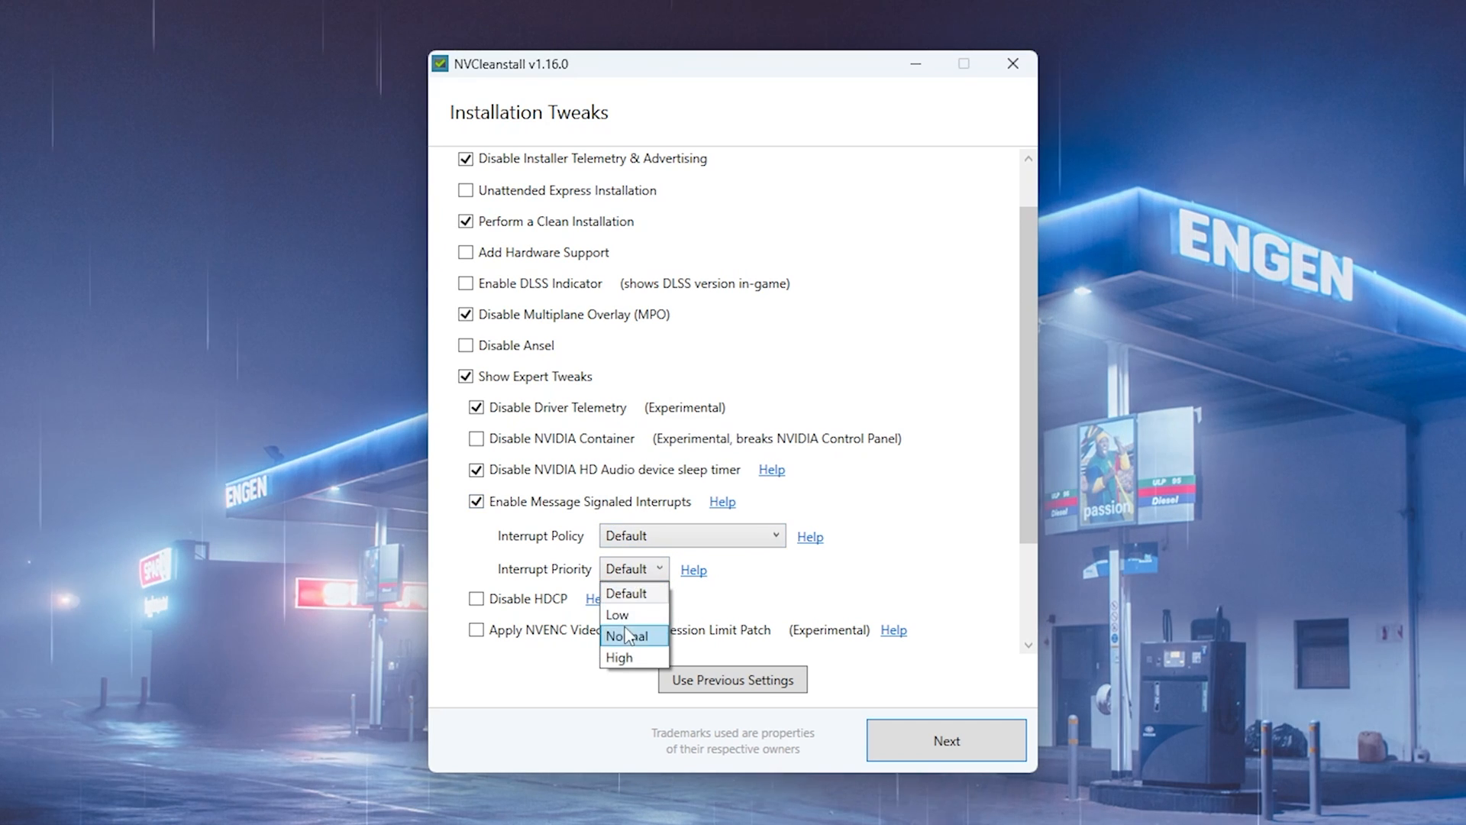
pyautogui.click(619, 658)
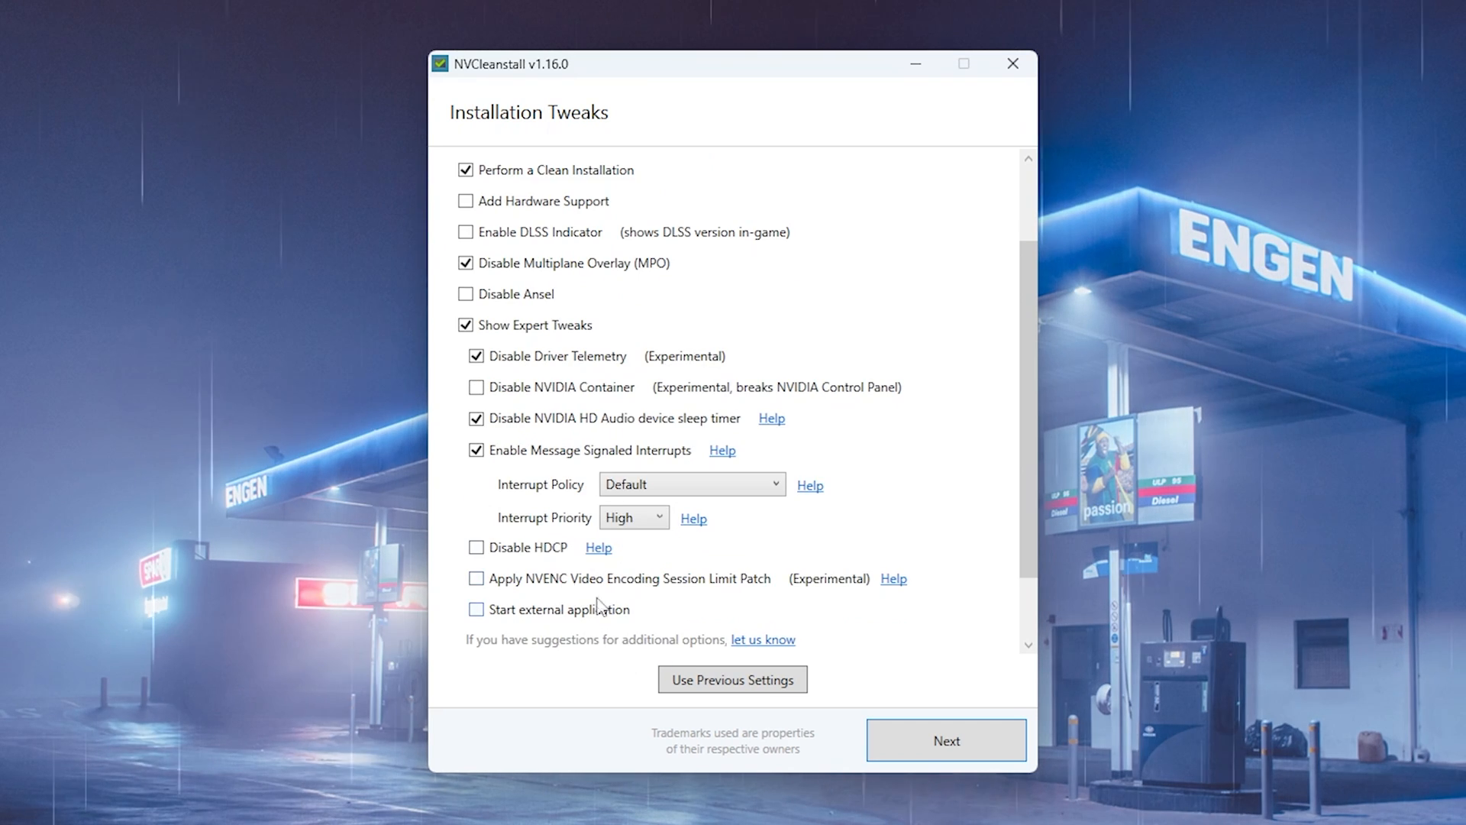
pyautogui.click(475, 547)
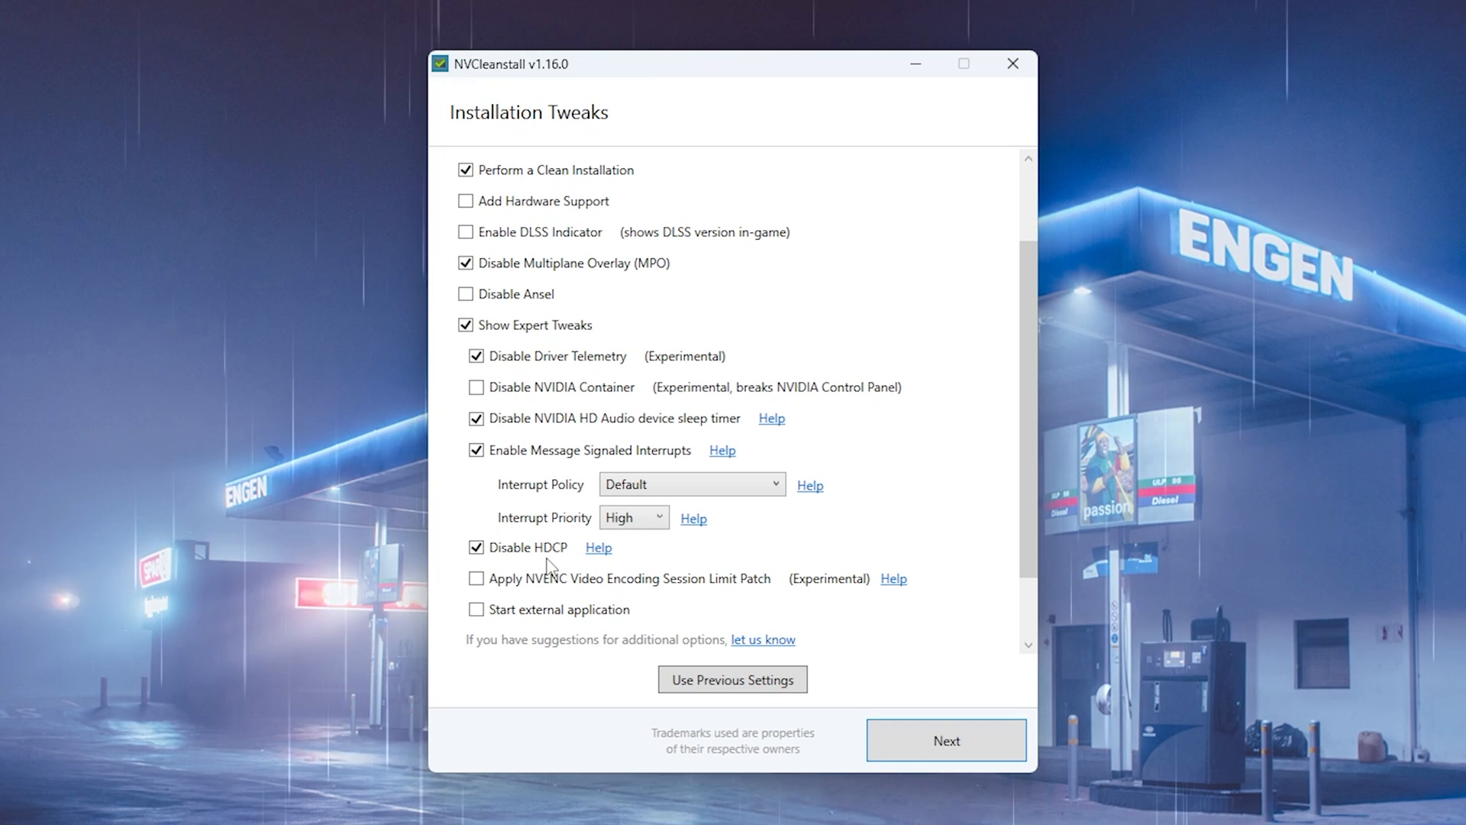
pyautogui.moveTo(509, 563)
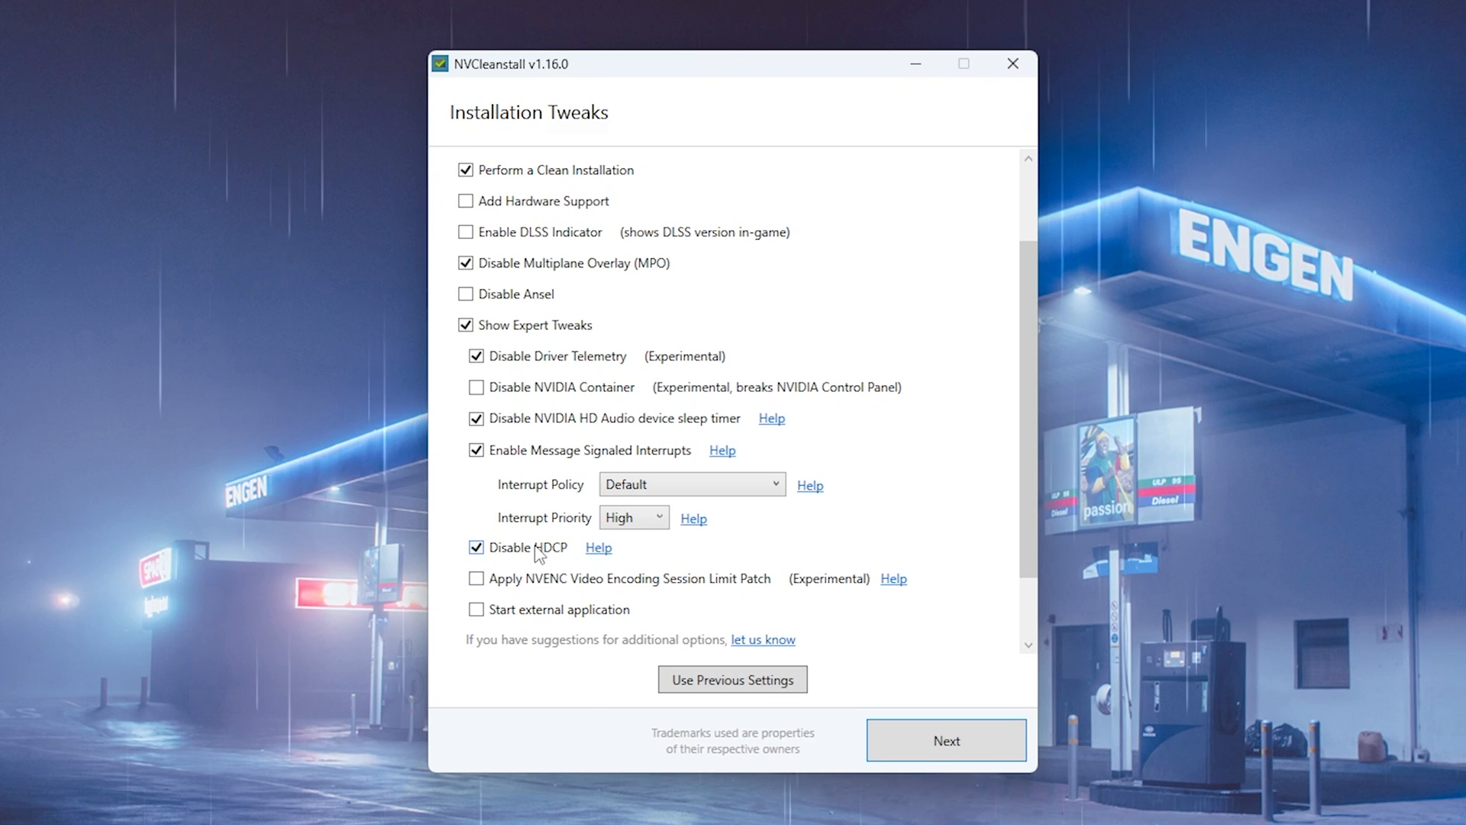
pyautogui.scroll(3)
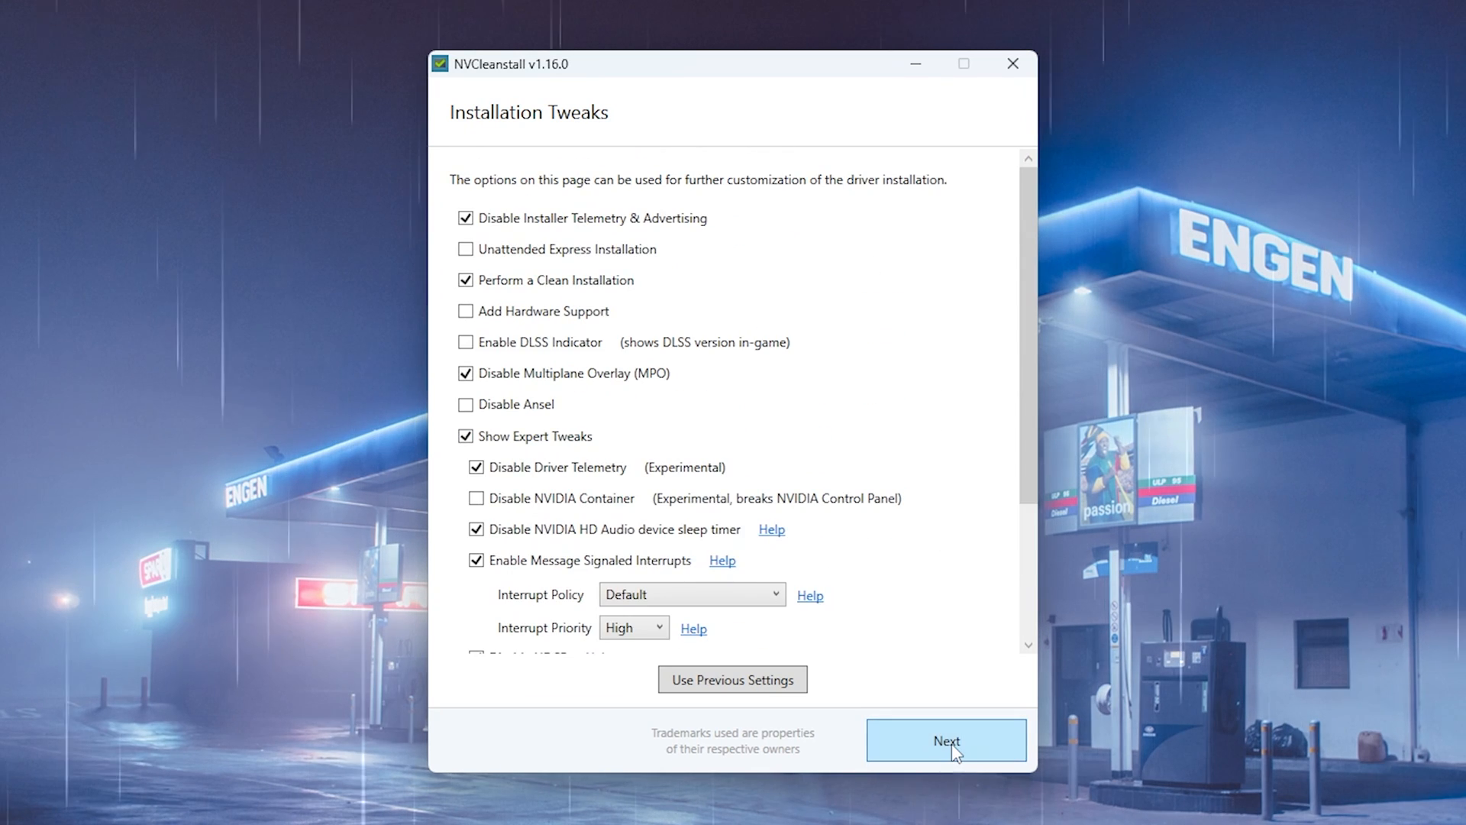
pyautogui.click(947, 741)
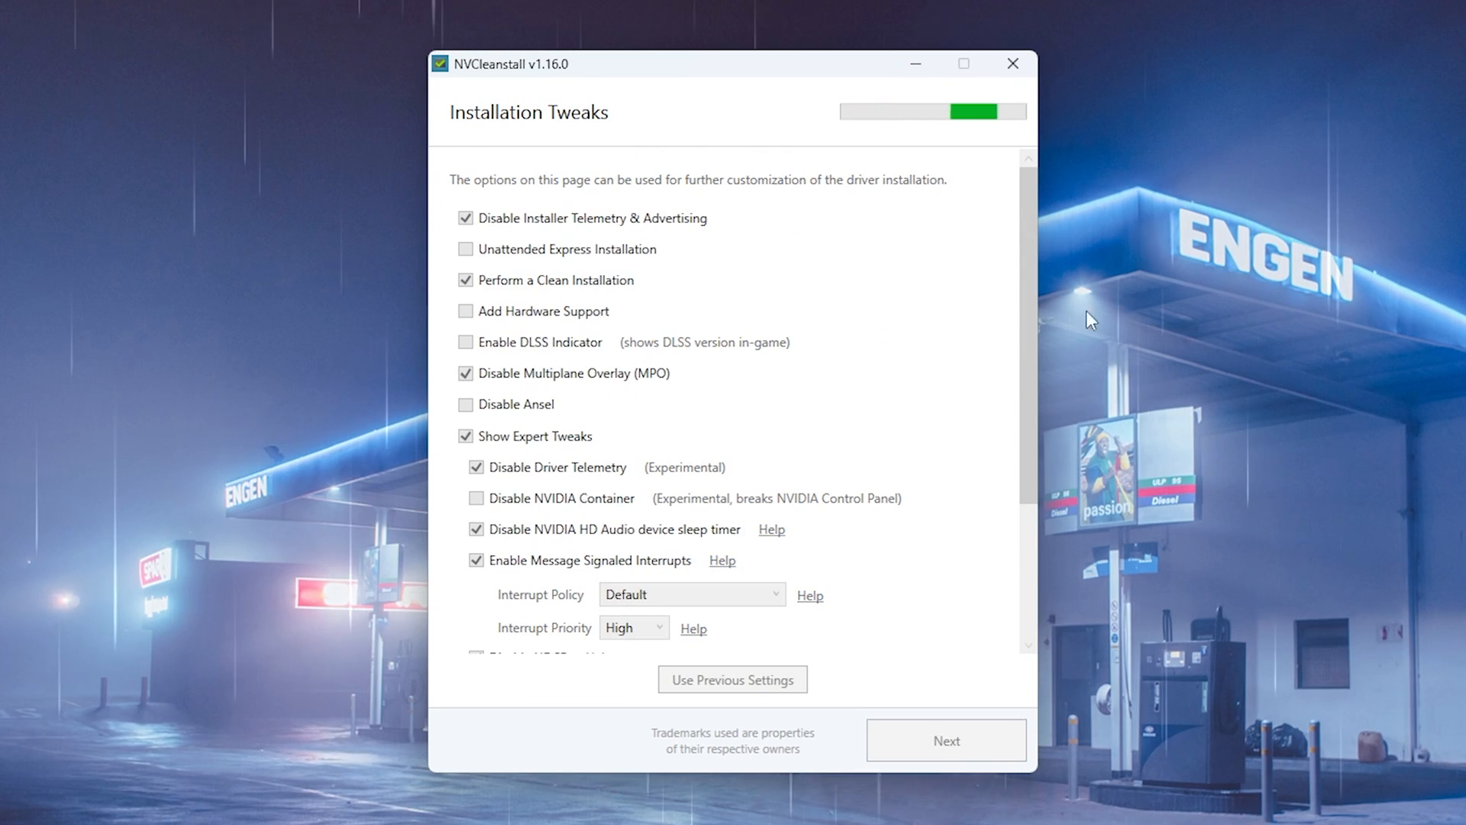
pyautogui.click(946, 740)
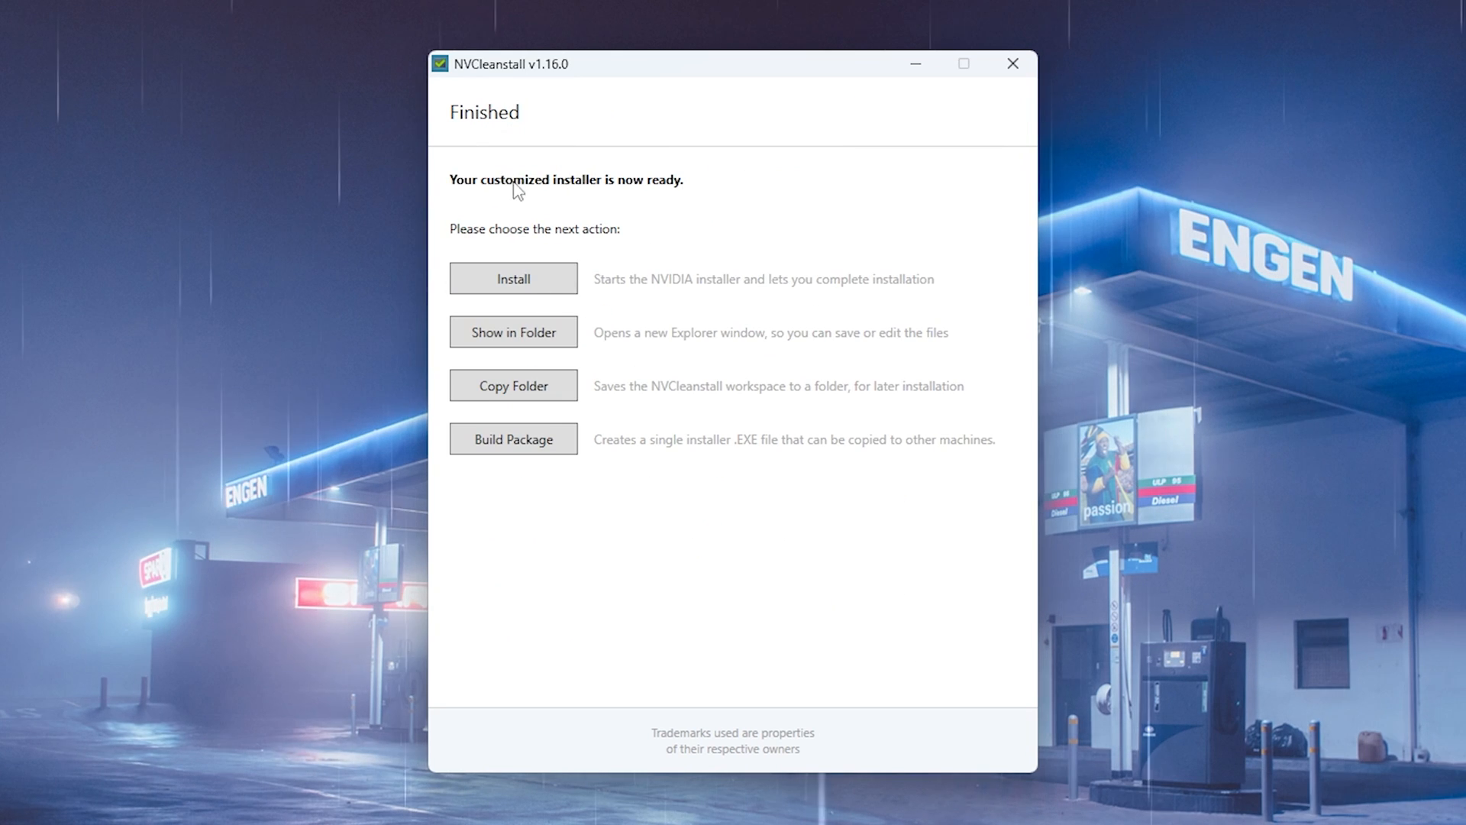
pyautogui.moveTo(495, 290)
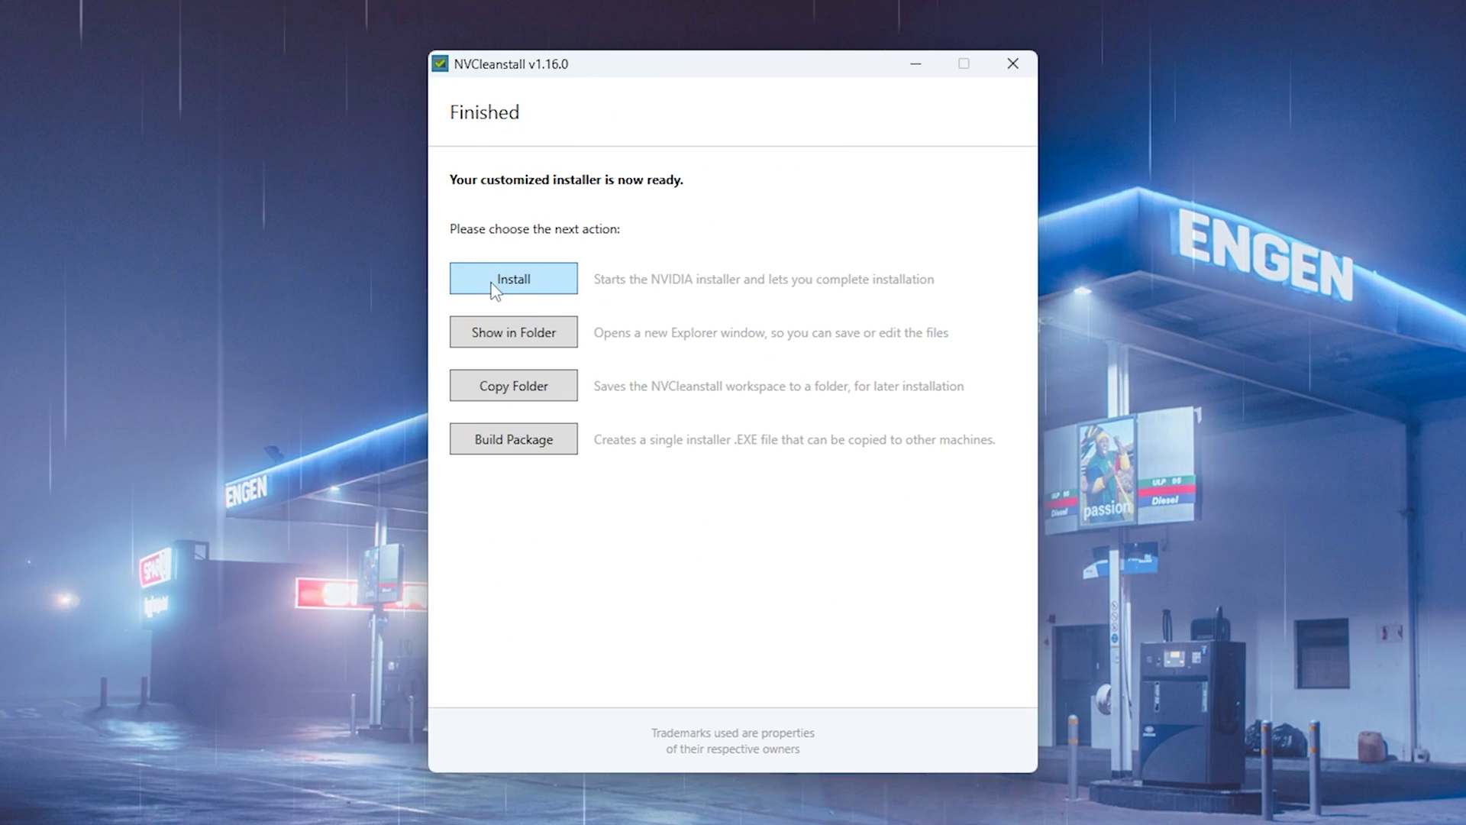
pyautogui.moveTo(508, 450)
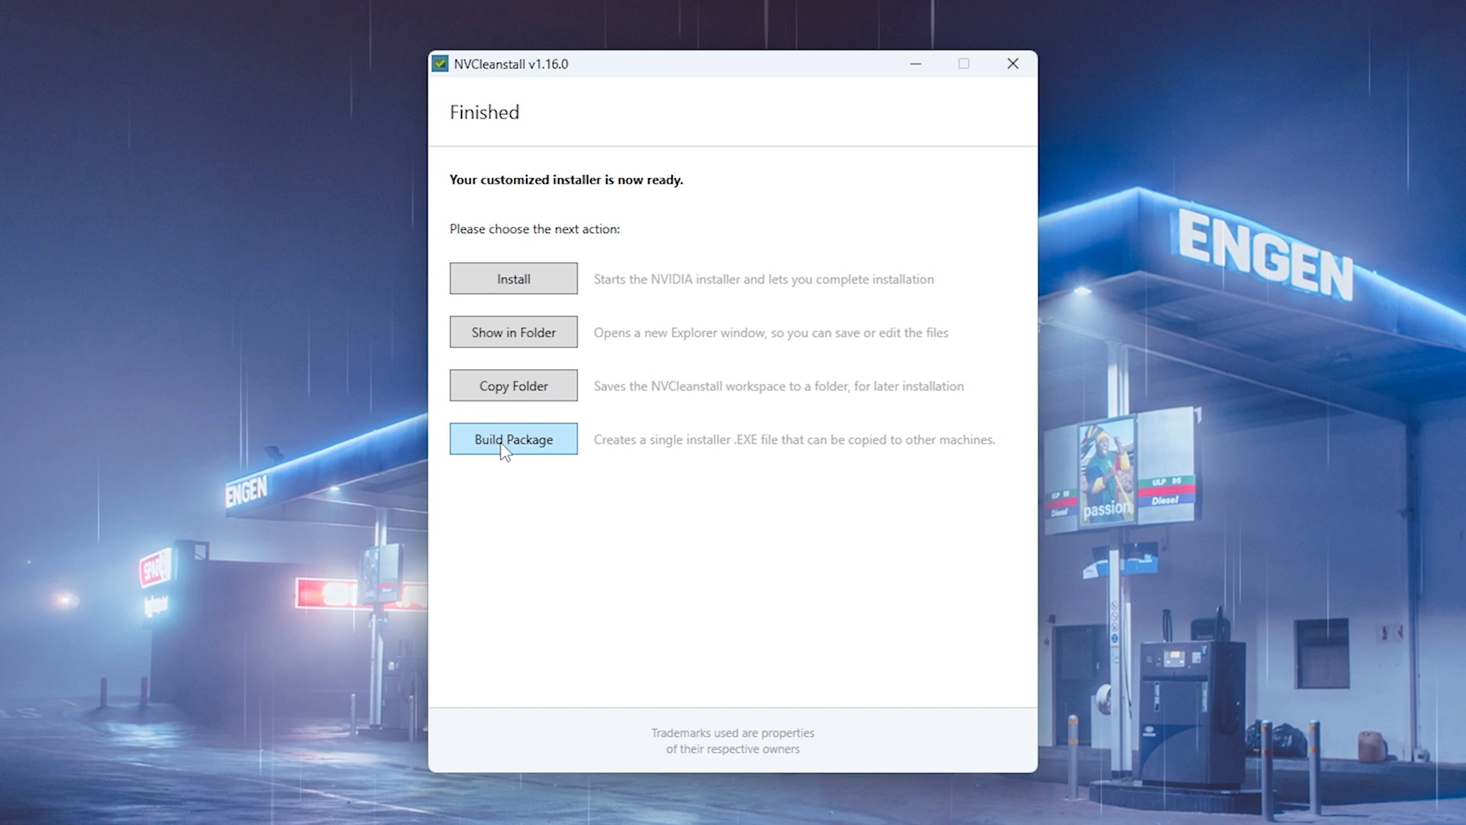
pyautogui.moveTo(495, 459)
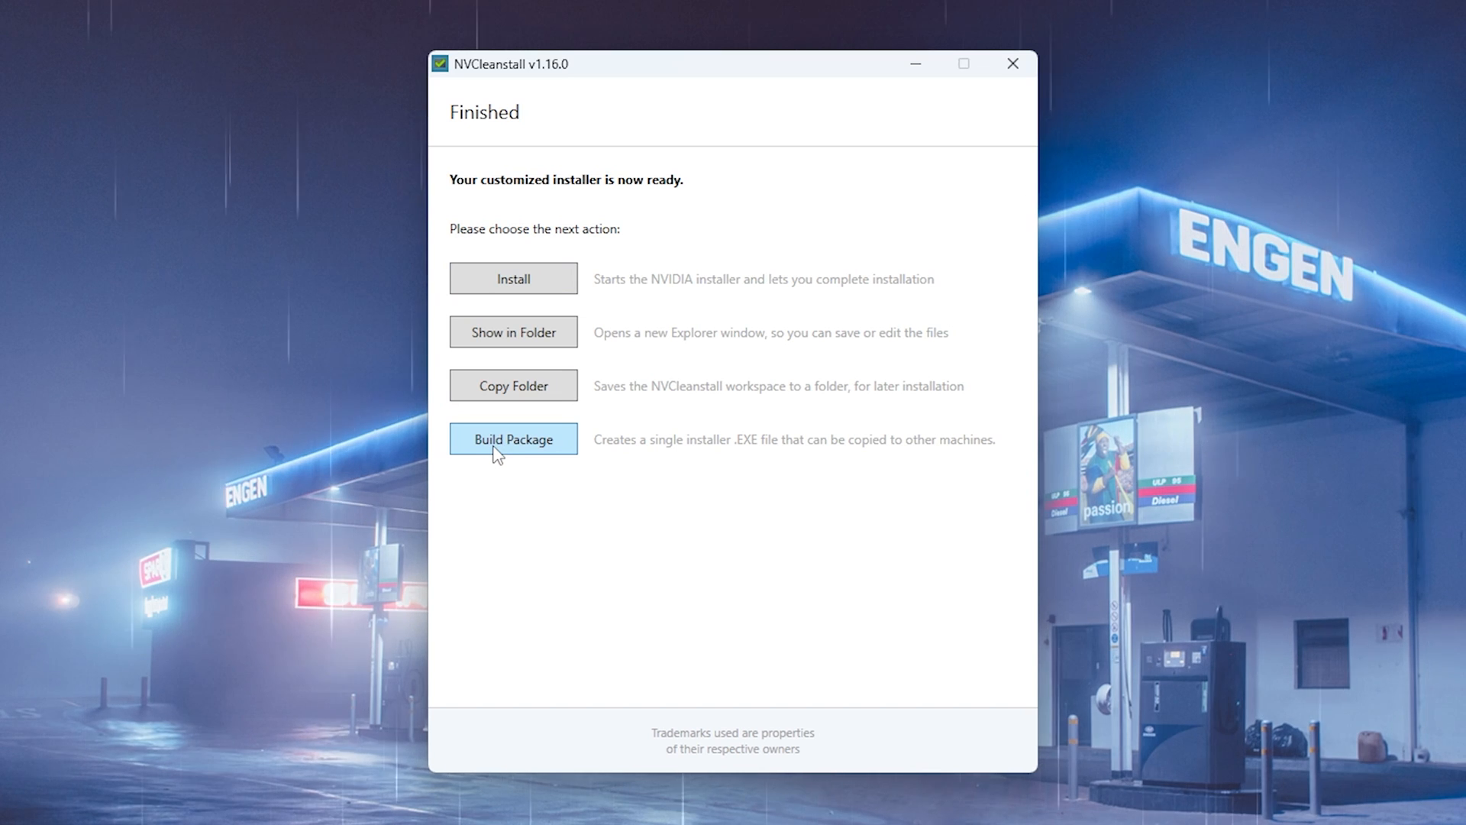
pyautogui.moveTo(717, 475)
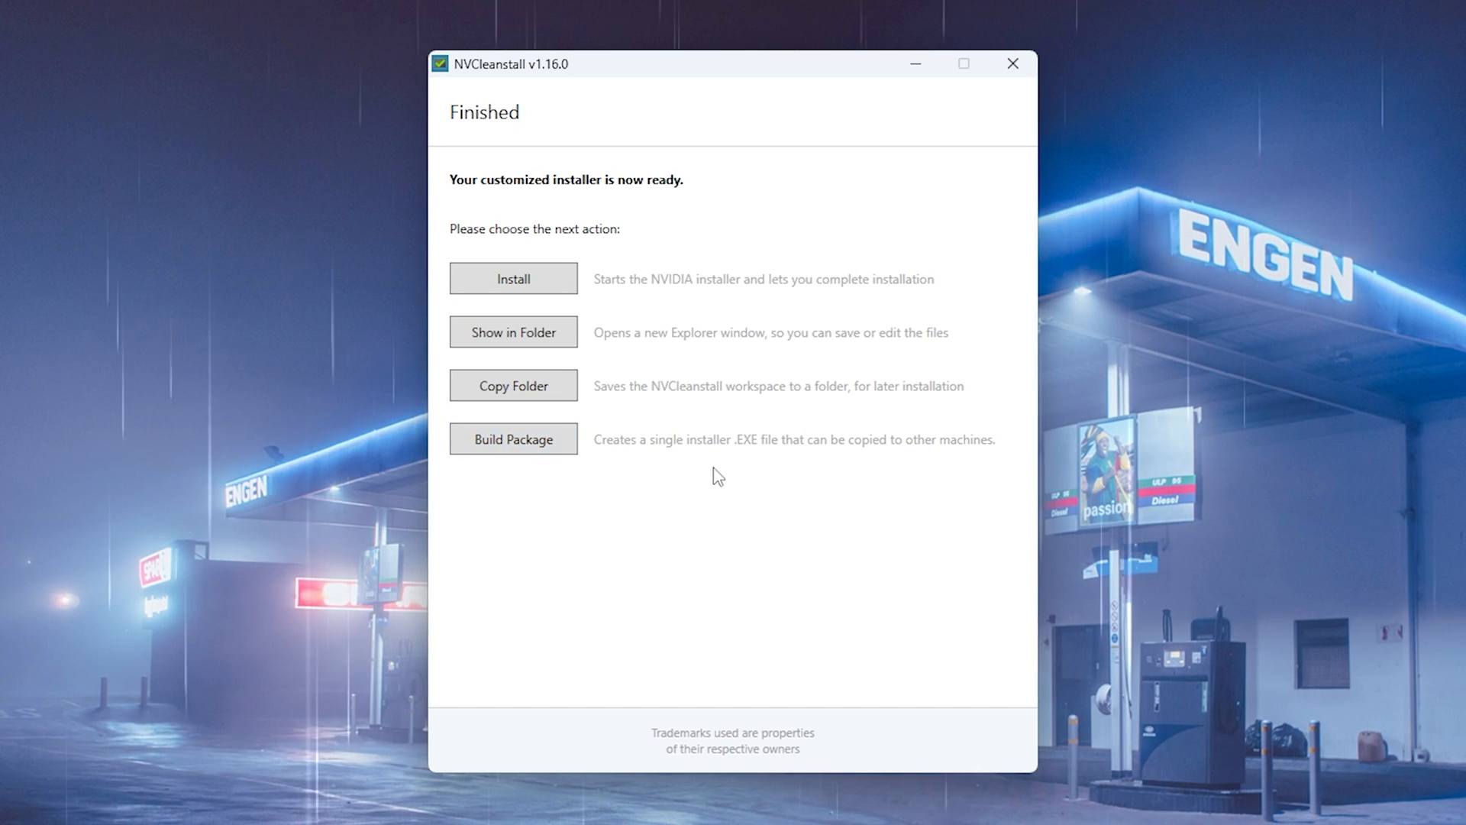
pyautogui.moveTo(561, 276)
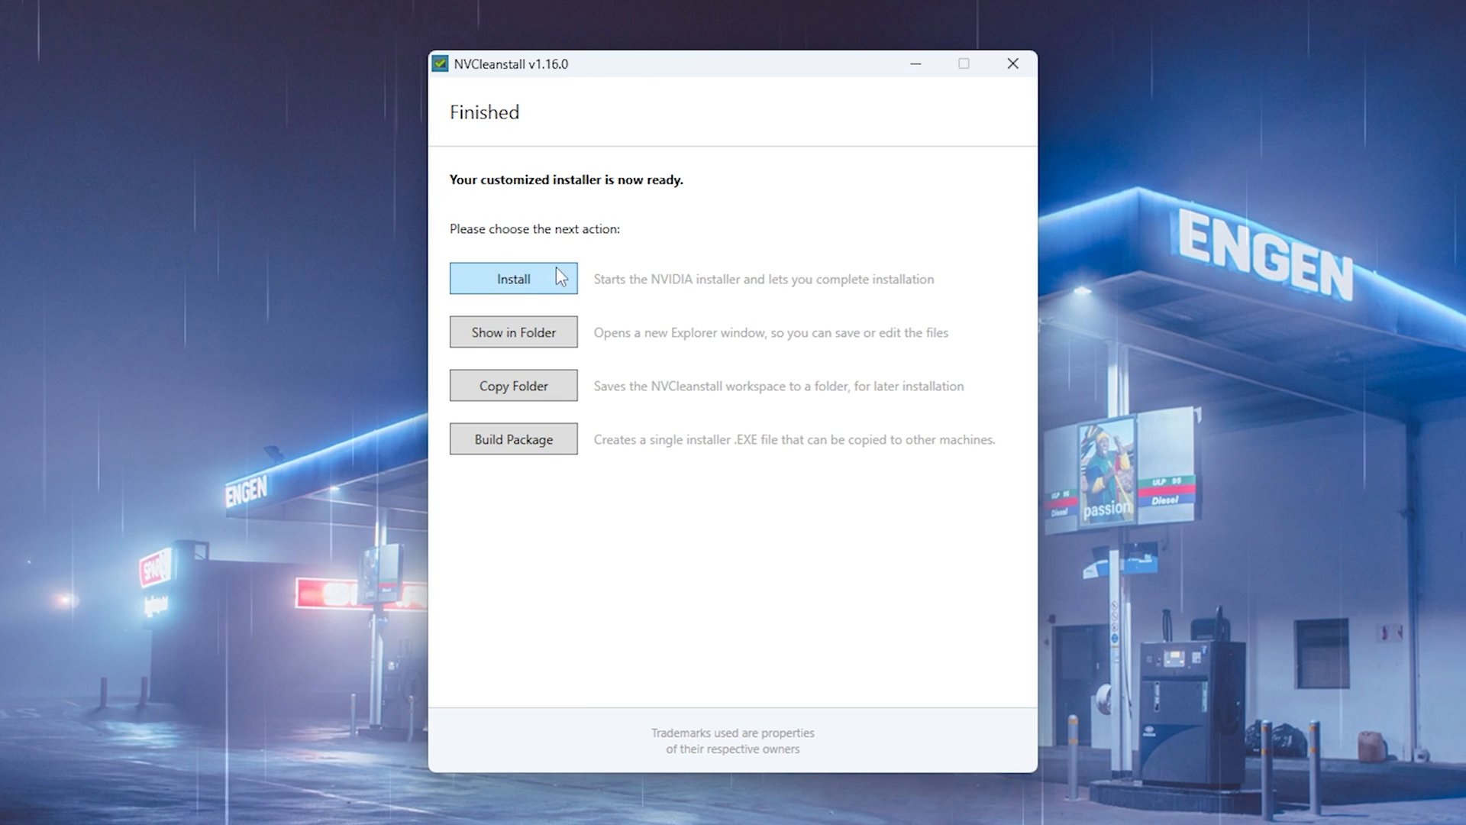
pyautogui.moveTo(536, 288)
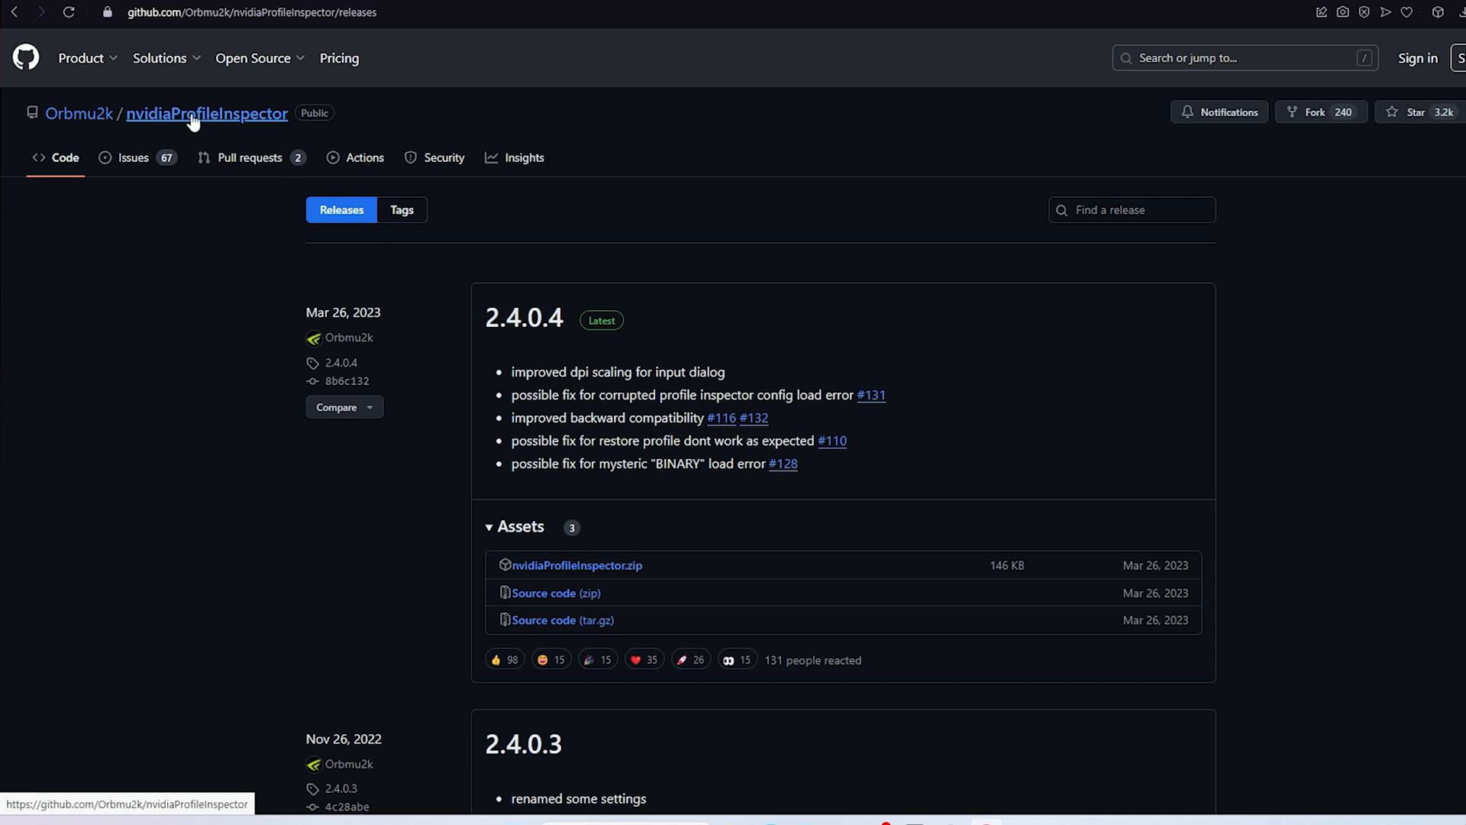
pyautogui.moveTo(240, 120)
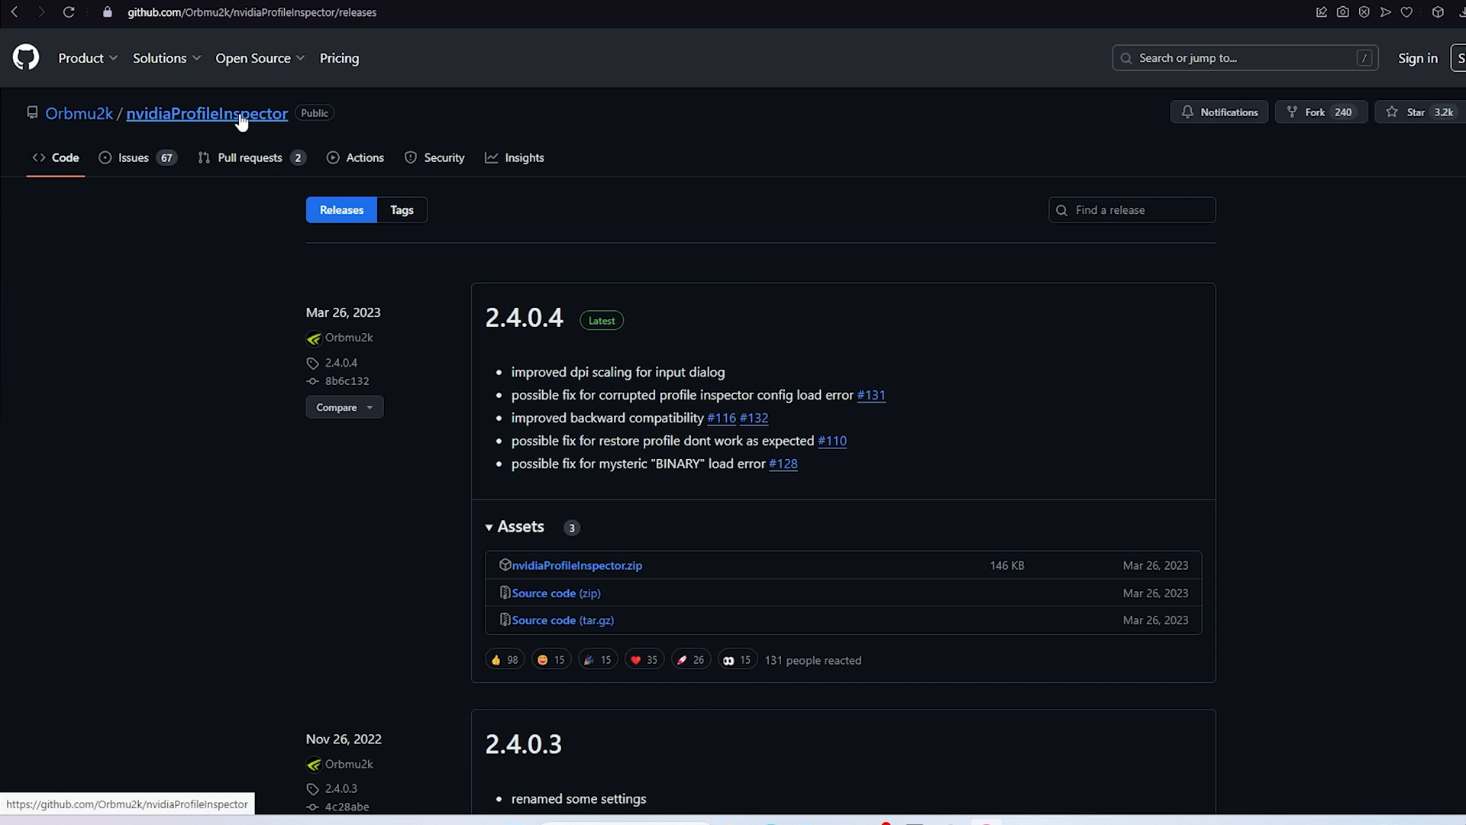
pyautogui.moveTo(186, 131)
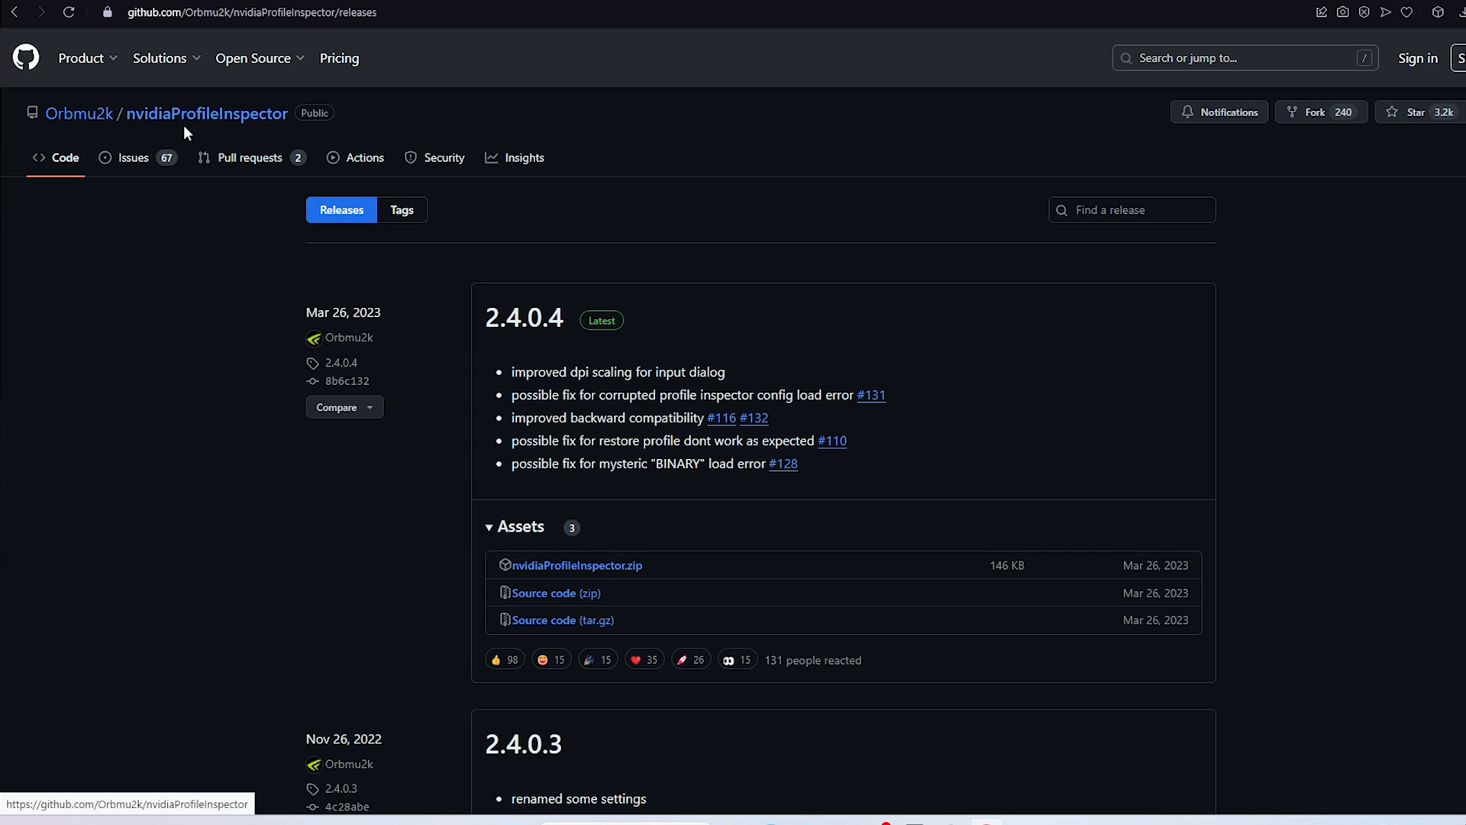
pyautogui.moveTo(574, 572)
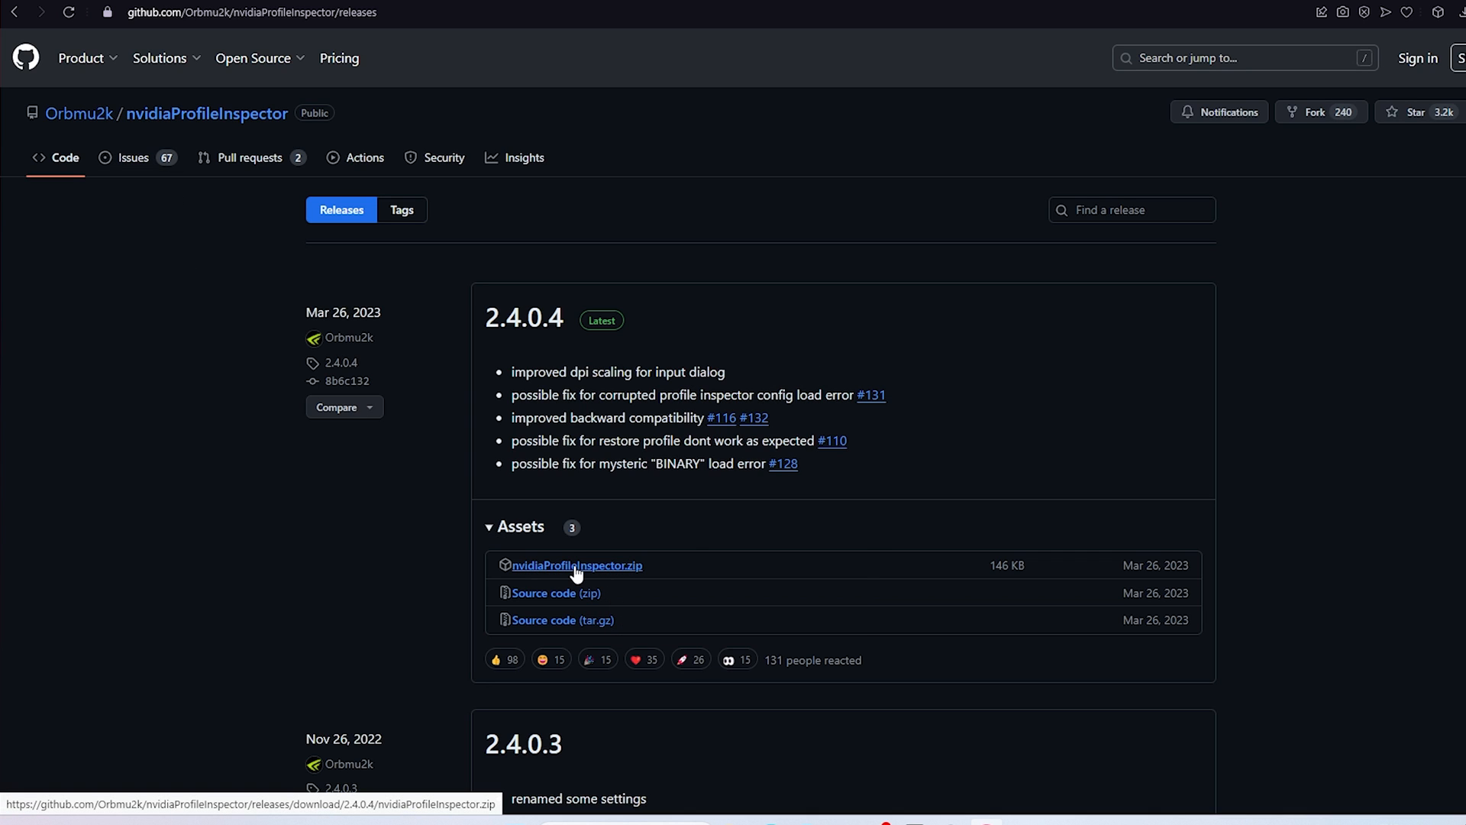
pyautogui.moveTo(528, 573)
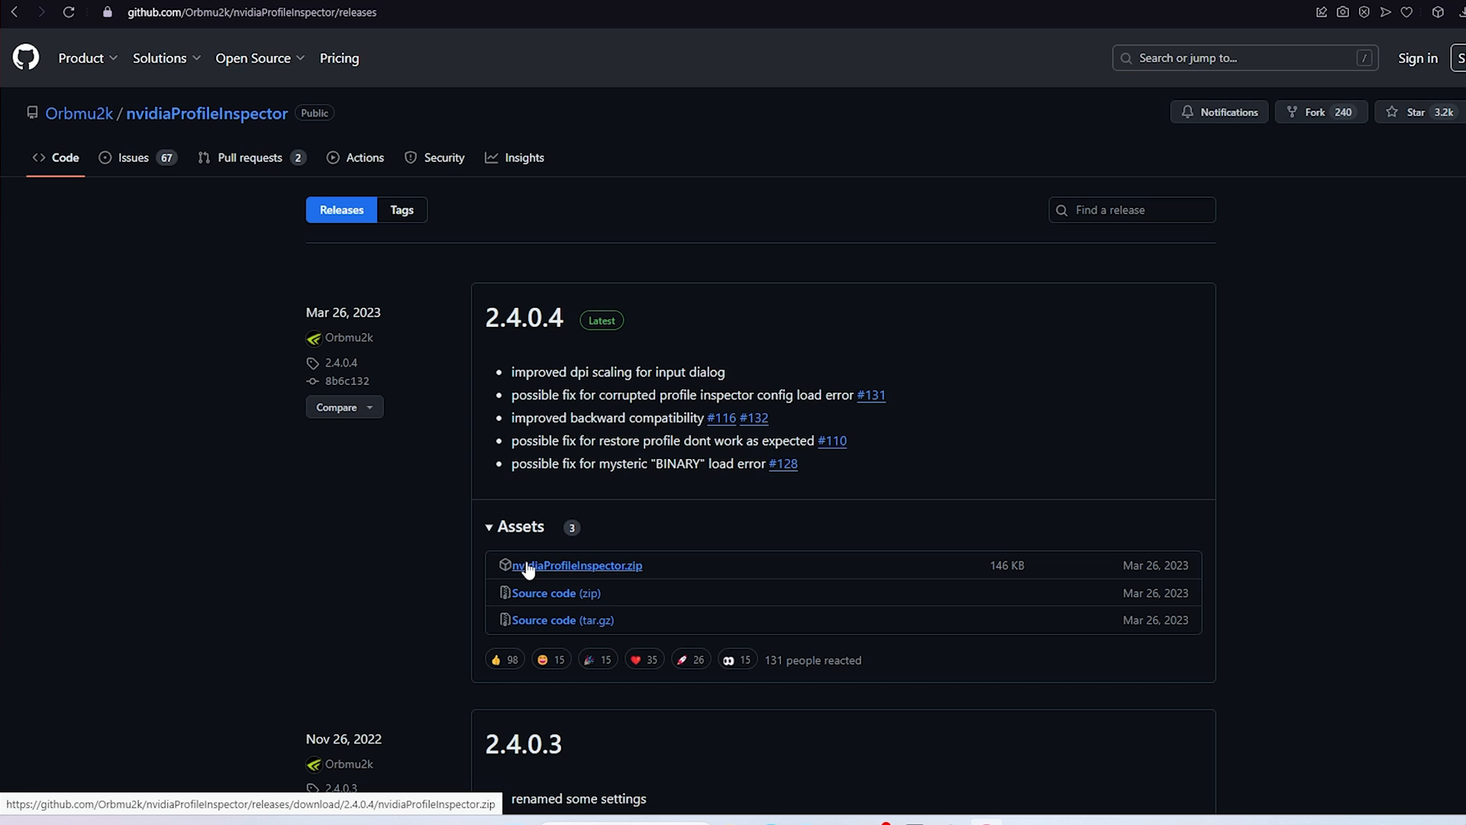
# Download nvidiaProfileInspector.zip from the 2.4.0.4 release assets
pyautogui.click(576, 565)
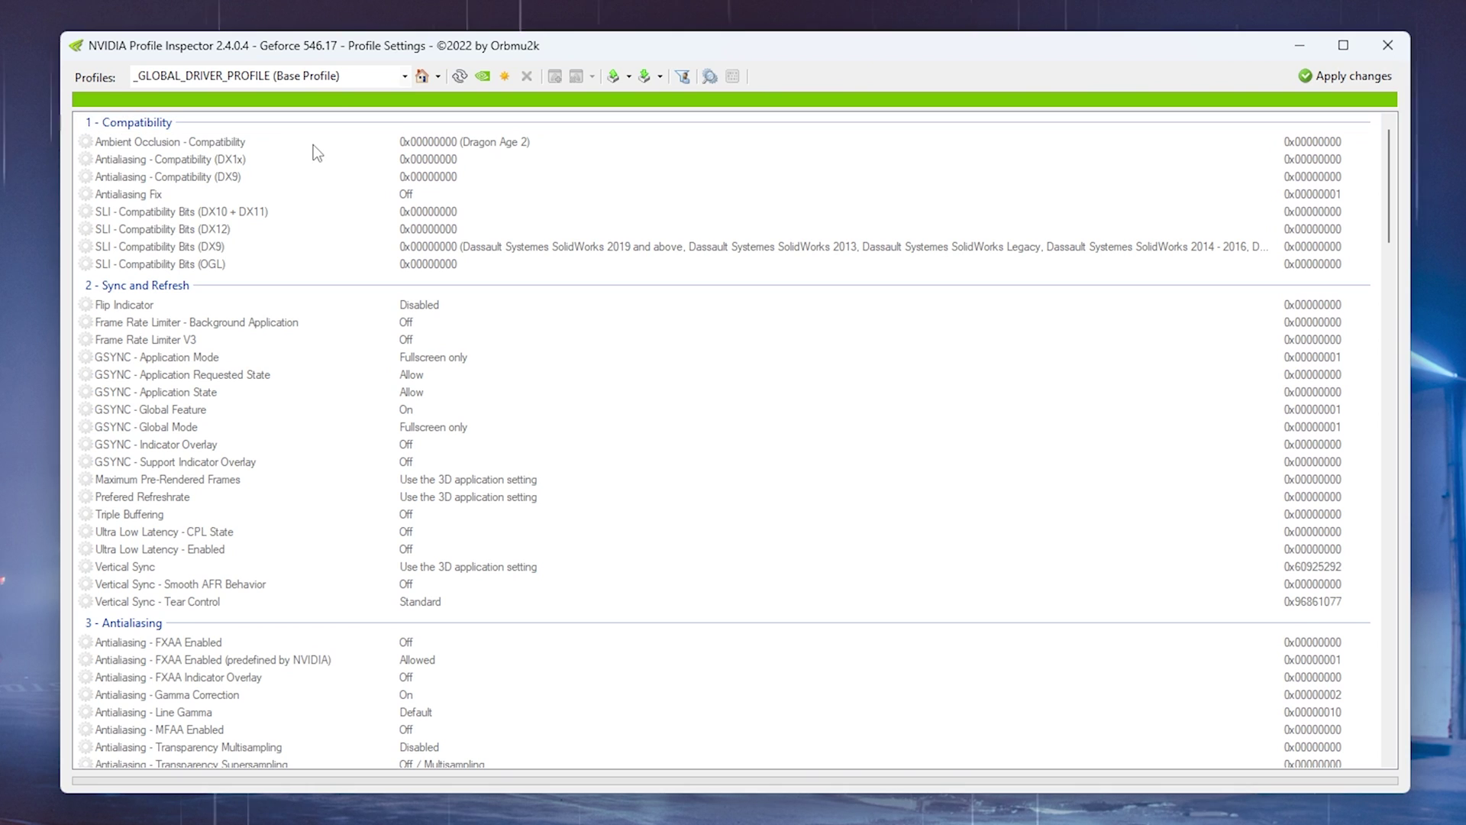
# Load the Fortnite profile by entering 'Fortnite' in the Profiles box
pyautogui.click(275, 76)
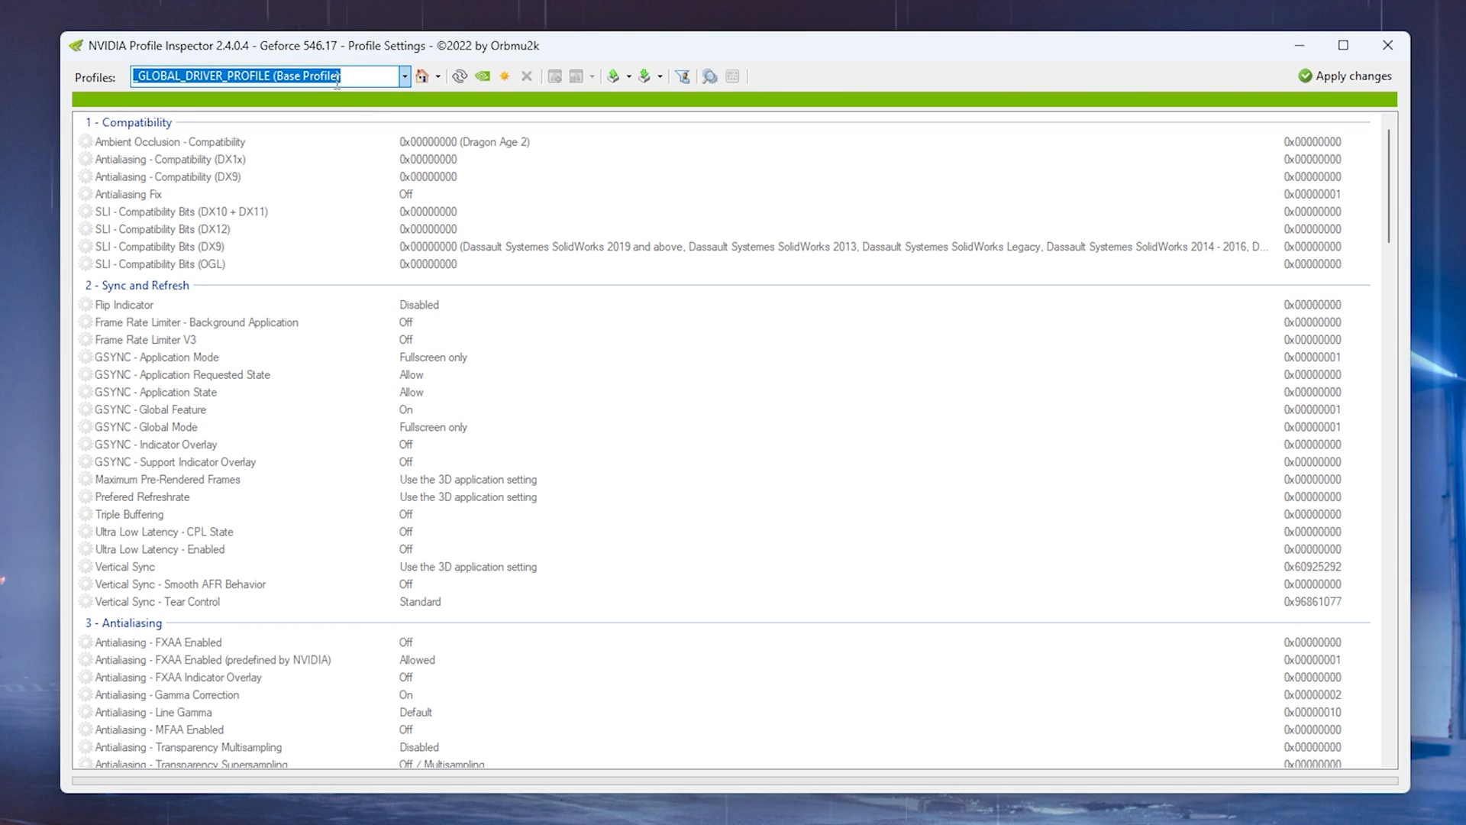
pyautogui.write('Fortnite')
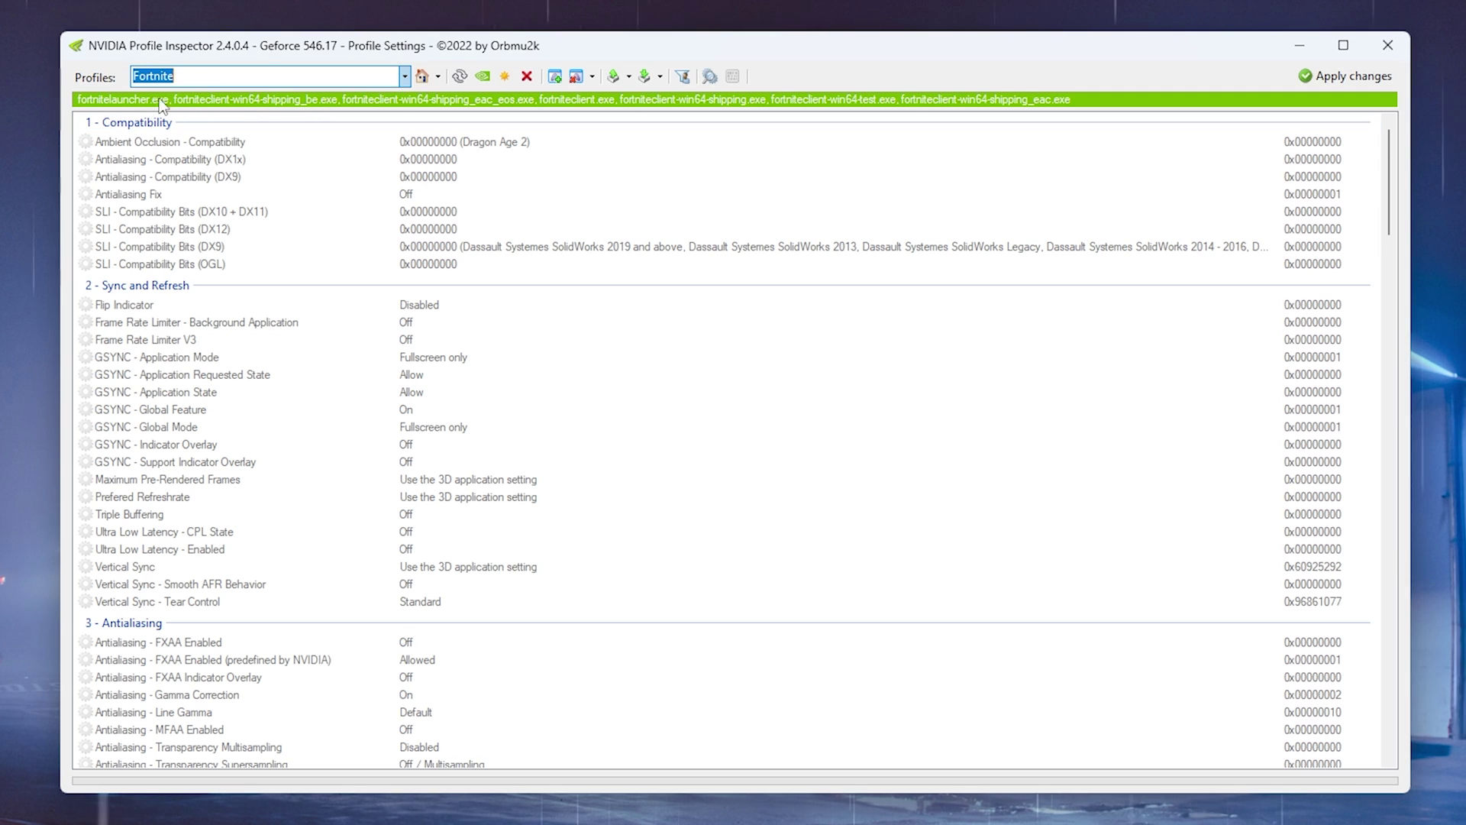
pyautogui.moveTo(475, 109)
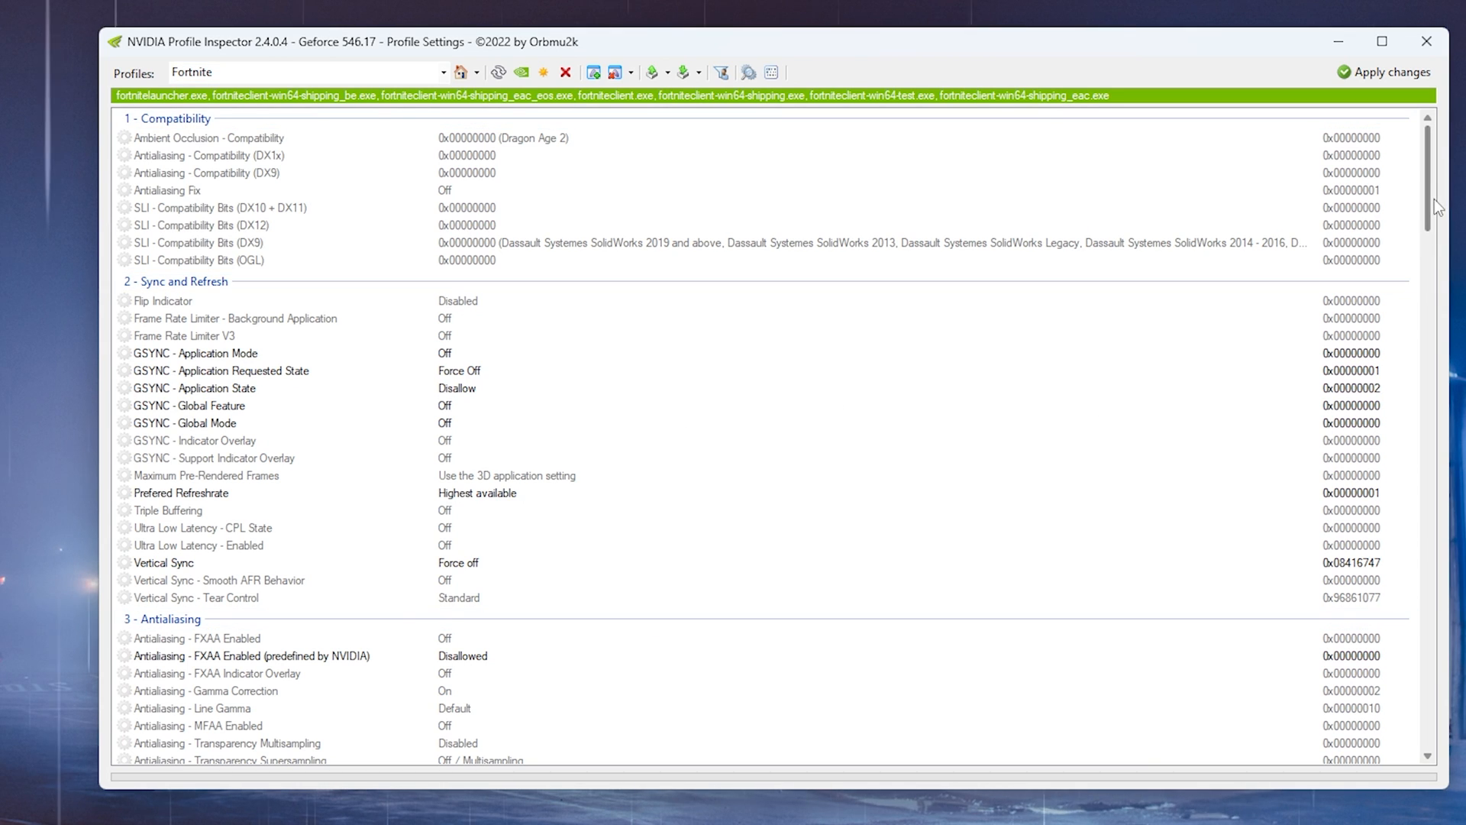
# Set GSYNC entries to Off/Force Off/Disallow, Vertical Sync Force off, and predefined FXAA Disallowed
pyautogui.scroll(-3)
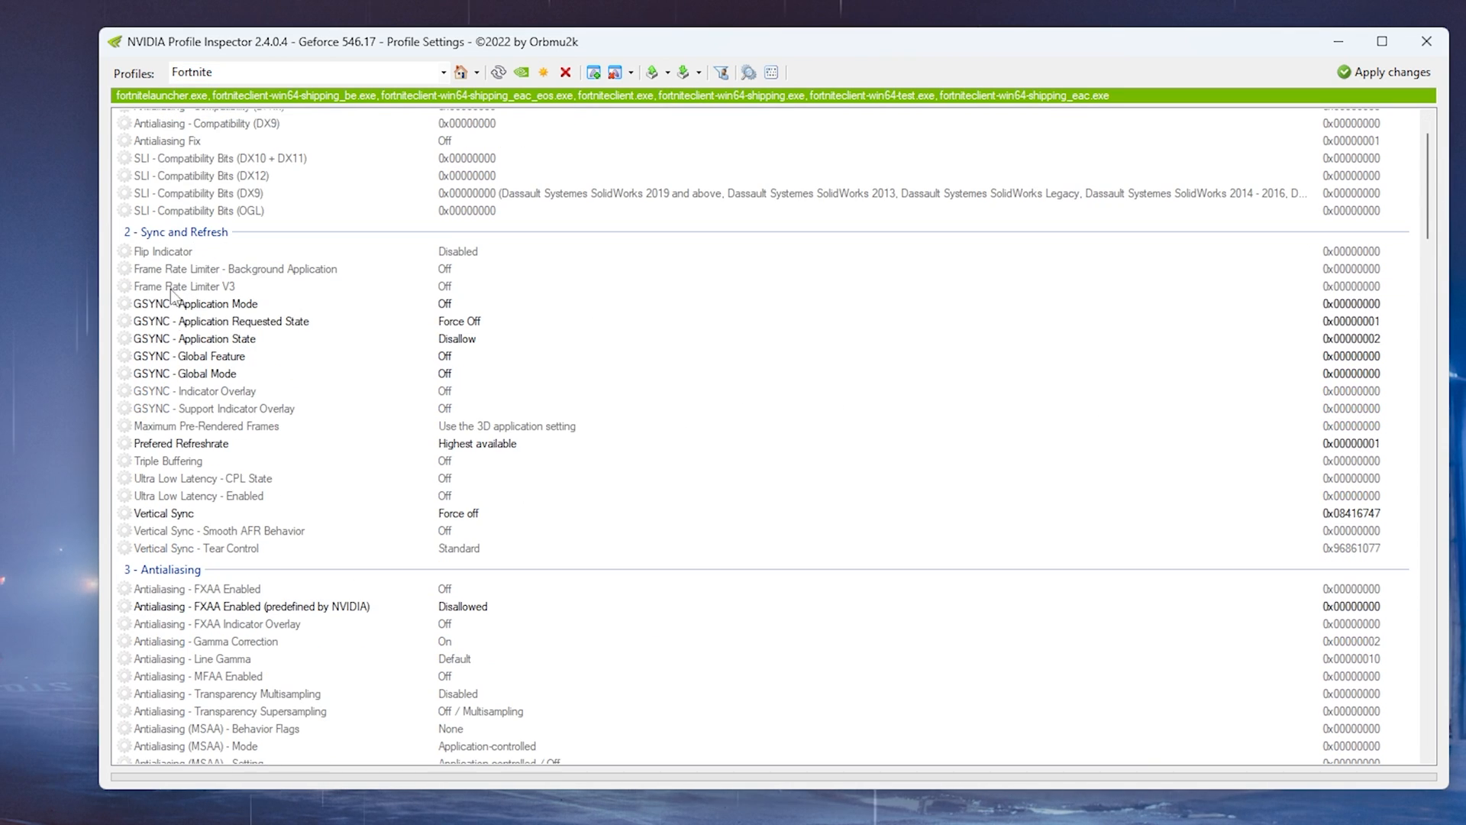
pyautogui.moveTo(353, 317)
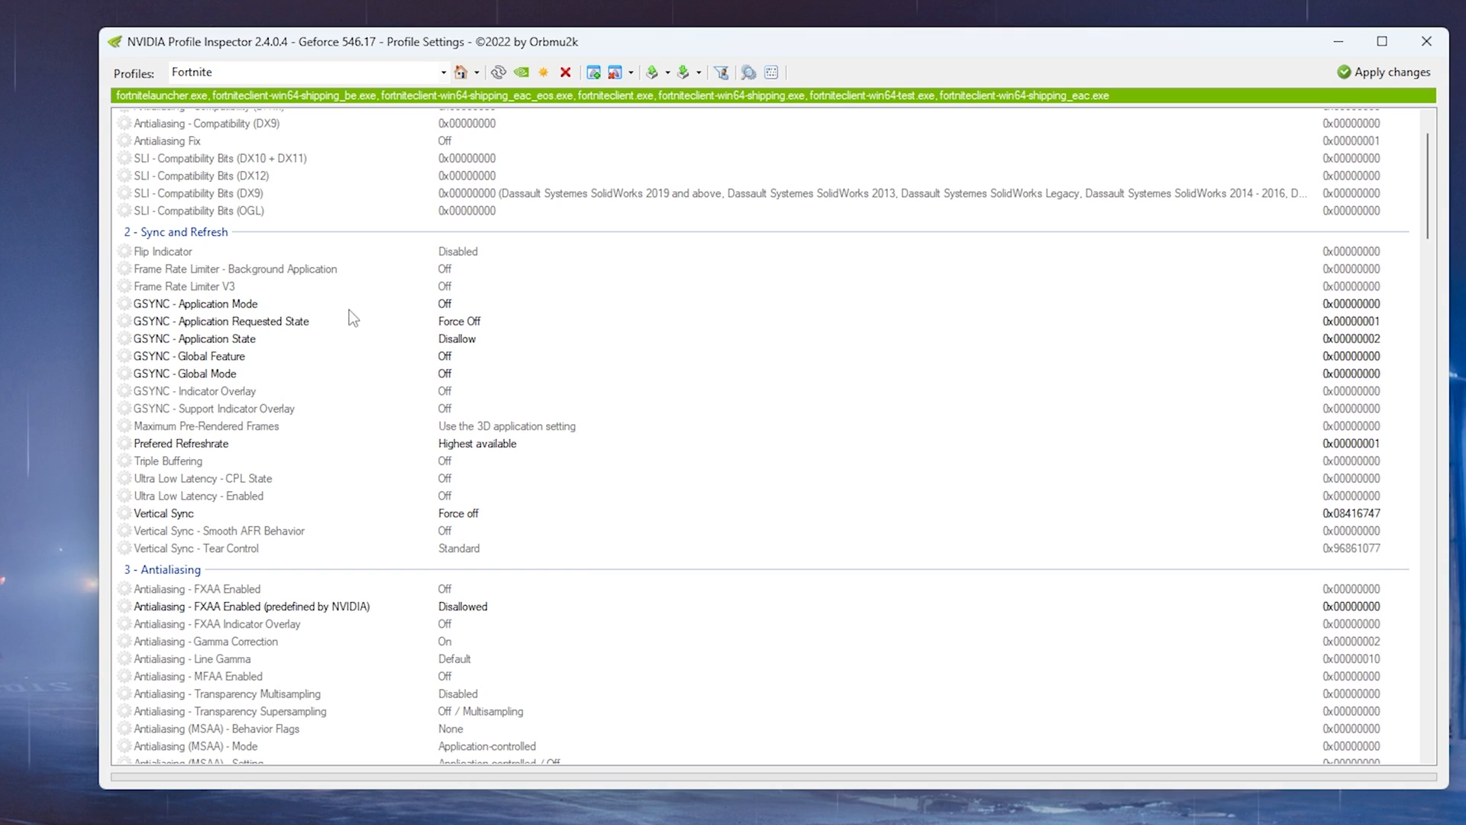
pyautogui.moveTo(474, 331)
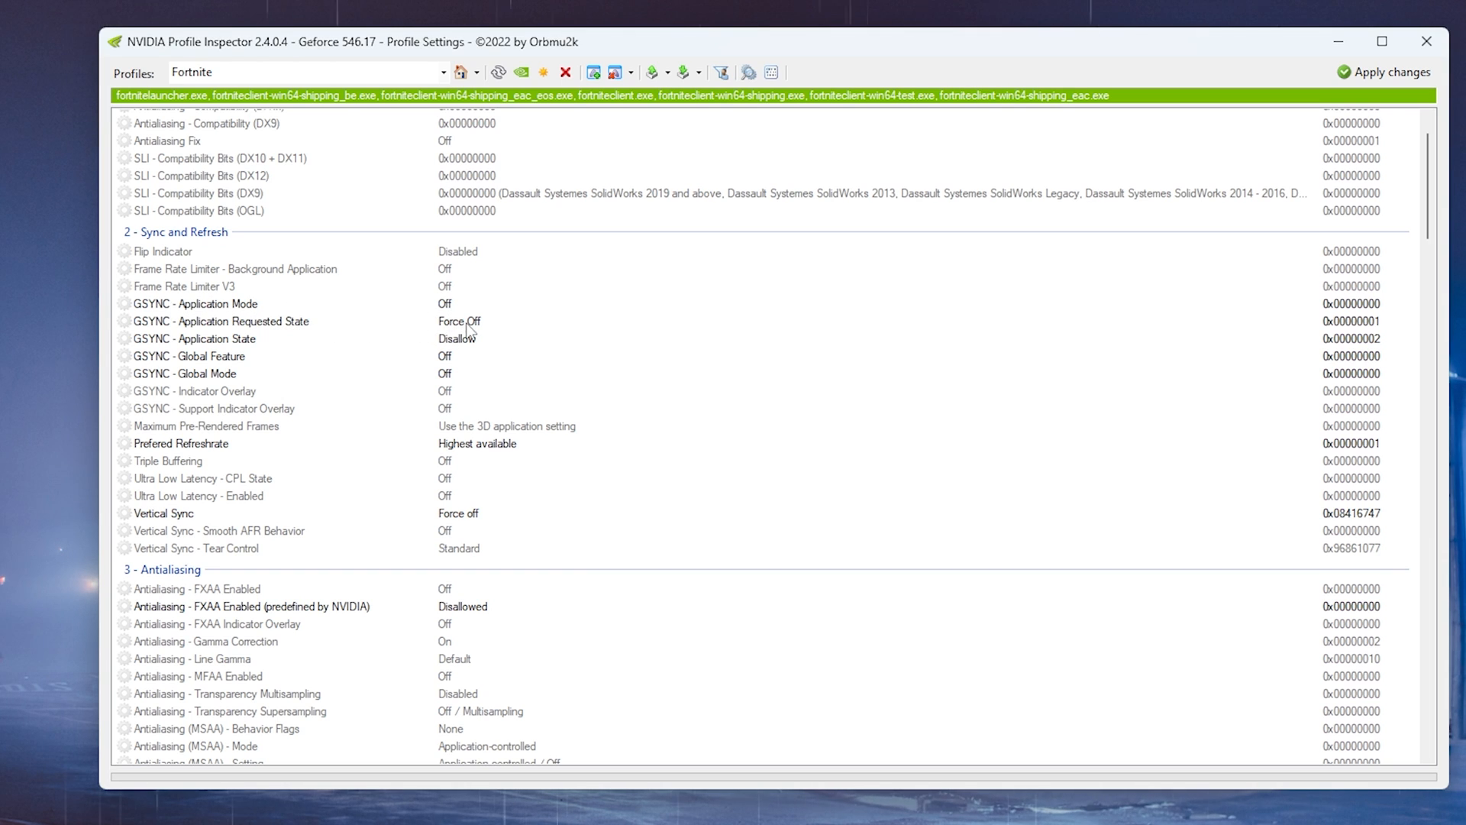
pyautogui.moveTo(459, 350)
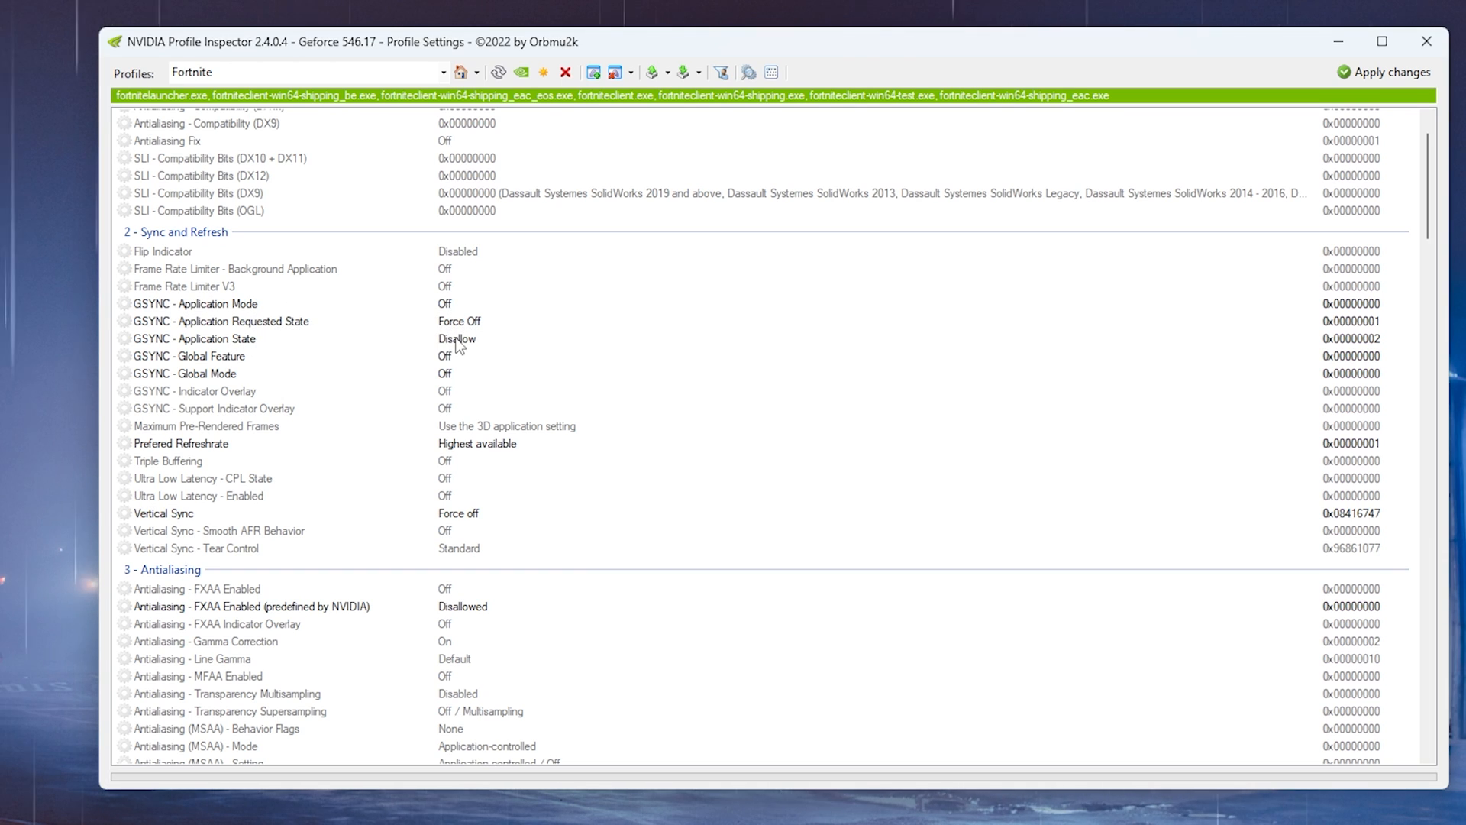
pyautogui.click(456, 338)
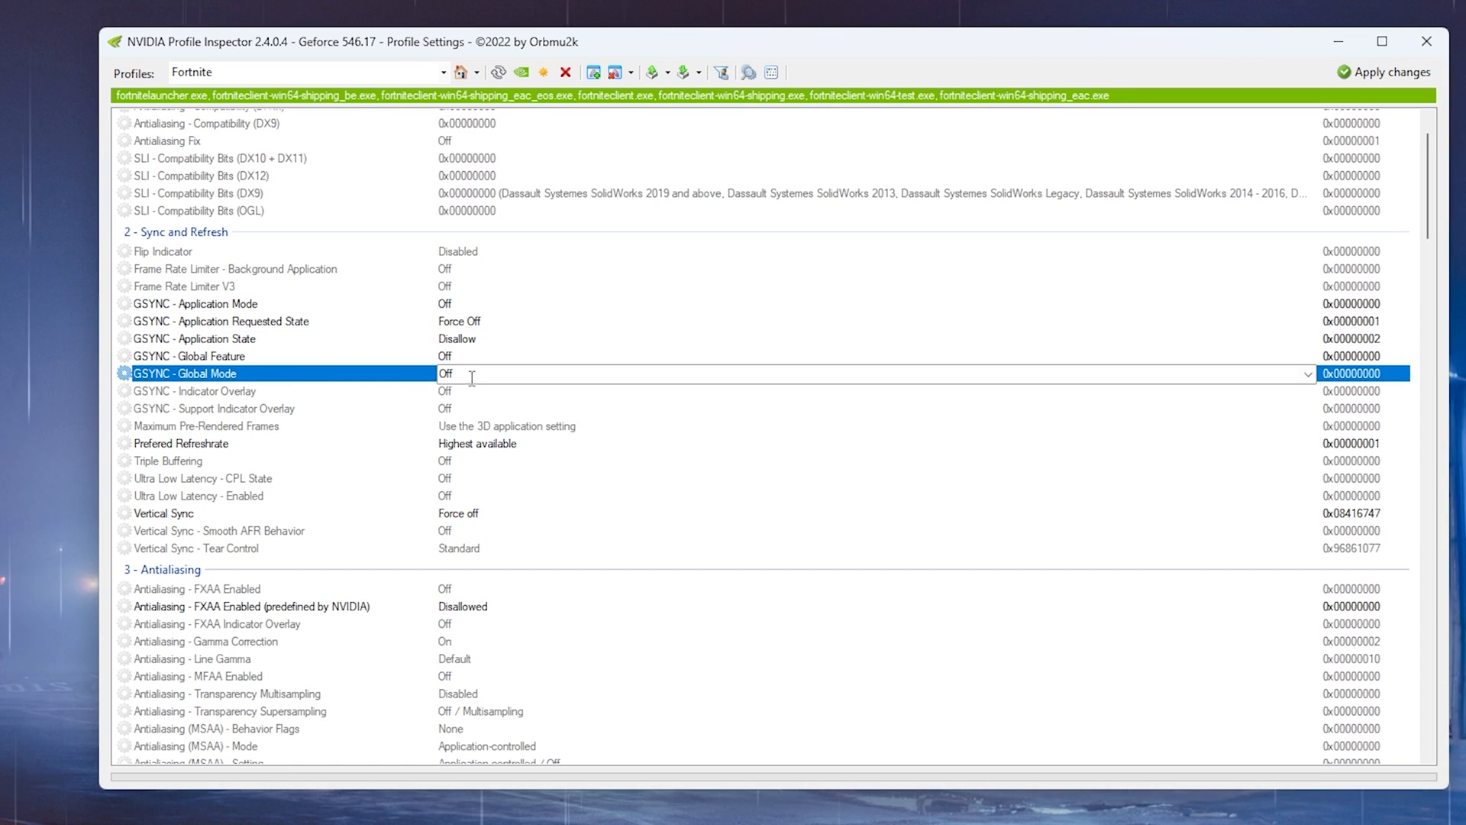
pyautogui.click(181, 443)
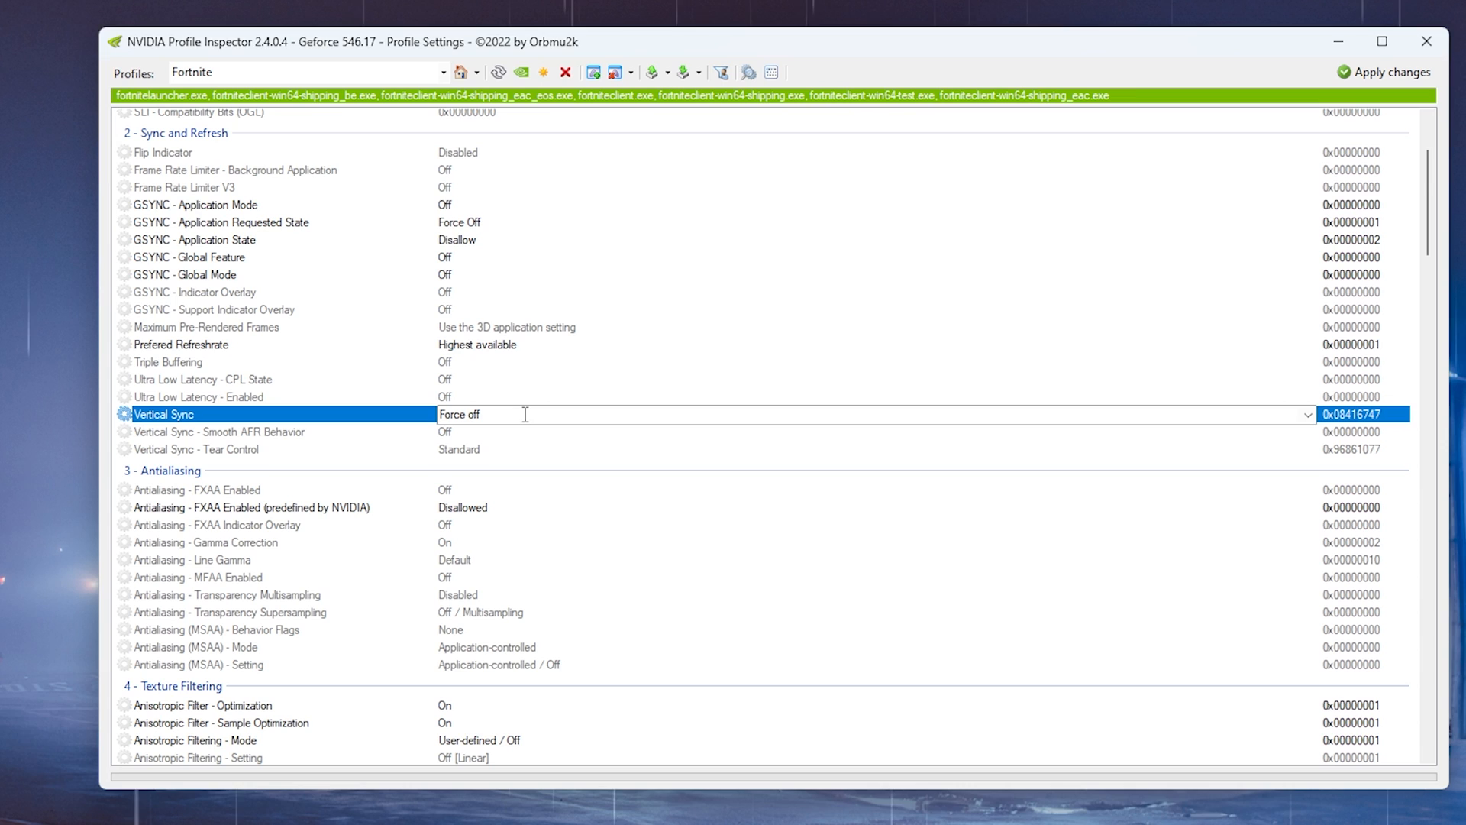
pyautogui.moveTo(425, 338)
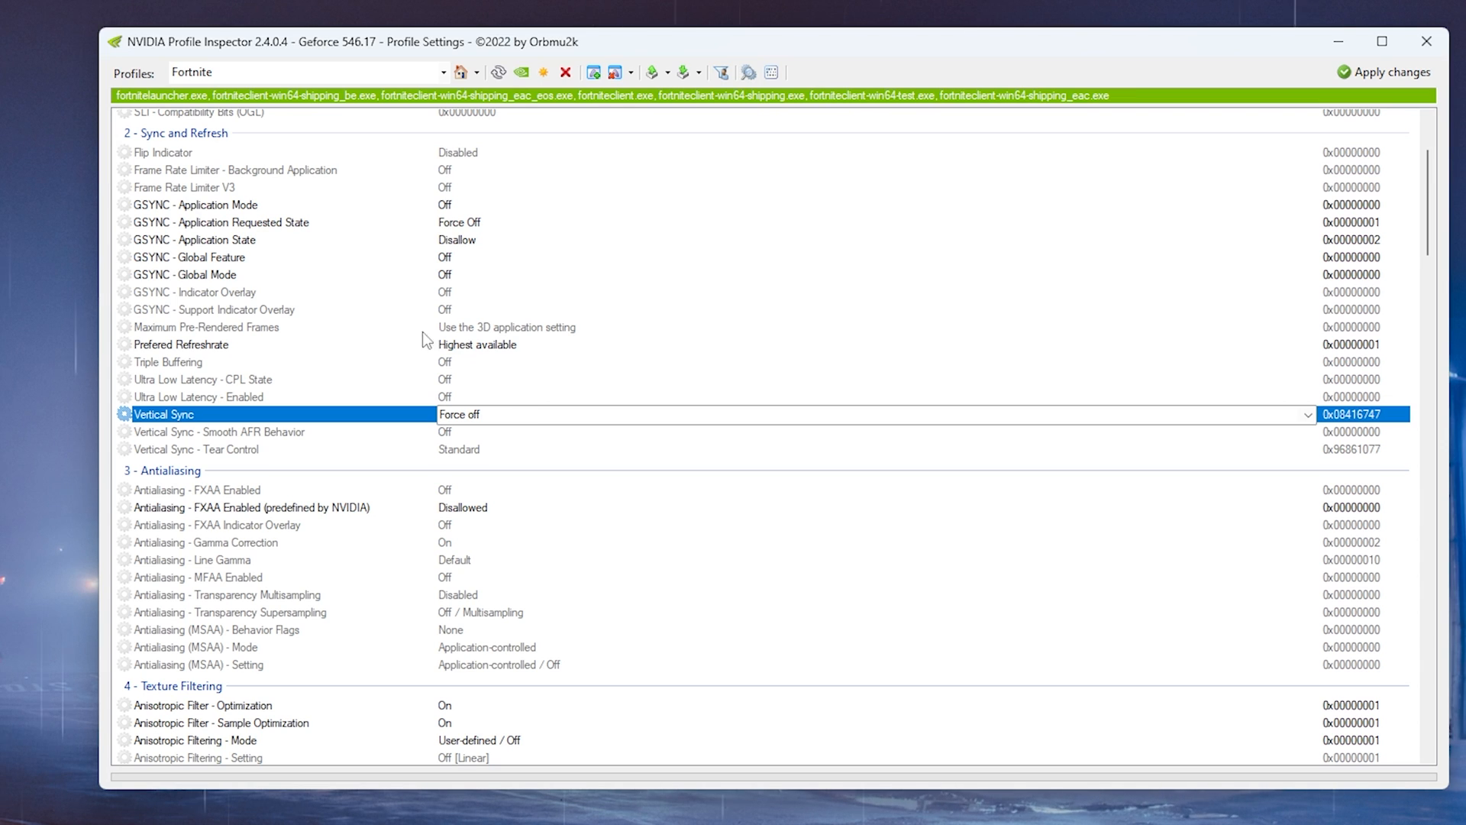
pyautogui.moveTo(358, 423)
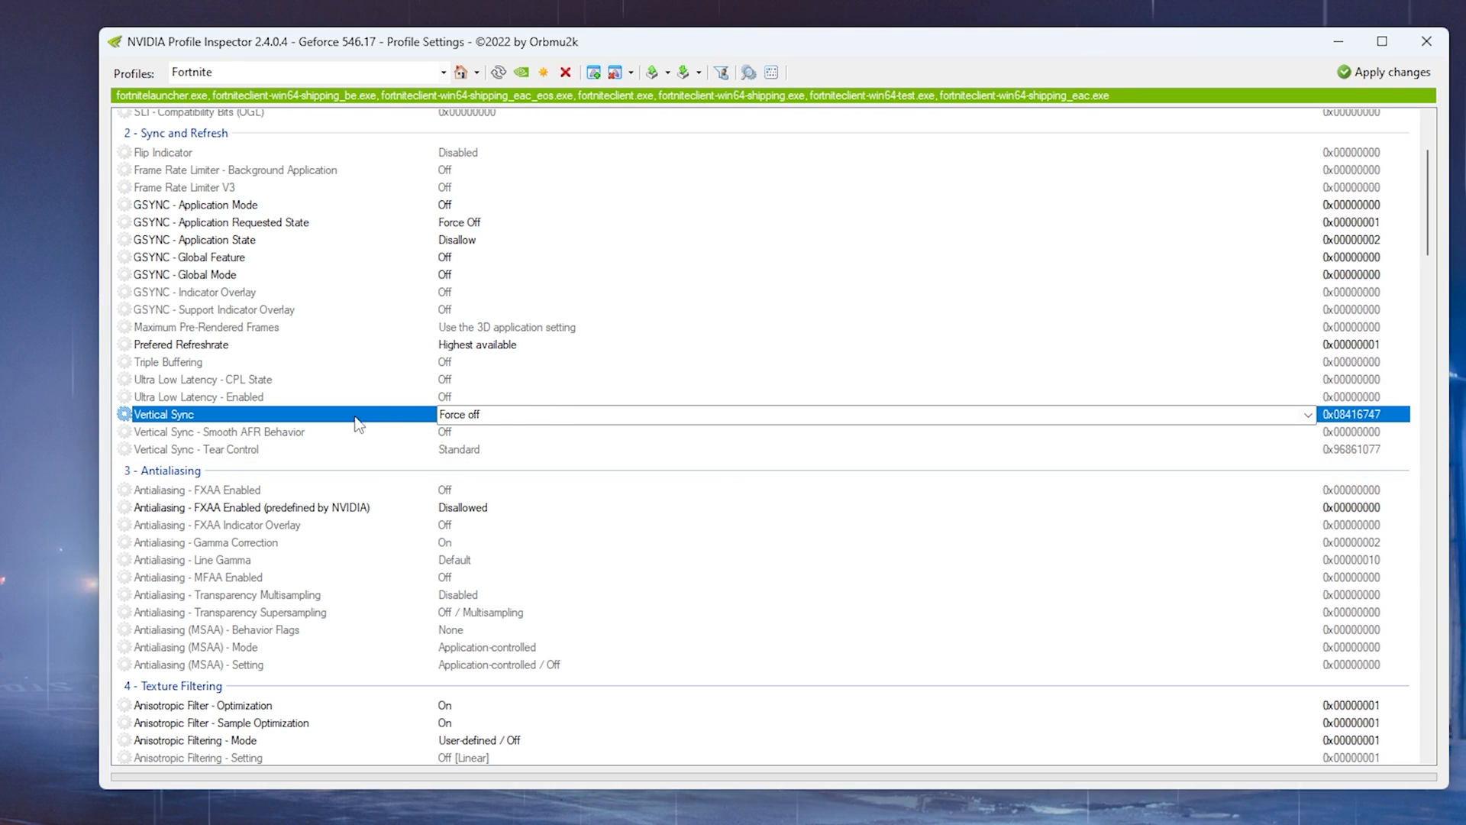
pyautogui.moveTo(433, 432)
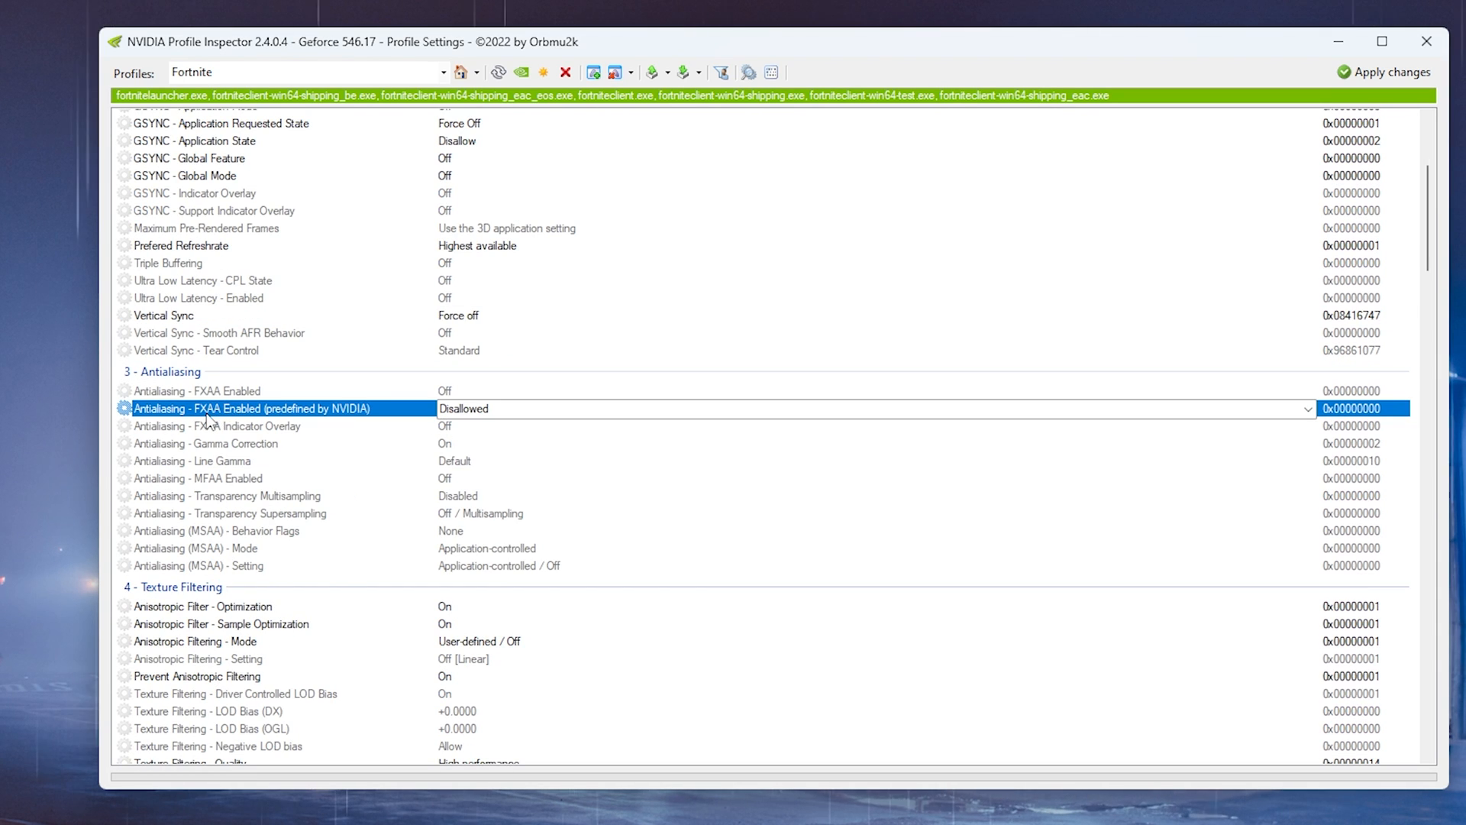
pyautogui.moveTo(463, 439)
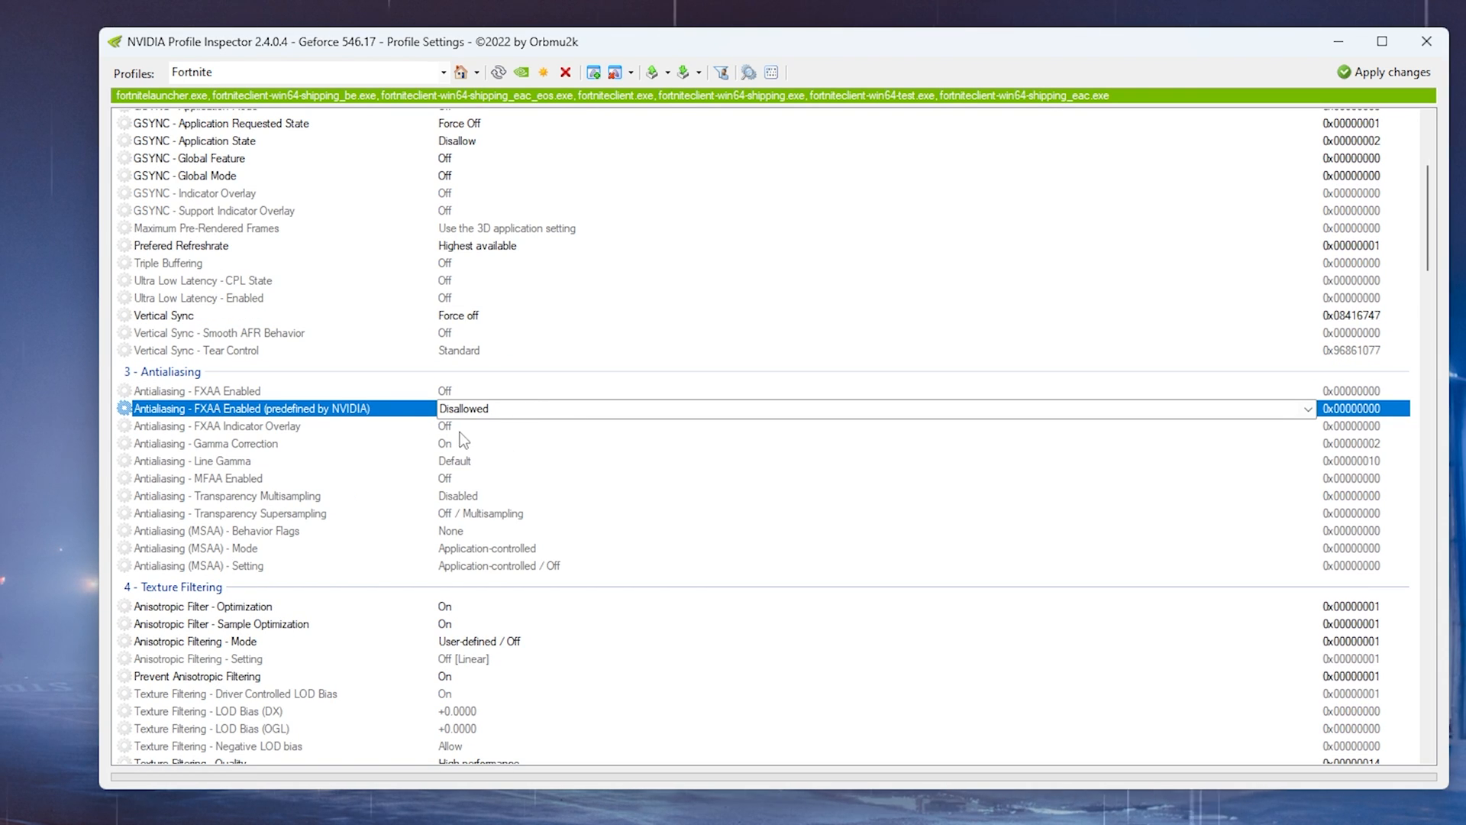
pyautogui.click(206, 444)
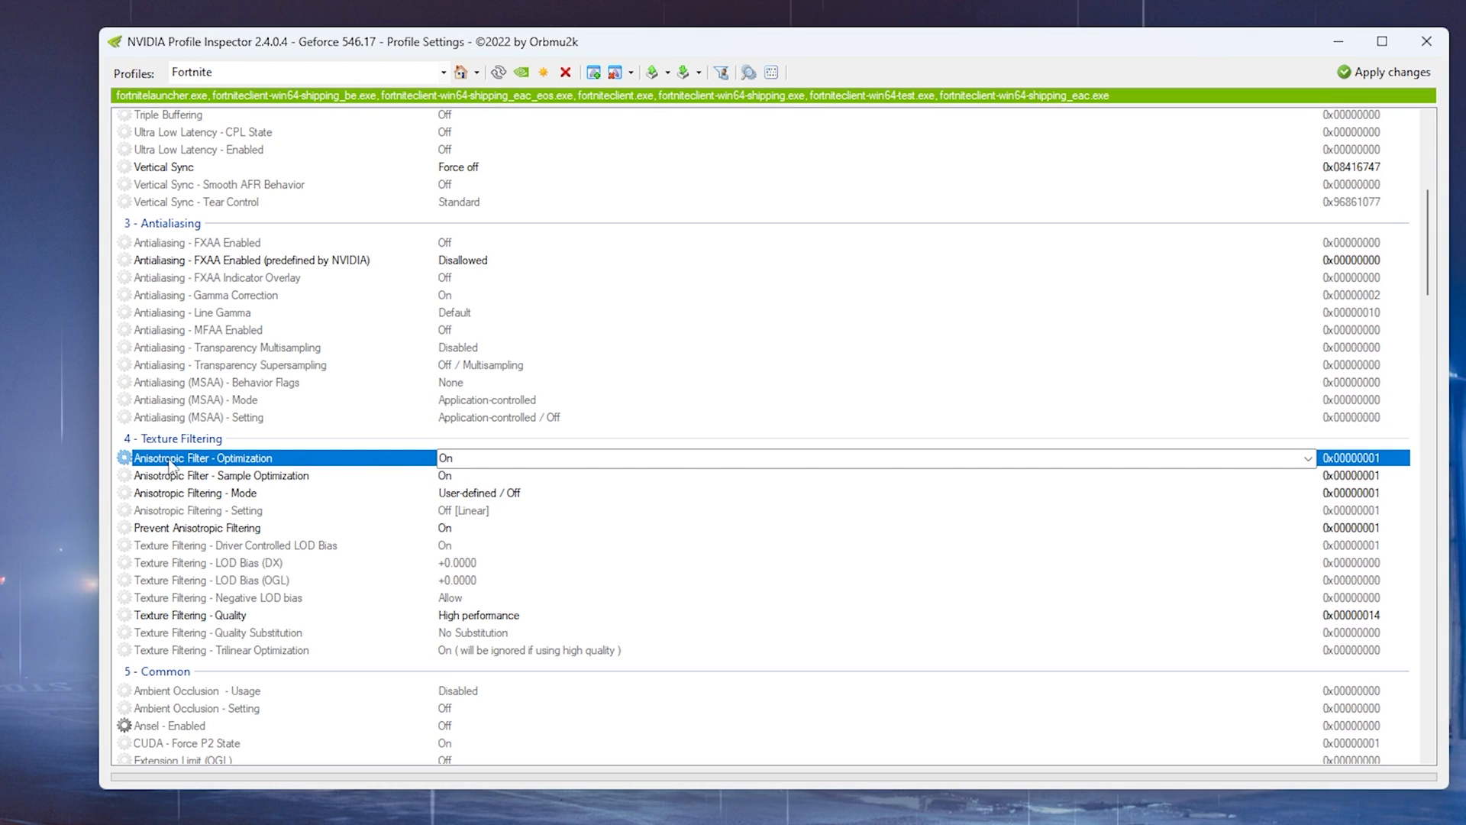
pyautogui.moveTo(495, 488)
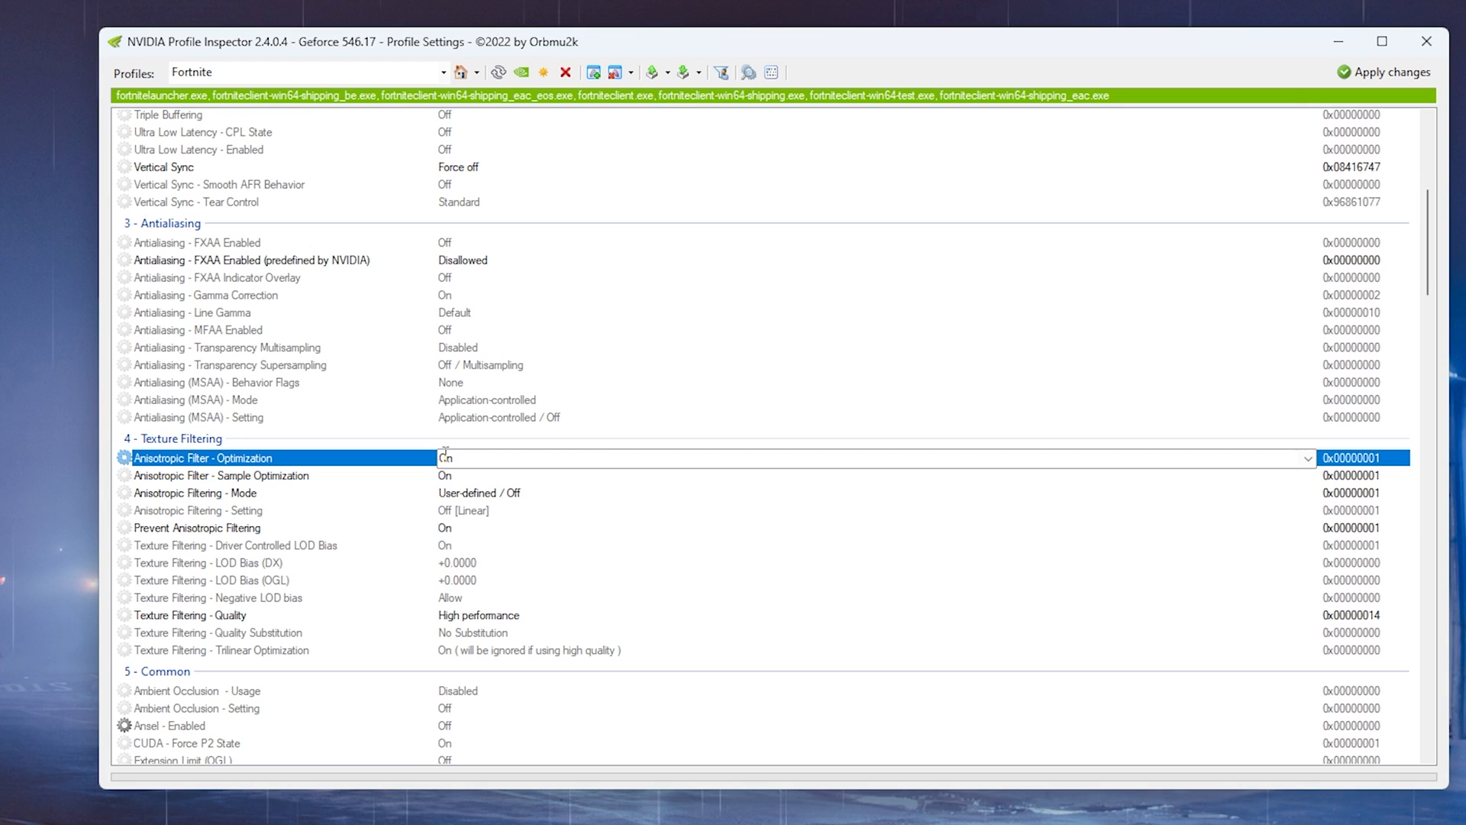
# Set both anisotropic optimizations On, mode User-defined/Off, and quality High performance
pyautogui.click(221, 475)
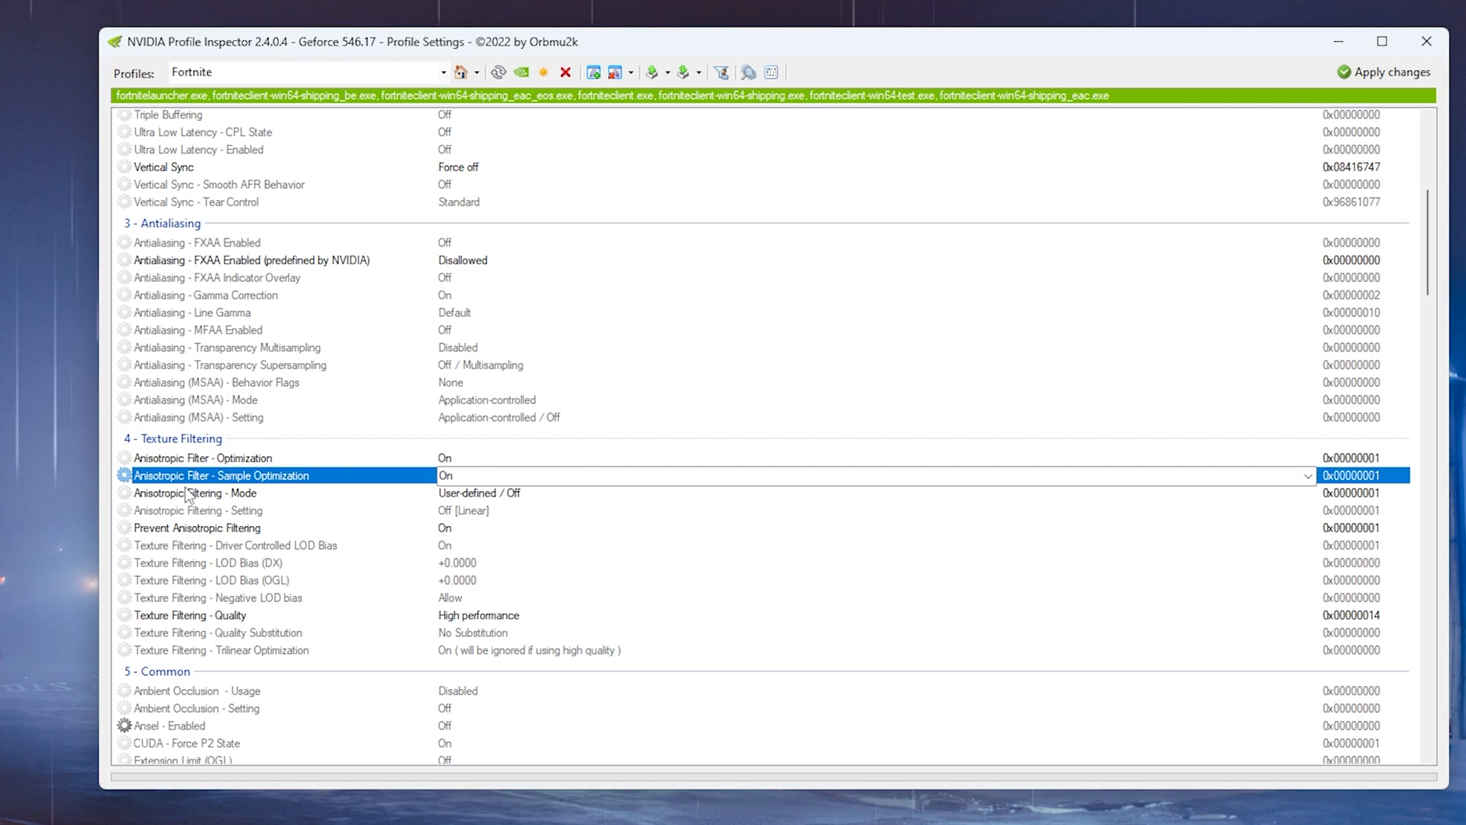
pyautogui.click(193, 492)
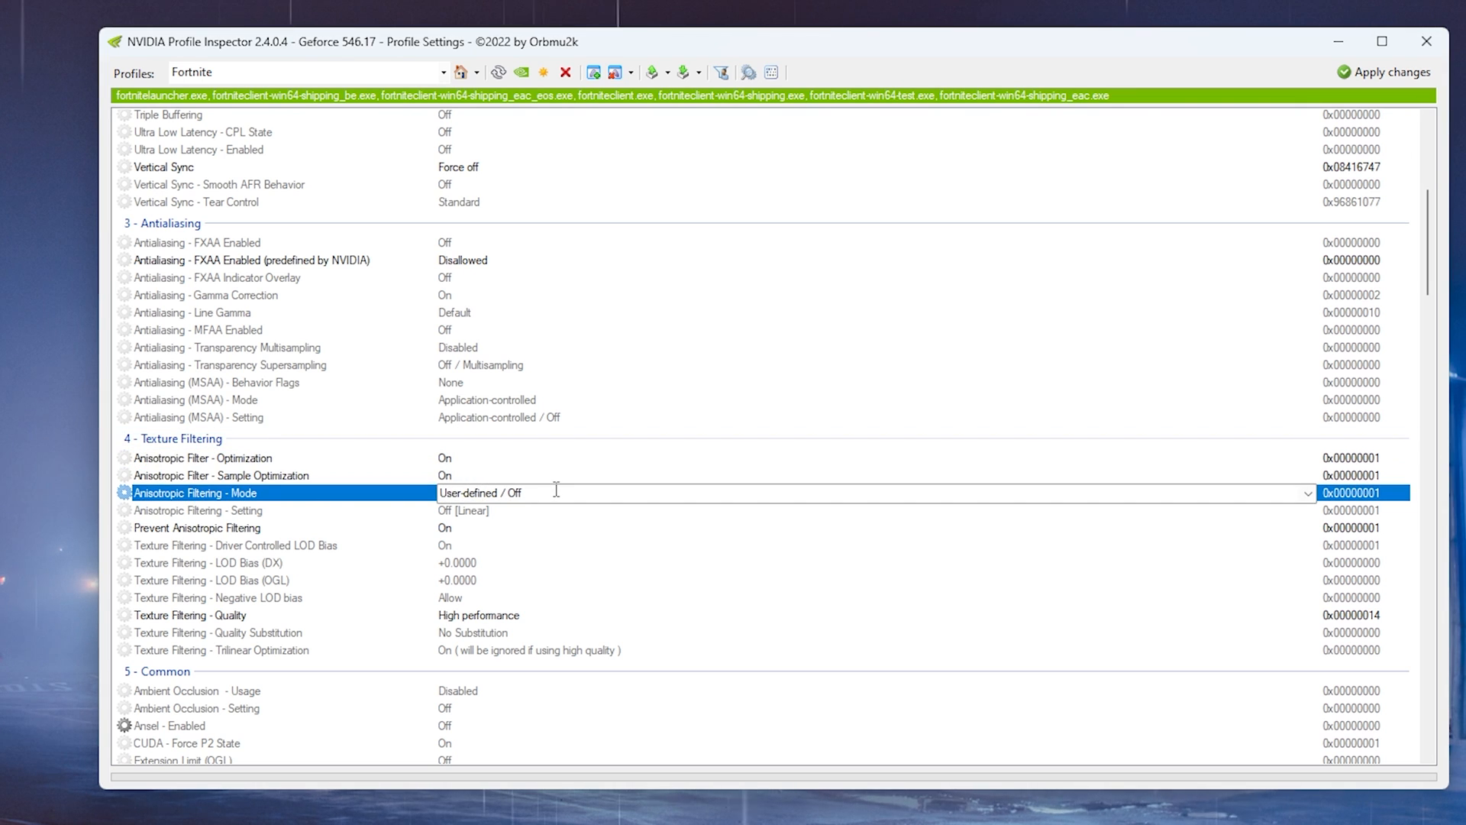
pyautogui.click(196, 527)
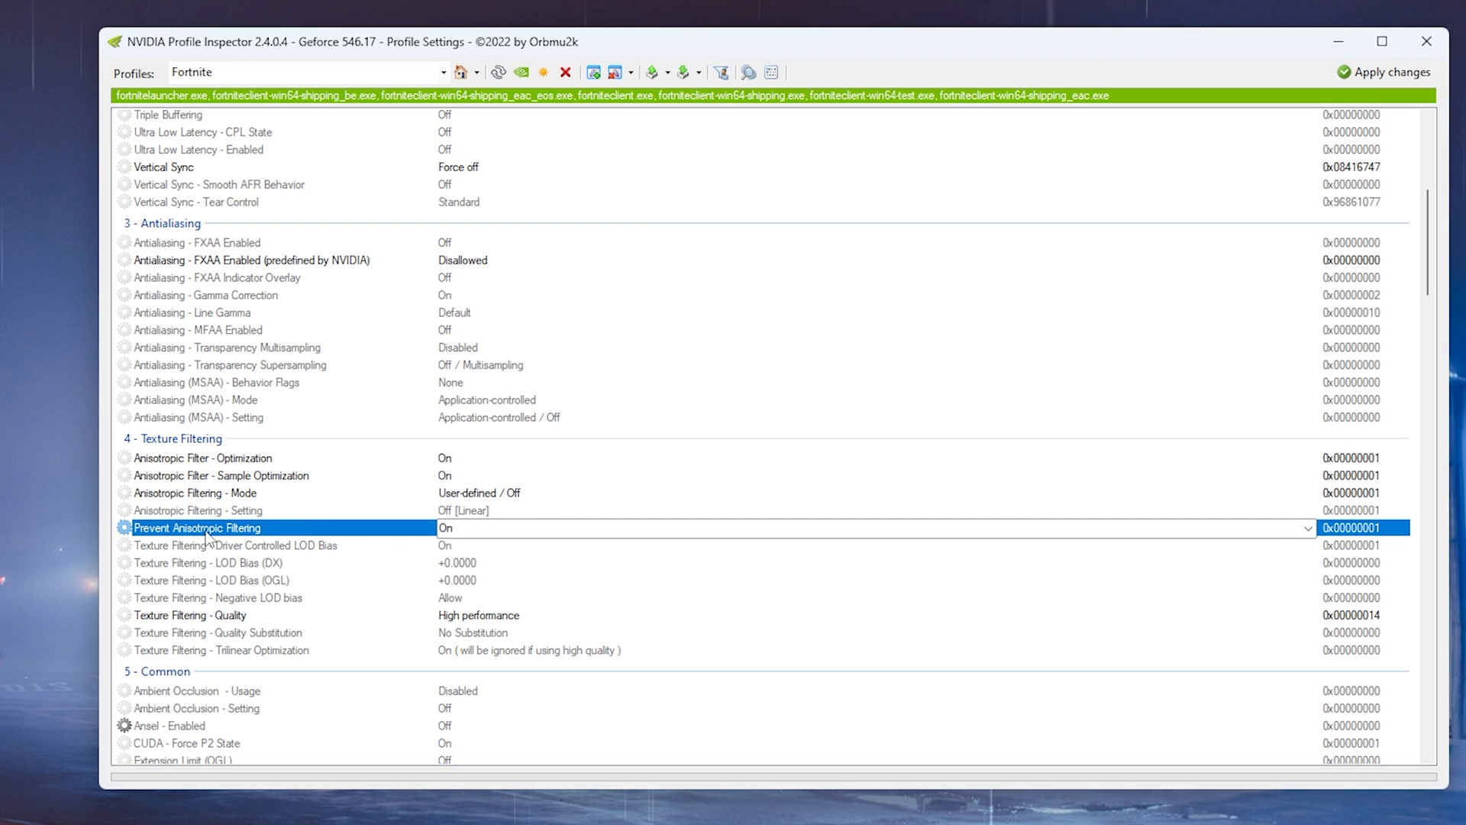
pyautogui.moveTo(276, 532)
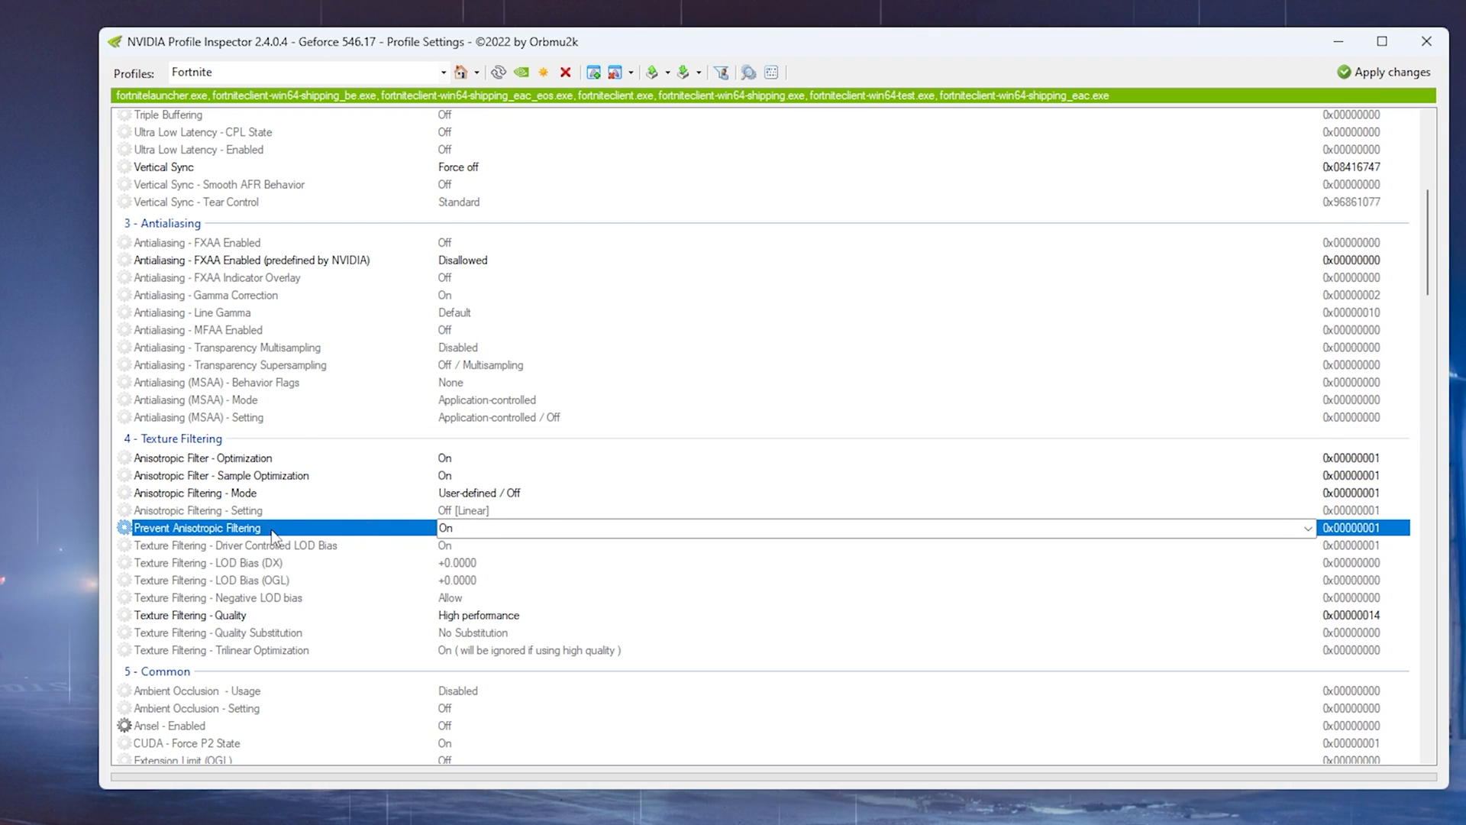